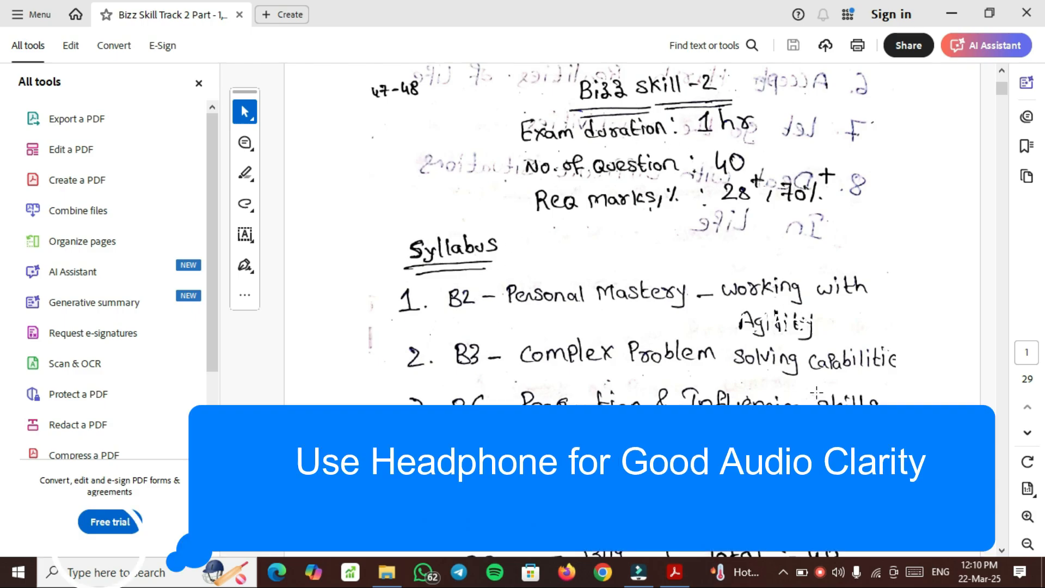
# Read down page 1's Bizz Skill 2 exam details and syllabus notes
pyautogui.scroll(-3)
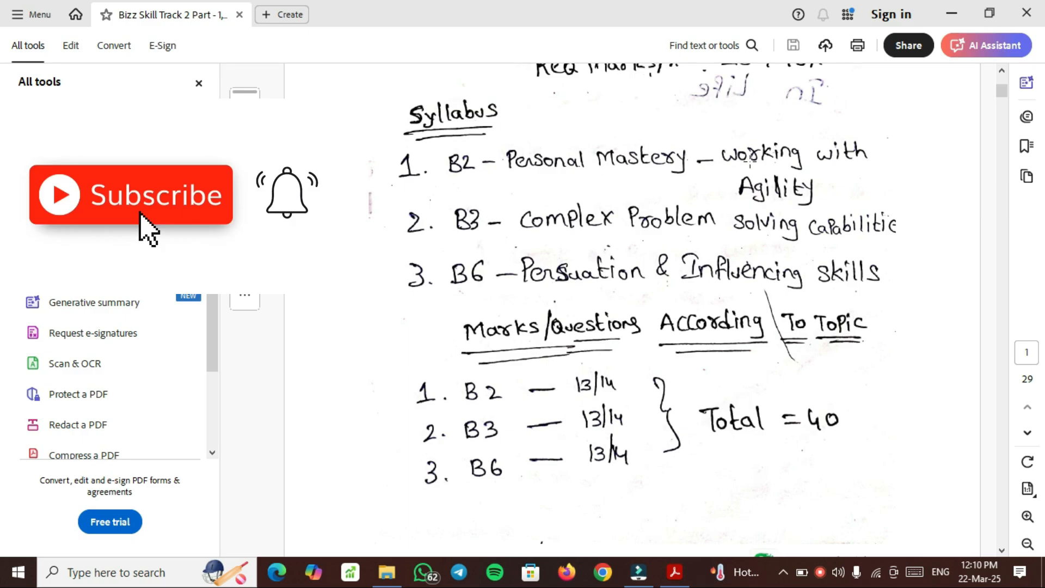
pyautogui.moveTo(544, 237)
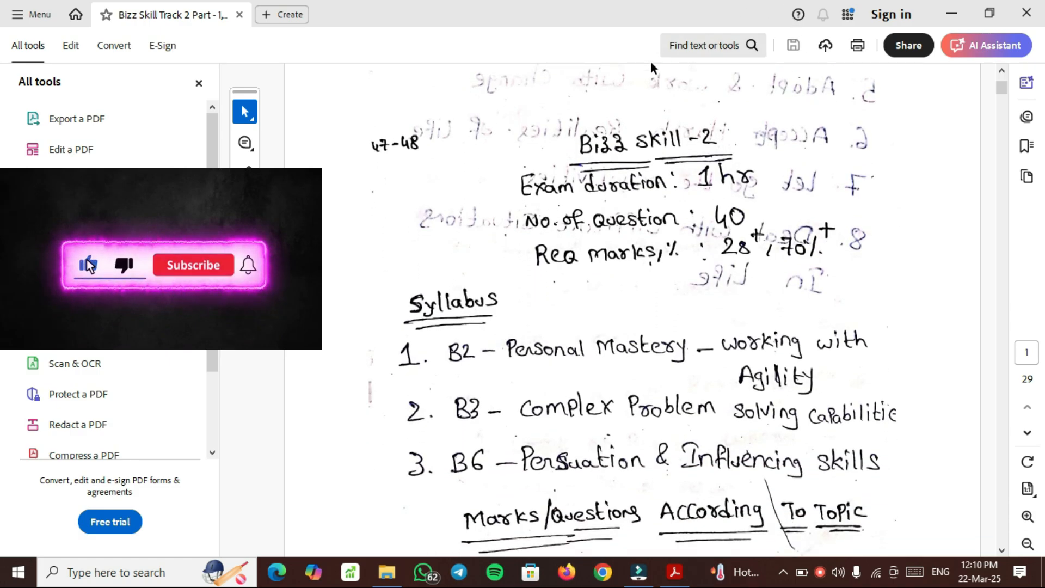
pyautogui.click(194, 264)
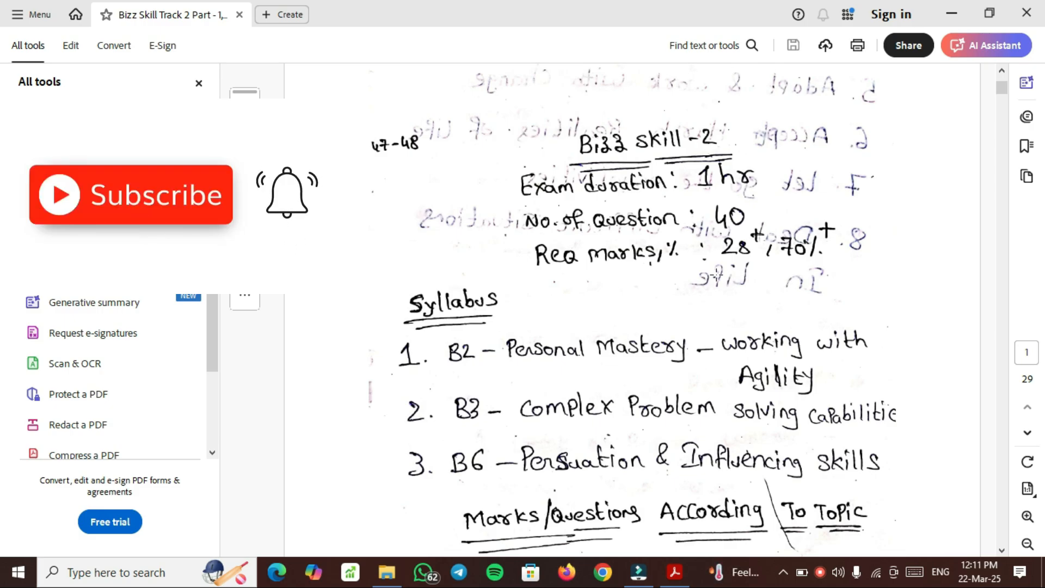
pyautogui.click(988, 45)
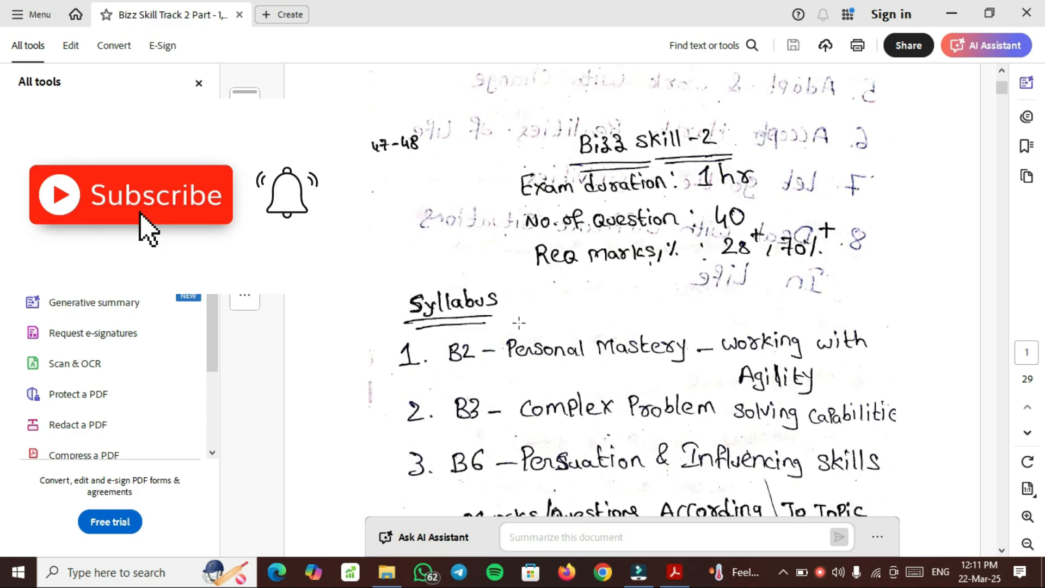
pyautogui.scroll(-3)
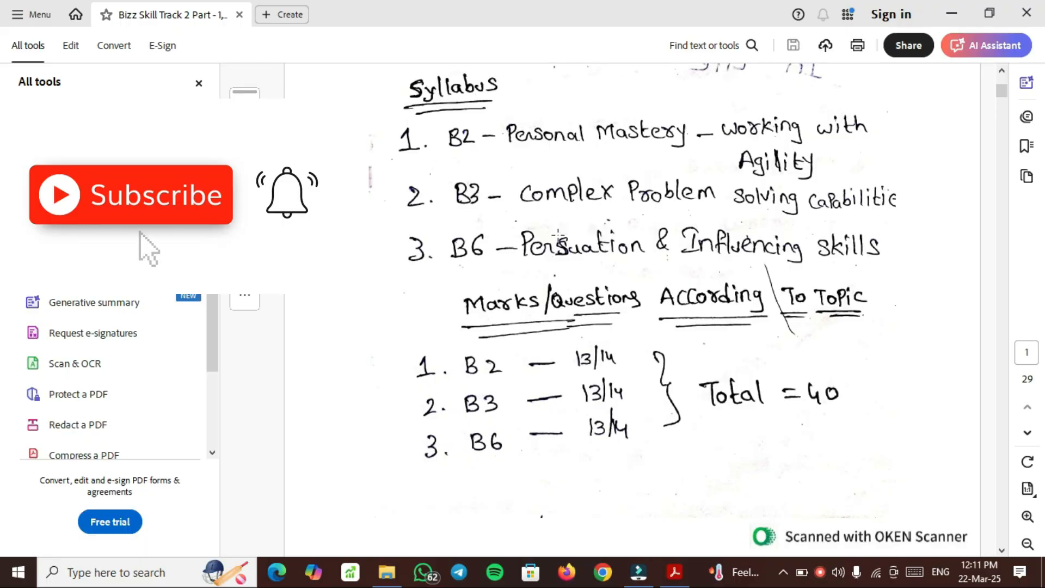
pyautogui.moveTo(286, 232)
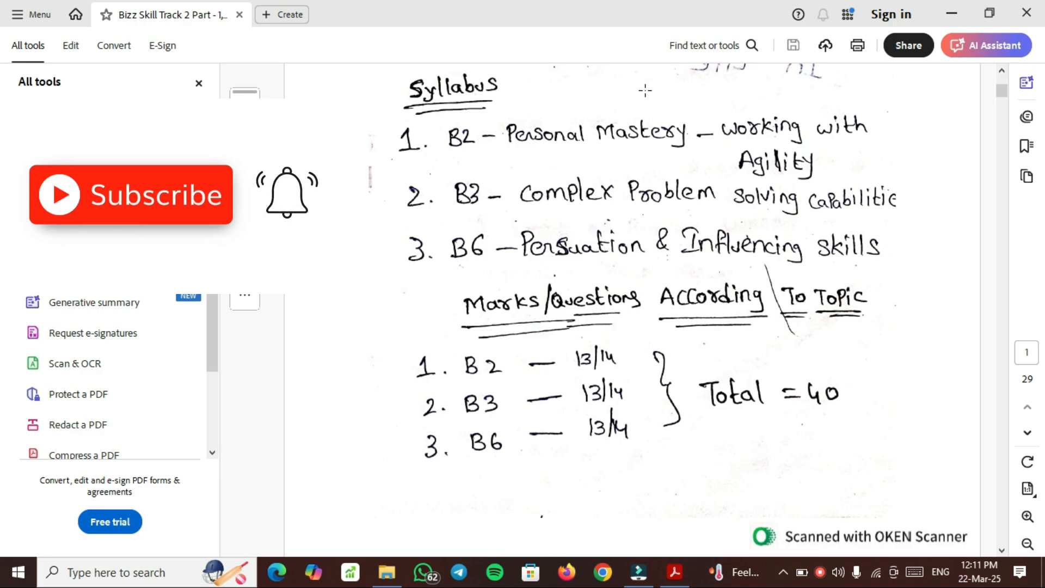
pyautogui.moveTo(143, 224)
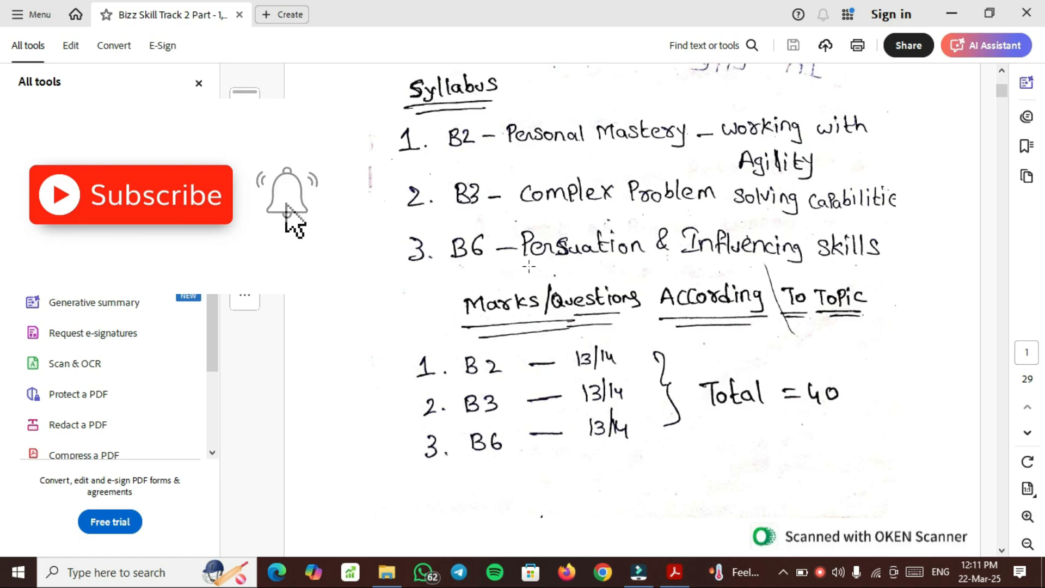
pyautogui.scroll(-3)
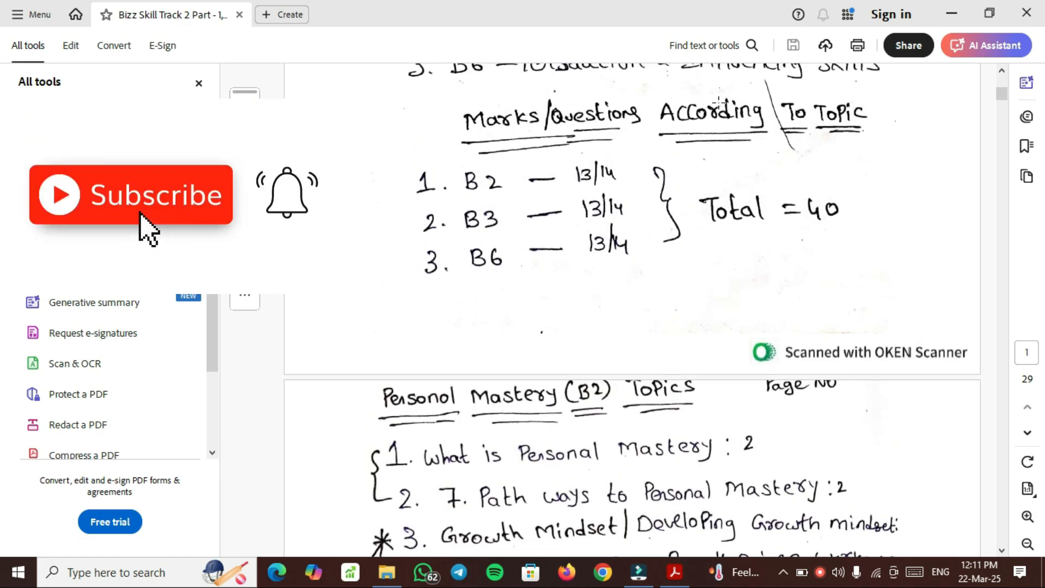
# Continue to page 2, bringing the Personal Mastery (B2) Topics list into view
pyautogui.scroll(-3)
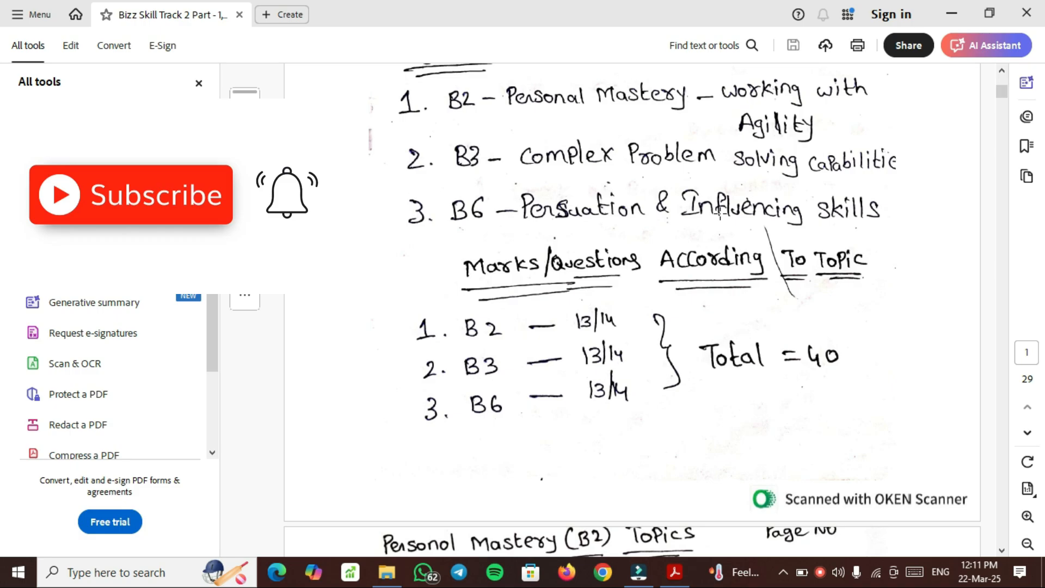
pyautogui.moveTo(141, 235)
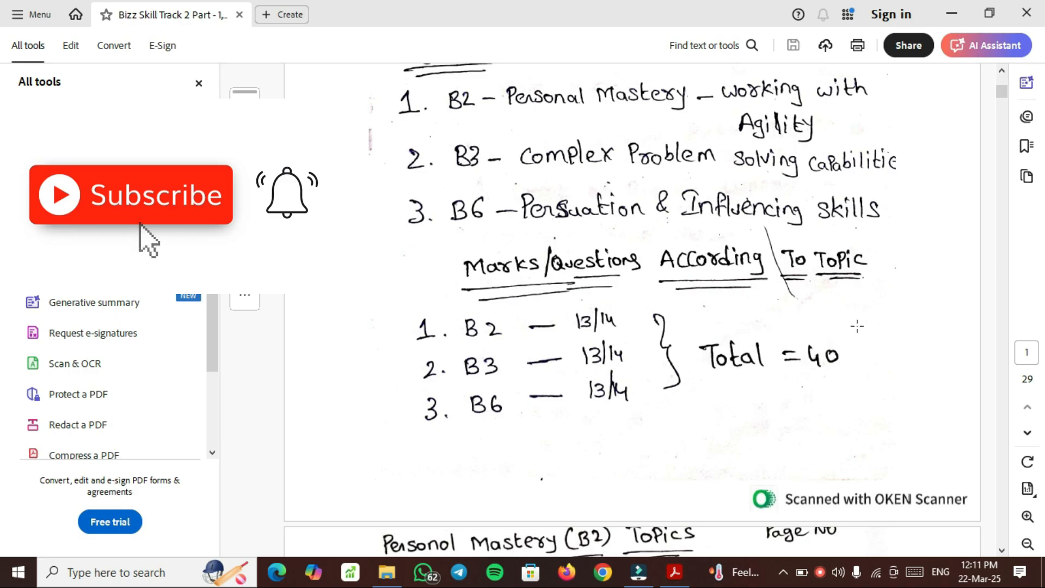
pyautogui.moveTo(286, 224)
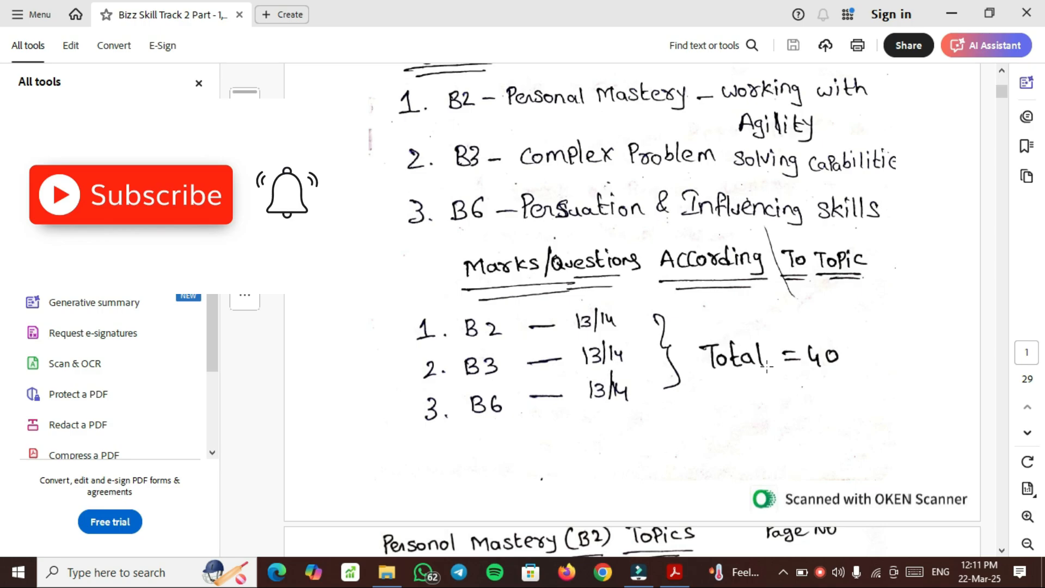
pyautogui.scroll(-3)
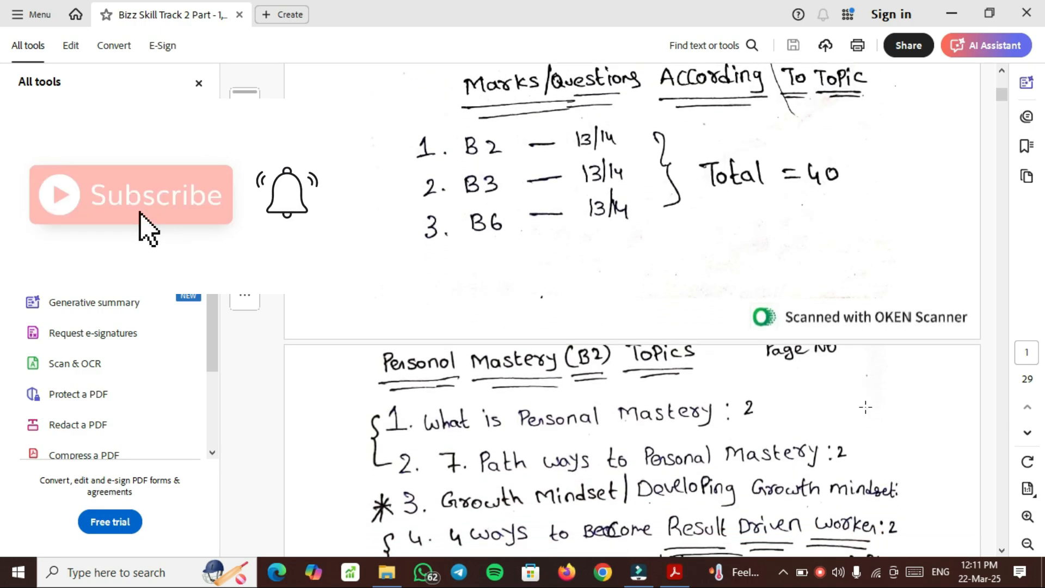
pyautogui.scroll(3)
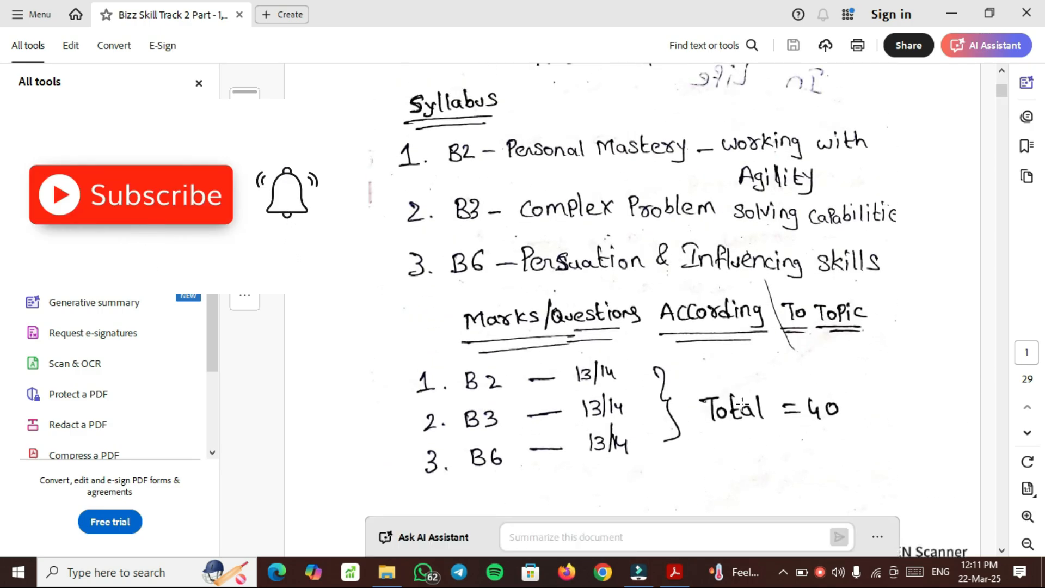
pyautogui.scroll(-3)
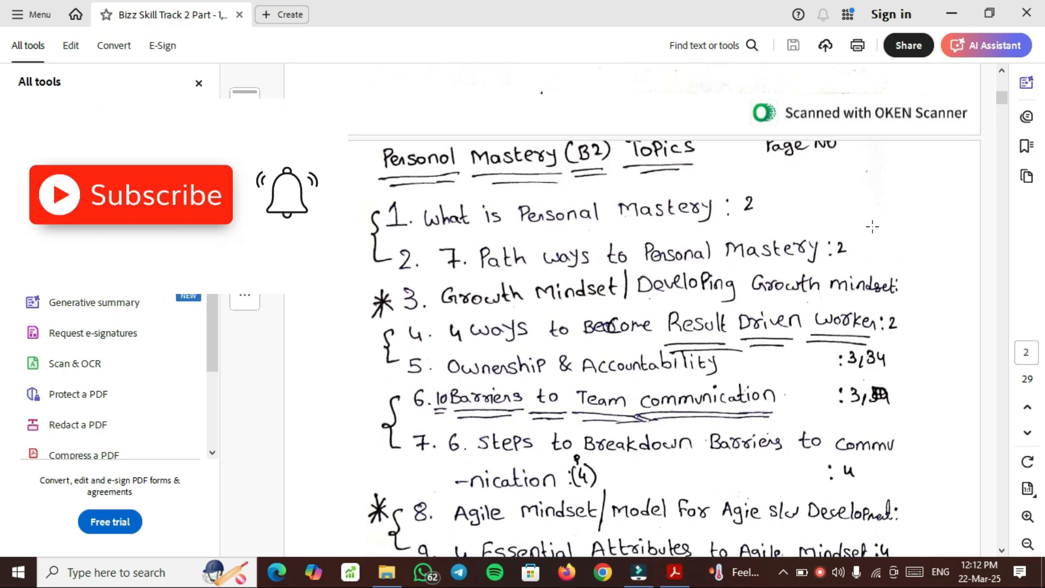
# Scroll down page 2 through the Personal Mastery (B2) topics toward topic 19
pyautogui.scroll(-3)
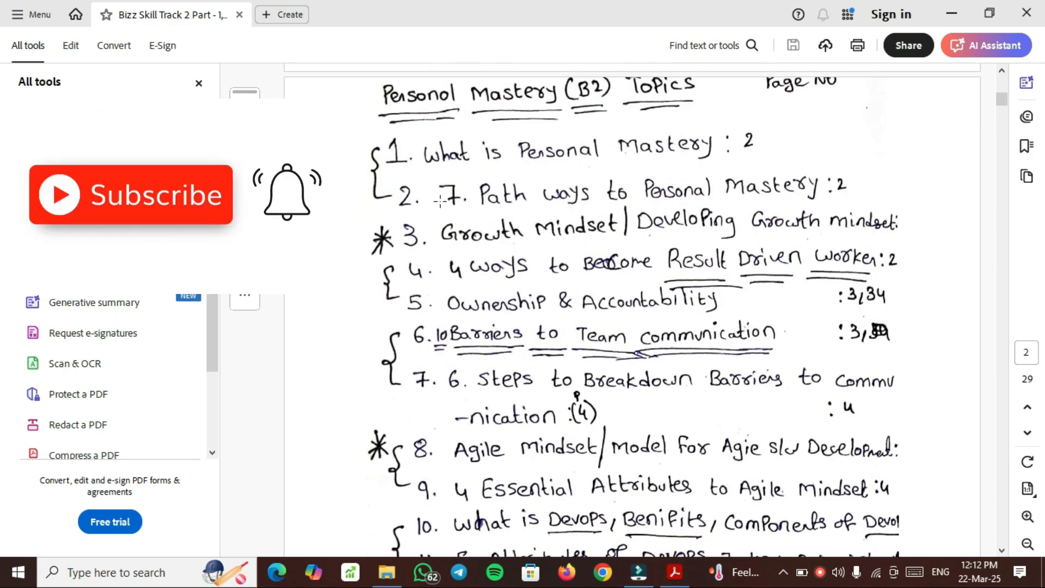
pyautogui.moveTo(147, 256)
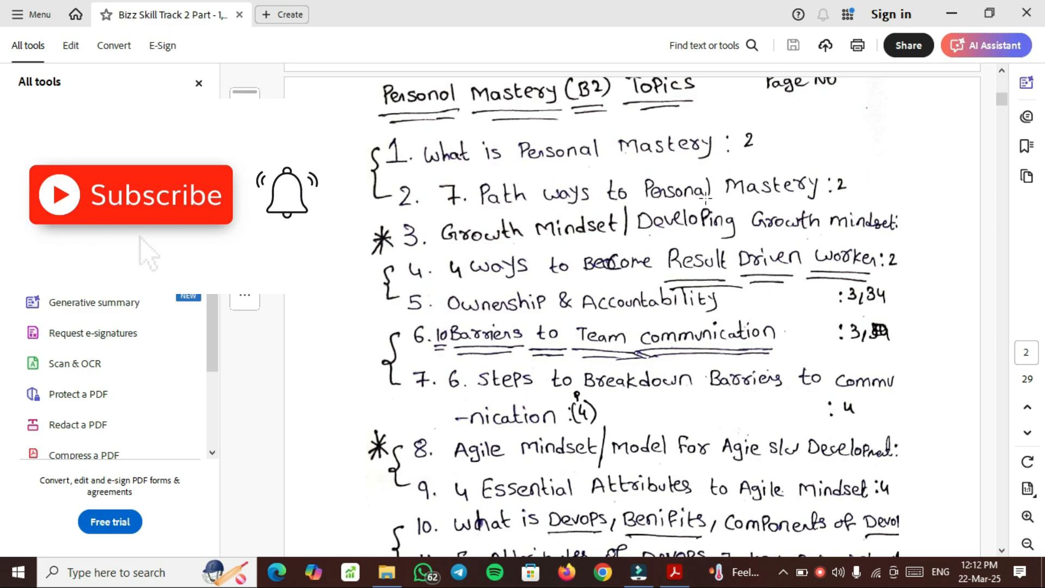
pyautogui.moveTo(292, 238)
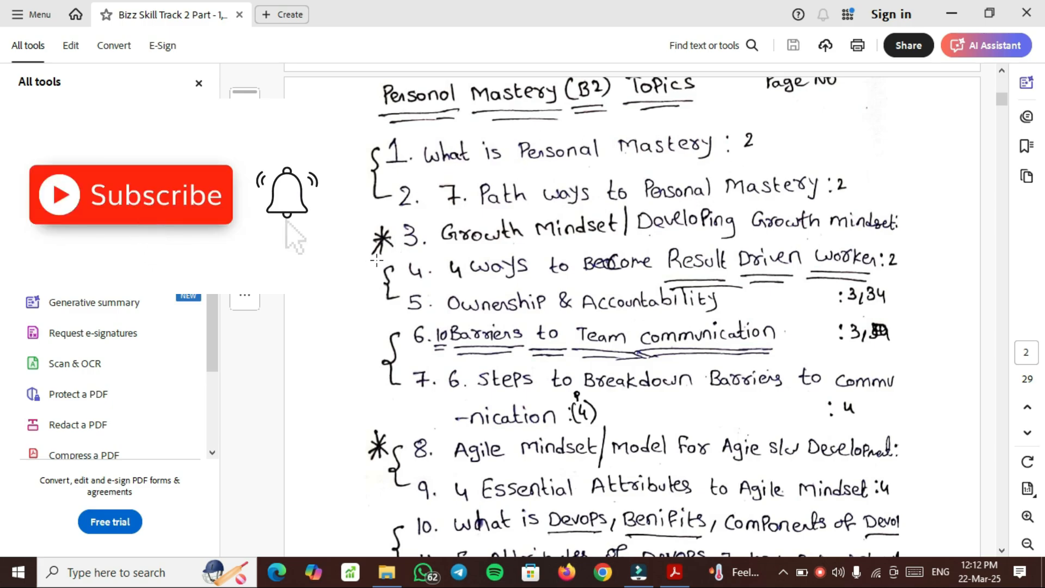
pyautogui.moveTo(692, 229)
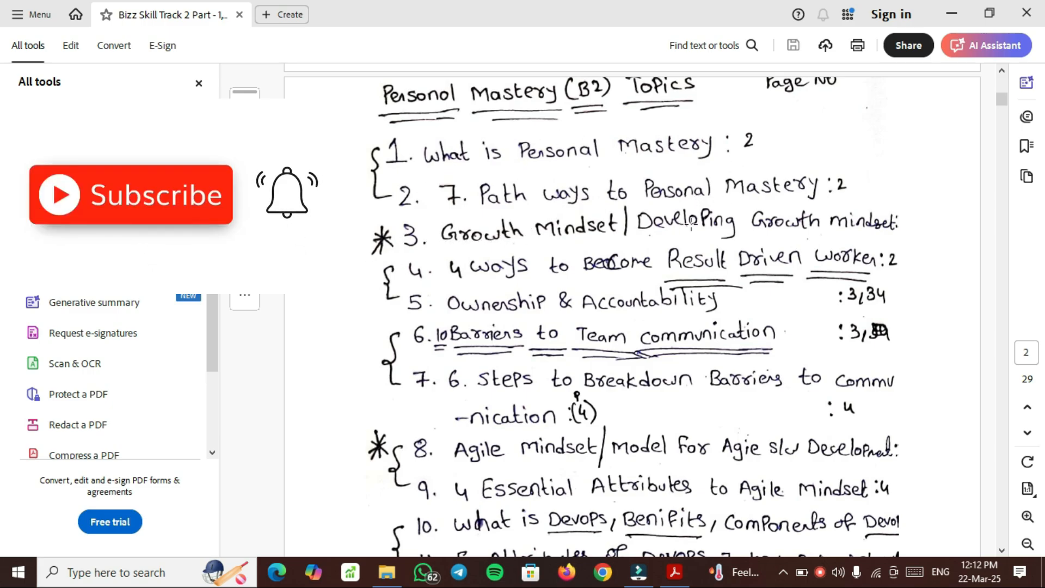
pyautogui.moveTo(144, 228)
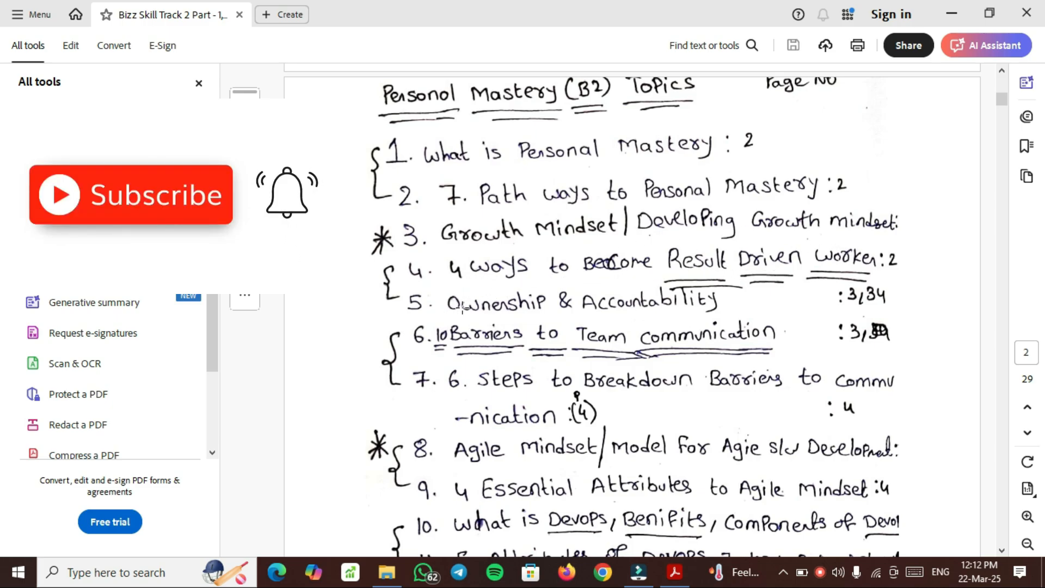
pyautogui.scroll(-3)
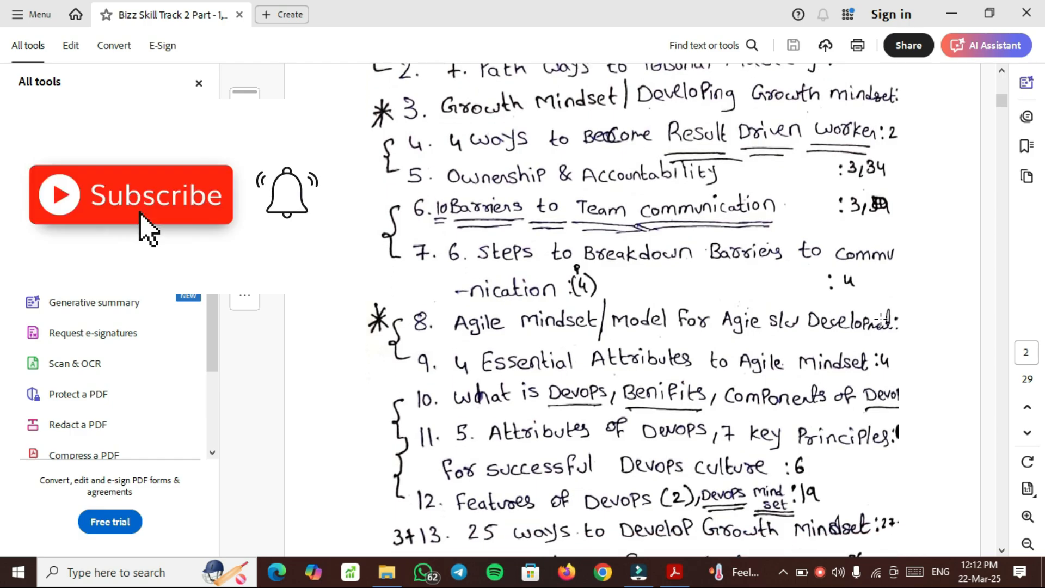
pyautogui.scroll(-3)
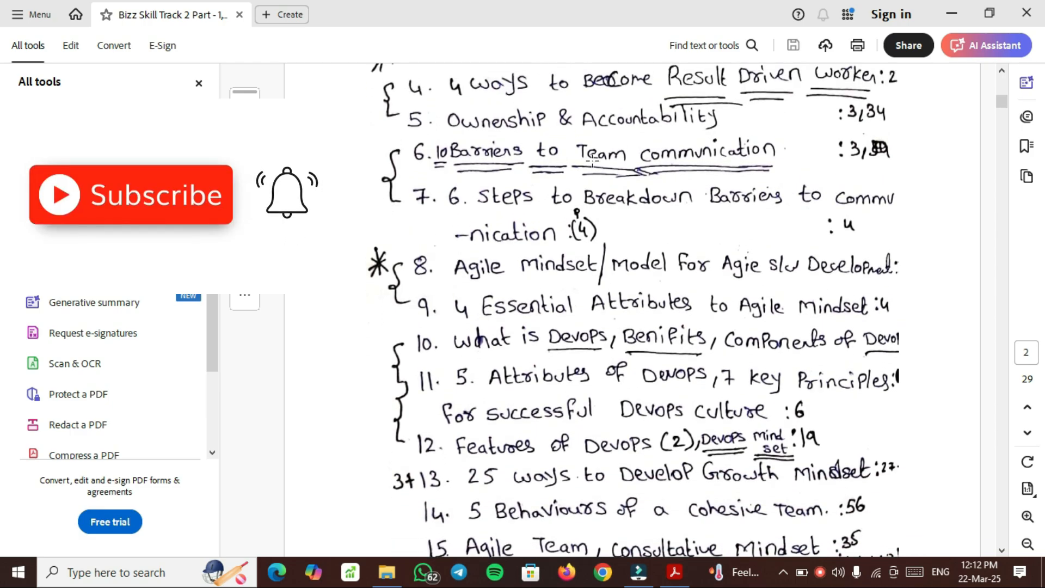
pyautogui.moveTo(143, 226)
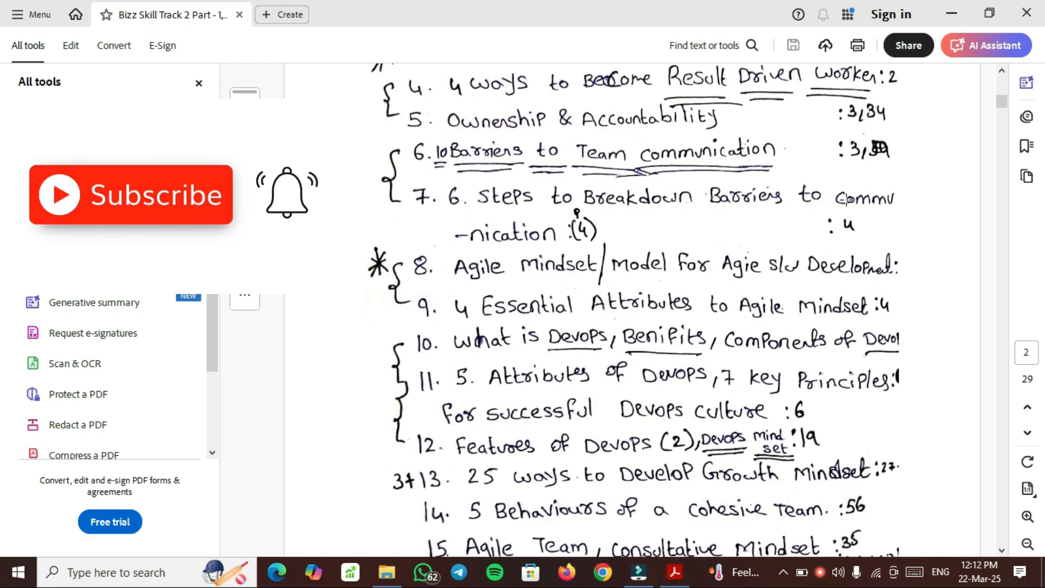
pyautogui.scroll(-3)
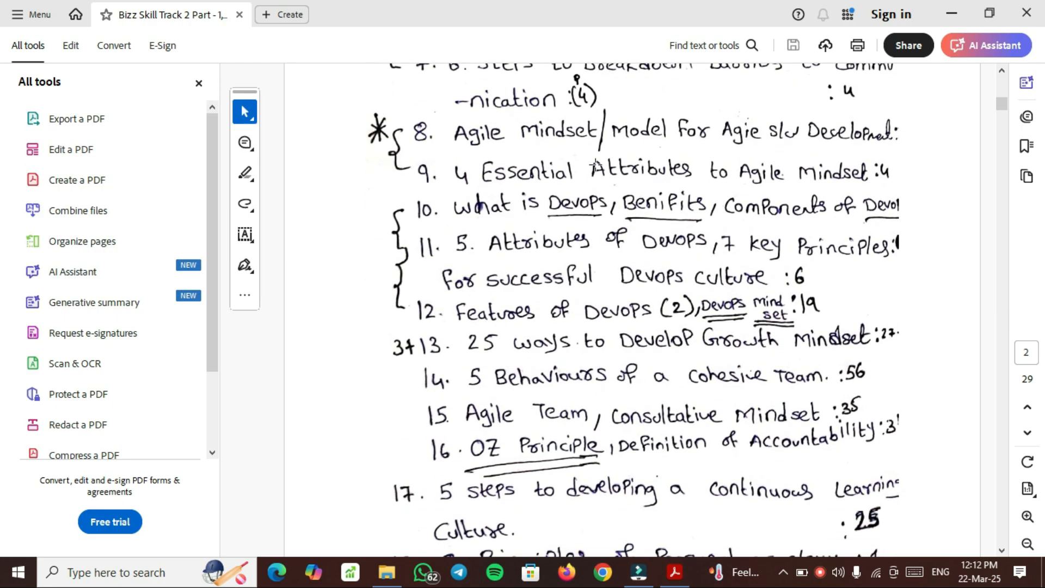
pyautogui.moveTo(820, 146)
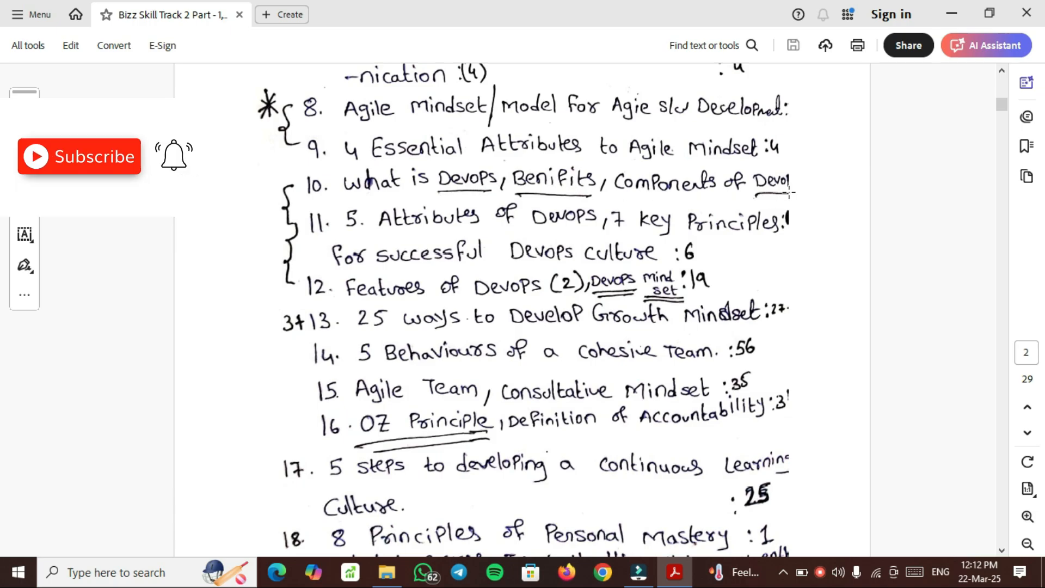
# Continue past the topic list onto page 3's 'What is Personal Mastery?' answer
pyautogui.scroll(-3)
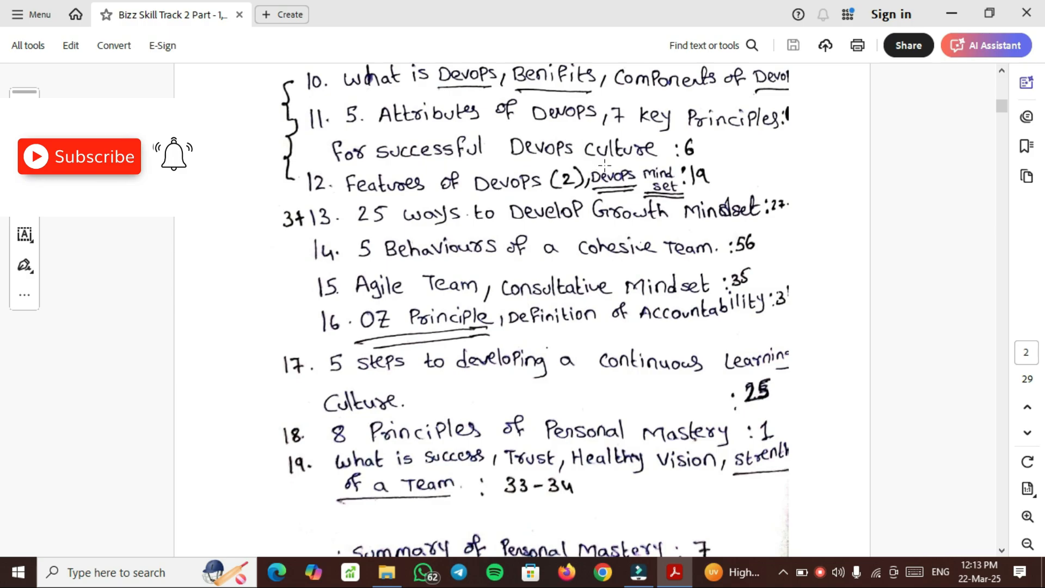
pyautogui.scroll(-3)
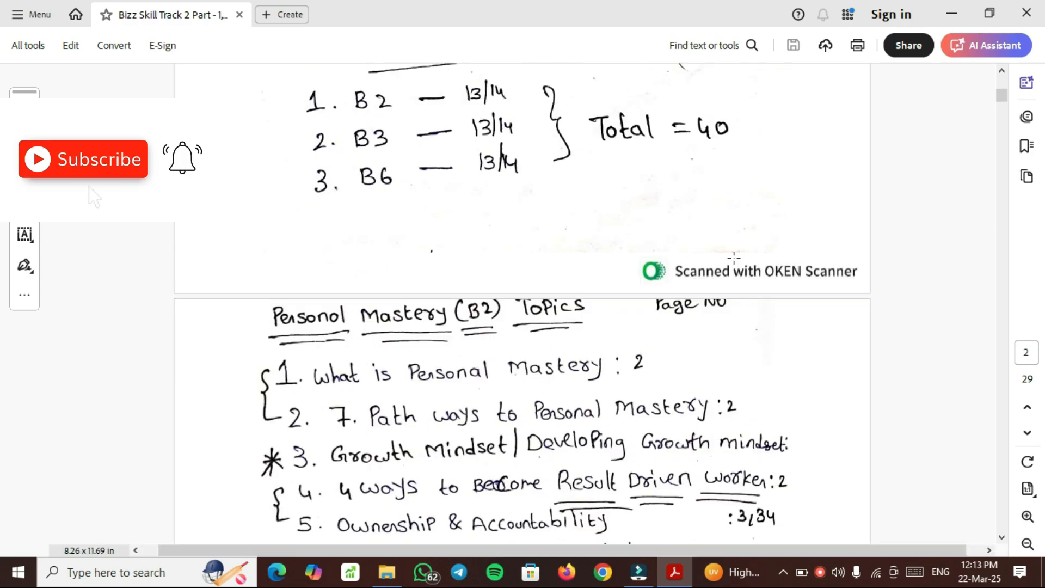
pyautogui.scroll(-3)
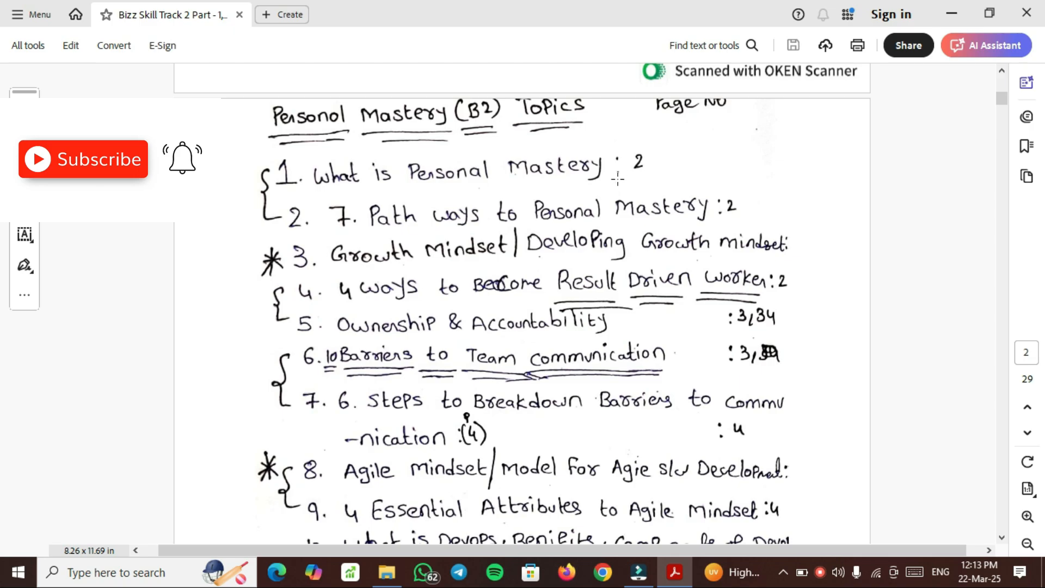
pyautogui.scroll(-3)
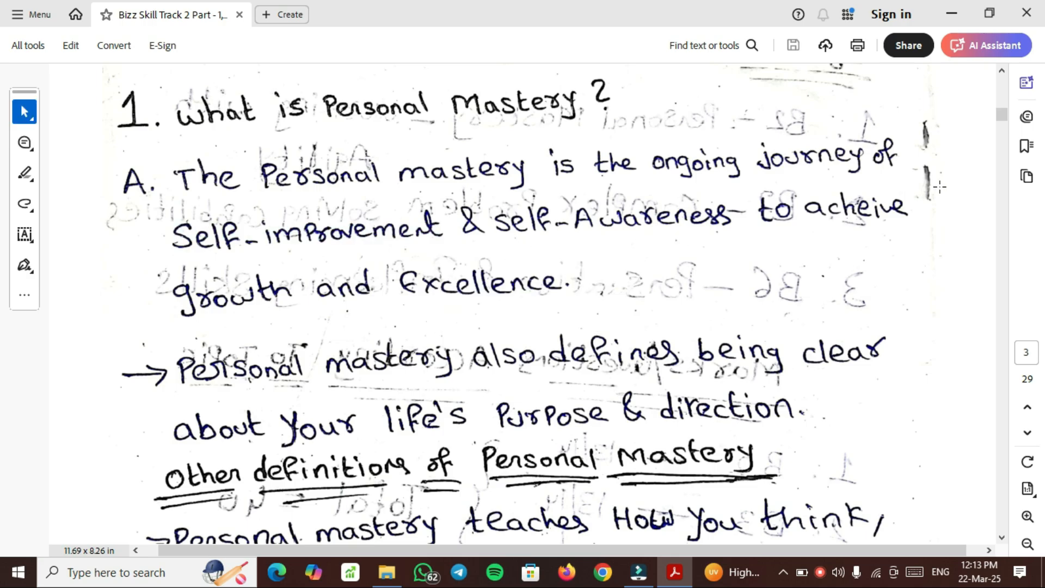
# Scroll through page 3's remaining Personal Mastery definitions to the top of page 4
pyautogui.scroll(-3)
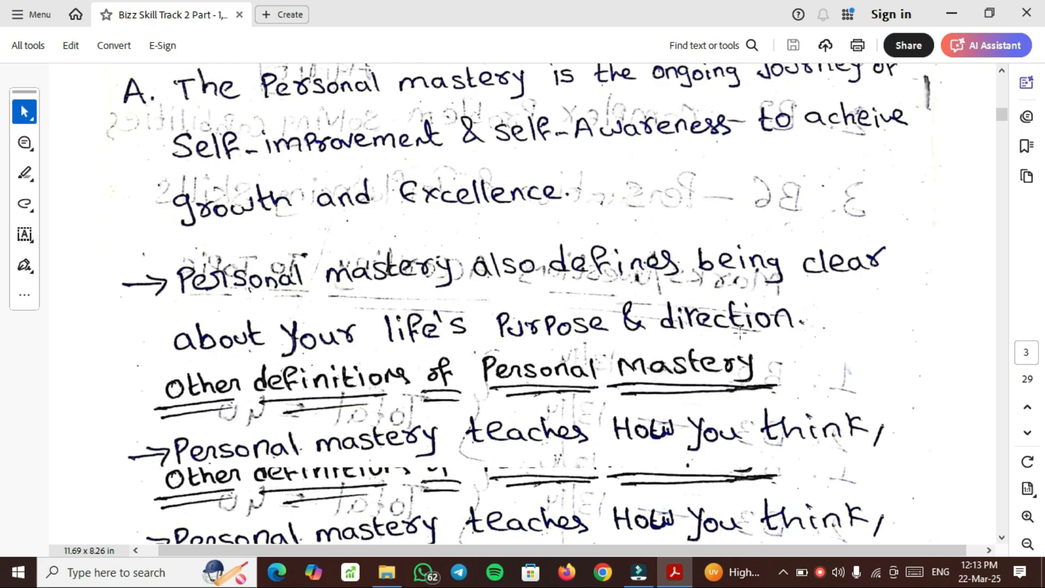
pyautogui.scroll(3)
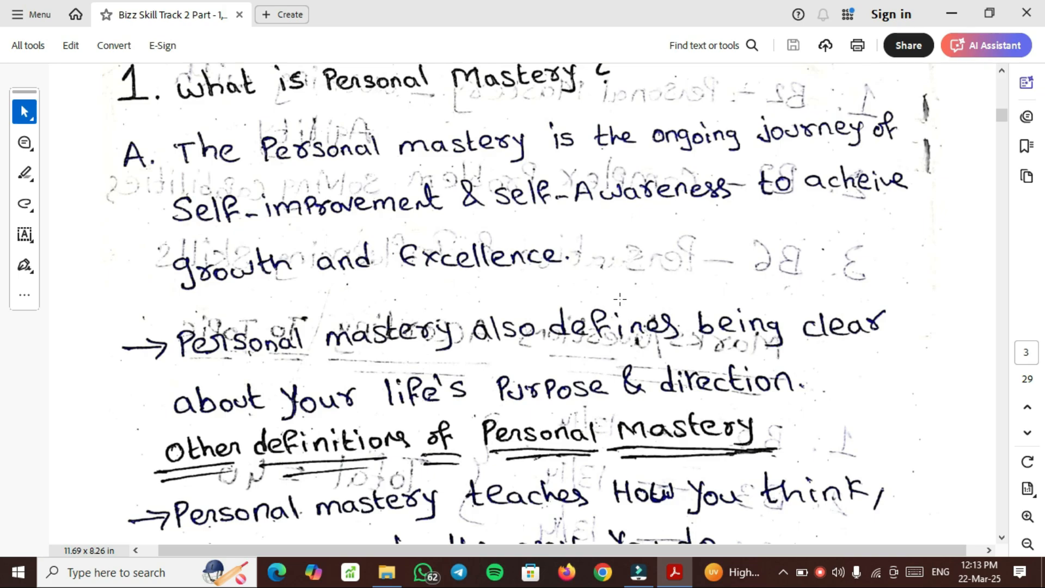
pyautogui.moveTo(340, 405)
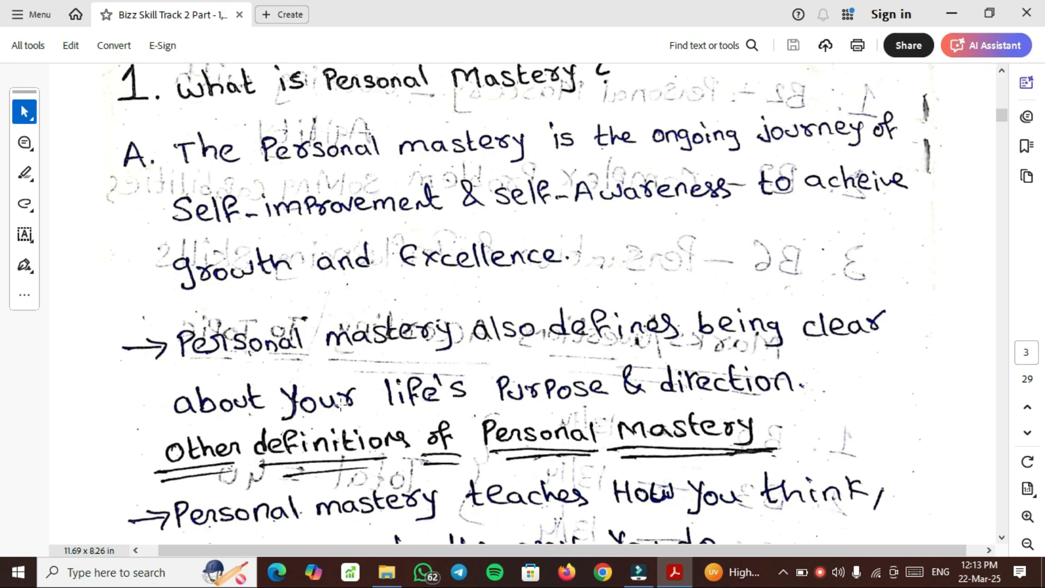
pyautogui.moveTo(488, 396)
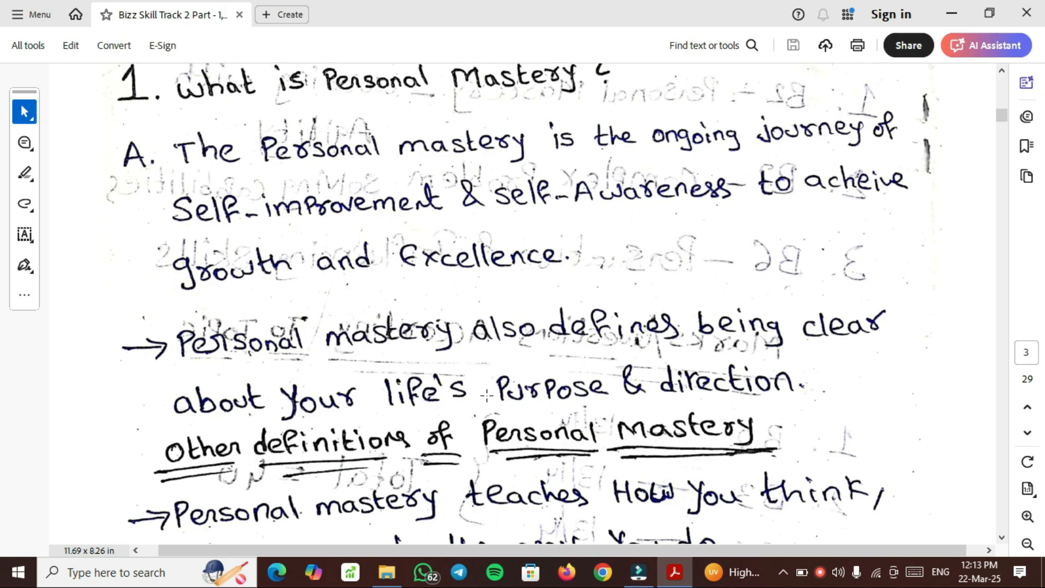
pyautogui.scroll(-3)
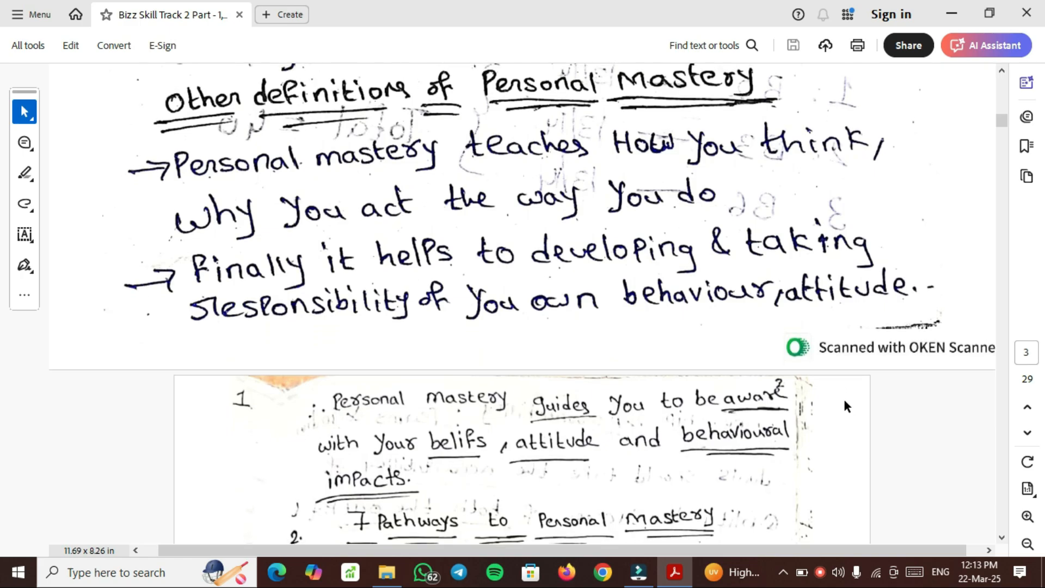
pyautogui.moveTo(461, 193)
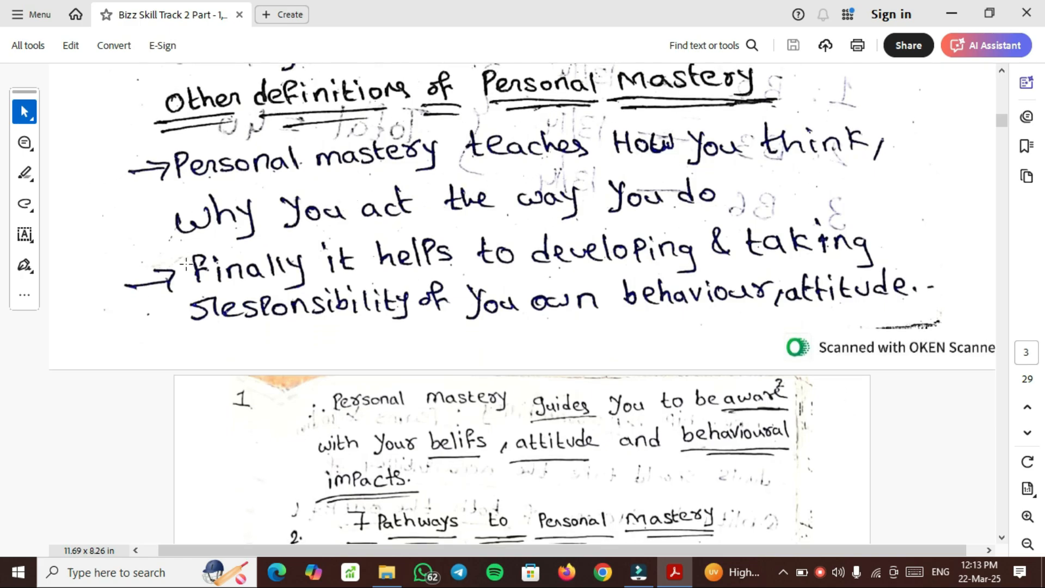
pyautogui.moveTo(159, 300)
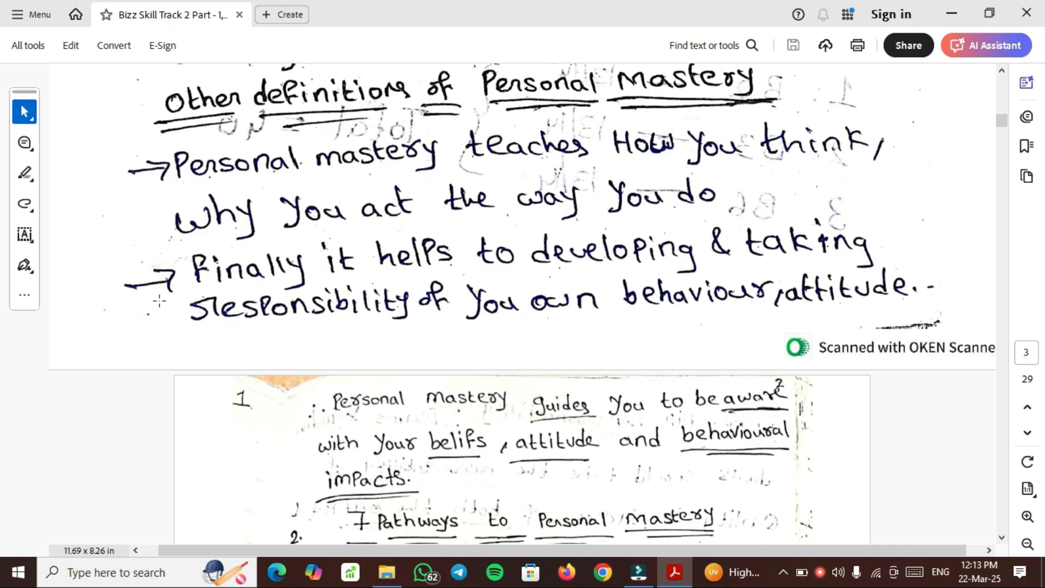
pyautogui.moveTo(634, 264)
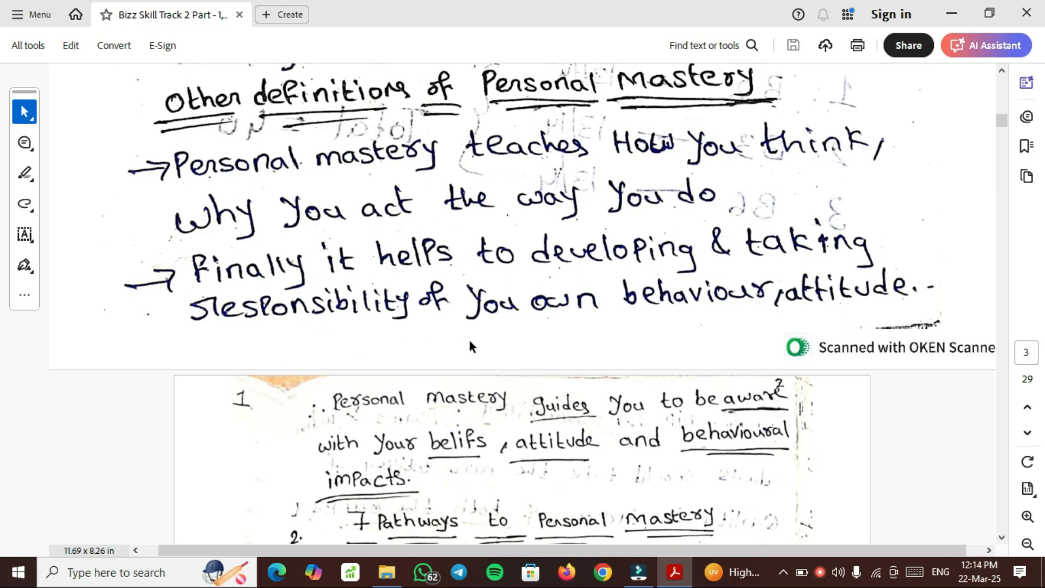
pyautogui.moveTo(936, 309)
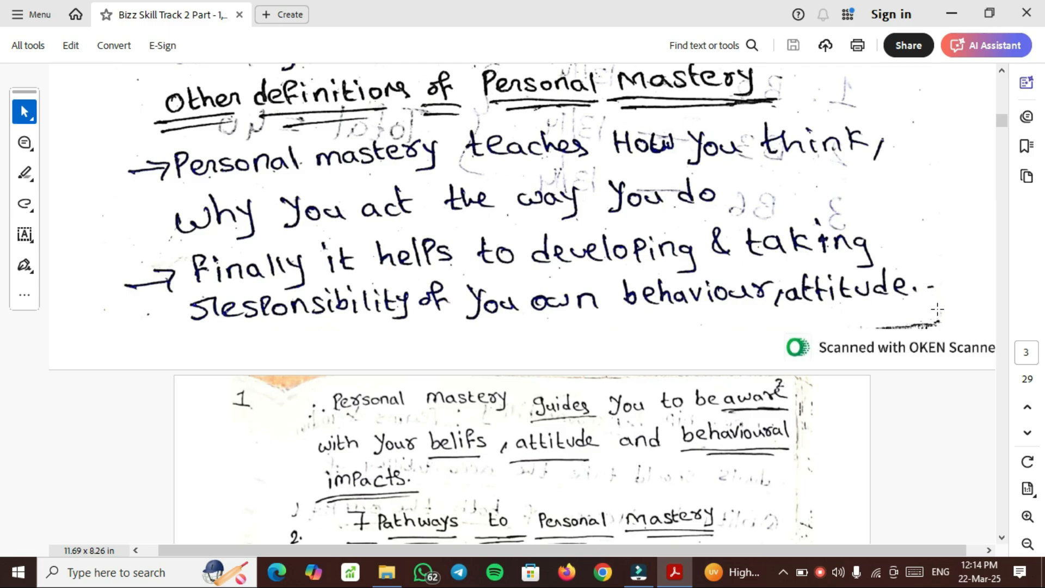
# Scroll down page 4 past the 7 Pathways to the Developing Growth Mindset list
pyautogui.scroll(-3)
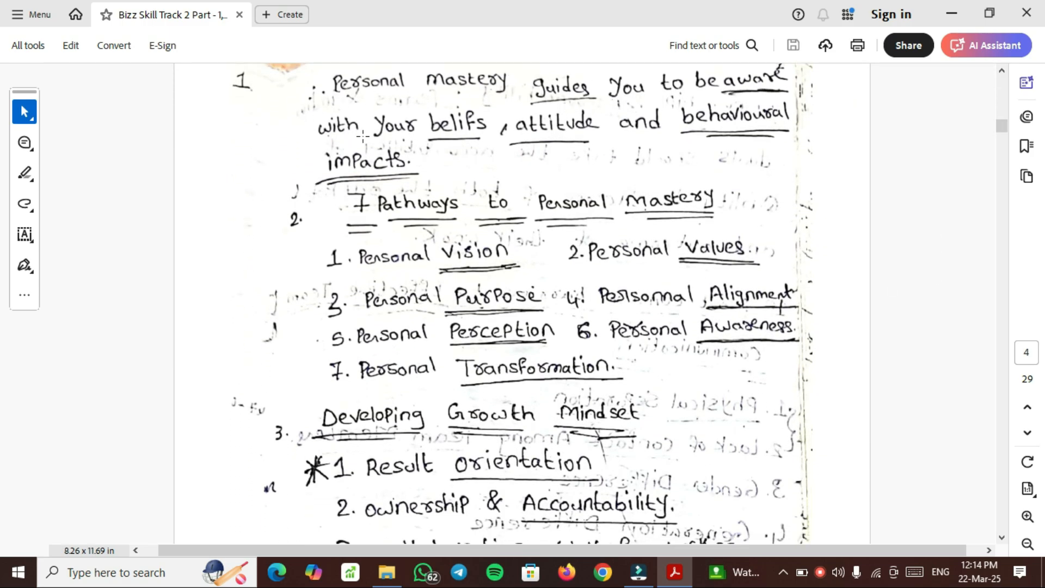
pyautogui.moveTo(830, 218)
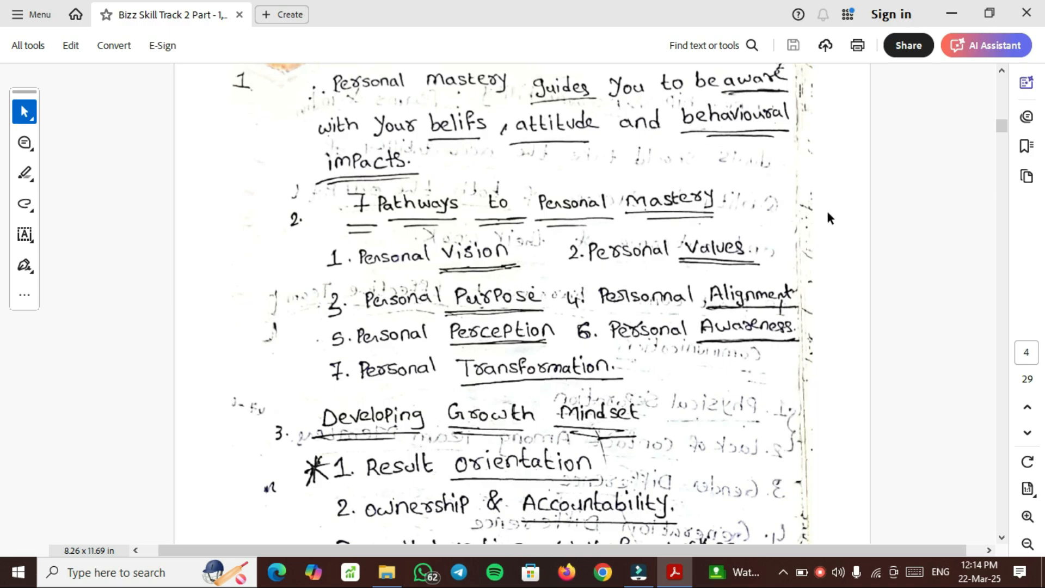
pyautogui.scroll(-3)
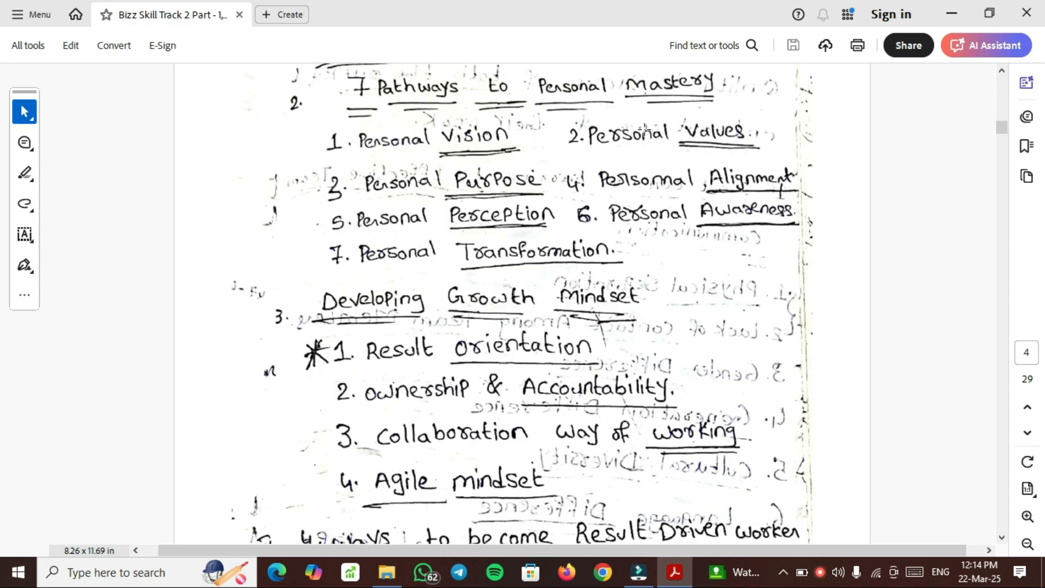
pyautogui.moveTo(552, 187)
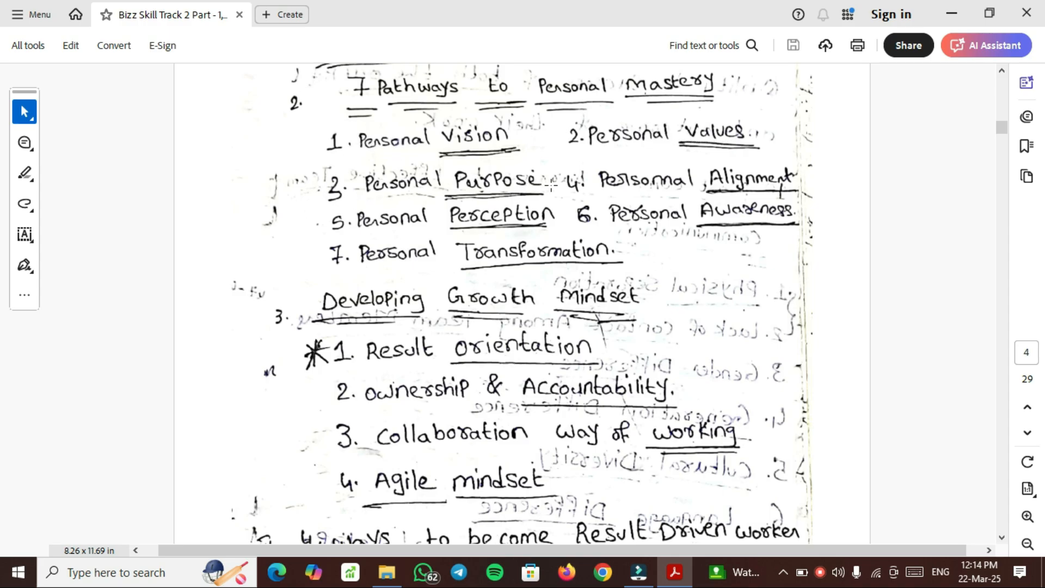
pyautogui.moveTo(350, 239)
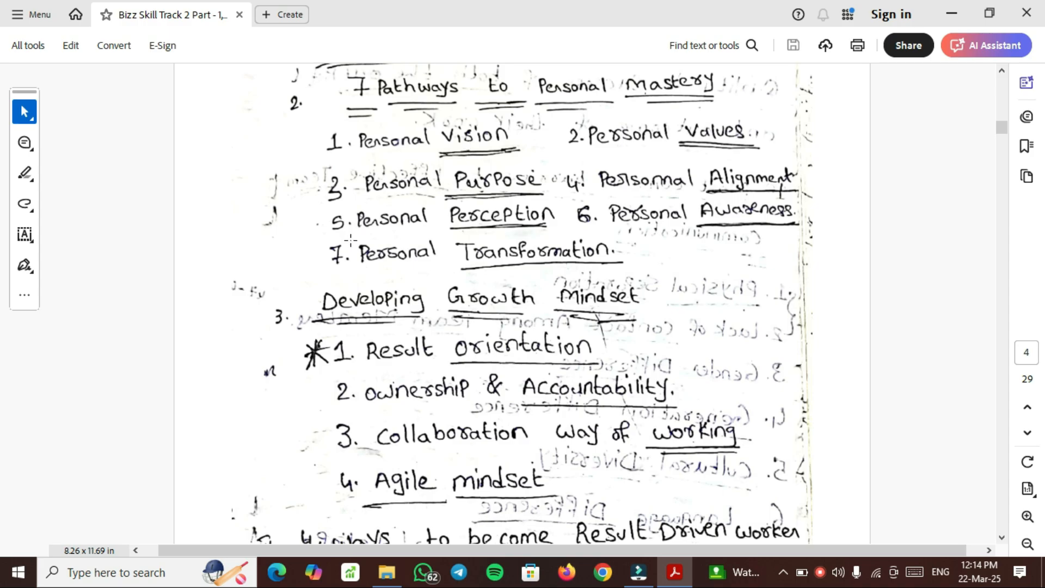
pyautogui.moveTo(662, 226)
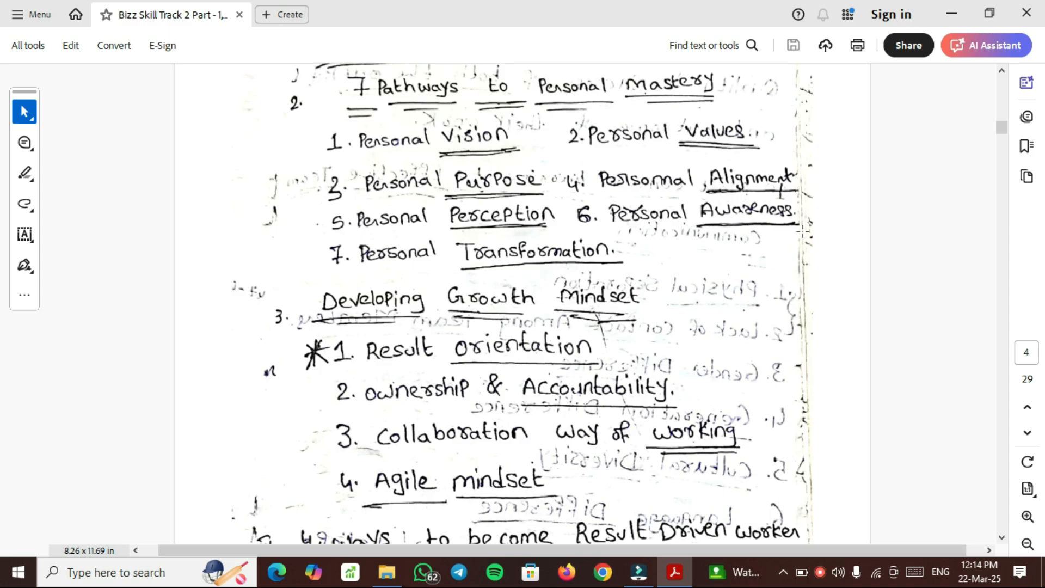
pyautogui.moveTo(386, 272)
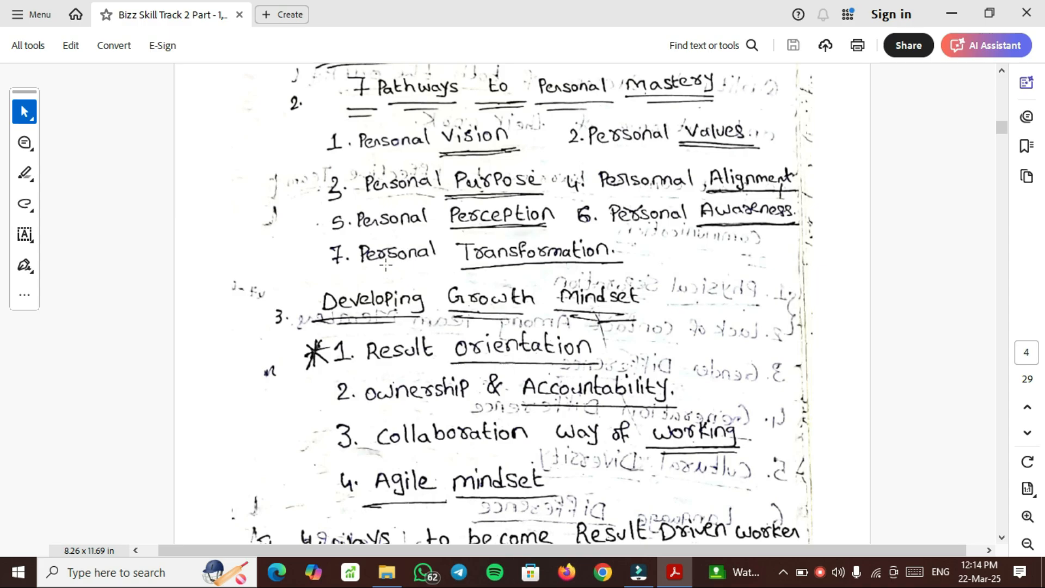
pyautogui.scroll(-3)
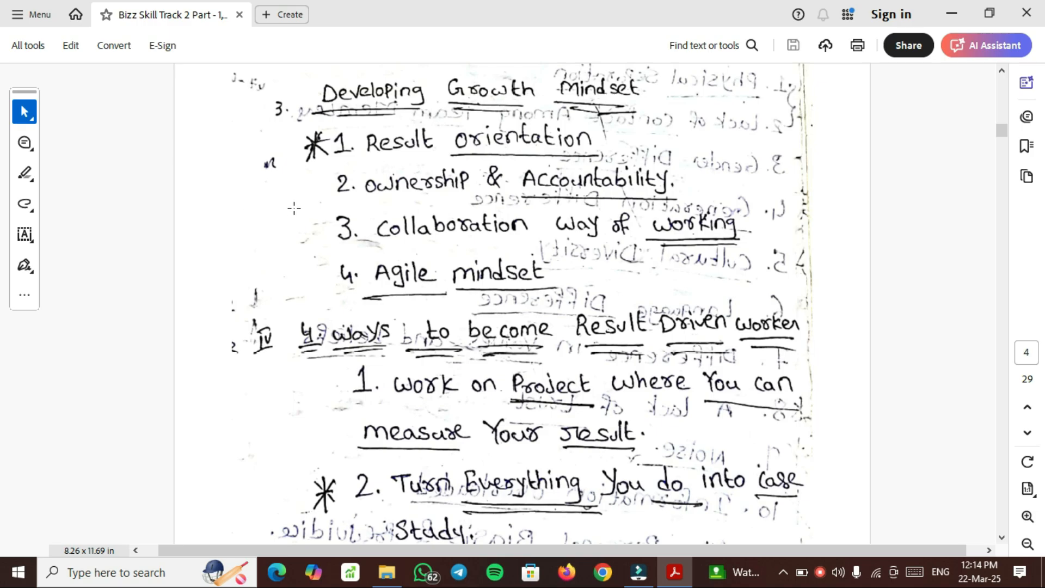
pyautogui.moveTo(570, 135)
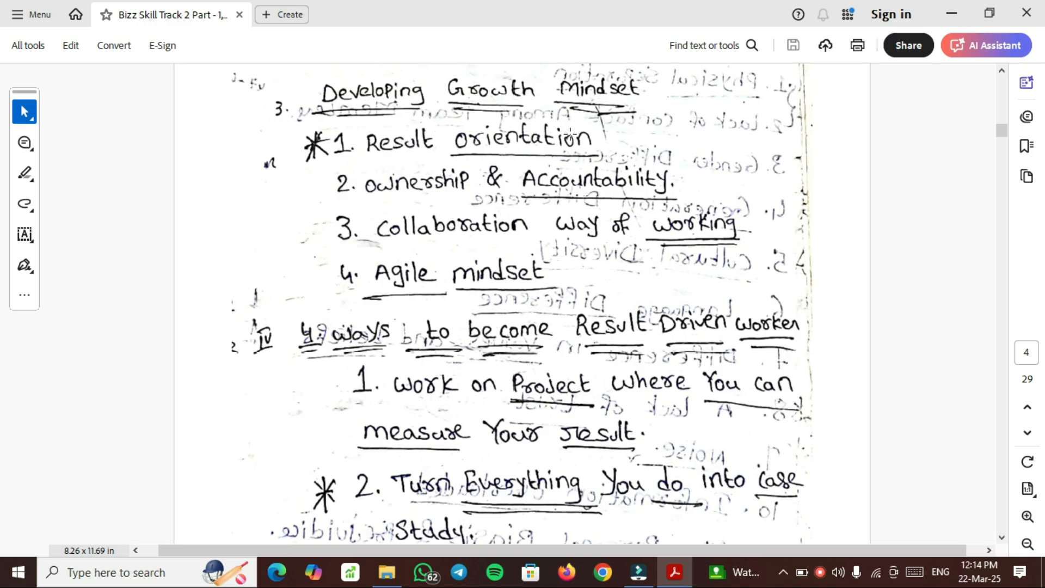
pyautogui.moveTo(378, 200)
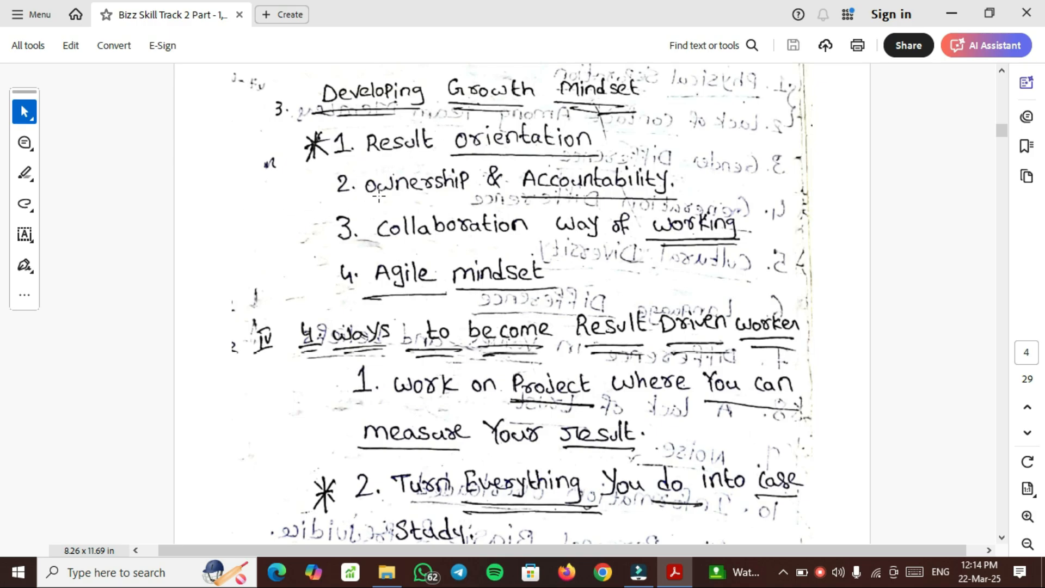
pyautogui.moveTo(520, 241)
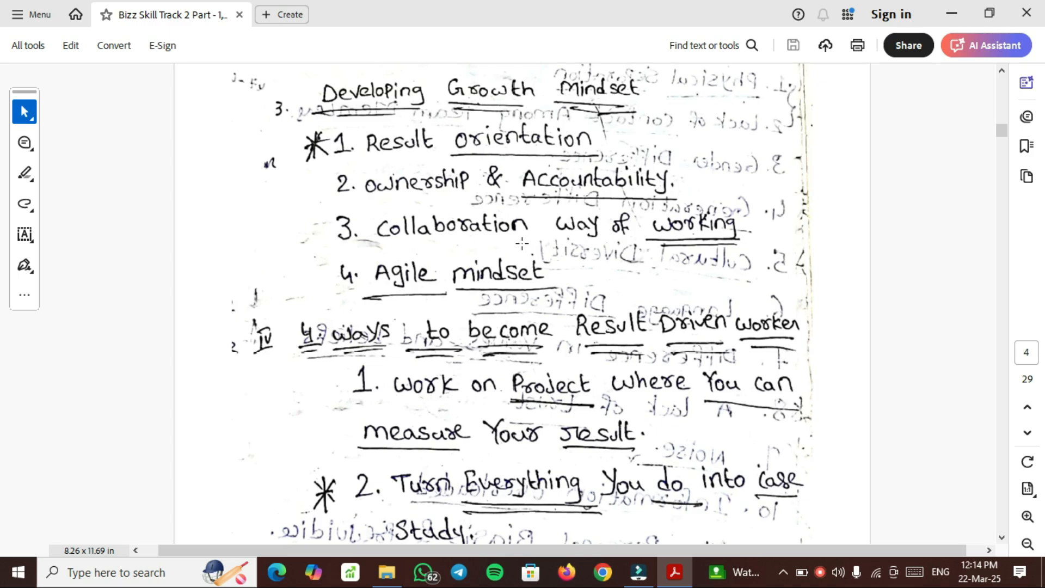
pyautogui.moveTo(431, 274)
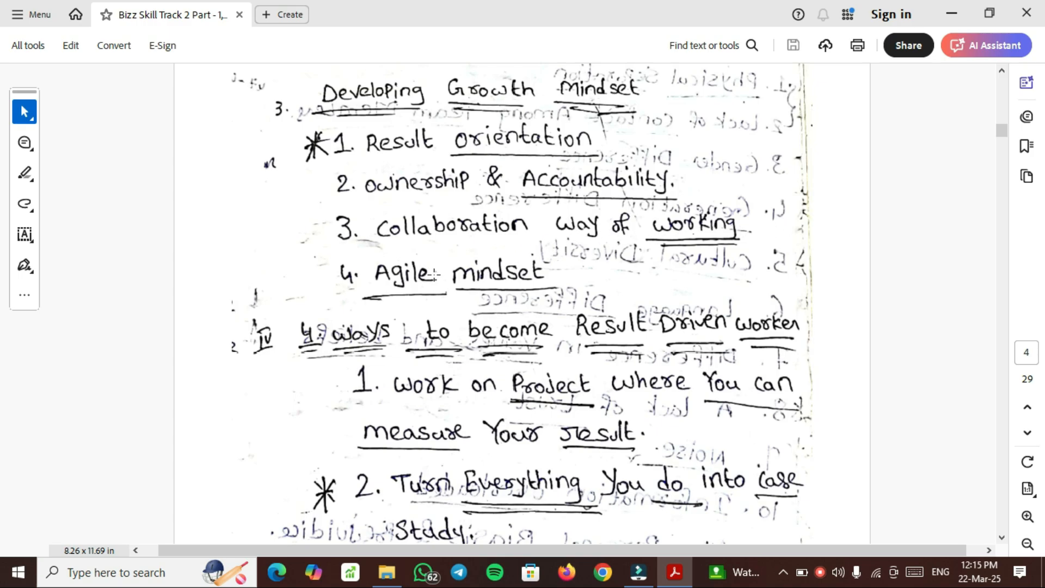
# Bring all four ways to become a Result Driven worker into view
pyautogui.scroll(-3)
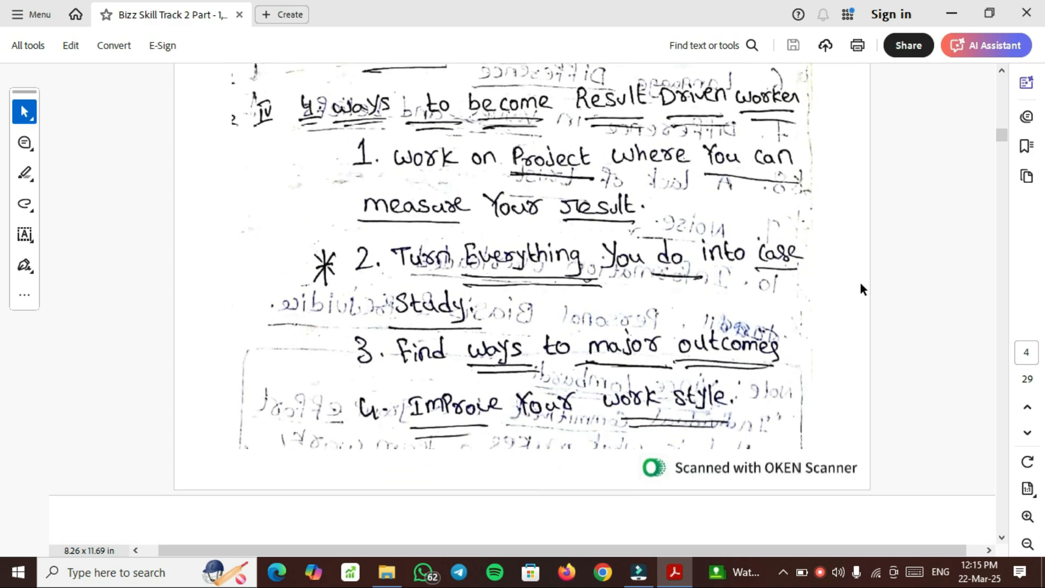
pyautogui.scroll(-3)
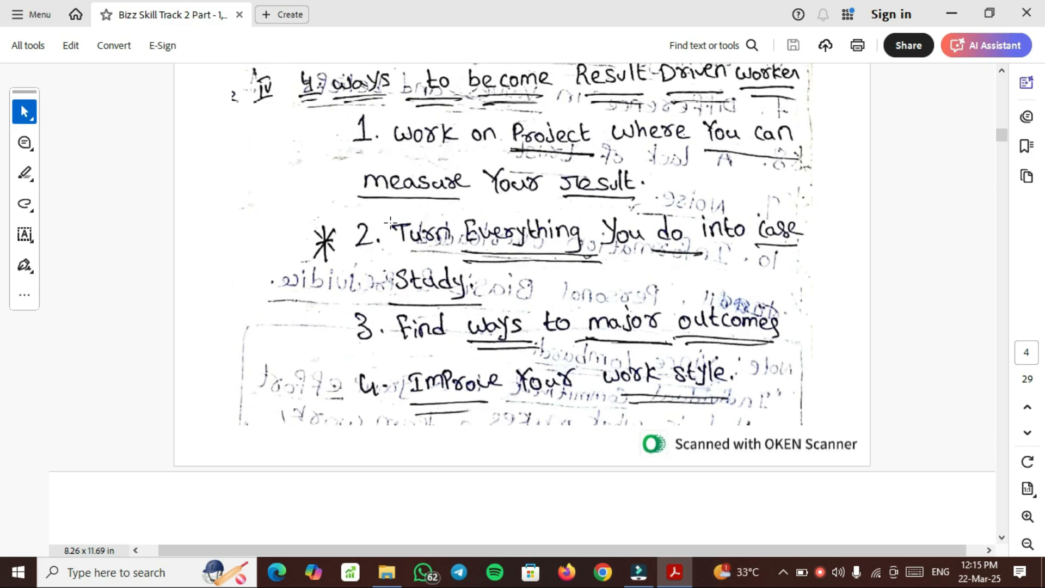
pyautogui.moveTo(721, 97)
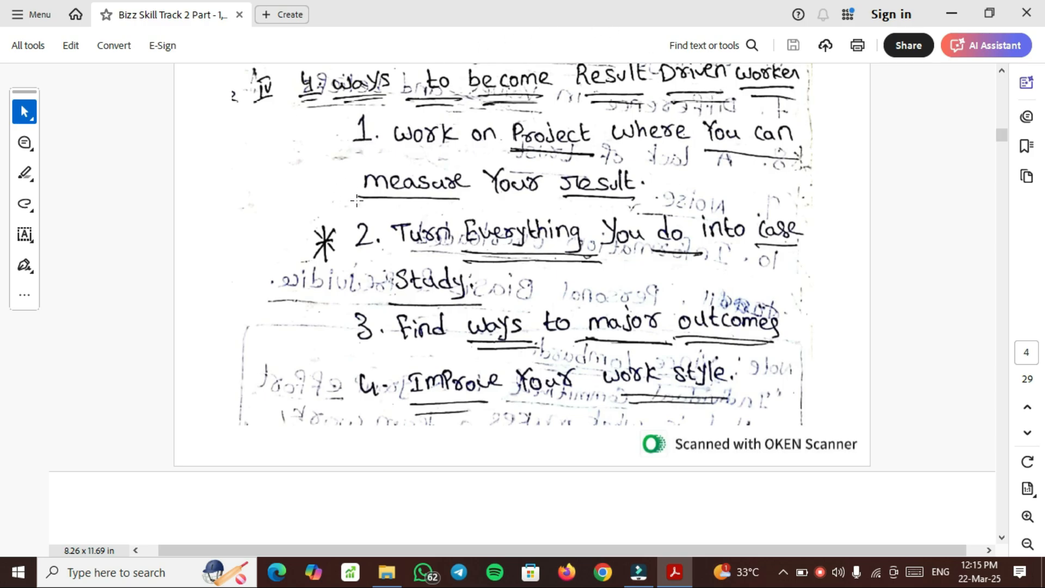
pyautogui.moveTo(710, 205)
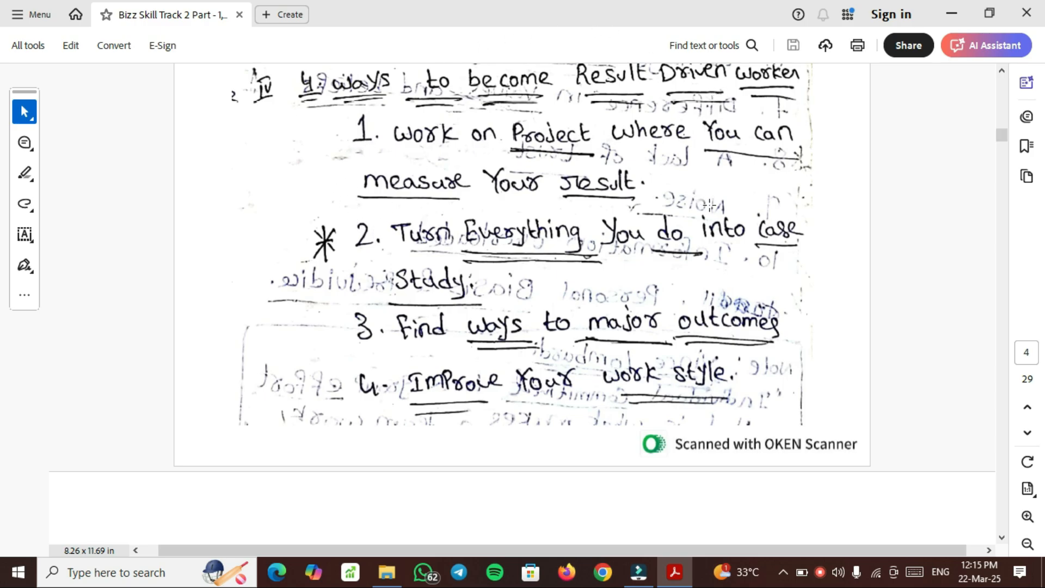
pyautogui.moveTo(397, 104)
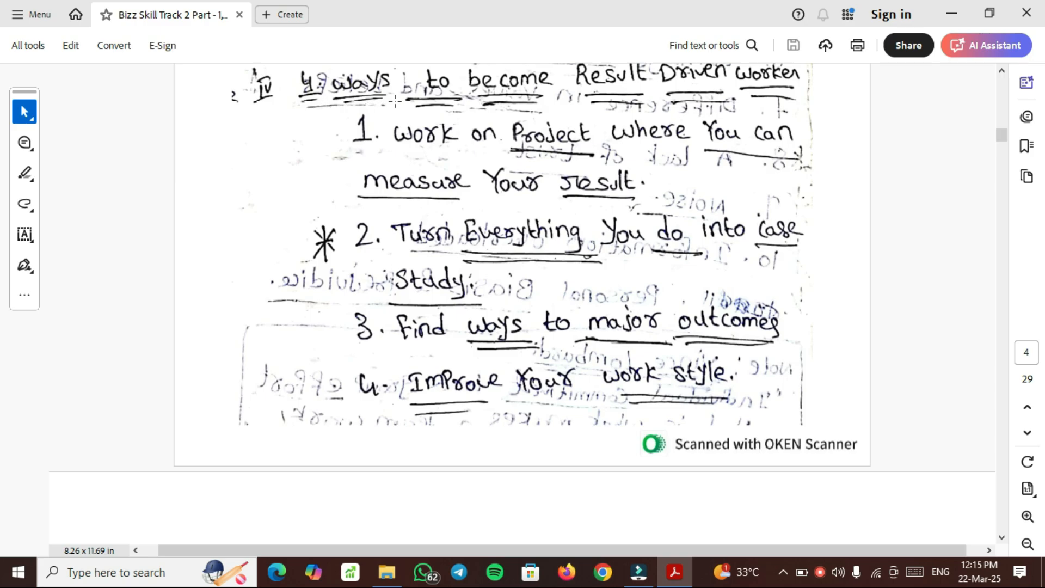
pyautogui.moveTo(487, 176)
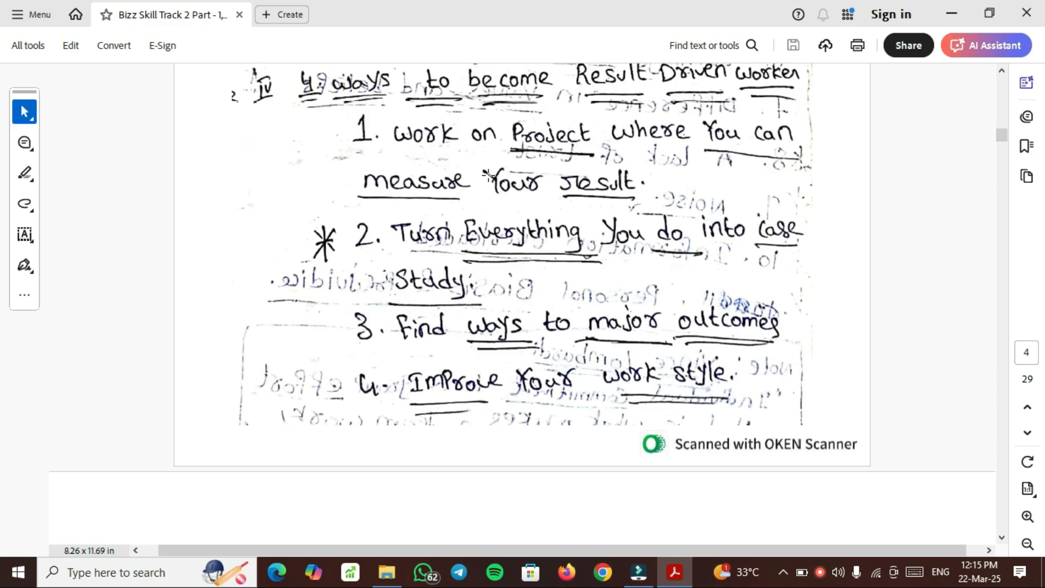
pyautogui.moveTo(462, 225)
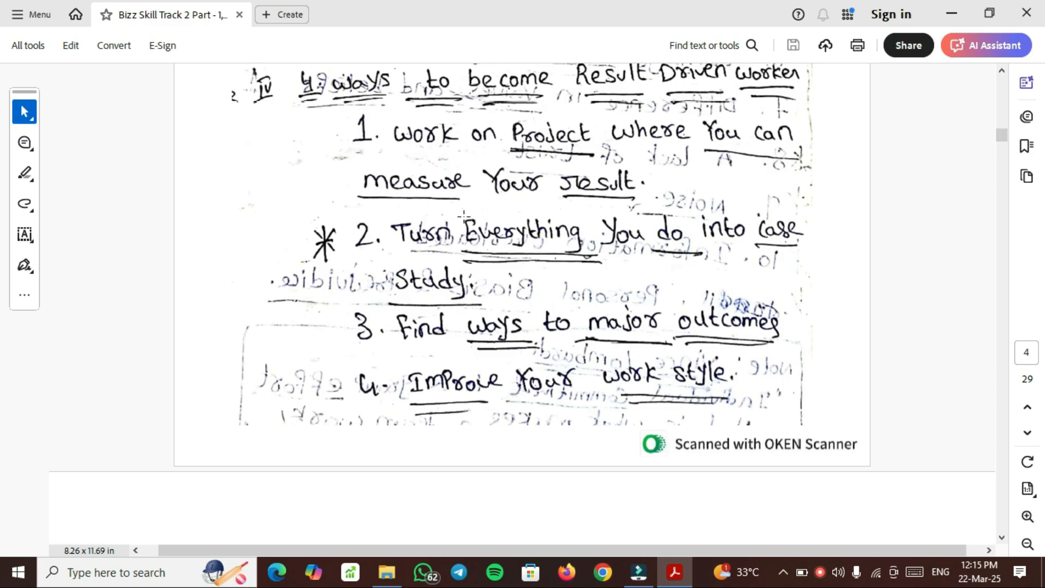
pyautogui.moveTo(727, 183)
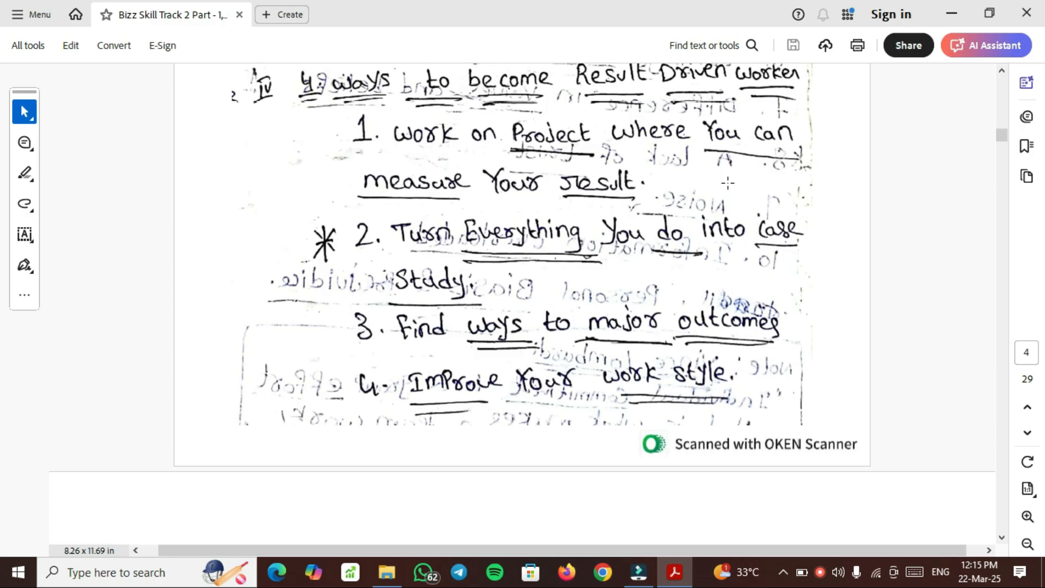
pyautogui.moveTo(736, 172)
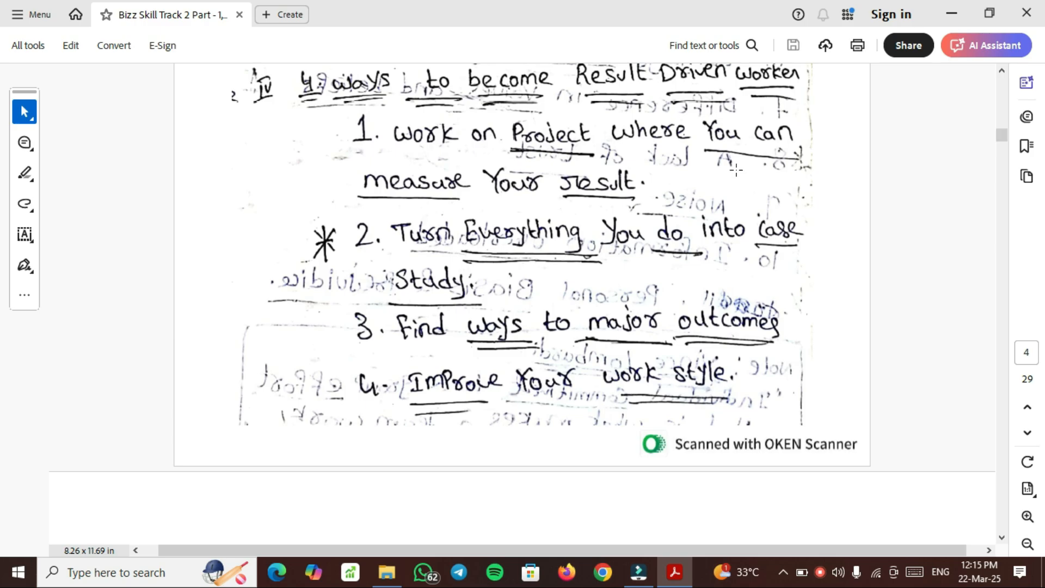
pyautogui.moveTo(526, 264)
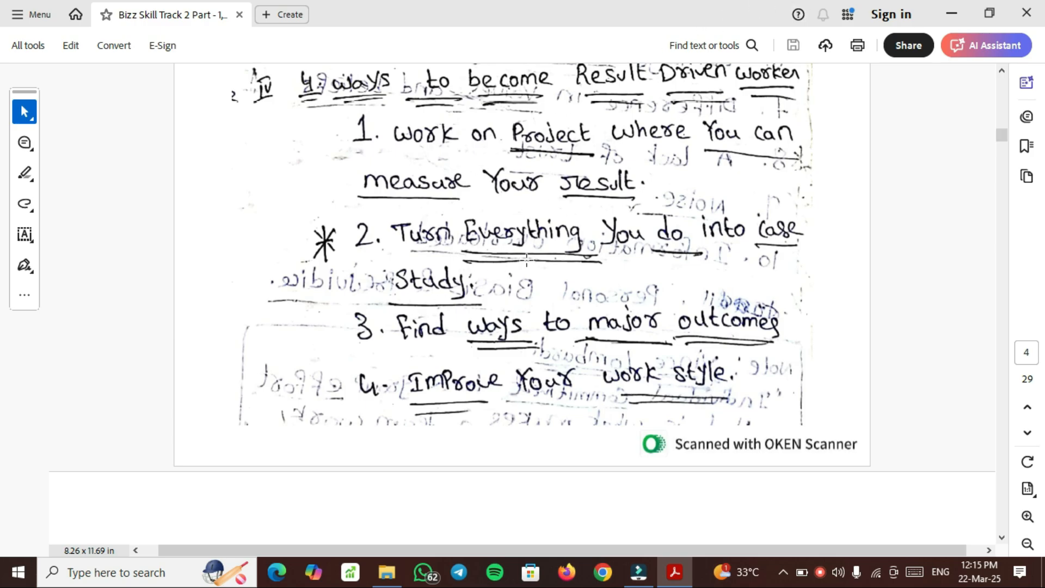
pyautogui.moveTo(540, 303)
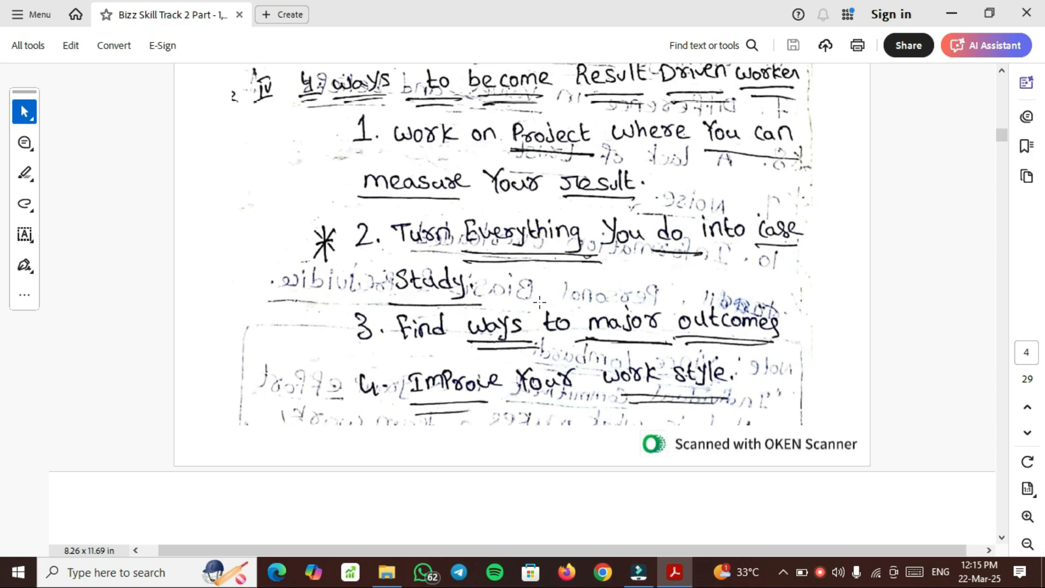
pyautogui.moveTo(558, 286)
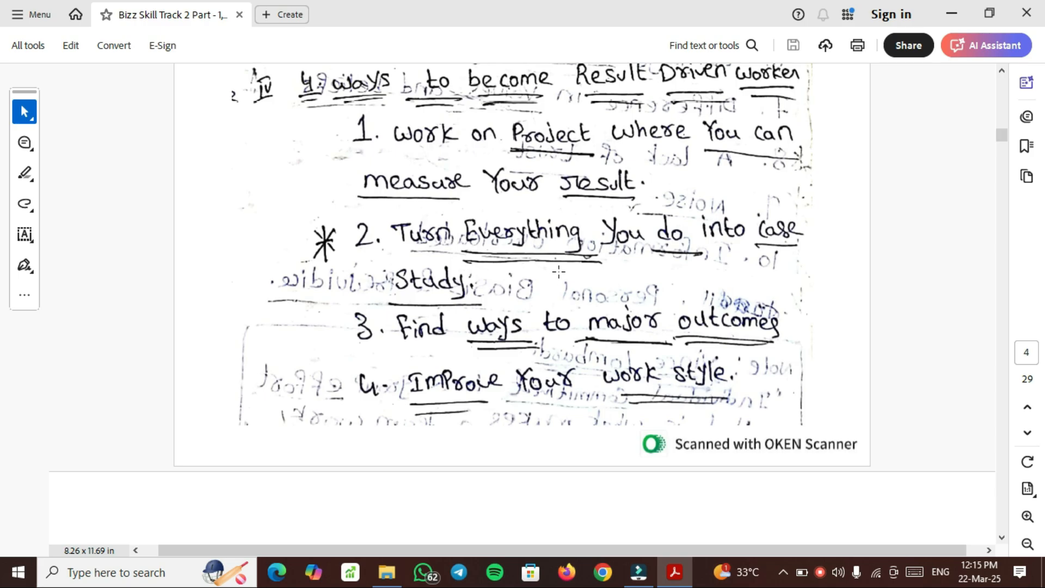
pyautogui.moveTo(599, 281)
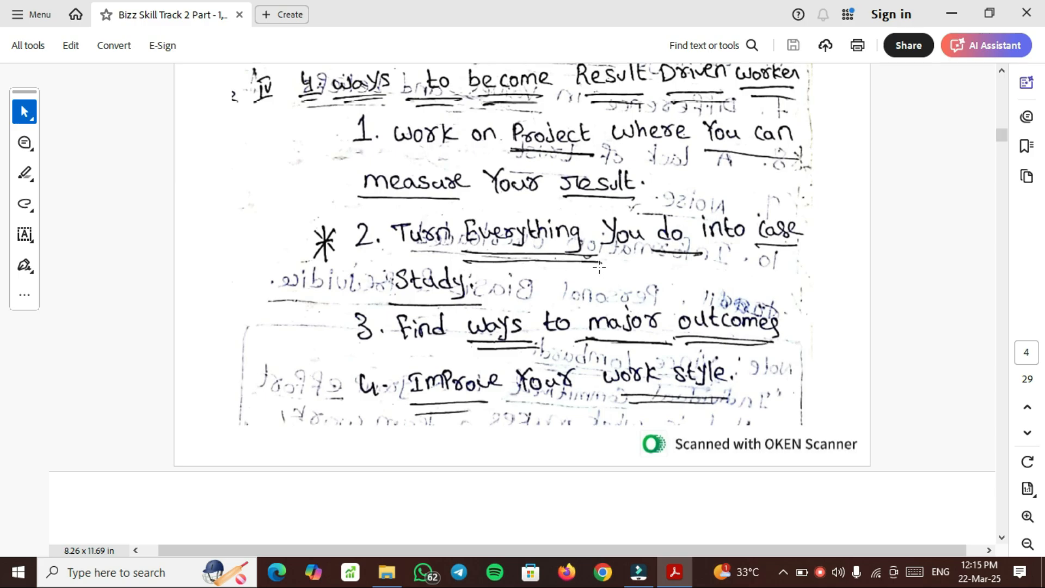
pyautogui.moveTo(504, 292)
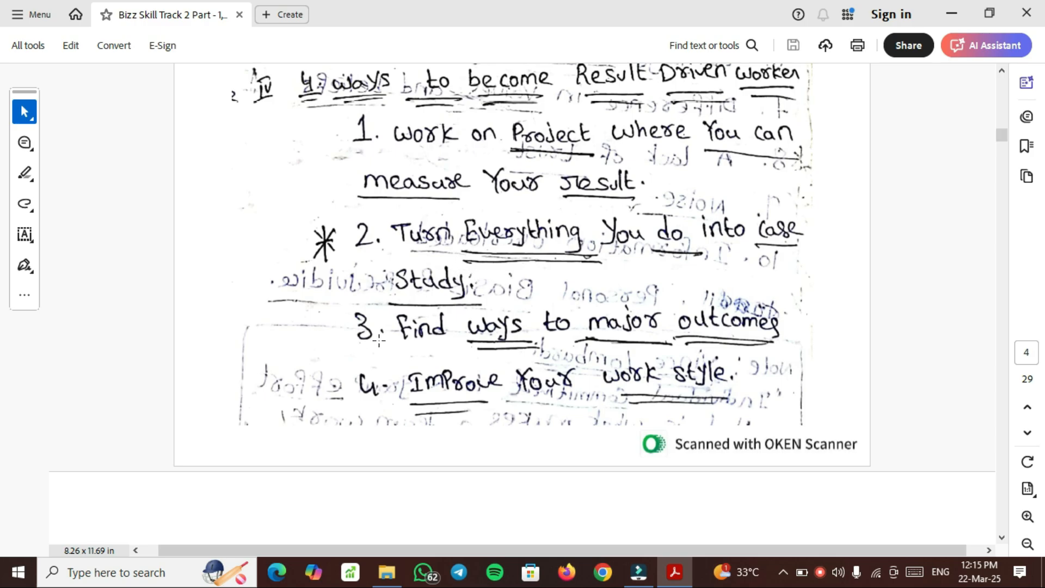
pyautogui.moveTo(368, 370)
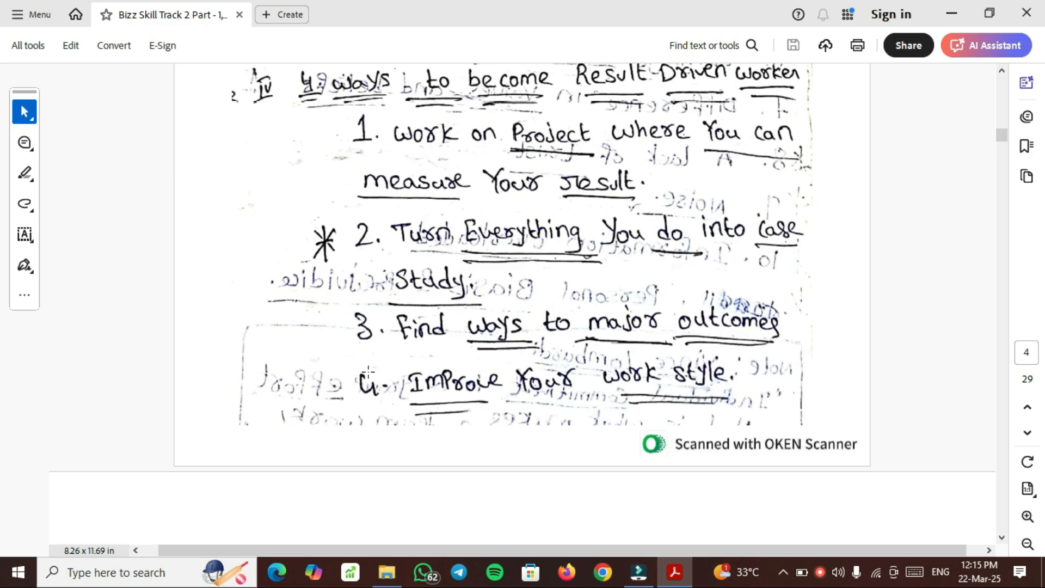
pyautogui.moveTo(755, 382)
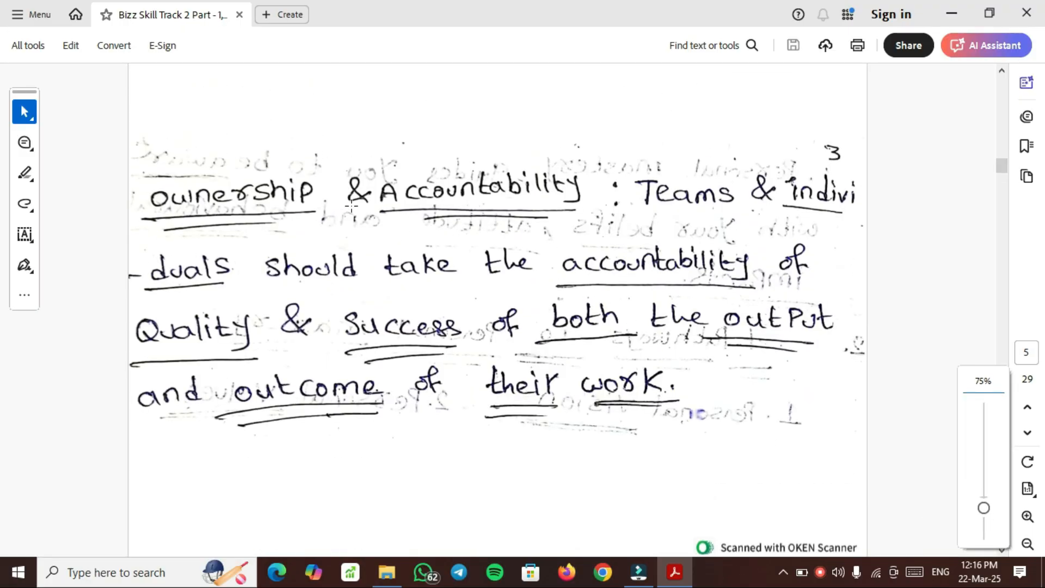
pyautogui.moveTo(543, 235)
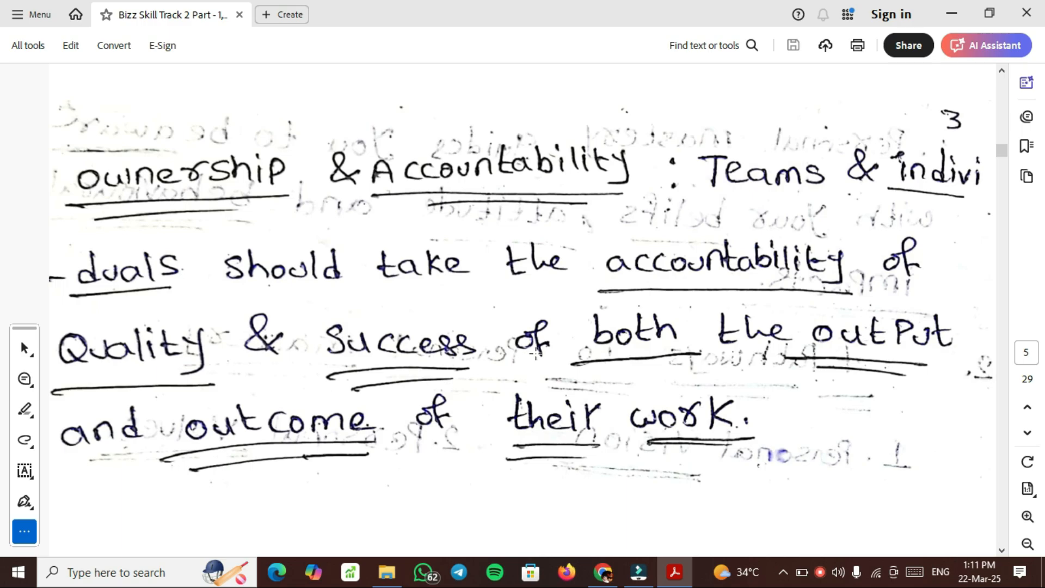
# Scroll past Ownership & Accountability to page 6's Strength of a Team list
pyautogui.scroll(-3)
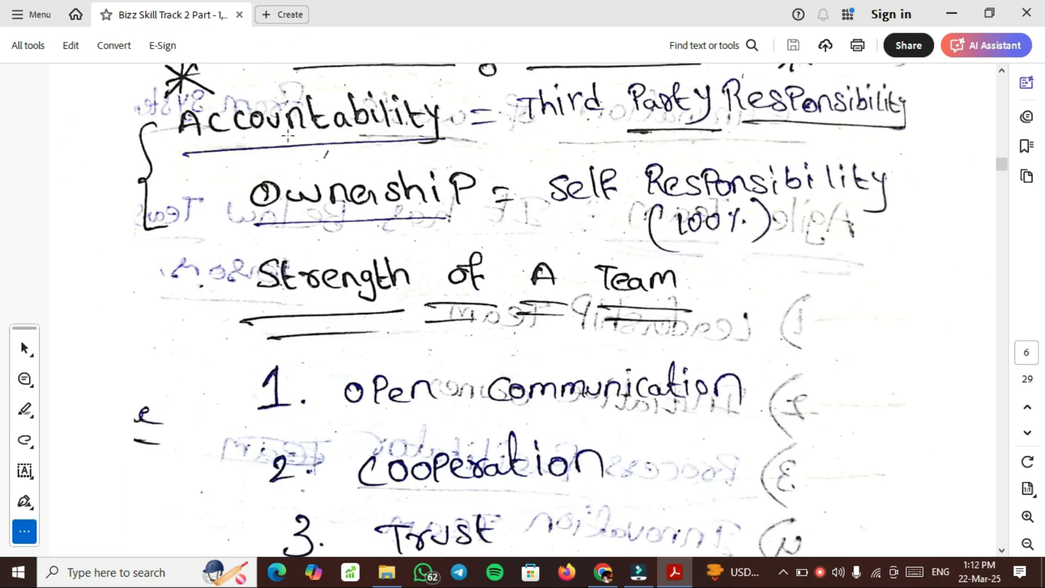
pyautogui.moveTo(664, 112)
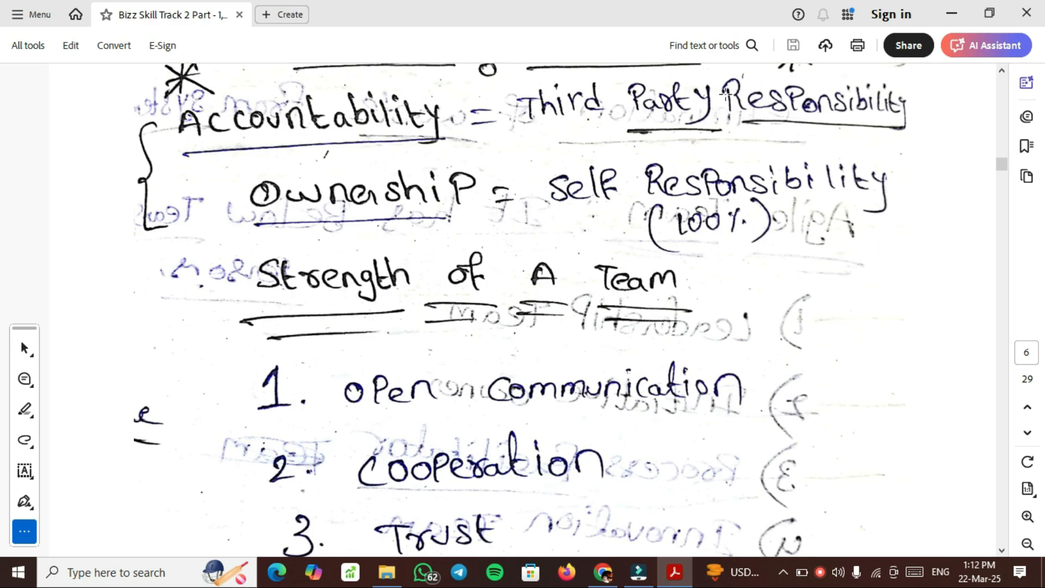
pyautogui.moveTo(827, 118)
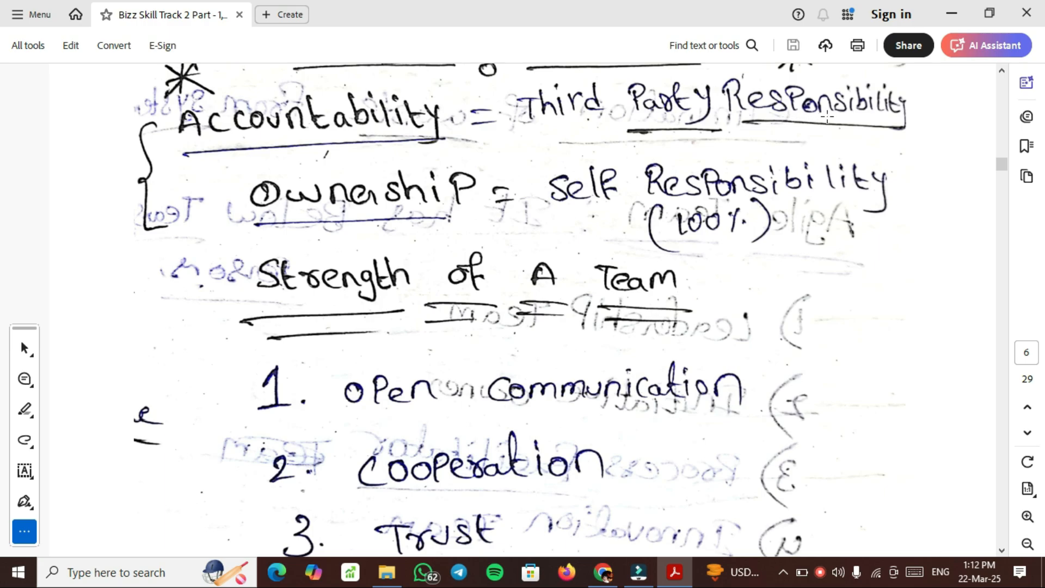
pyautogui.moveTo(679, 220)
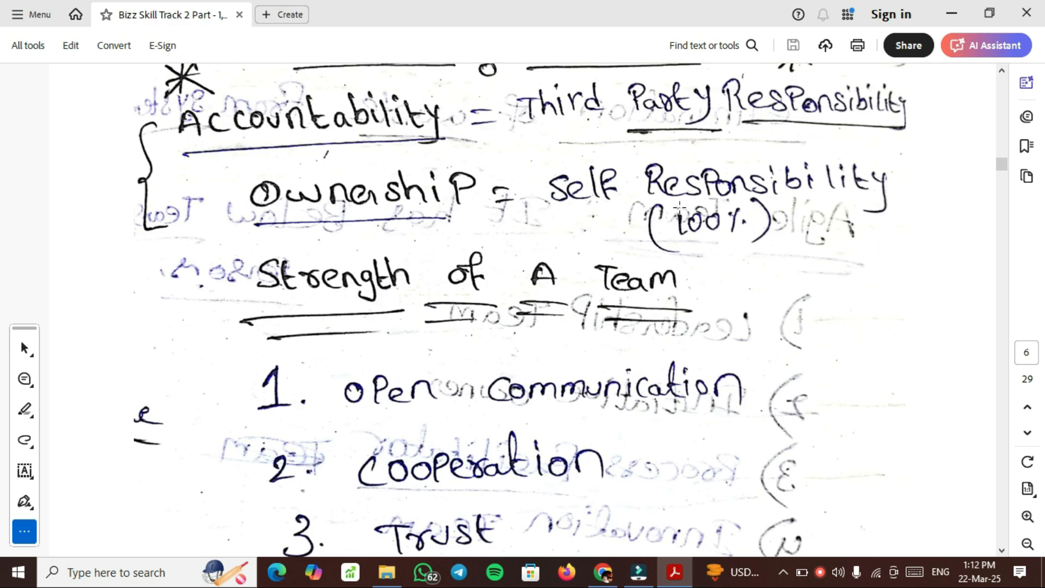
pyautogui.moveTo(781, 192)
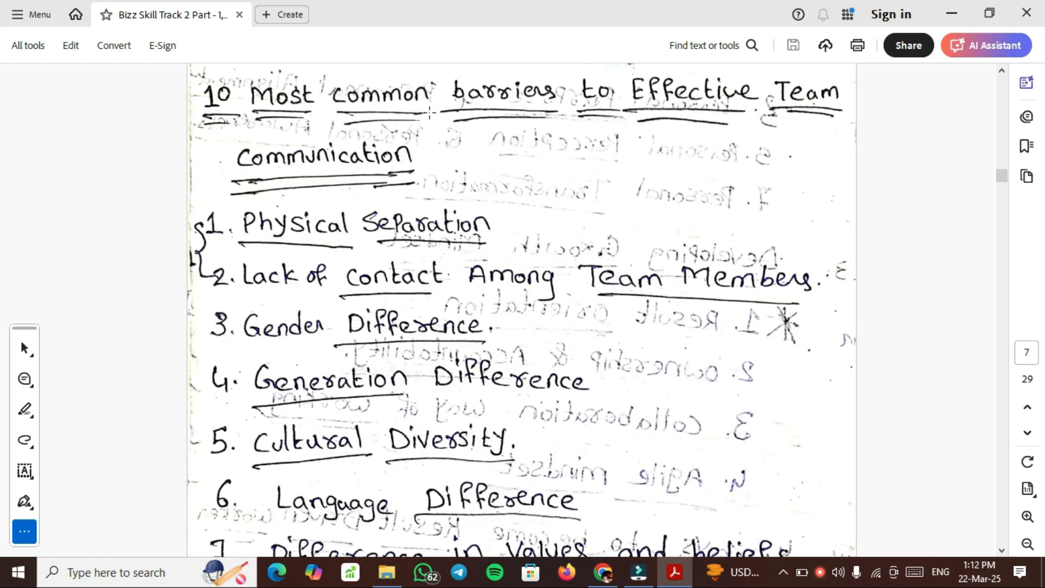
pyautogui.moveTo(275, 194)
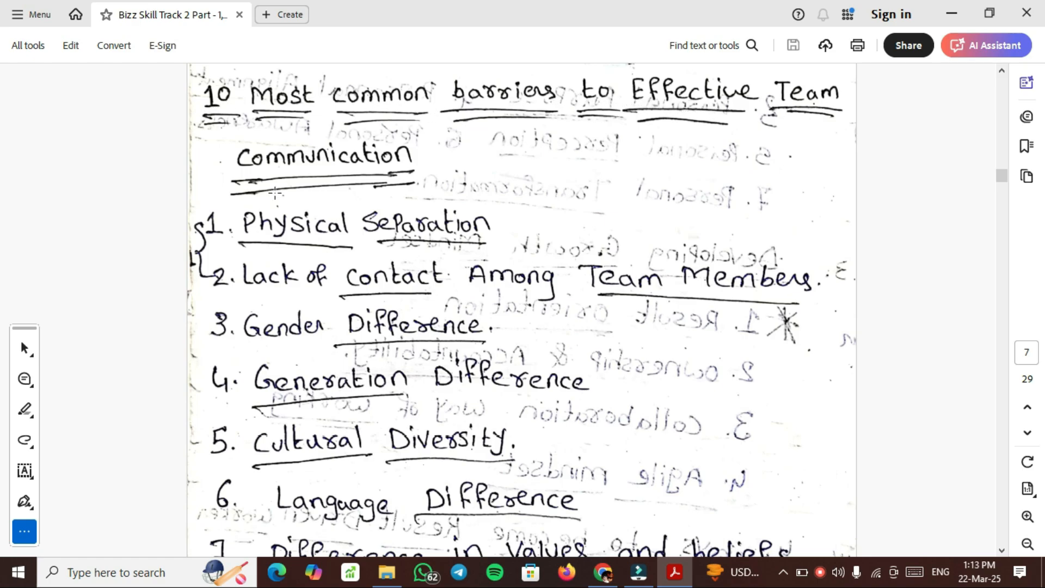
pyautogui.moveTo(341, 239)
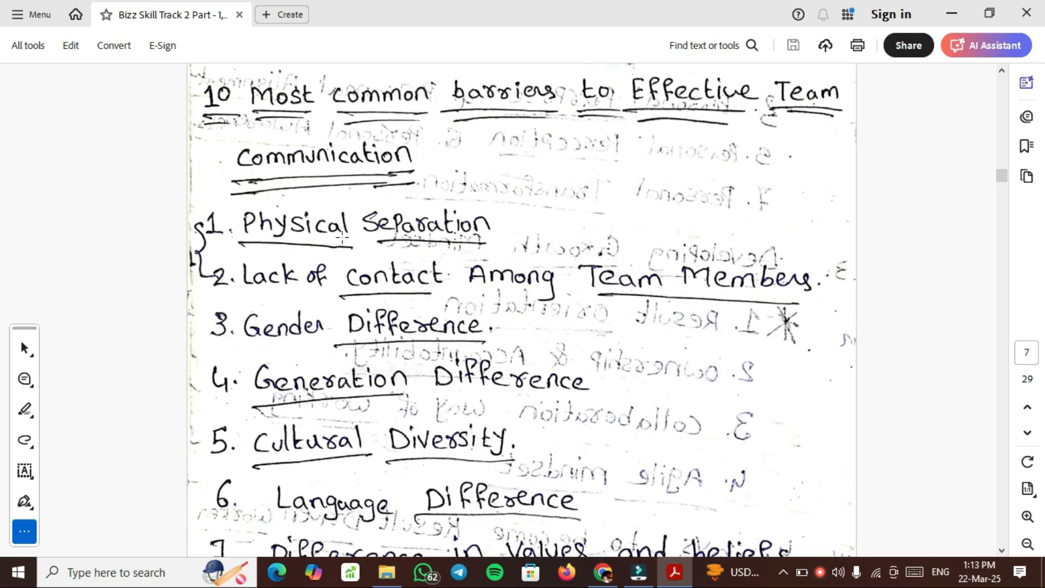
pyautogui.moveTo(290, 288)
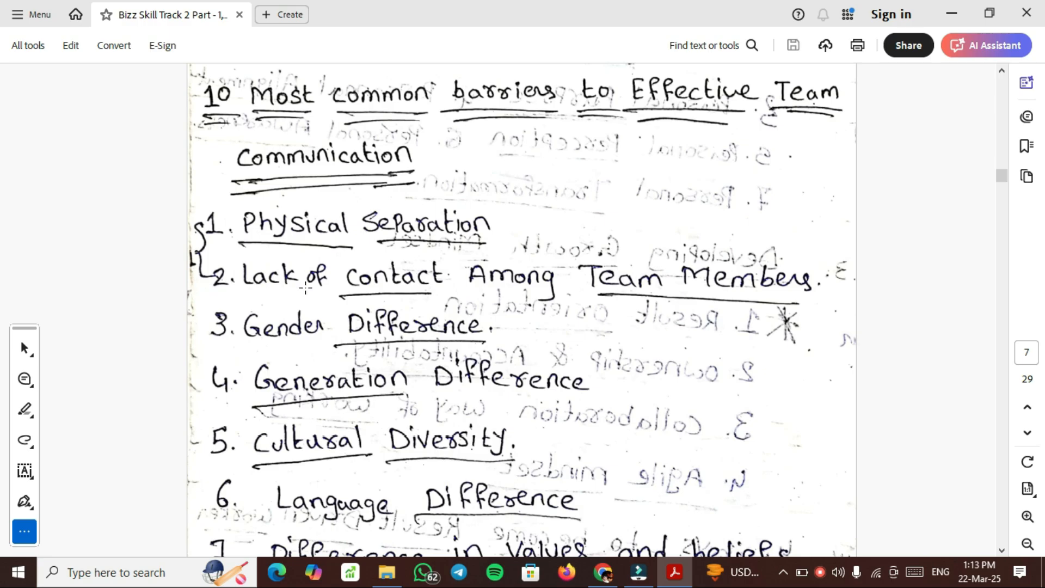
pyautogui.moveTo(186, 300)
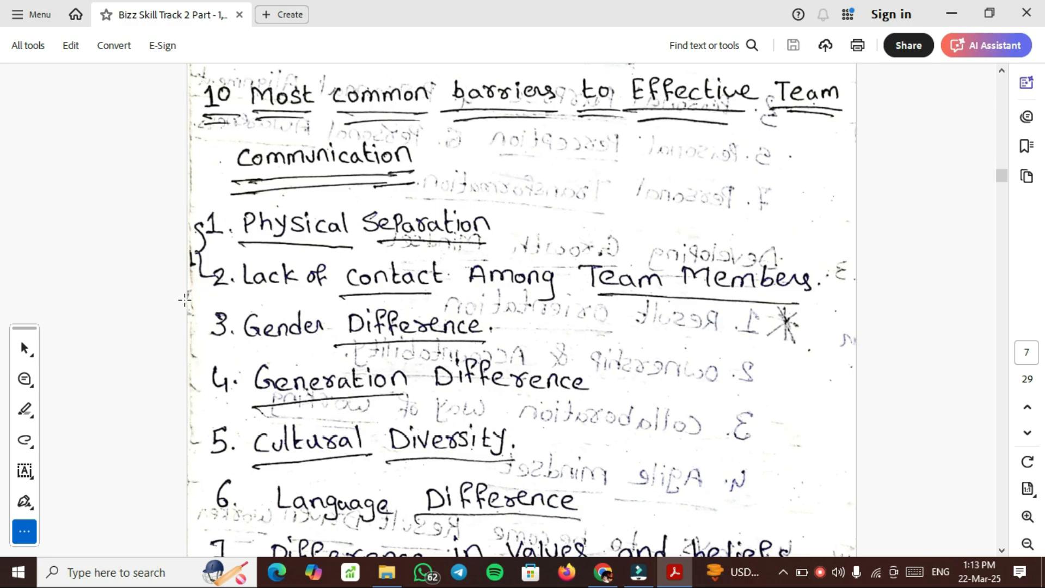
pyautogui.moveTo(365, 399)
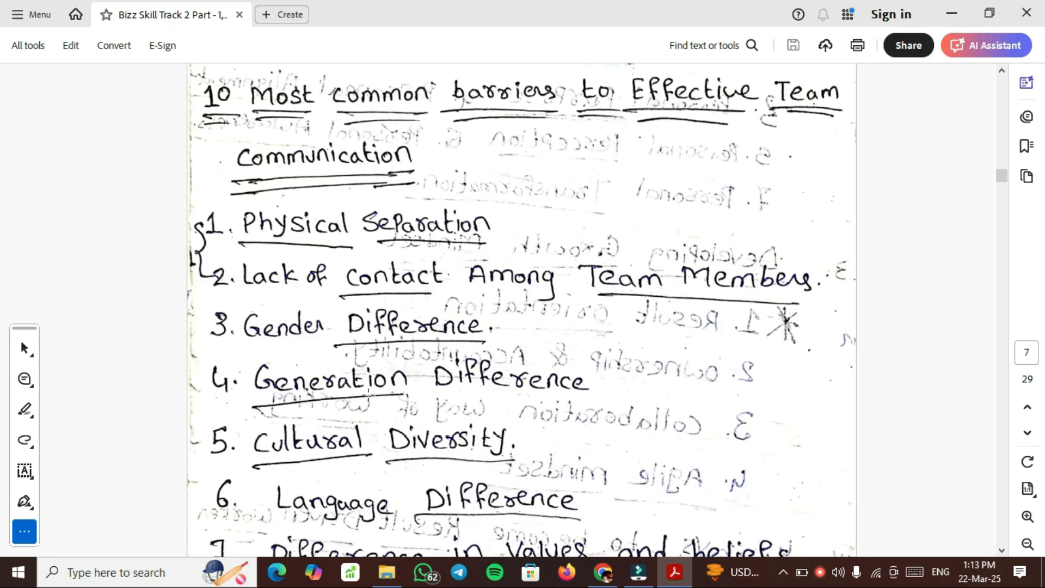
pyautogui.moveTo(614, 428)
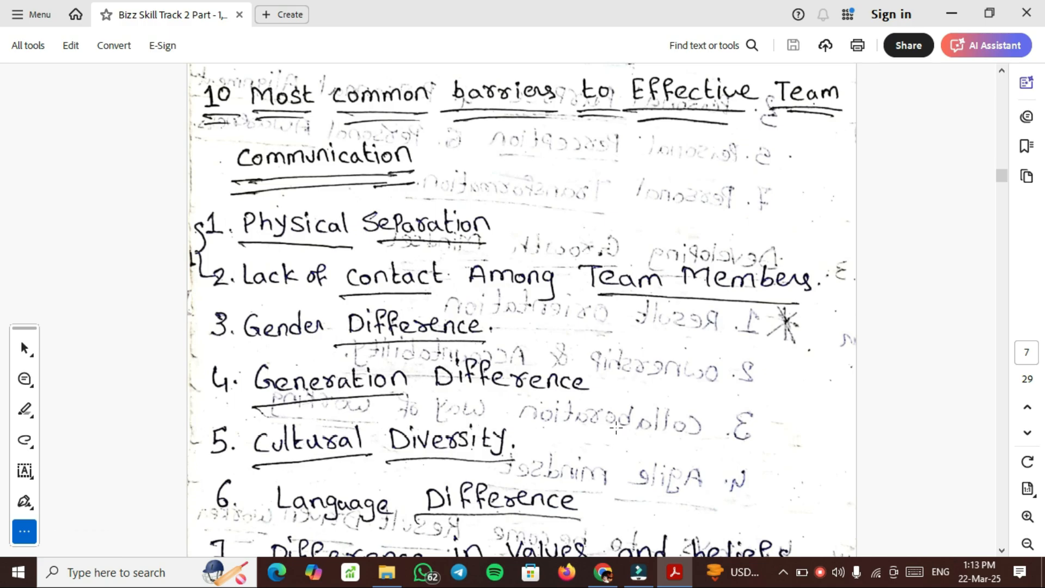
# Scroll to page 7's list of 10 barriers to effective team communication
pyautogui.scroll(-3)
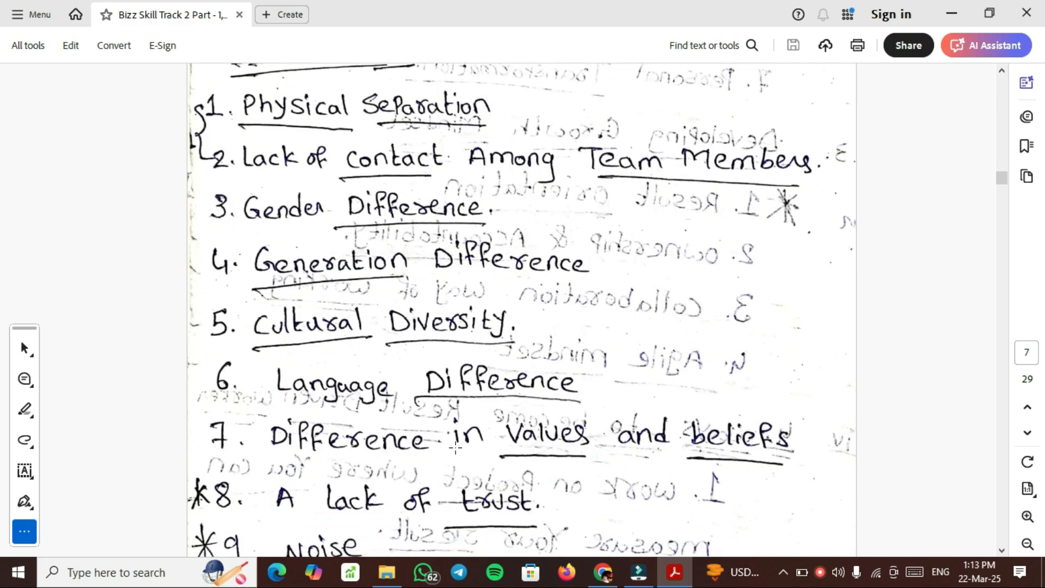
pyautogui.click(986, 46)
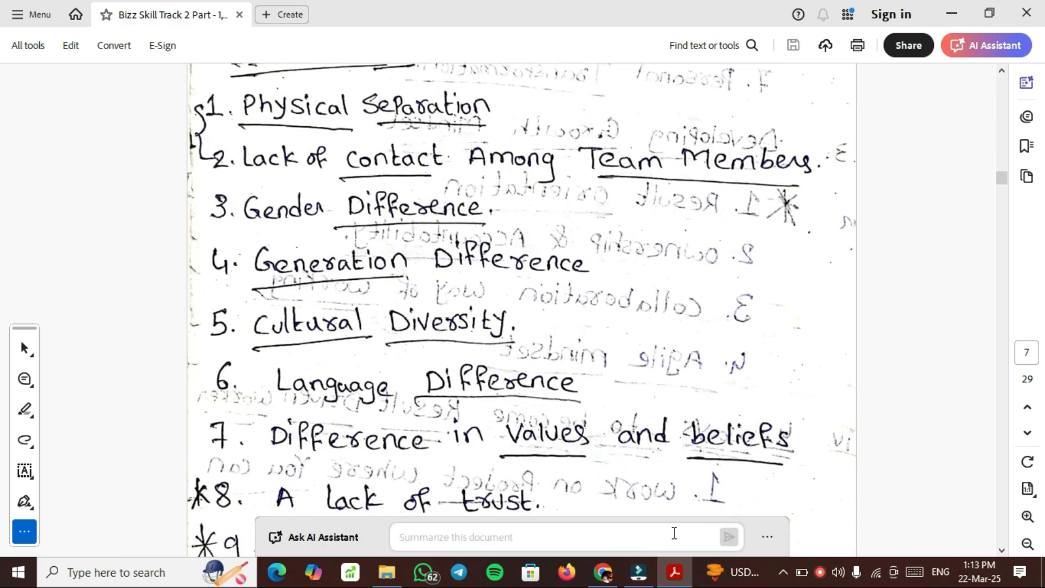
pyautogui.scroll(-3)
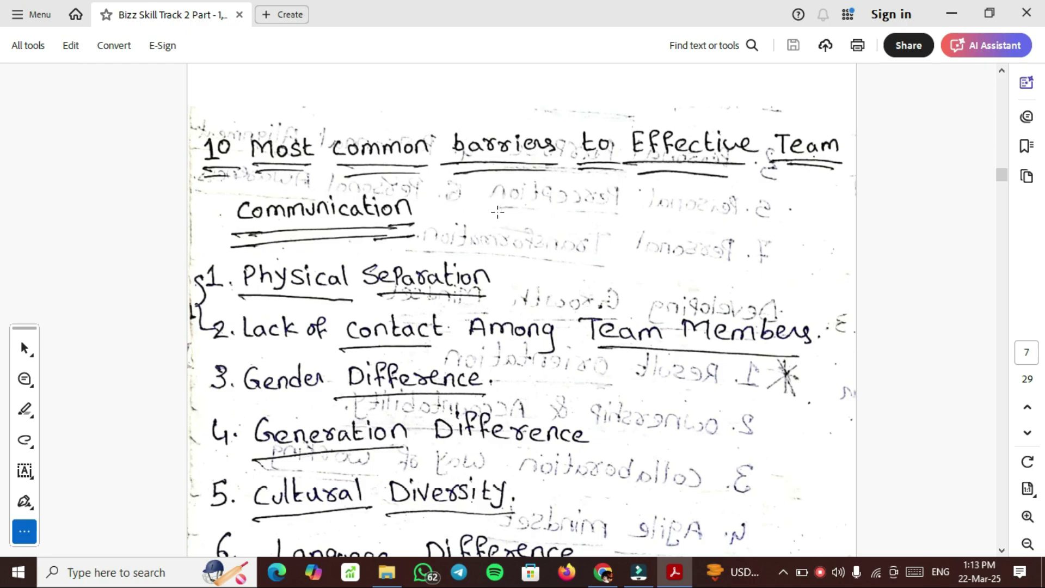
pyautogui.scroll(-3)
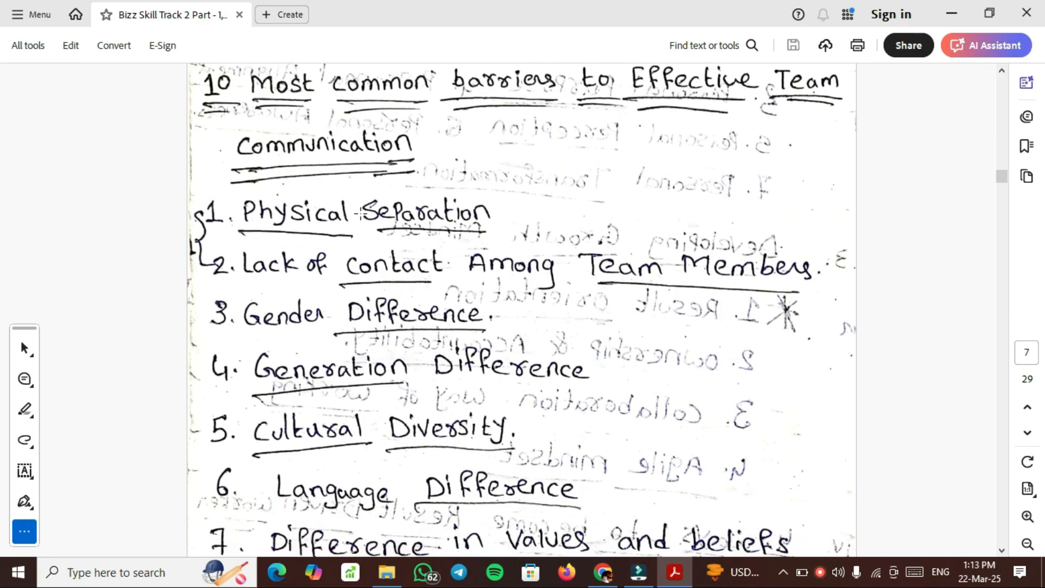
# Return to page 2's topic index listing communication barriers, Agile and DevOps topics
pyautogui.click(988, 45)
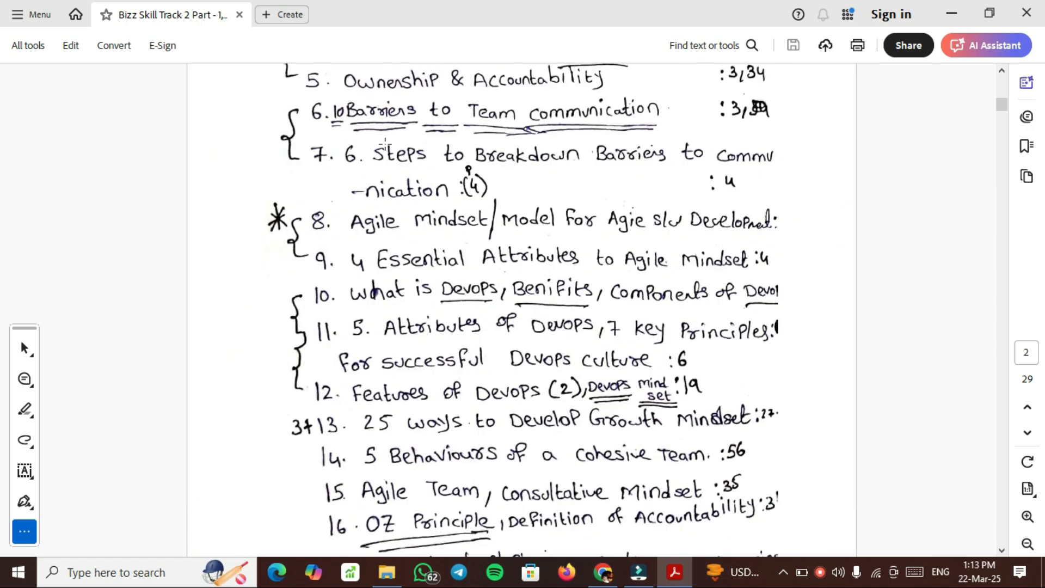
pyautogui.moveTo(369, 165)
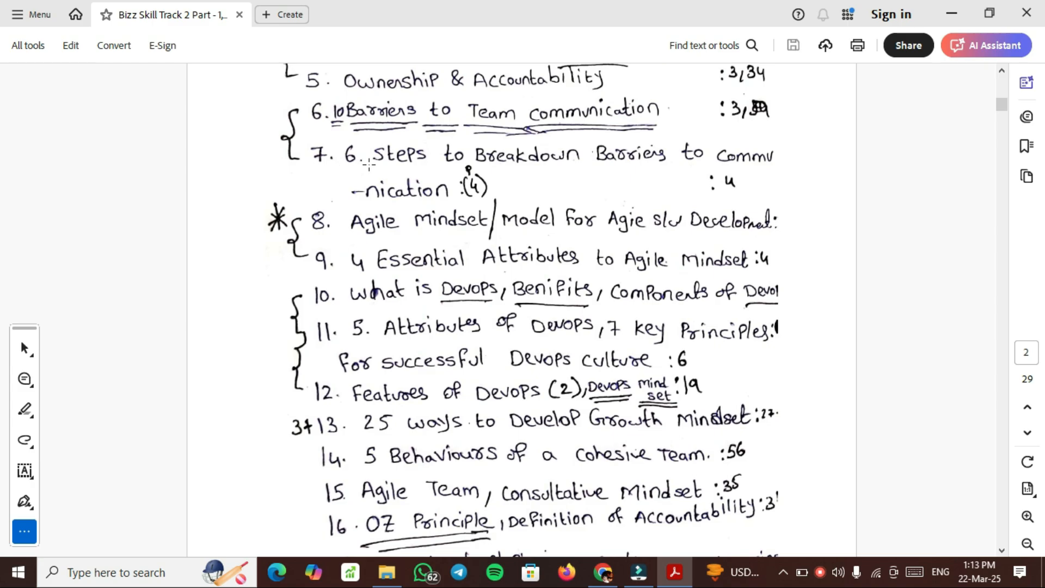
pyautogui.moveTo(768, 163)
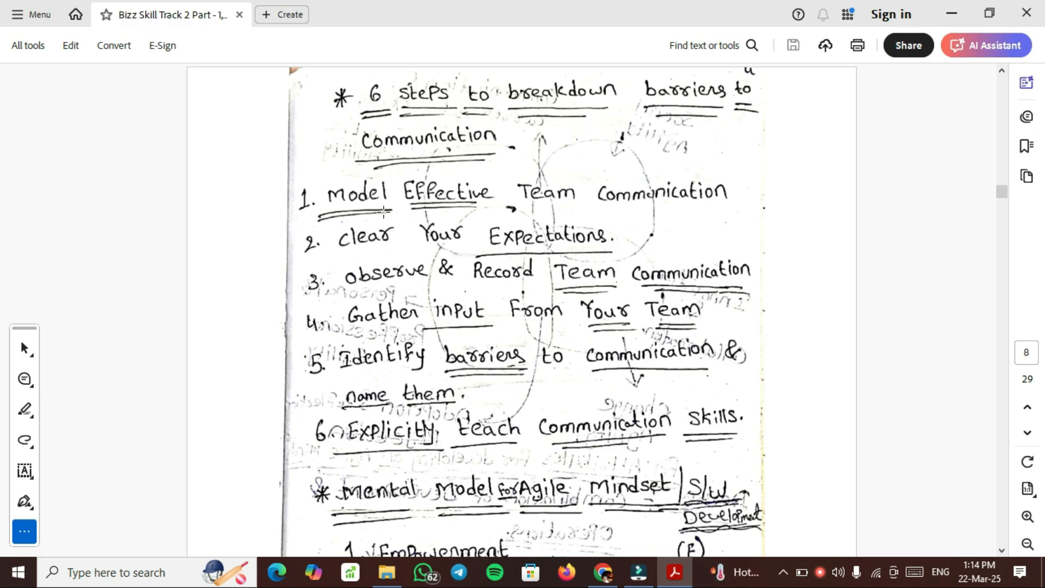
pyautogui.moveTo(309, 201)
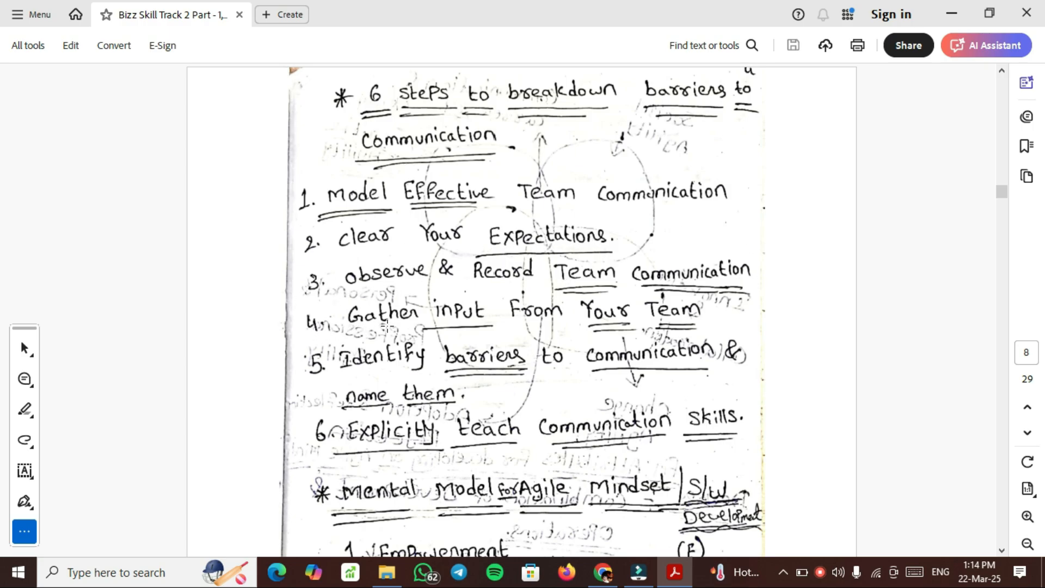
pyautogui.moveTo(238, 372)
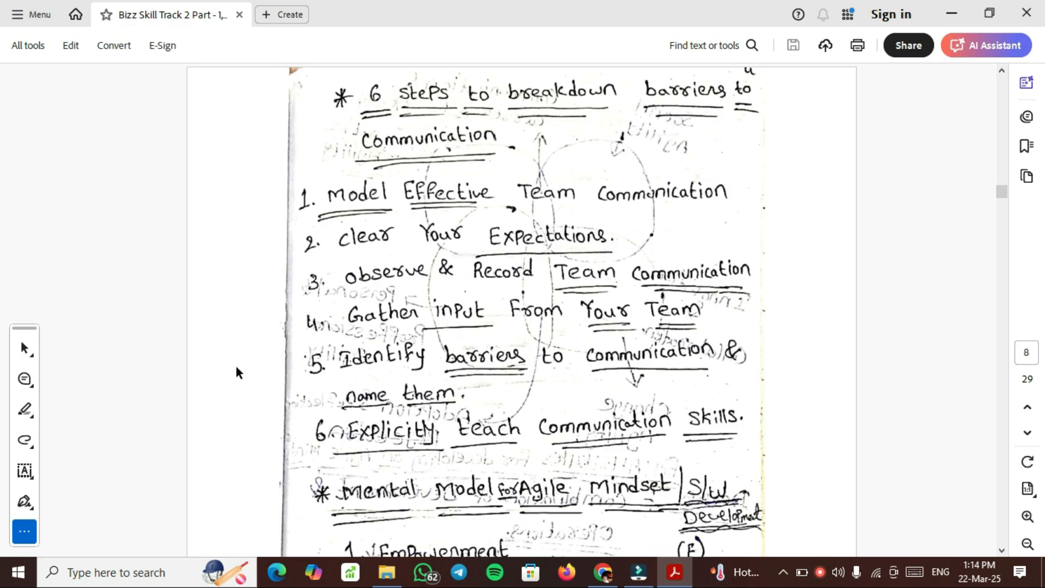
pyautogui.moveTo(649, 379)
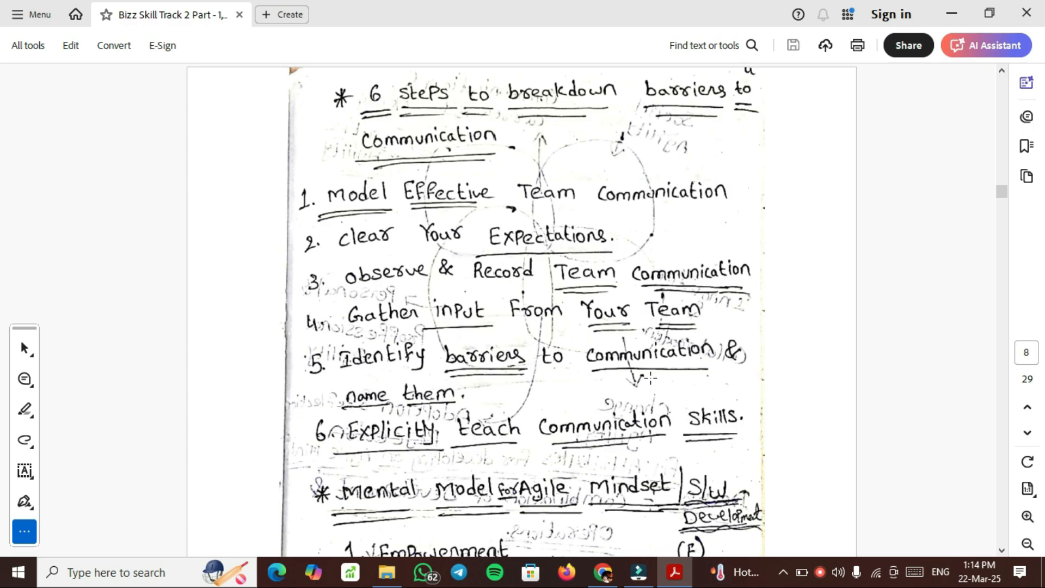
pyautogui.moveTo(322, 456)
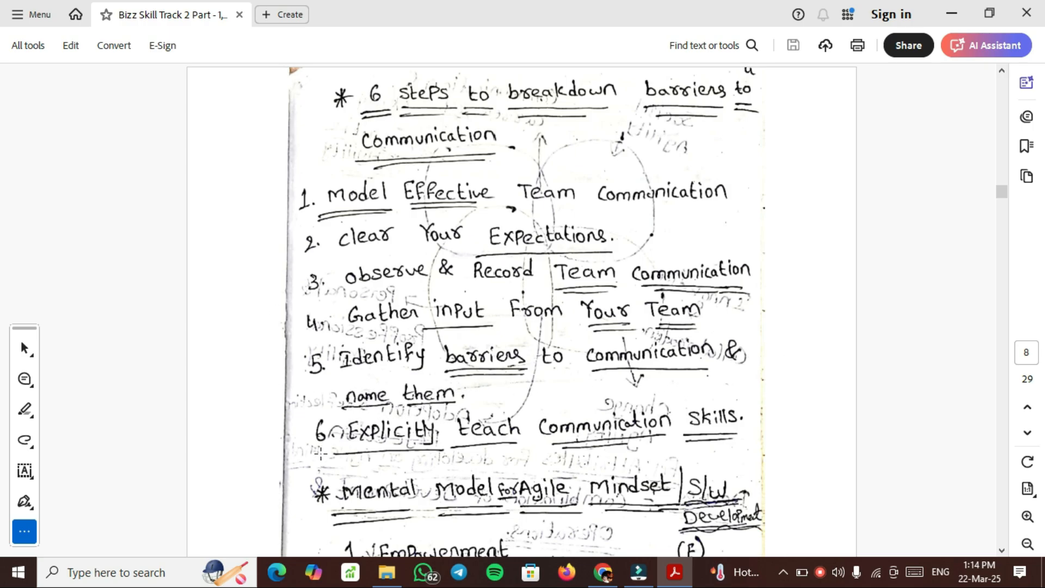
pyautogui.moveTo(385, 451)
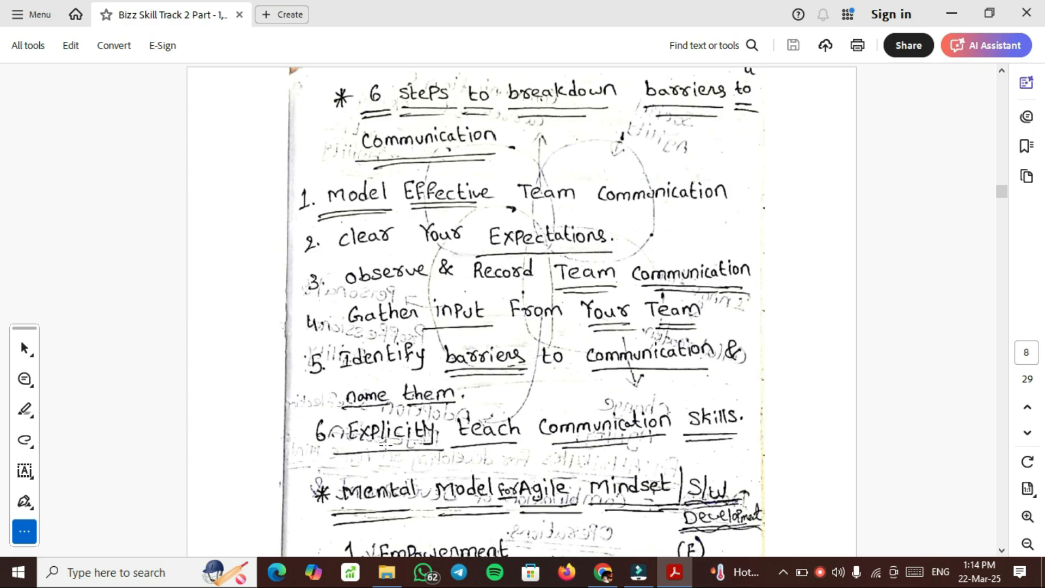
# Scroll down through the end of page 8's Agile Mindset attributes
pyautogui.scroll(-3)
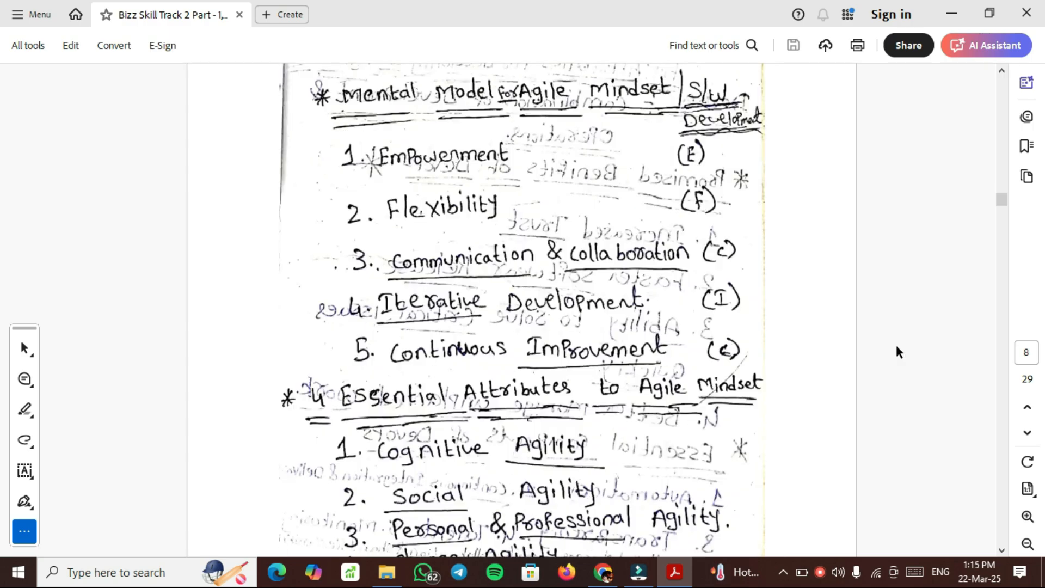
pyautogui.moveTo(494, 187)
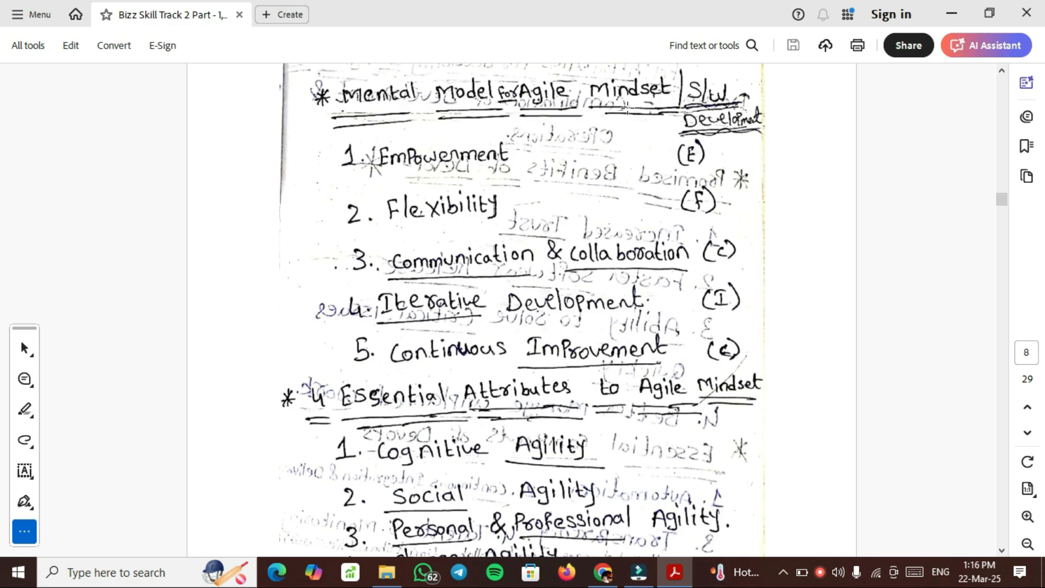
pyautogui.moveTo(435, 148)
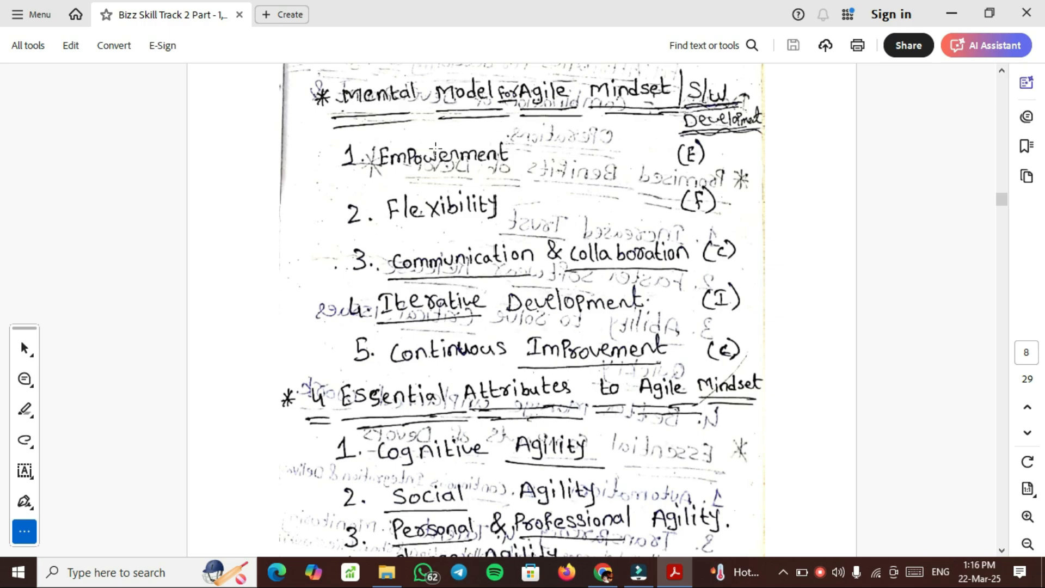
pyautogui.moveTo(405, 228)
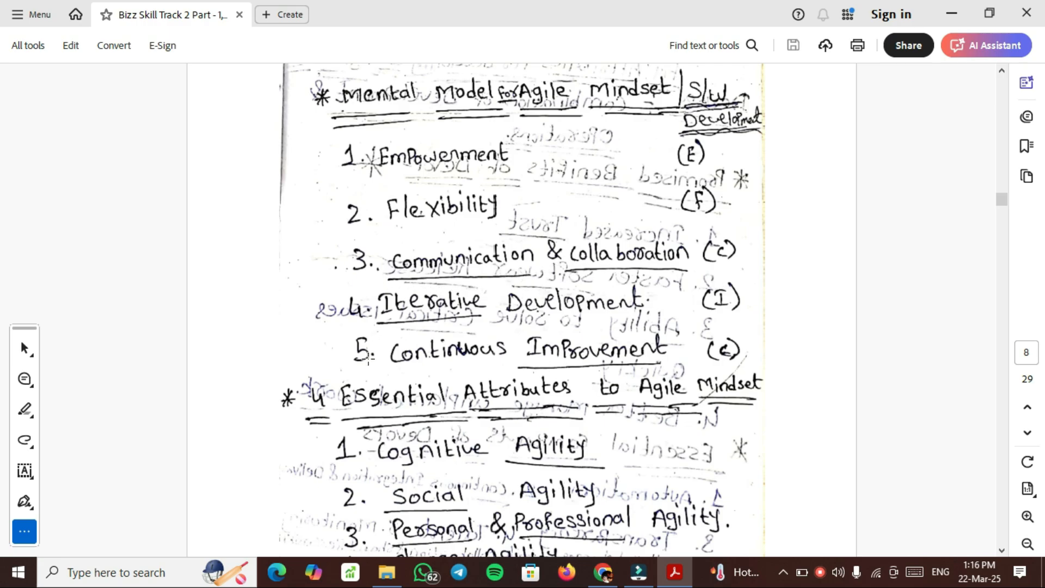
pyautogui.moveTo(695, 174)
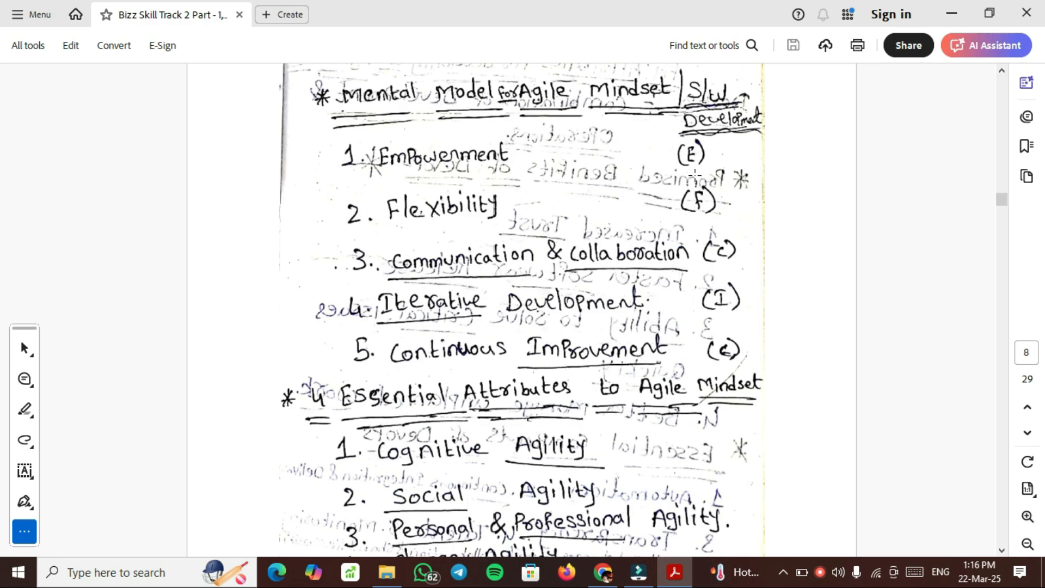
pyautogui.moveTo(523, 37)
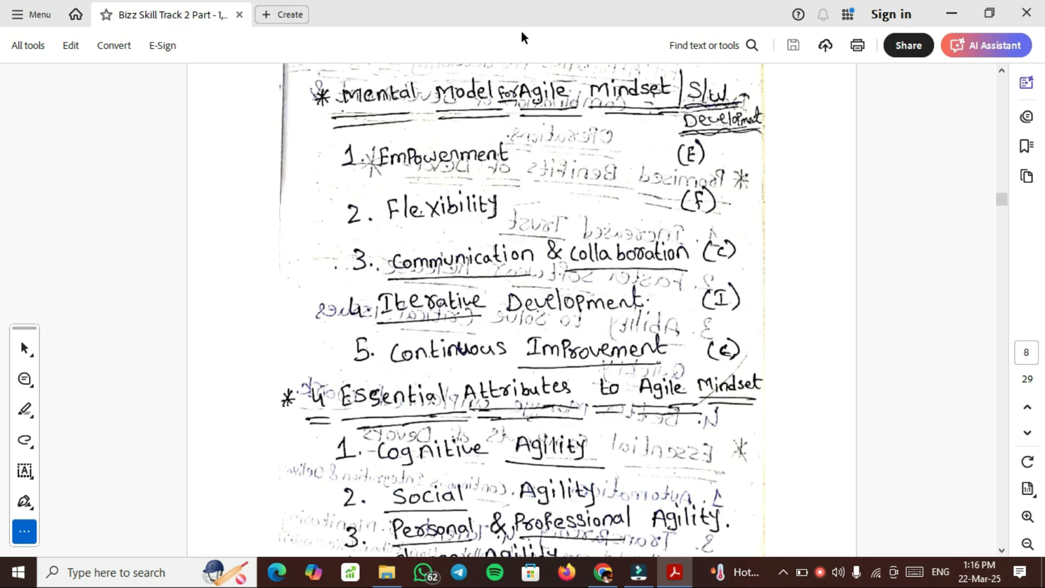
pyautogui.scroll(-3)
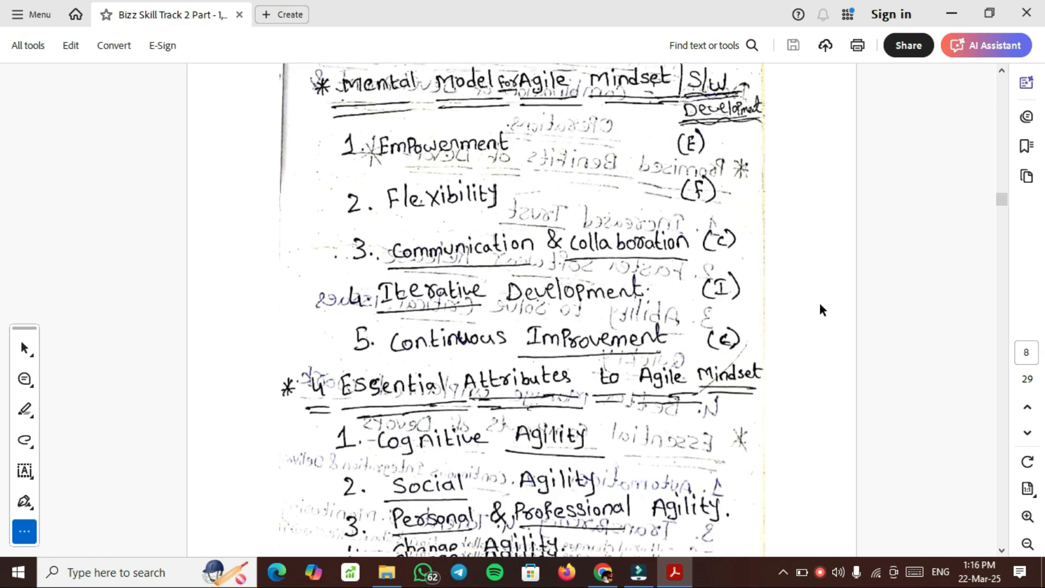
pyautogui.scroll(-3)
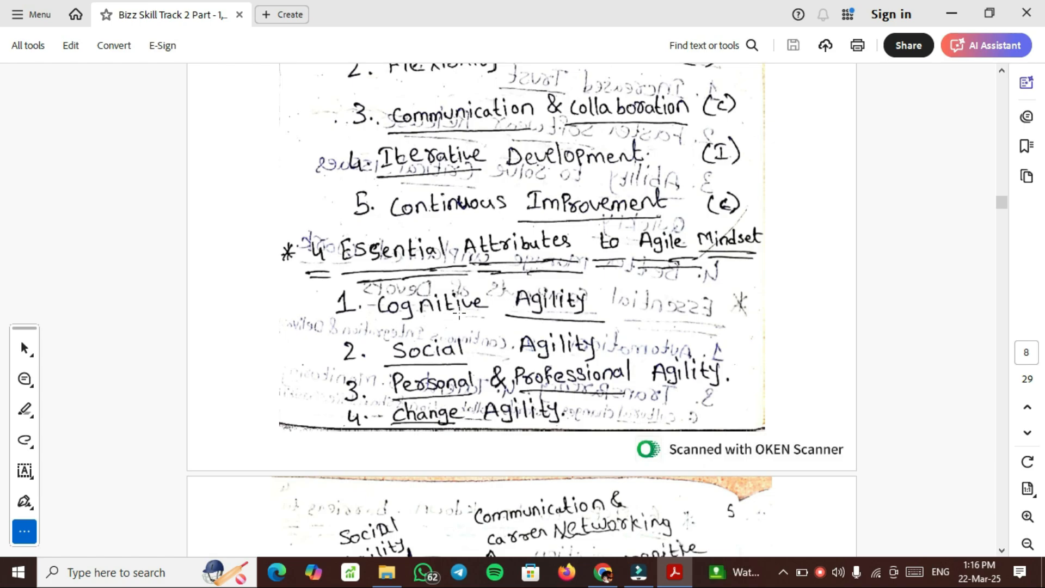
pyautogui.moveTo(497, 353)
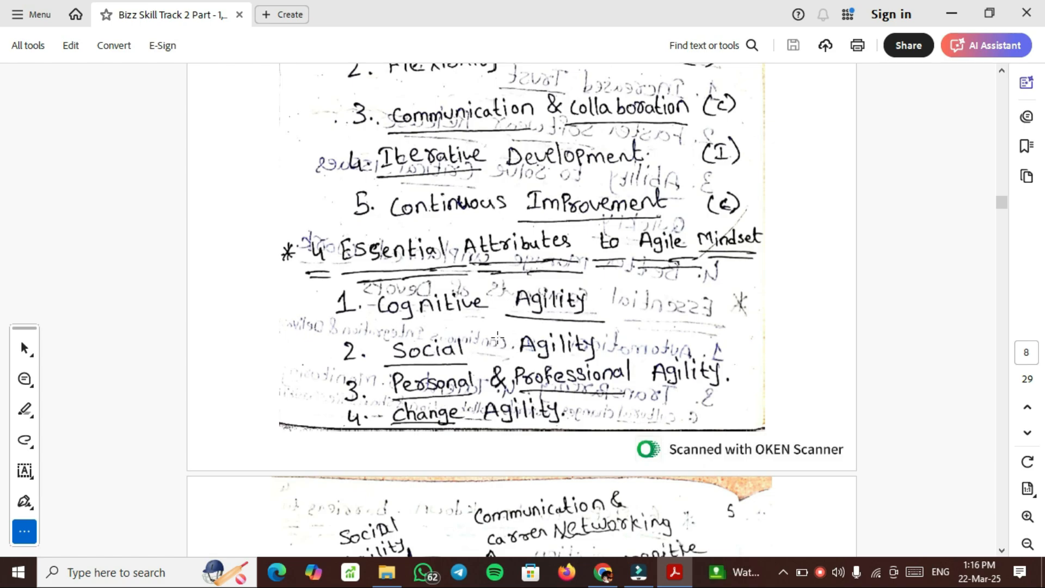
pyautogui.moveTo(614, 369)
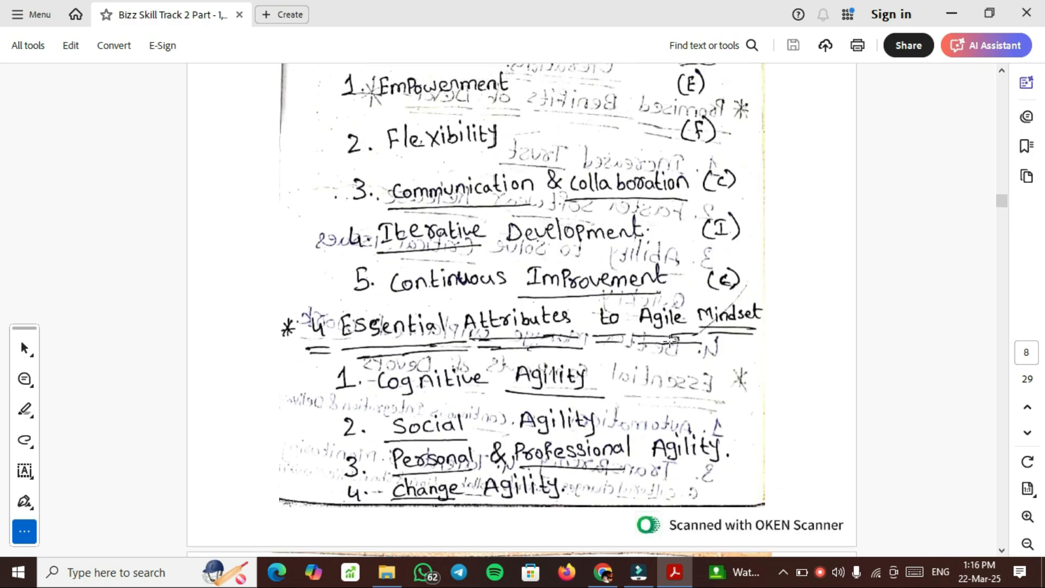
pyautogui.click(989, 46)
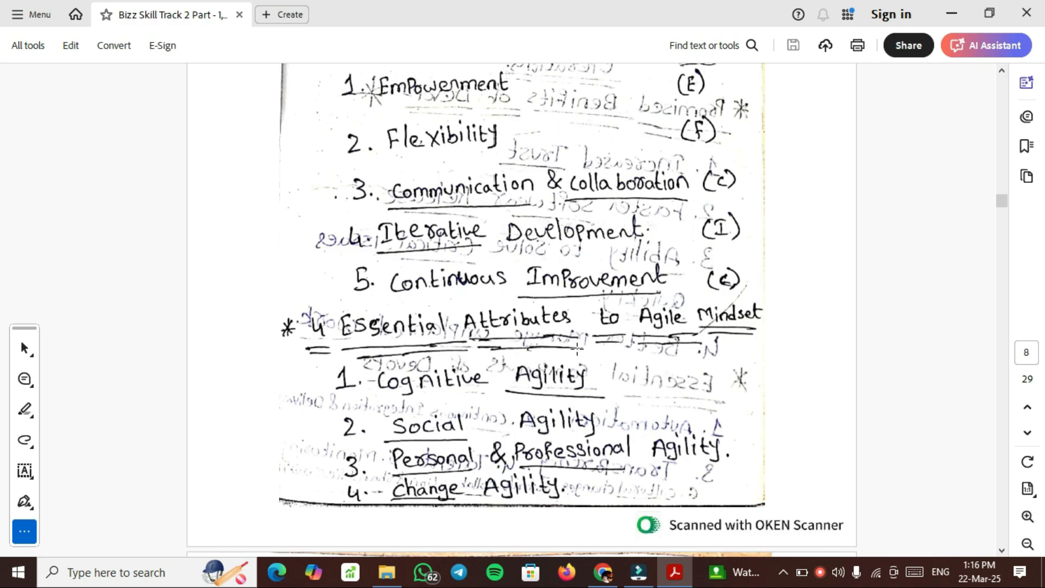
pyautogui.moveTo(651, 354)
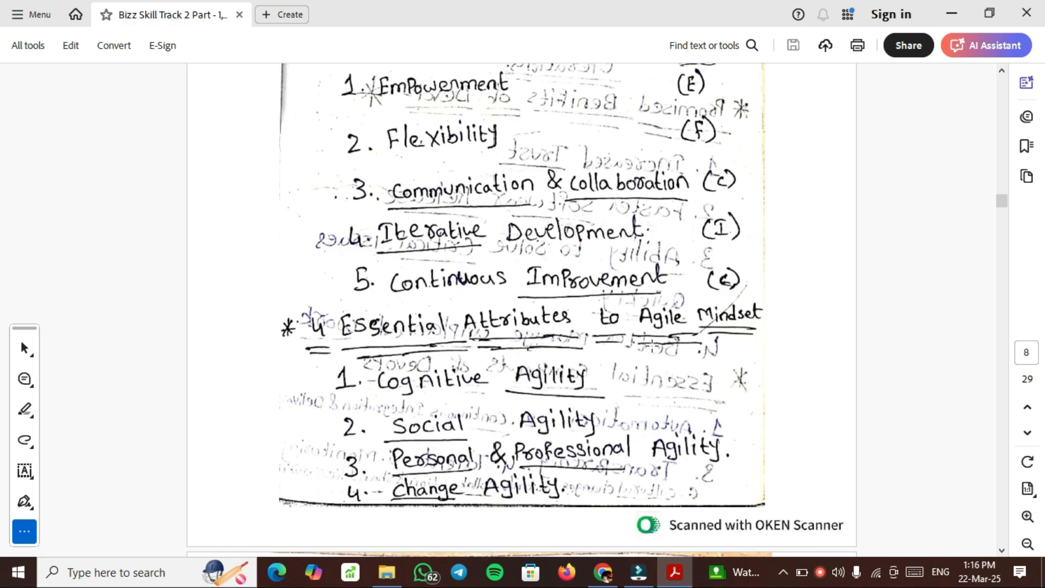
pyautogui.moveTo(691, 358)
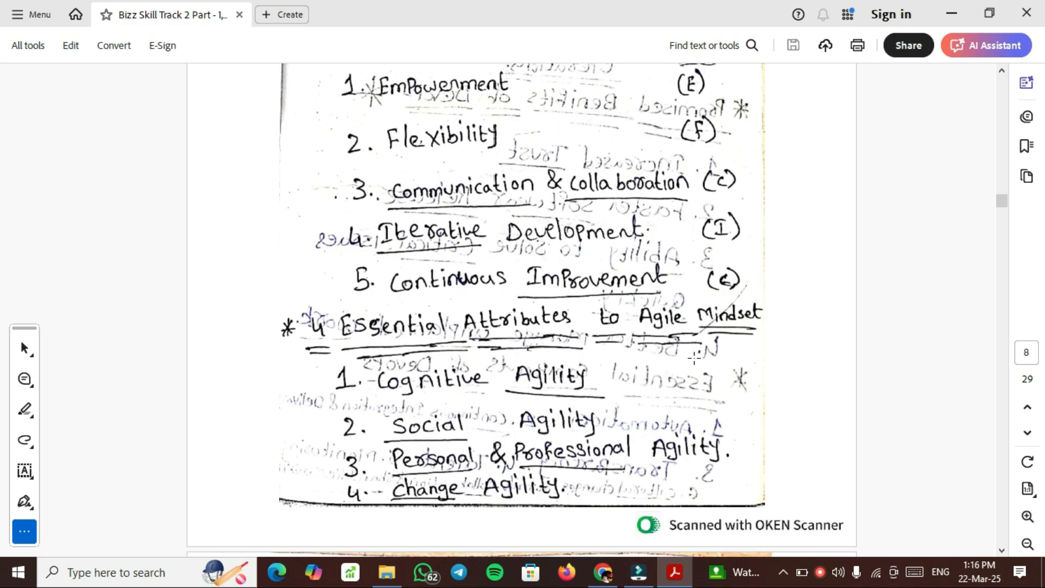
# Move on to the Agile mindset attributes diagram at the top of page 9
pyautogui.click(993, 45)
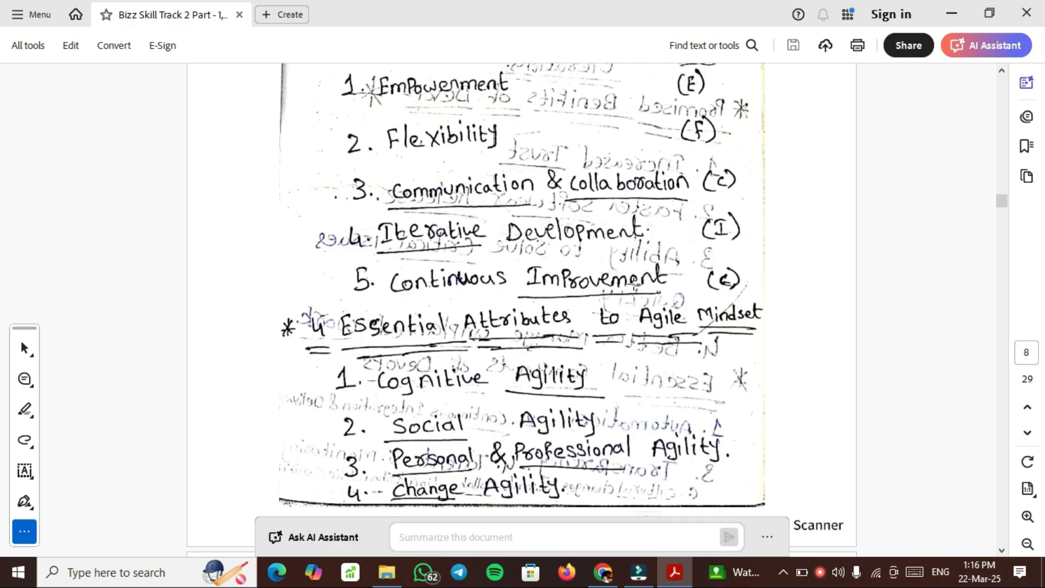
pyautogui.scroll(-3)
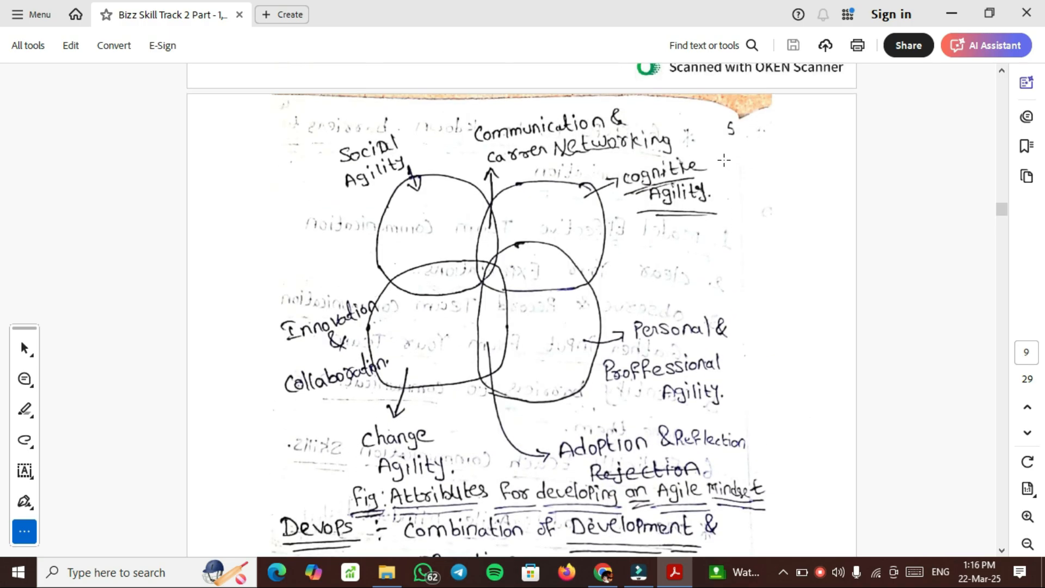
pyautogui.click(992, 46)
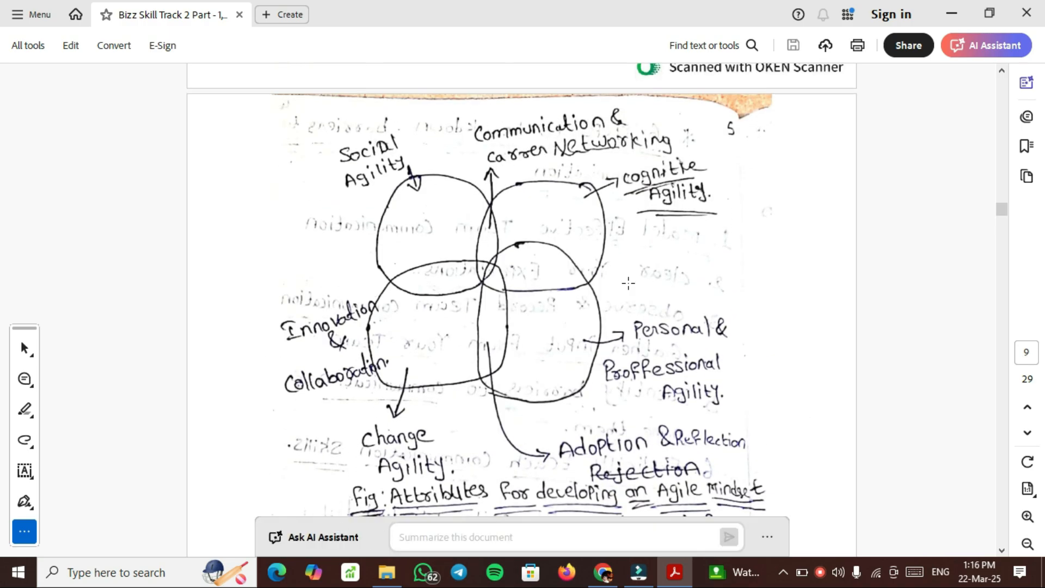
pyautogui.moveTo(596, 513)
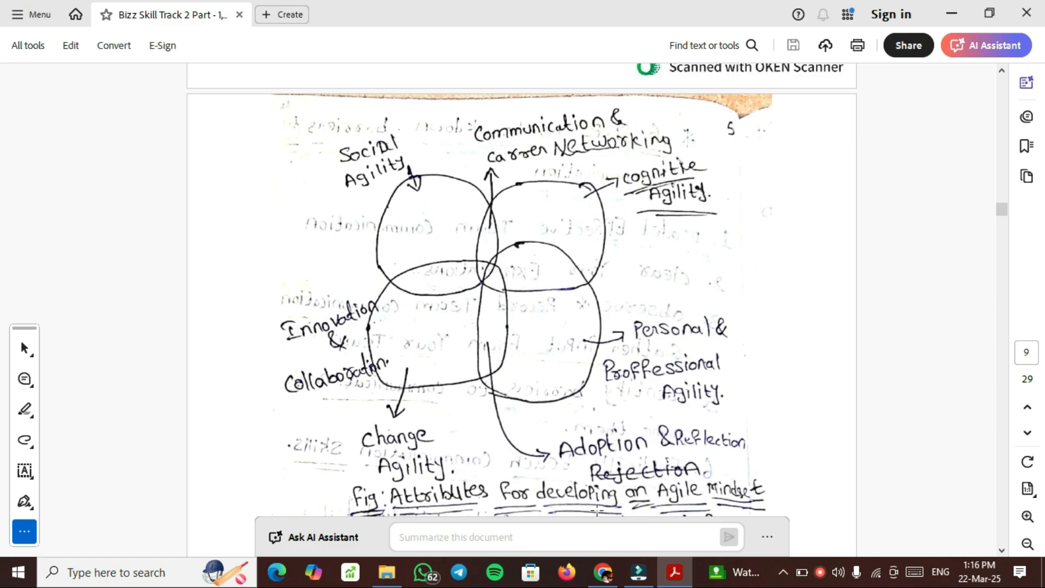
# Scroll down page 9 through DevOps Promised Benefits and Essential Components to the page end
pyautogui.scroll(-3)
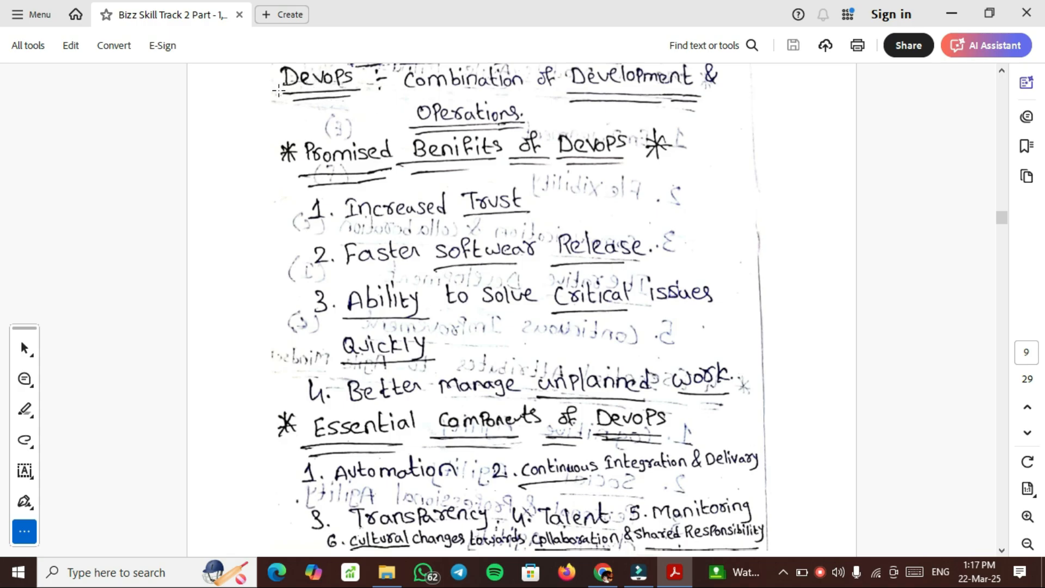
pyautogui.moveTo(423, 446)
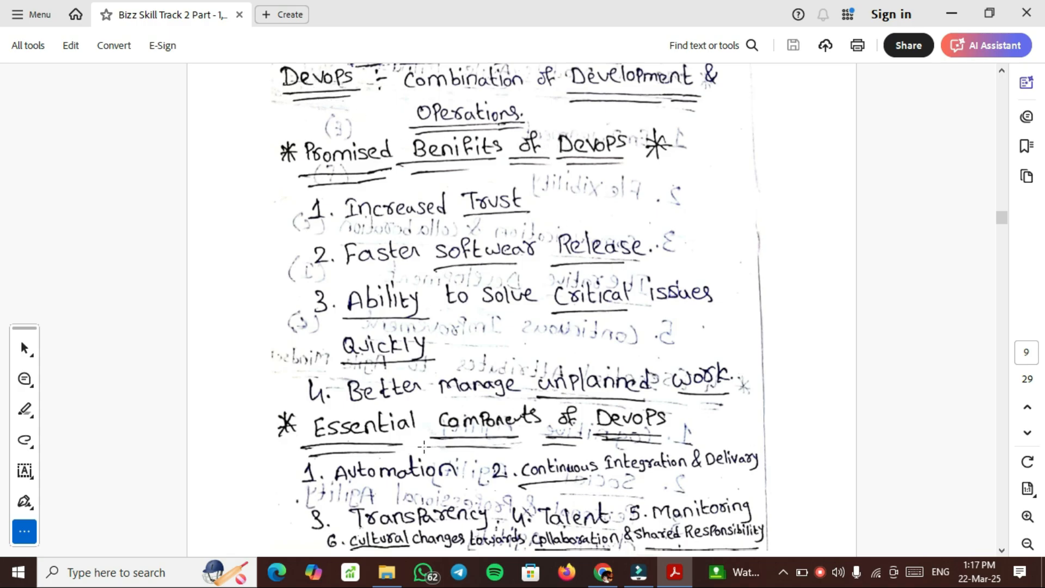
pyautogui.click(992, 46)
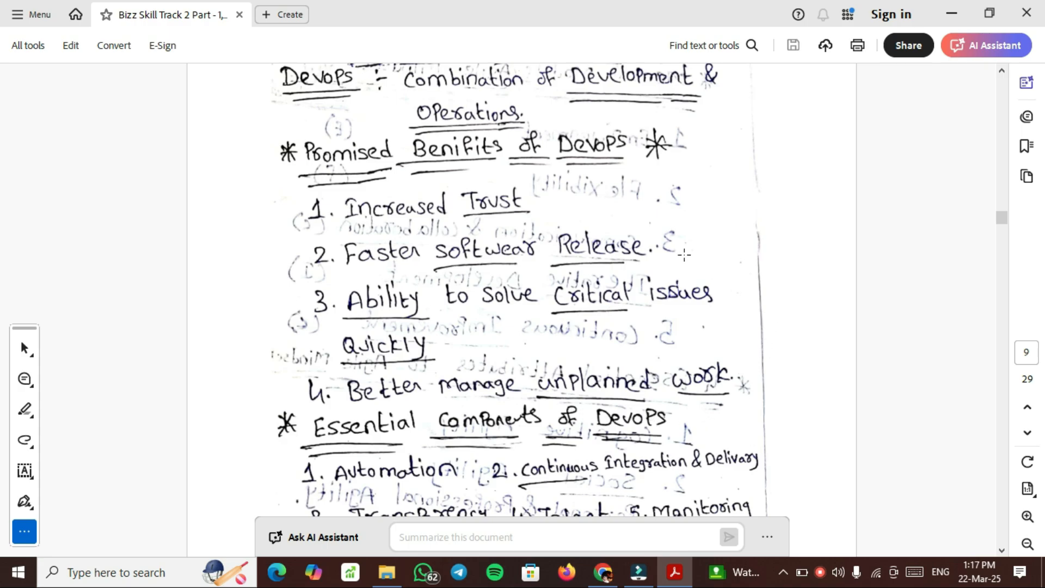
pyautogui.scroll(-3)
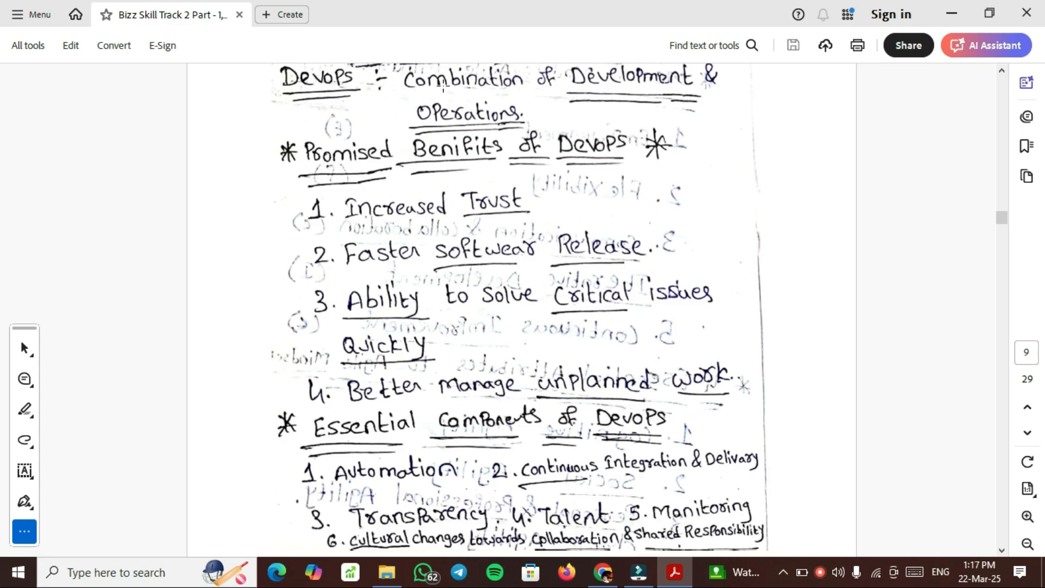
pyautogui.moveTo(474, 98)
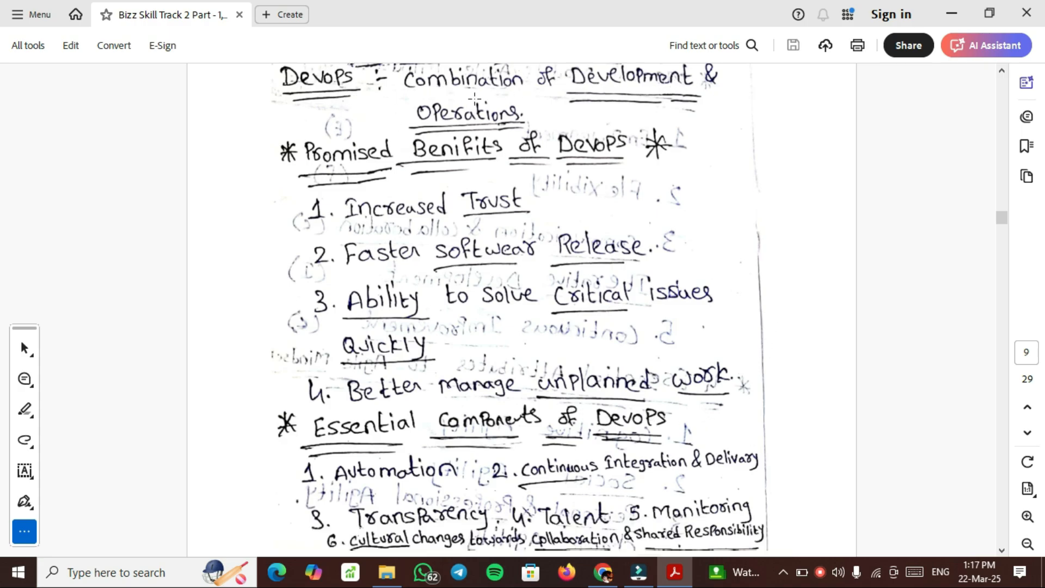
pyautogui.moveTo(517, 149)
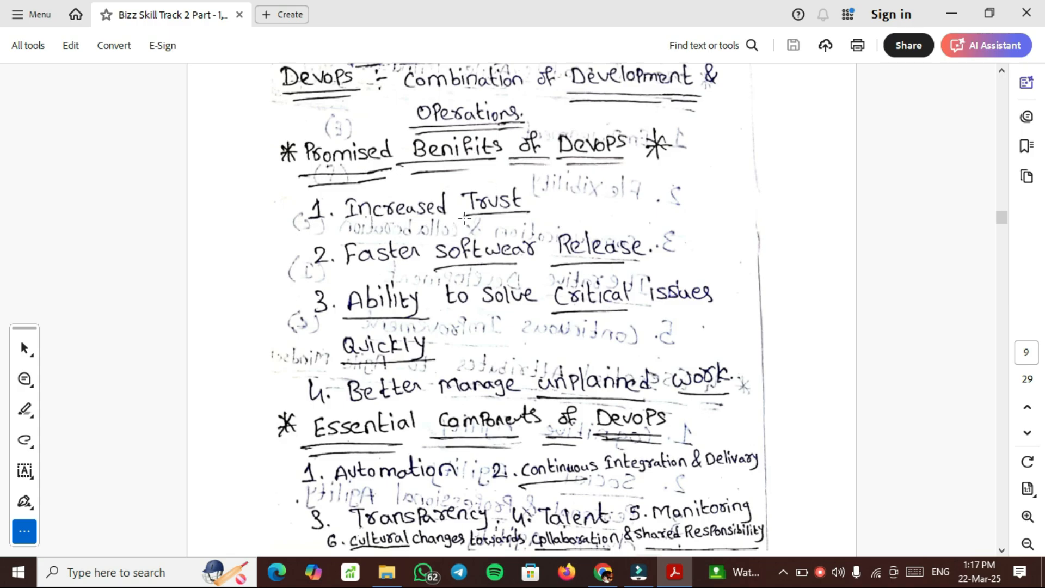
pyautogui.moveTo(570, 257)
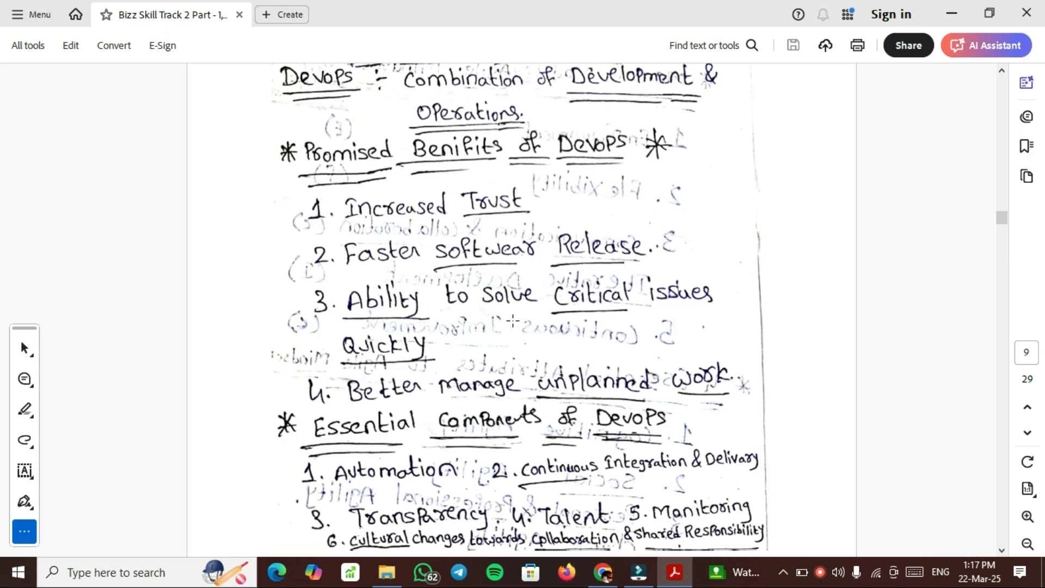
pyautogui.moveTo(313, 347)
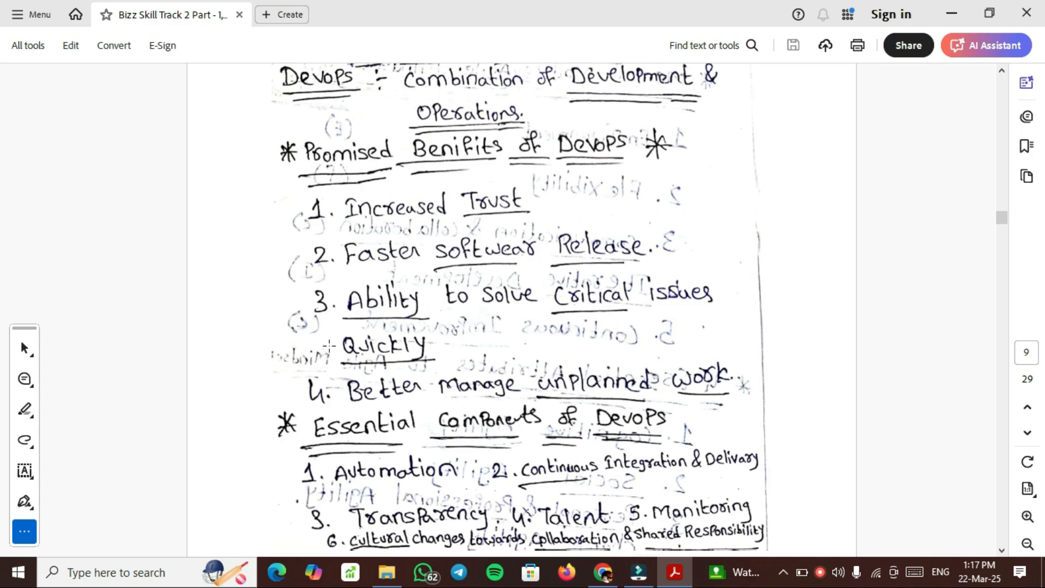
pyautogui.moveTo(714, 386)
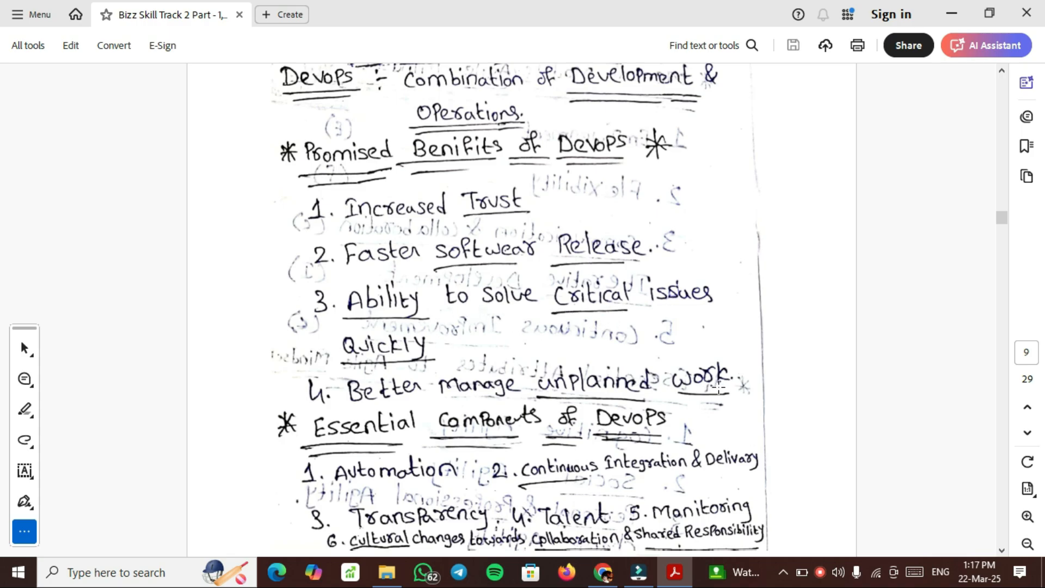
pyautogui.scroll(-3)
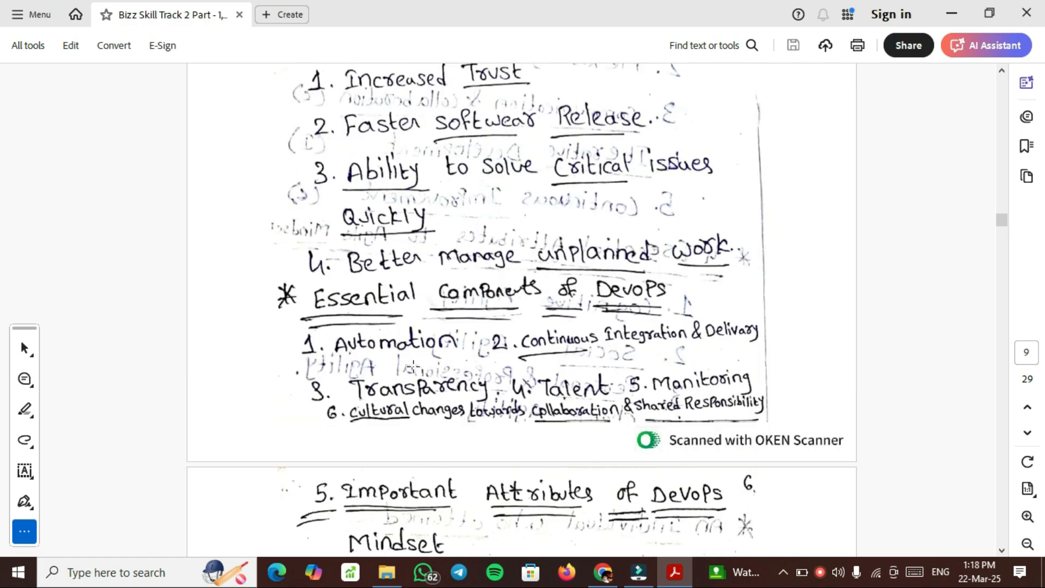
pyautogui.moveTo(662, 372)
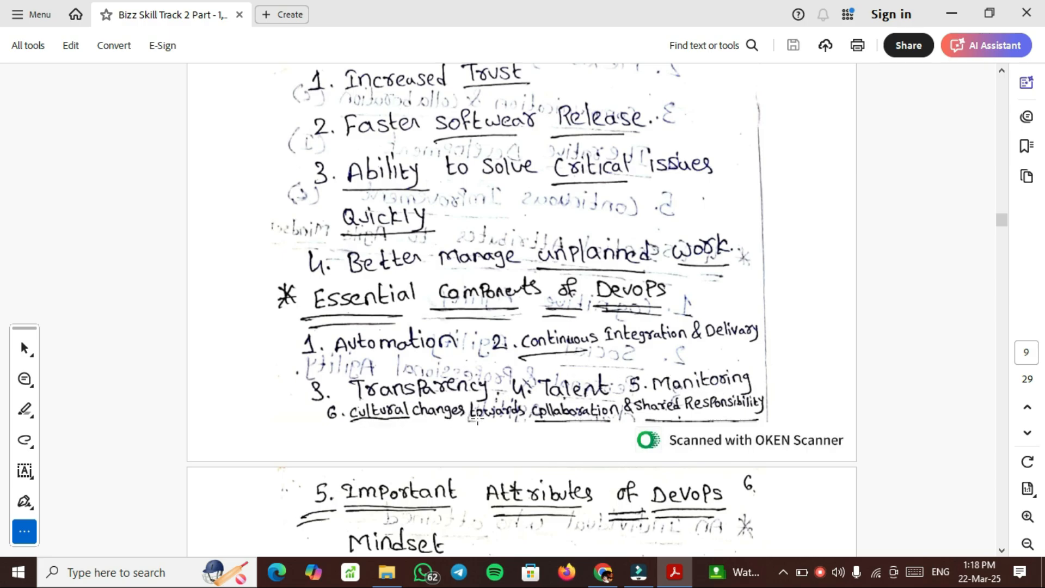
pyautogui.moveTo(717, 416)
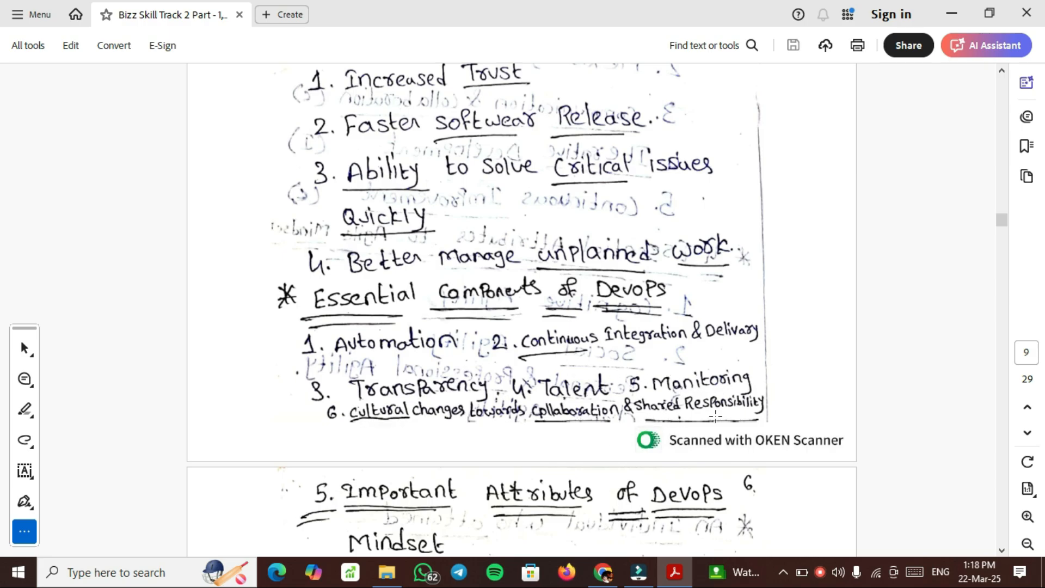
# Scroll down page 10 until all five important attributes of the DevOps mindset are visible
pyautogui.scroll(-3)
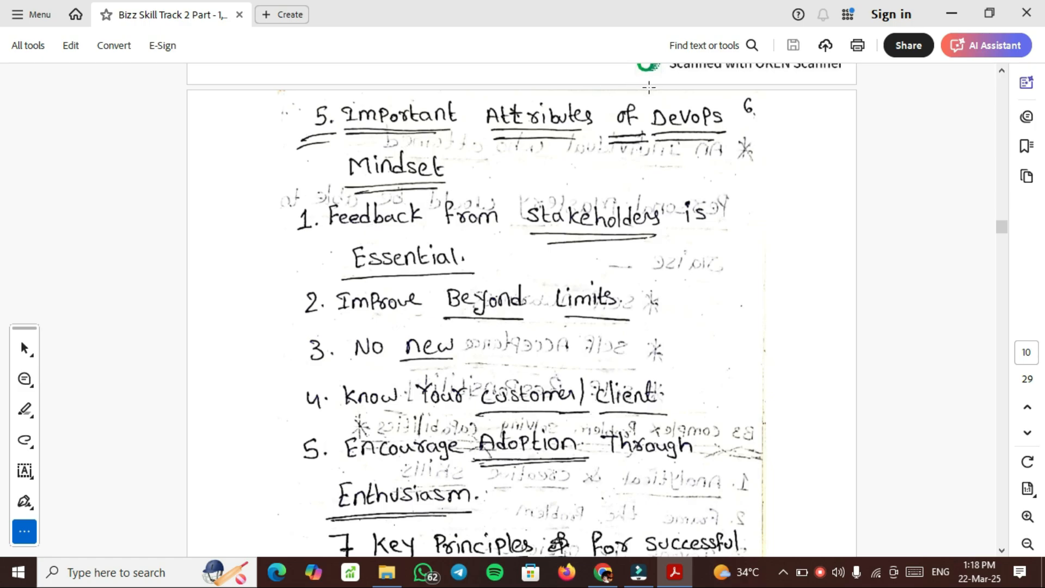
pyautogui.moveTo(509, 238)
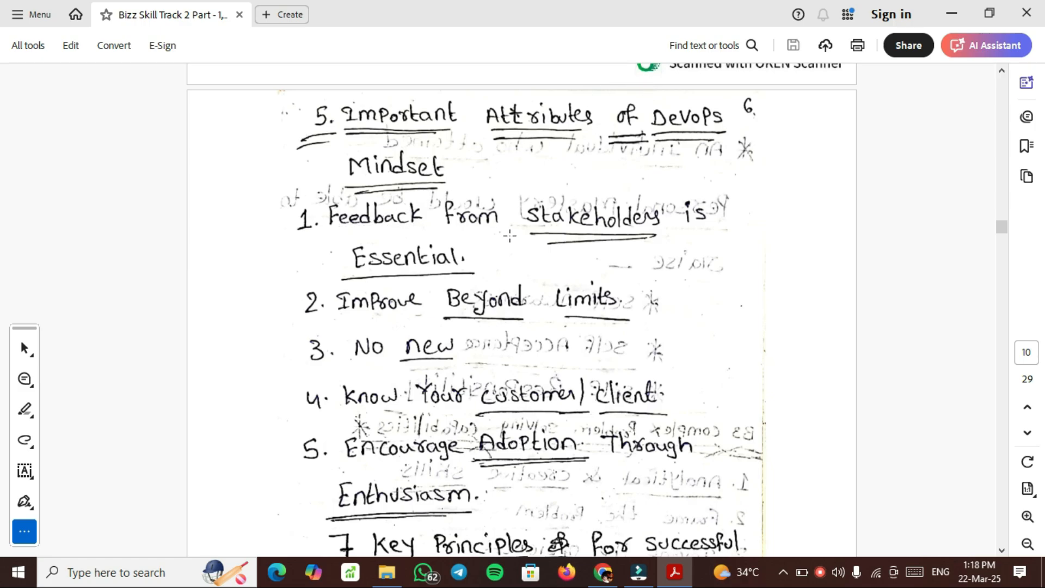
pyautogui.moveTo(422, 321)
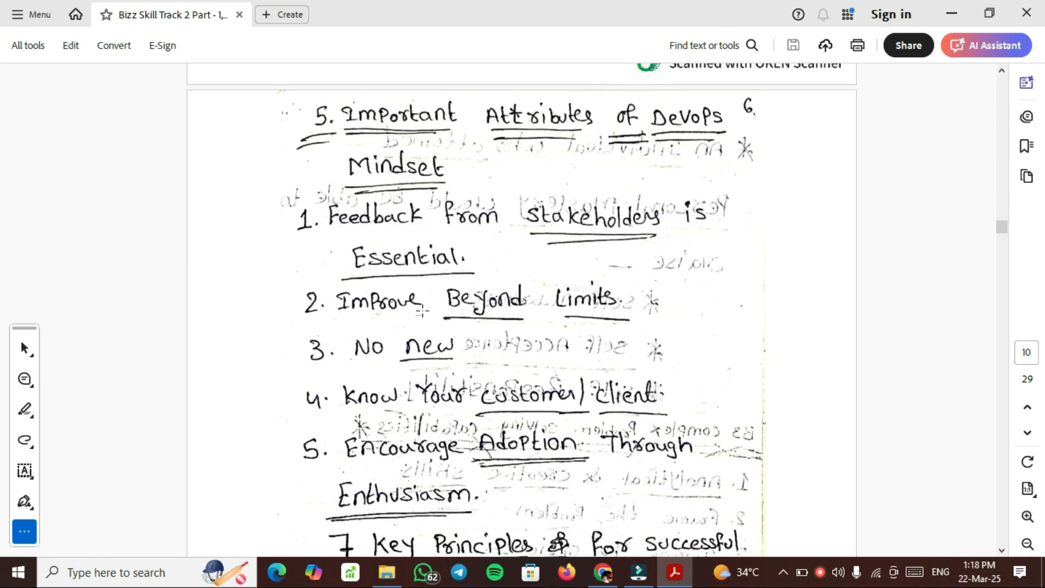
pyautogui.moveTo(229, 349)
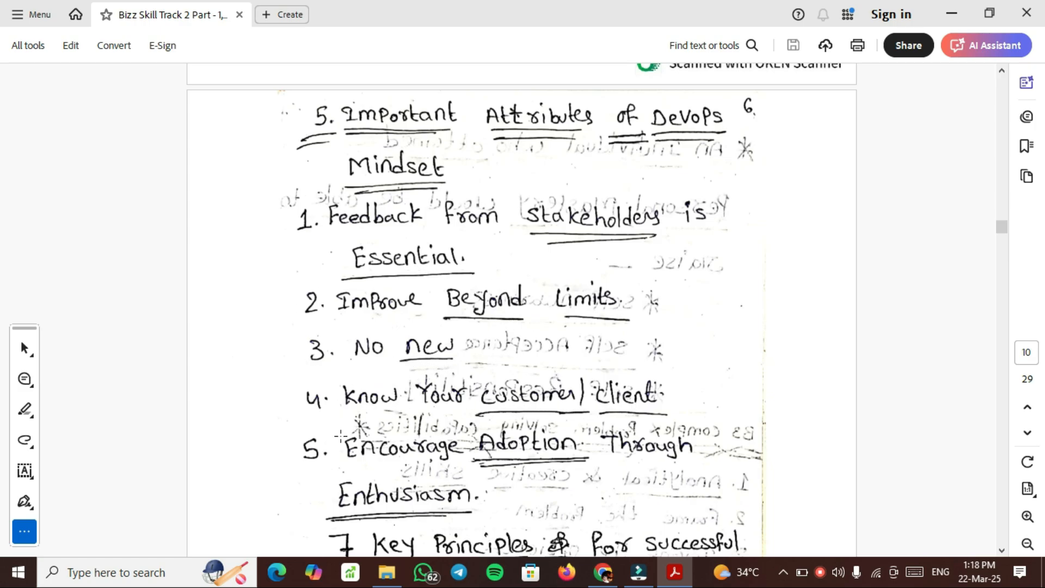
pyautogui.moveTo(681, 466)
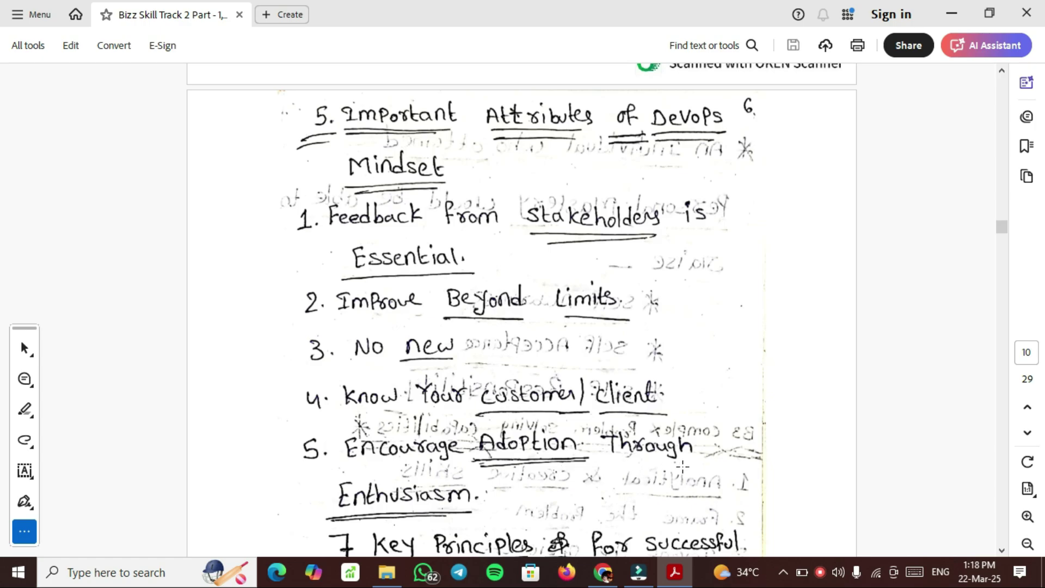
pyautogui.click(991, 46)
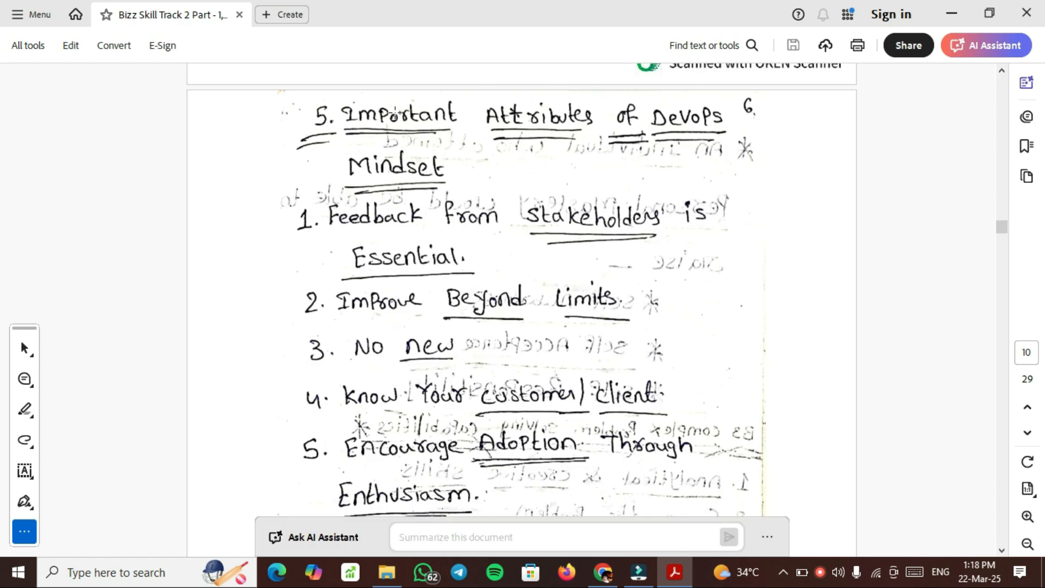
pyautogui.scroll(-3)
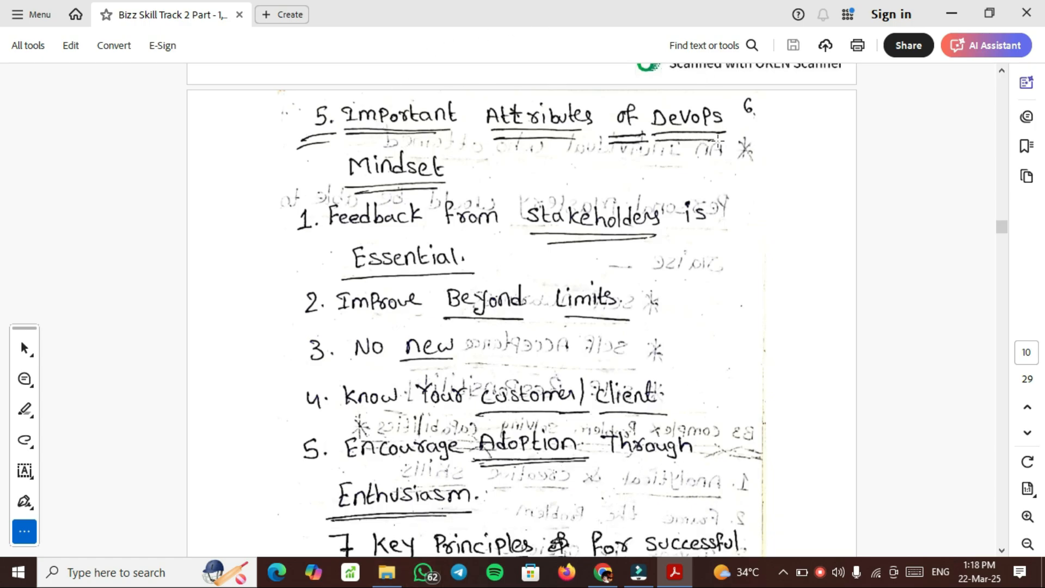
pyautogui.click(991, 45)
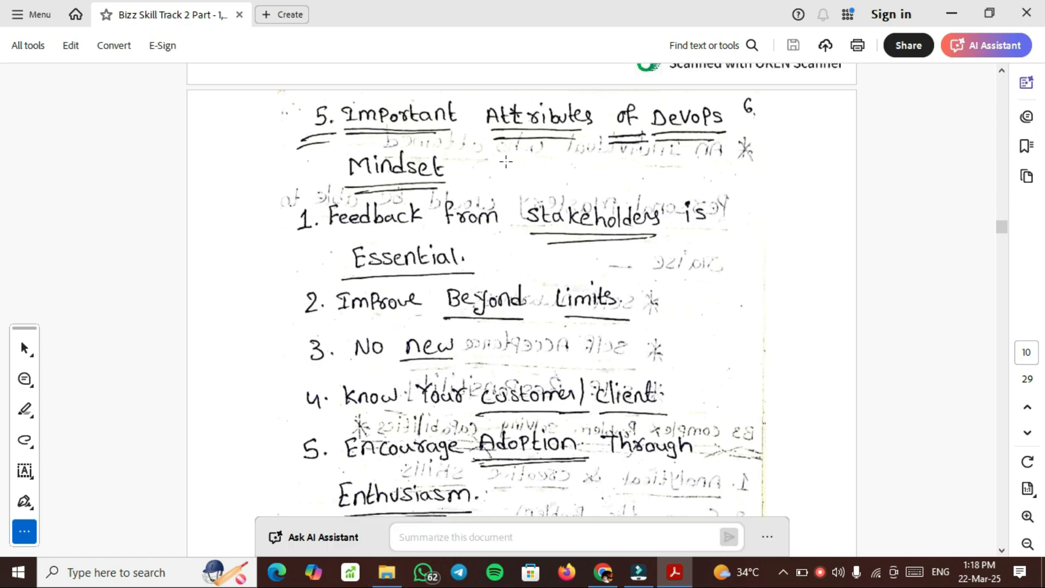
pyautogui.moveTo(559, 297)
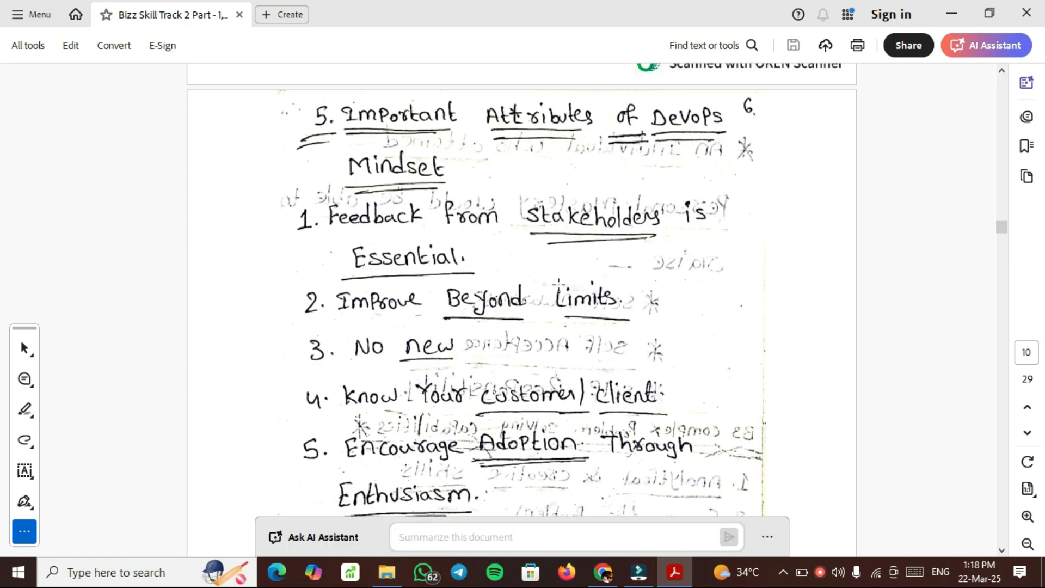
pyautogui.scroll(-3)
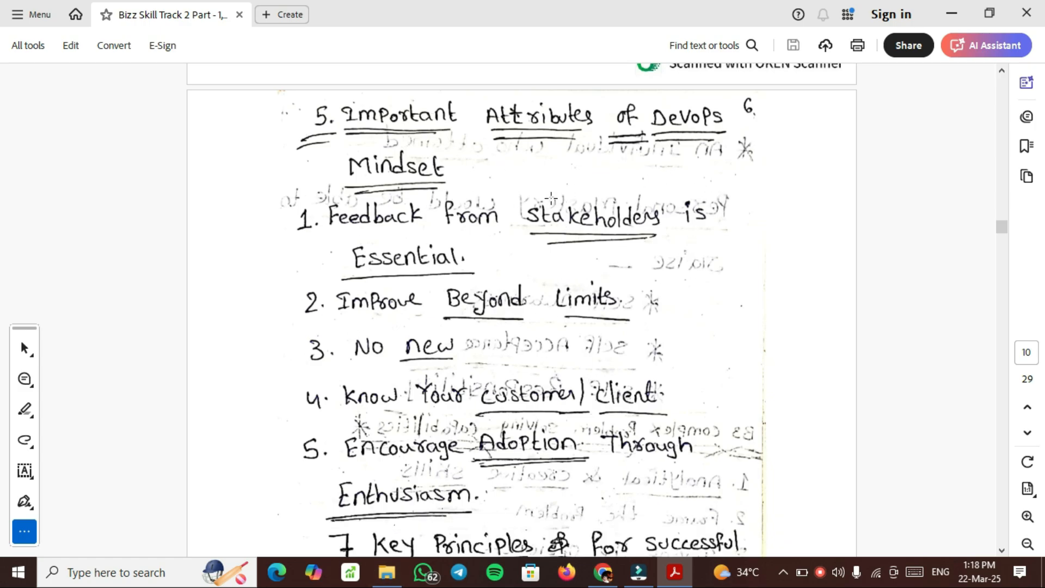
# Scroll further down page 10 through the 7 key principles for a successful DevOps culture
pyautogui.scroll(-3)
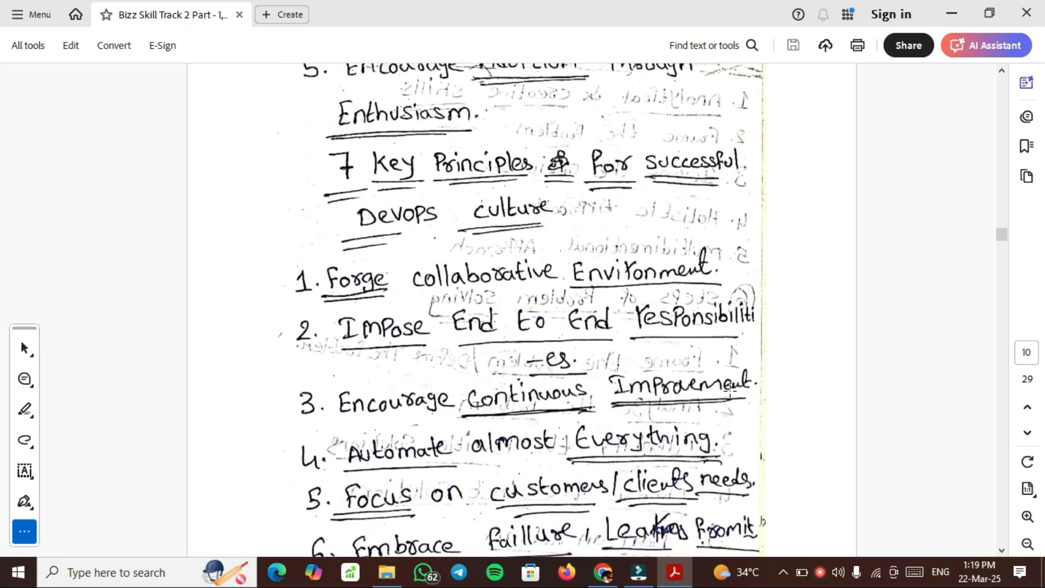
pyautogui.scroll(-3)
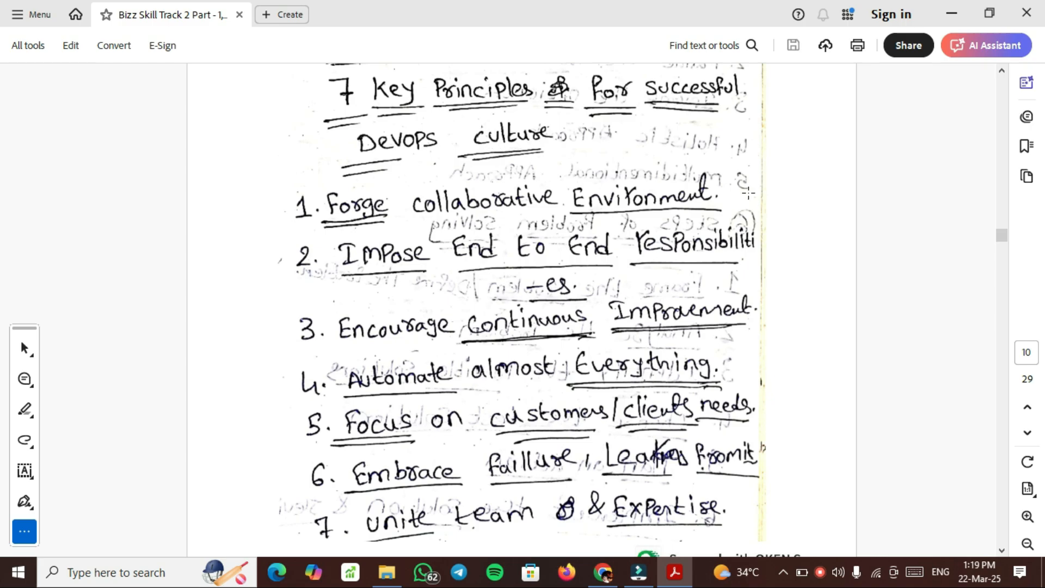
pyautogui.moveTo(507, 216)
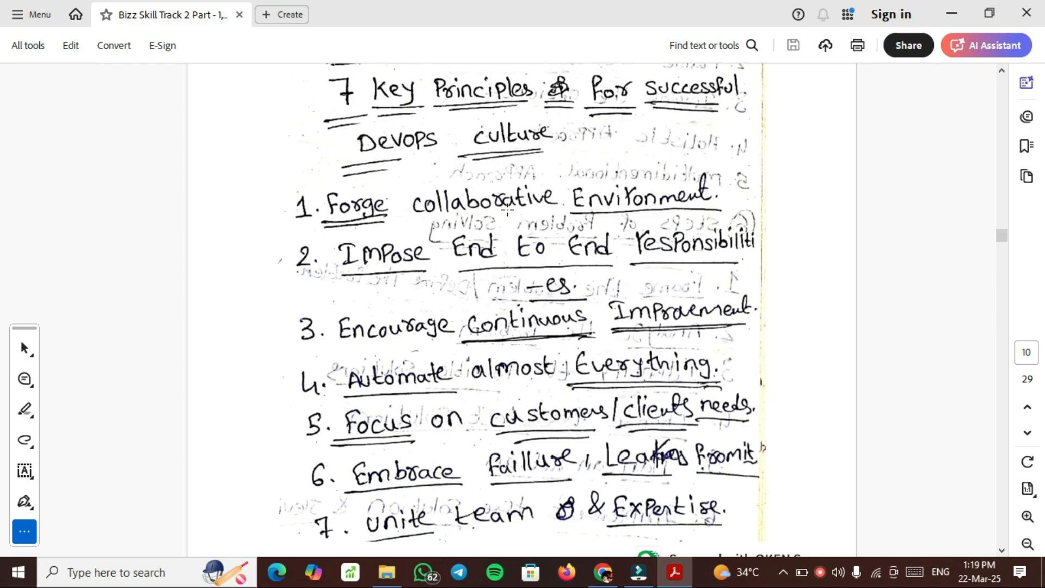
pyautogui.moveTo(617, 145)
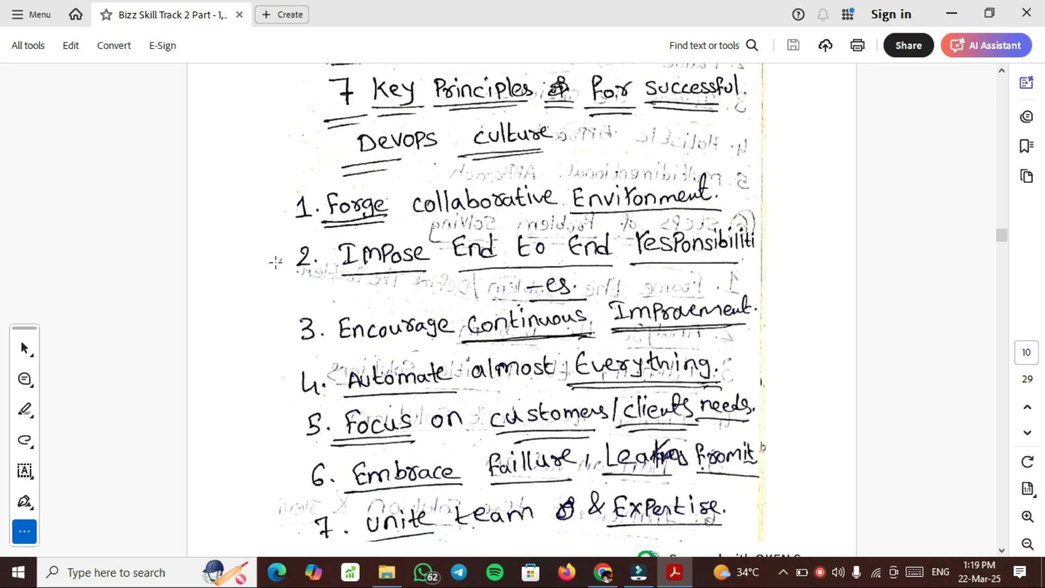
pyautogui.moveTo(747, 260)
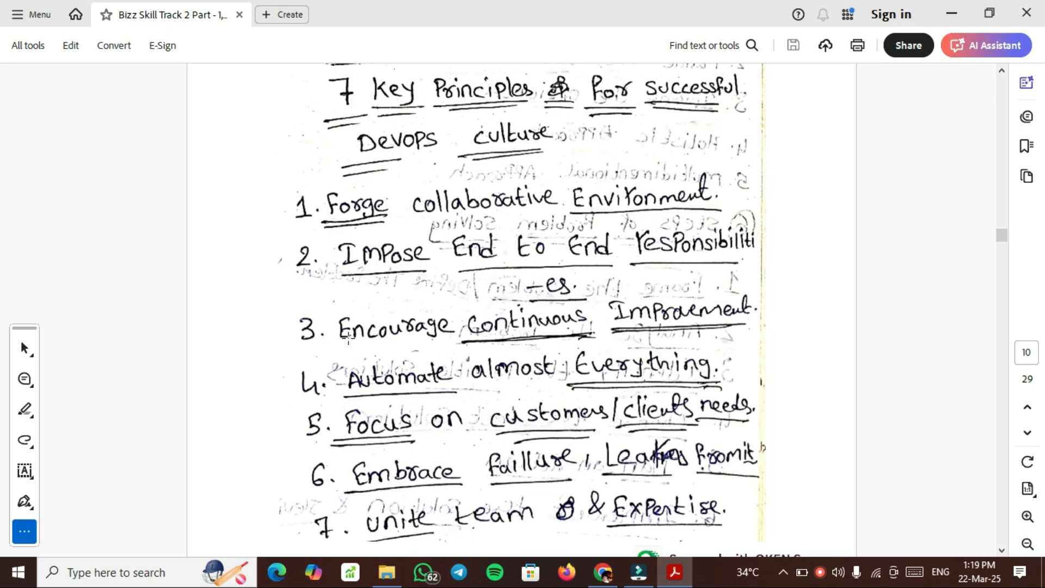
pyautogui.moveTo(289, 262)
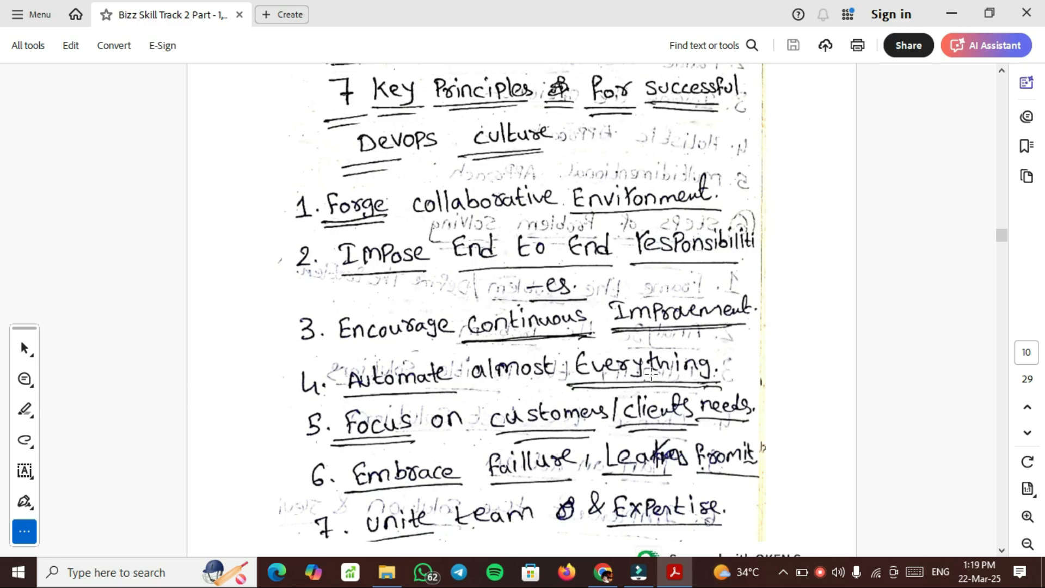
pyautogui.moveTo(433, 443)
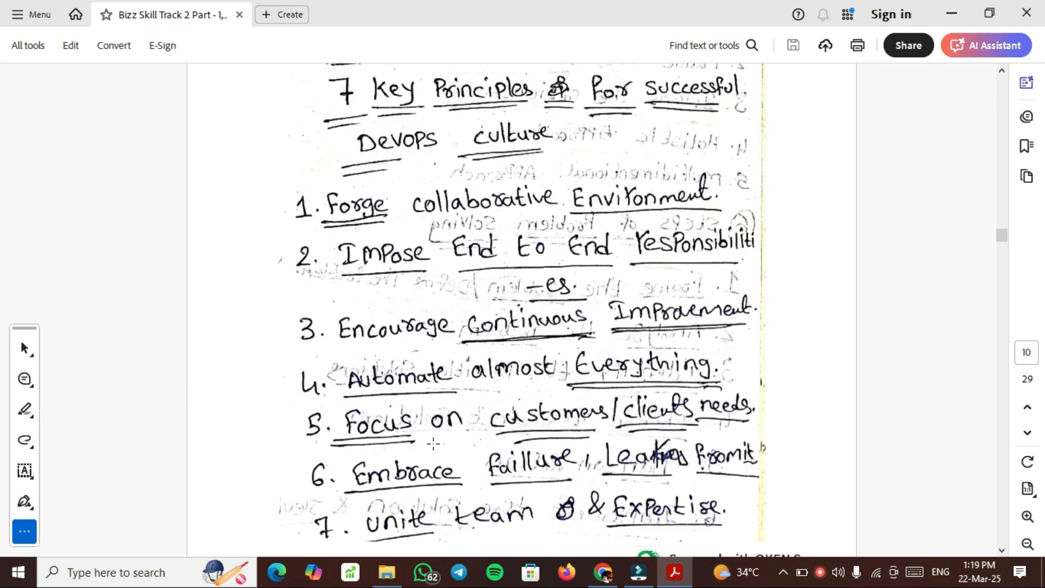
pyautogui.moveTo(787, 427)
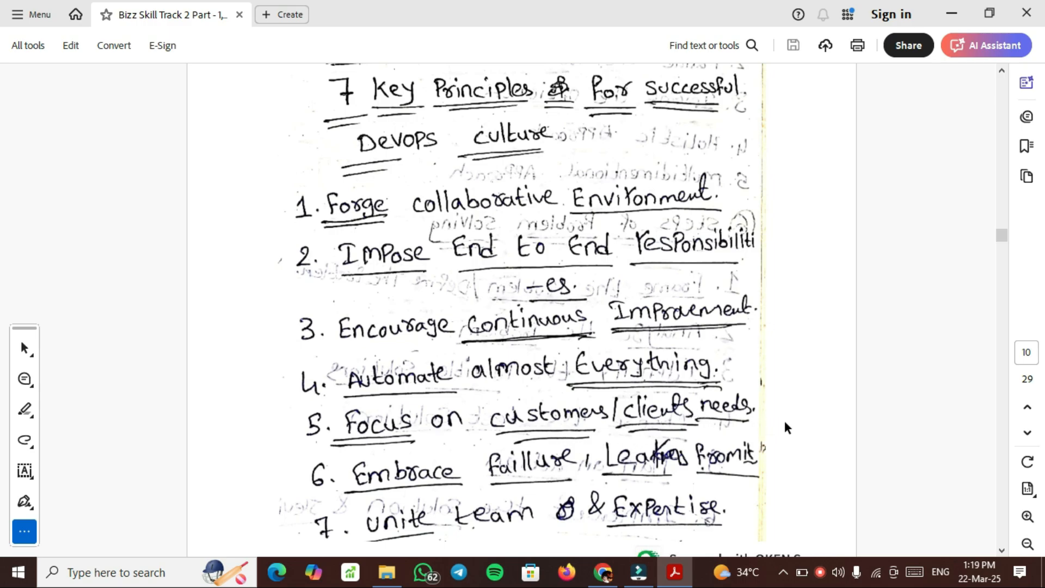
pyautogui.click(989, 45)
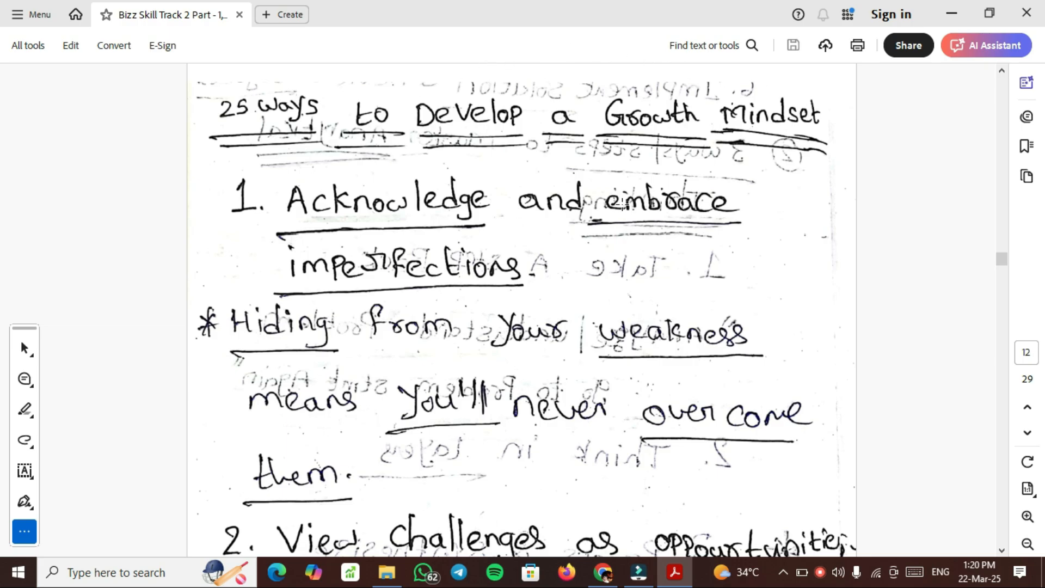
pyautogui.moveTo(738, 111)
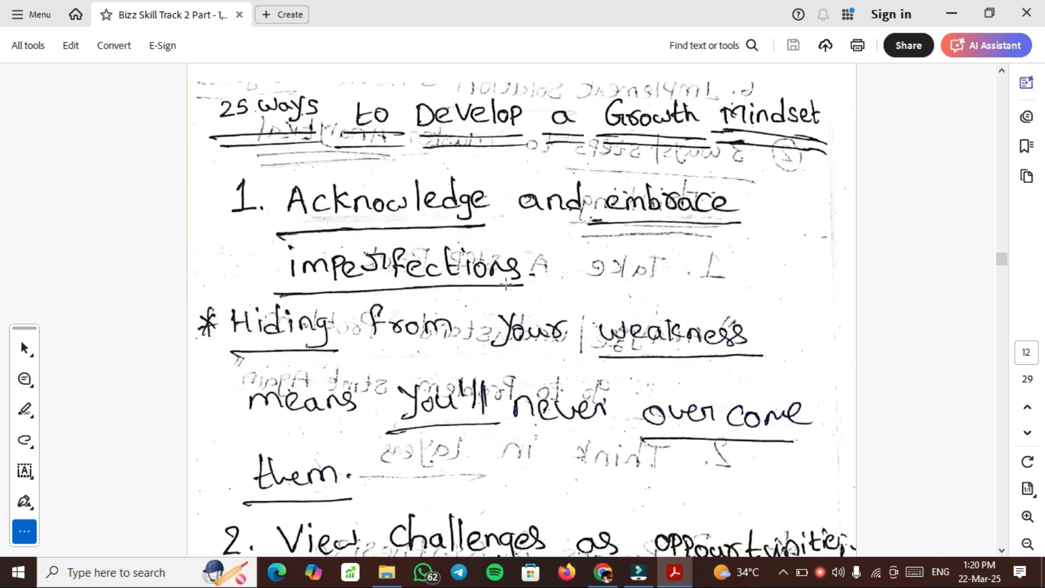
pyautogui.moveTo(627, 295)
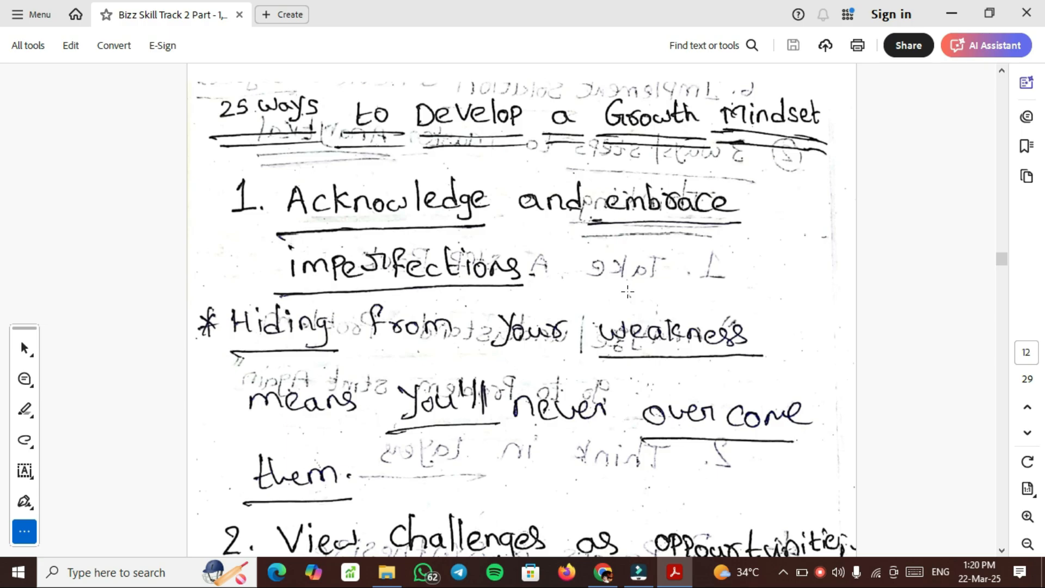
pyautogui.moveTo(513, 262)
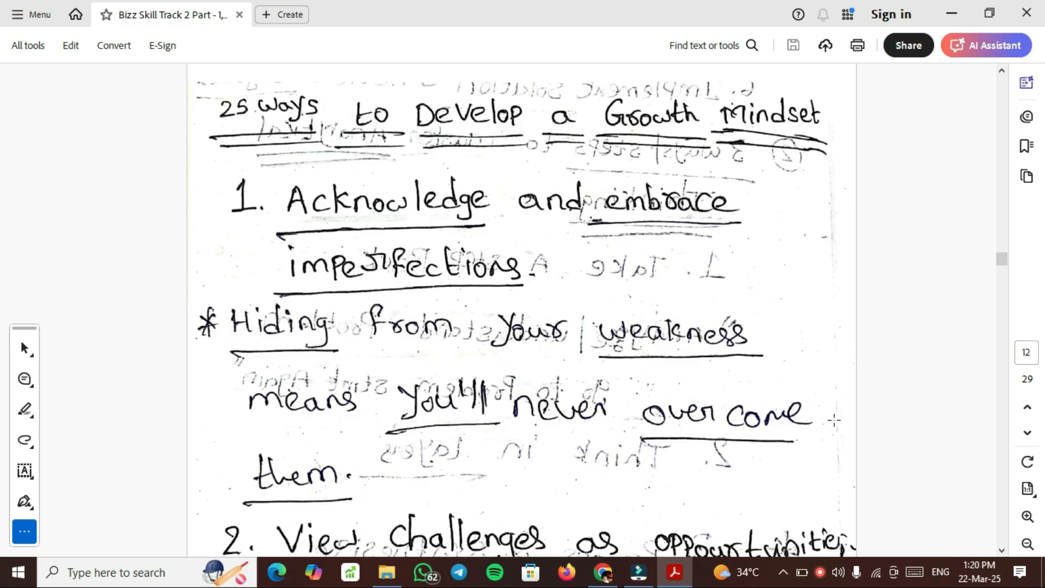
pyautogui.moveTo(897, 351)
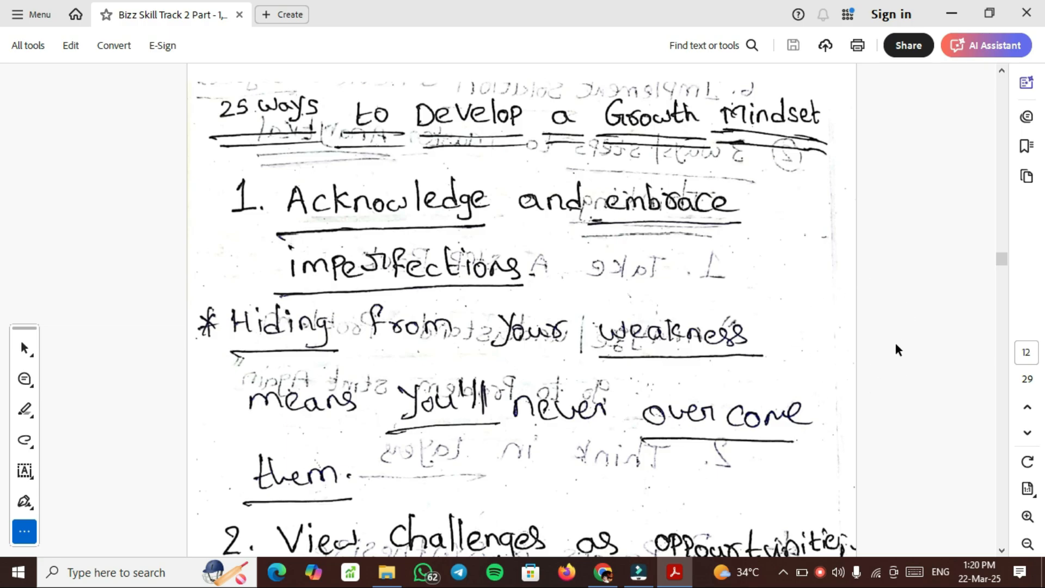
pyautogui.moveTo(883, 351)
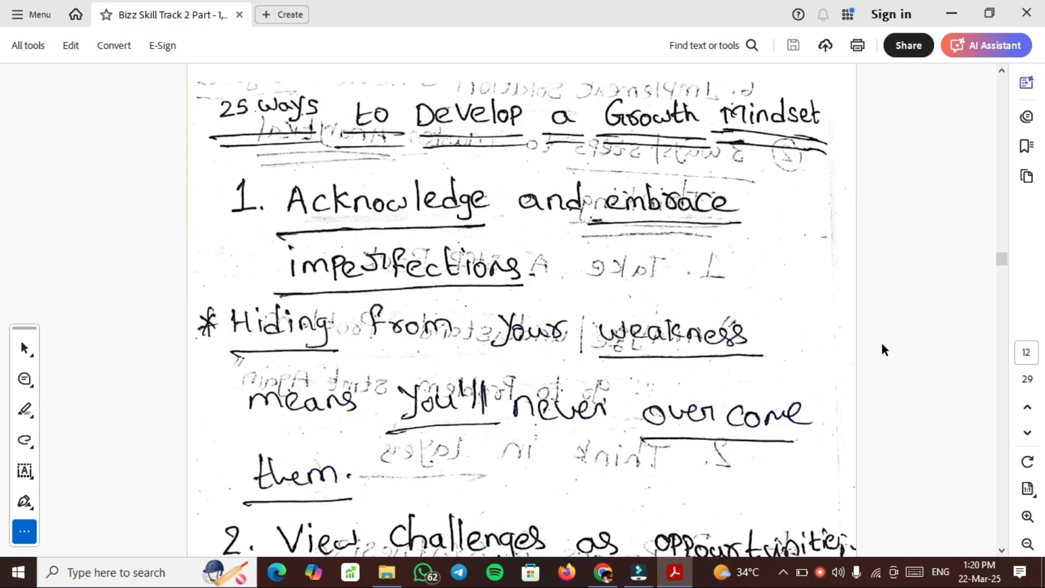
# Scroll into page 12's '25 Ways to Develop a Growth Mindset' down to point 2 on challenges as opportunities
pyautogui.scroll(-3)
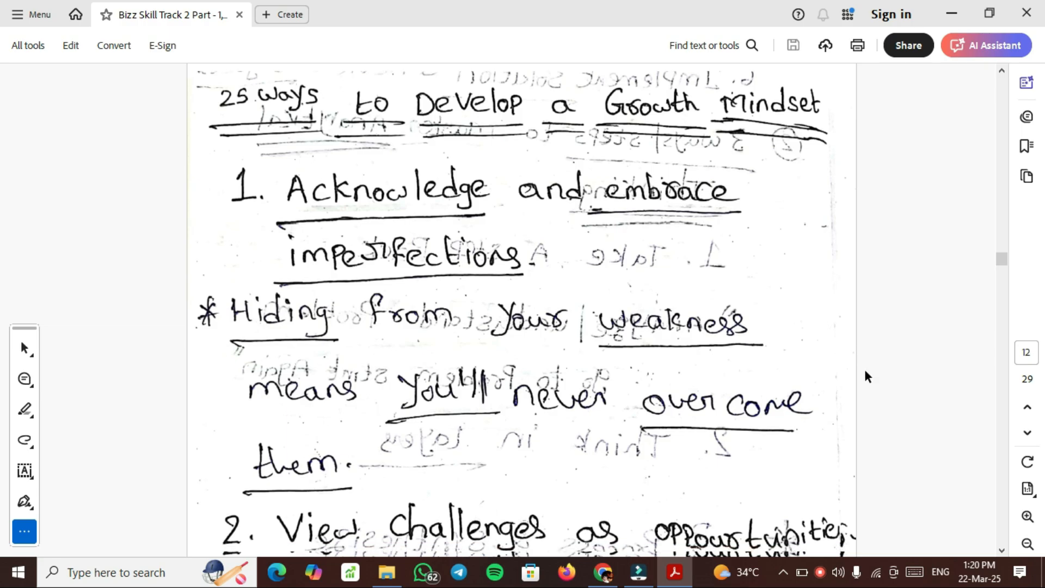
pyautogui.scroll(-3)
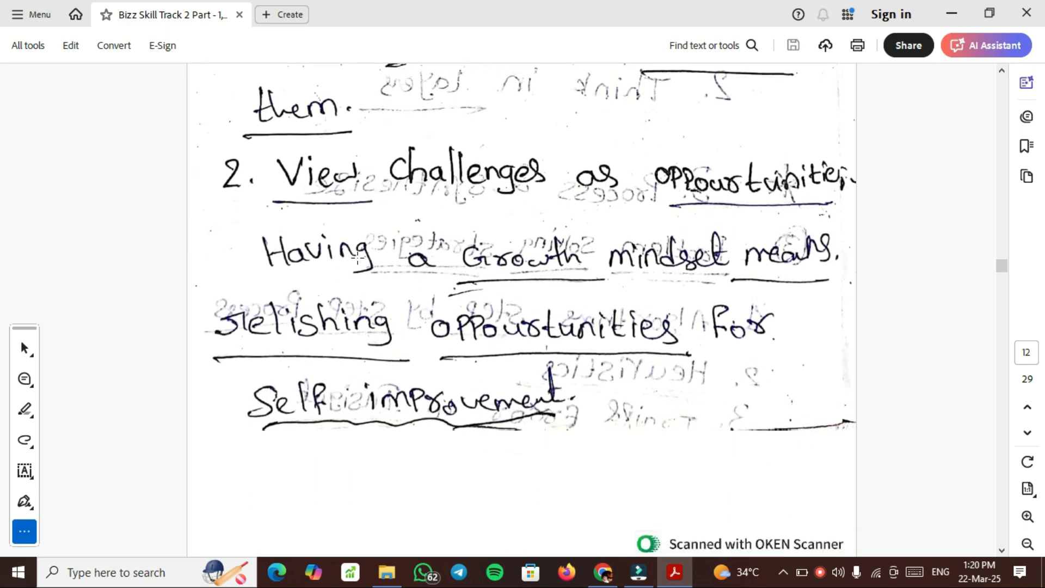
pyautogui.moveTo(512, 346)
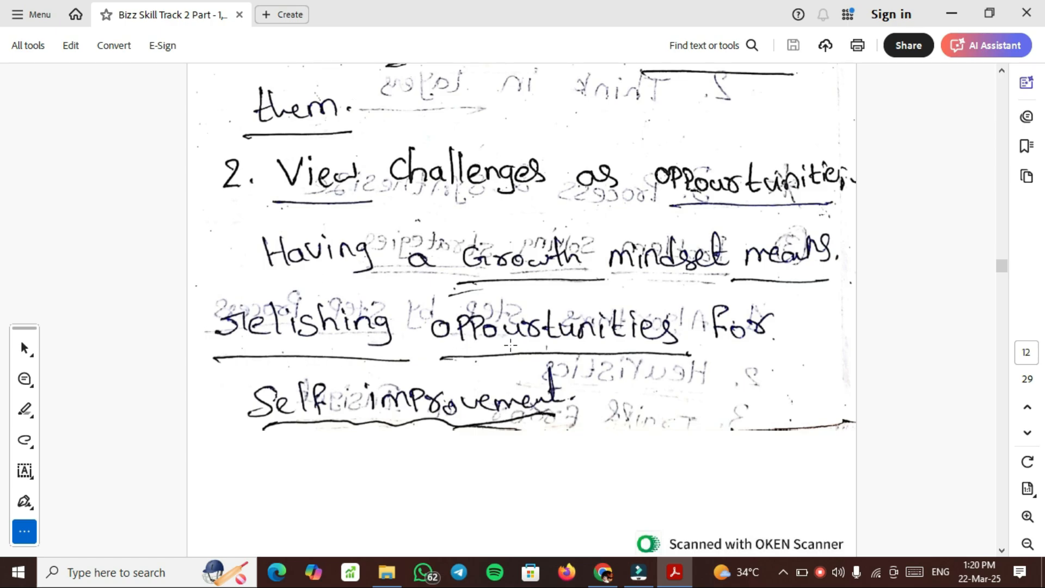
pyautogui.moveTo(993, 336)
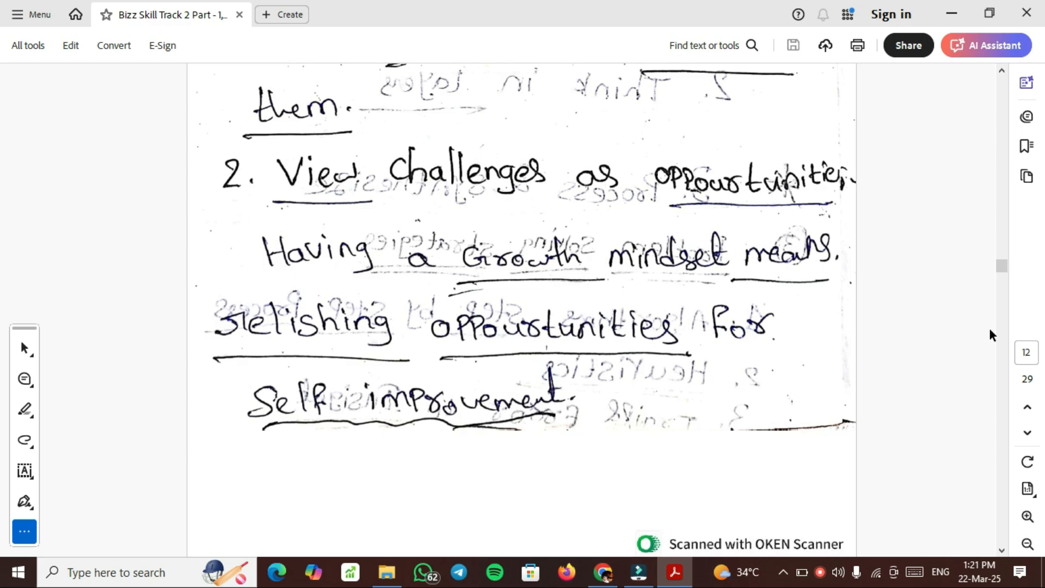
# Scroll through page 13's growth mindset points 3 to 7, ending with valuing the process over results
pyautogui.scroll(-3)
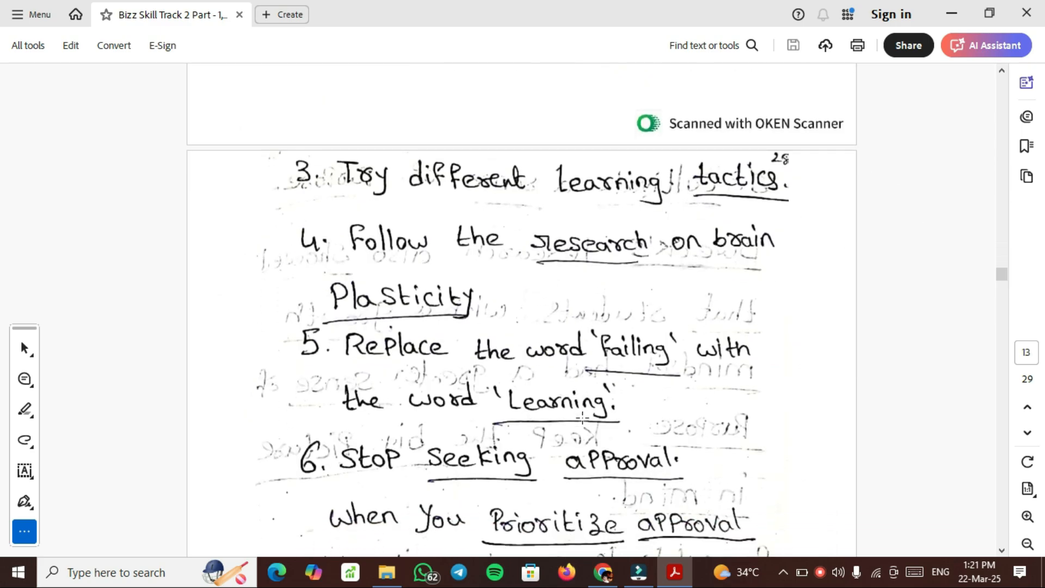
pyautogui.scroll(-3)
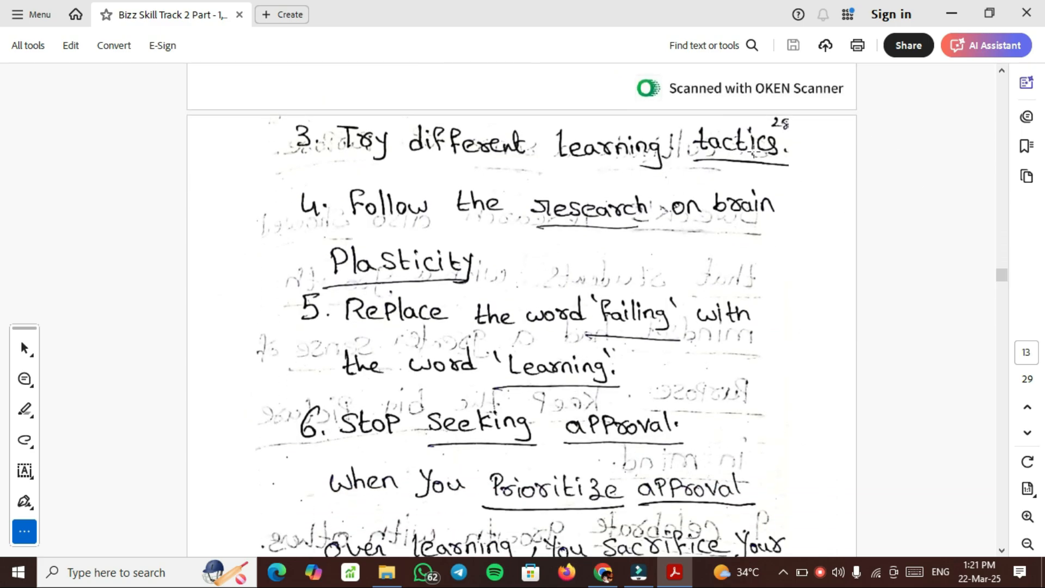
pyautogui.moveTo(842, 297)
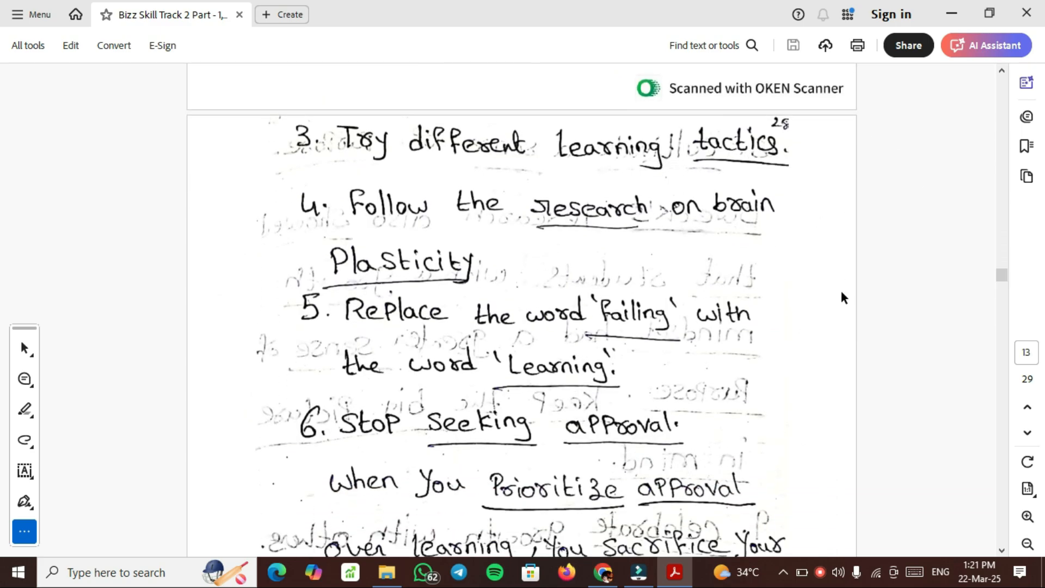
pyautogui.moveTo(835, 291)
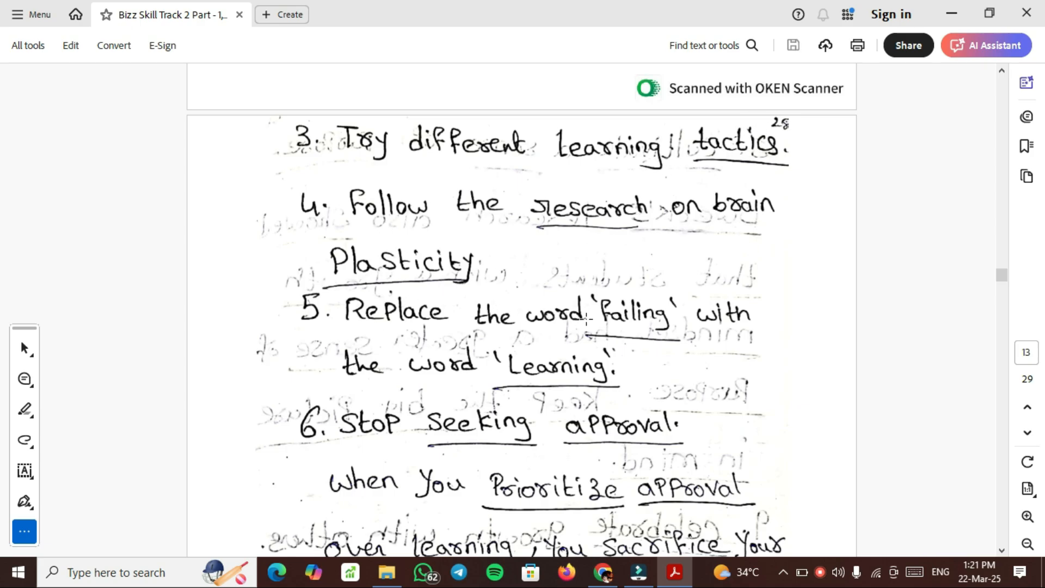
pyautogui.moveTo(707, 364)
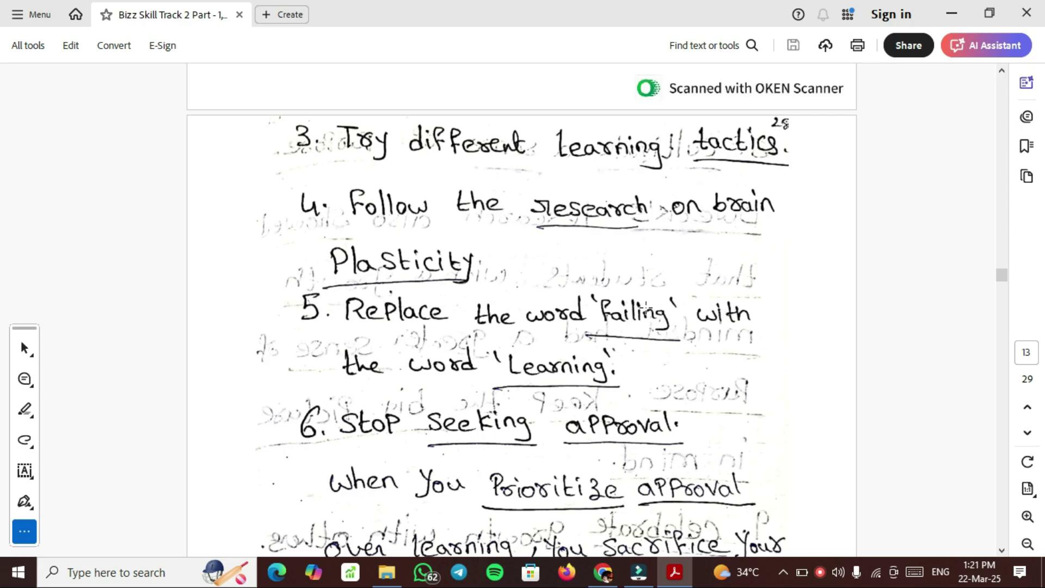
pyautogui.scroll(-3)
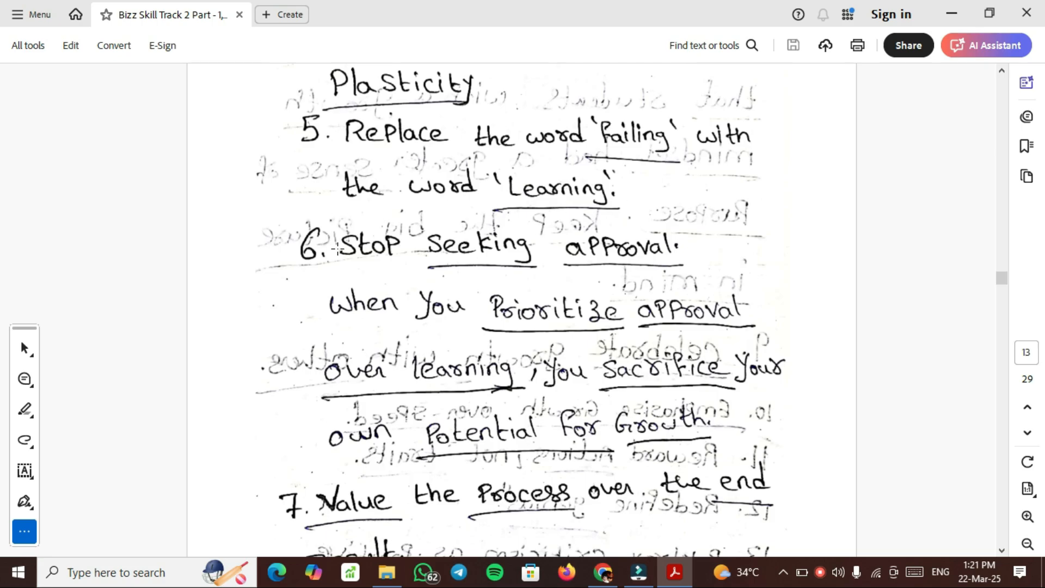
pyautogui.moveTo(581, 320)
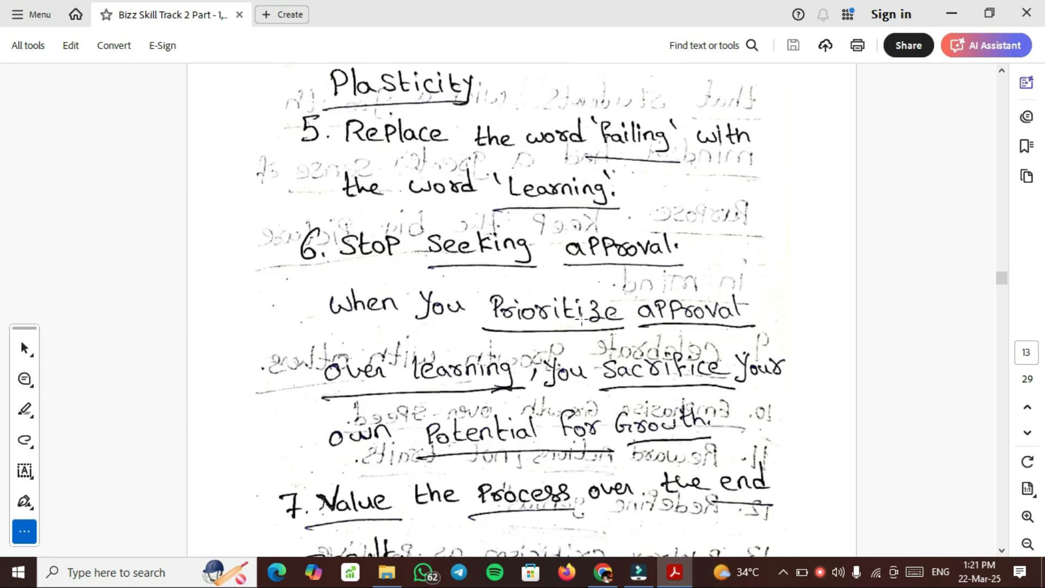
pyautogui.moveTo(534, 382)
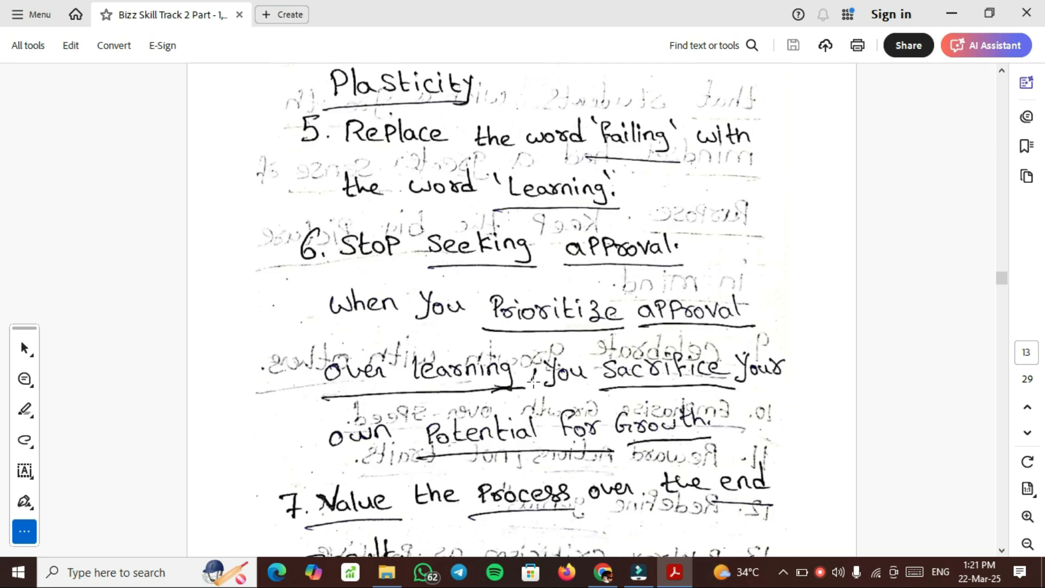
pyautogui.moveTo(559, 446)
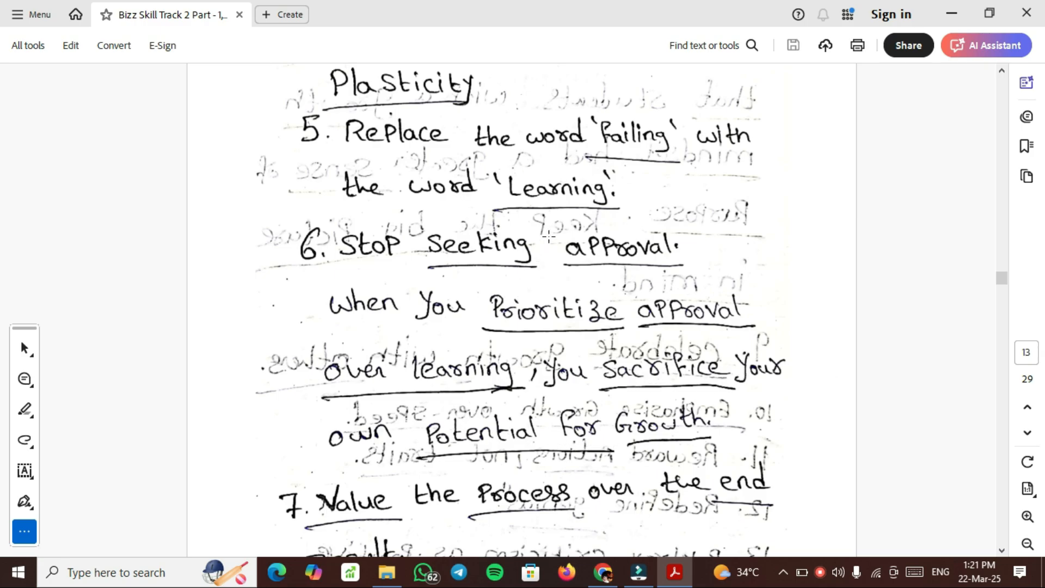
pyautogui.moveTo(525, 388)
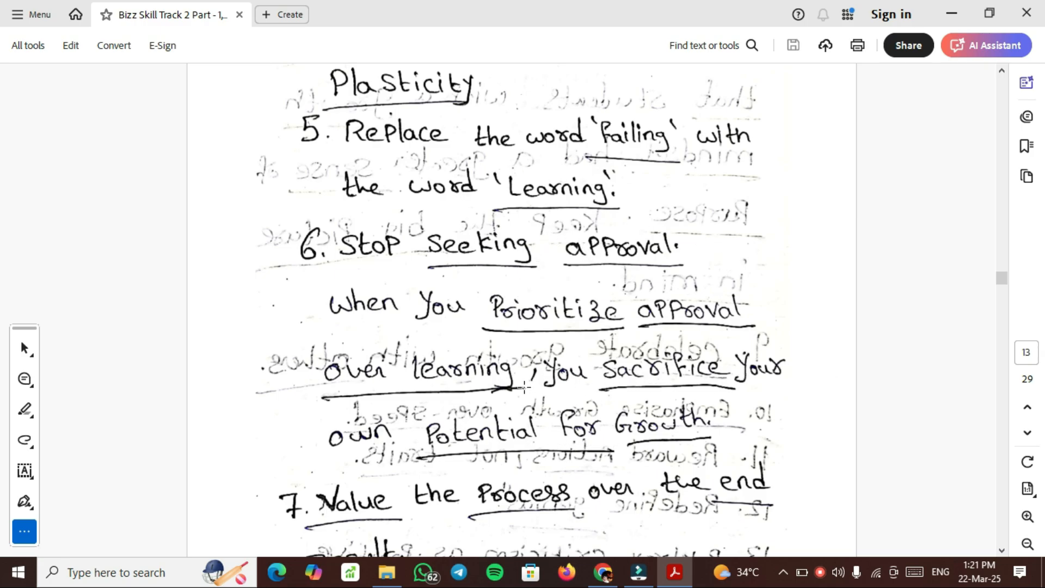
pyautogui.scroll(-3)
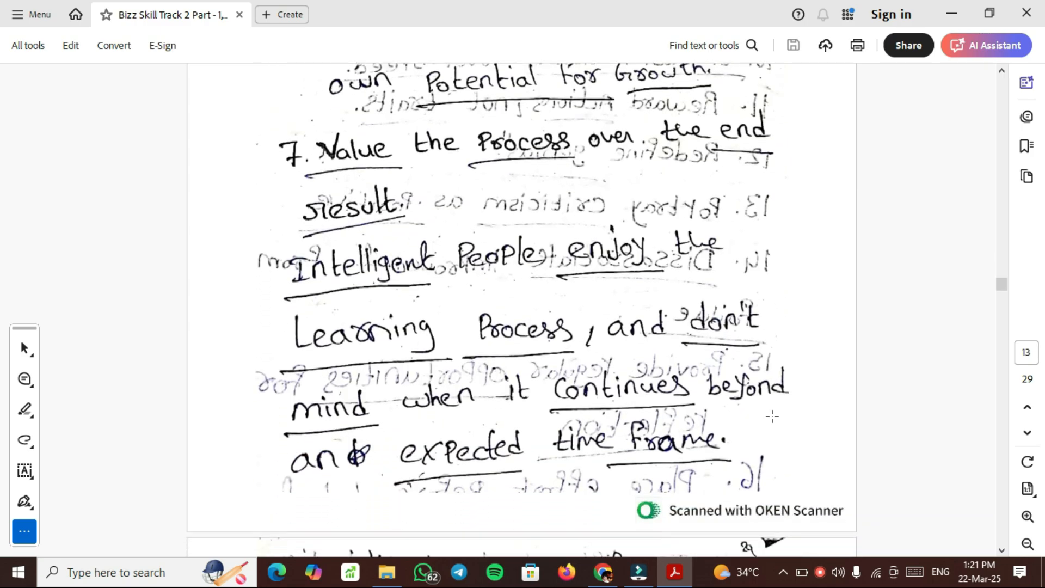
pyautogui.scroll(-3)
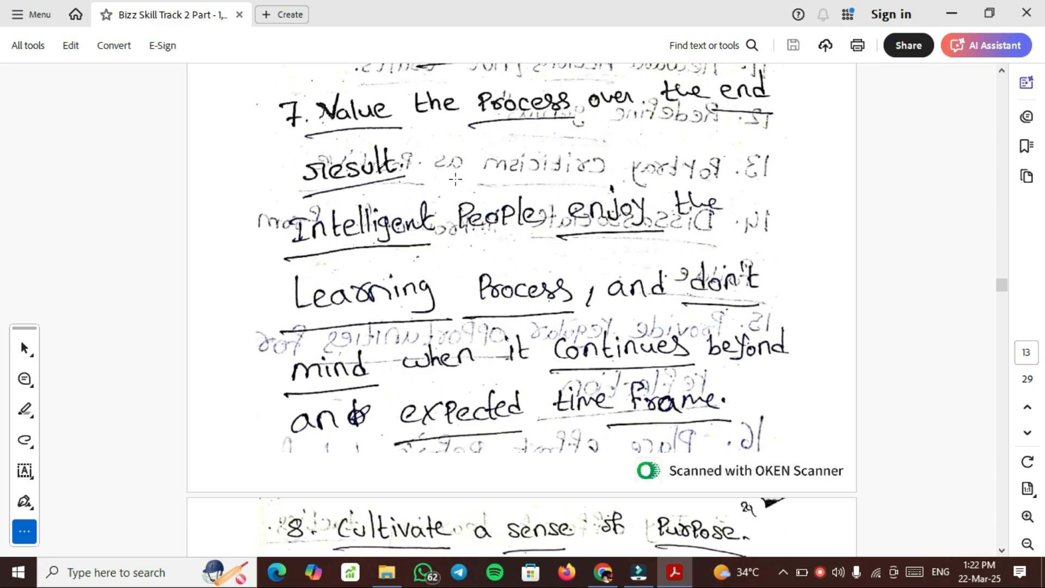
pyautogui.moveTo(545, 157)
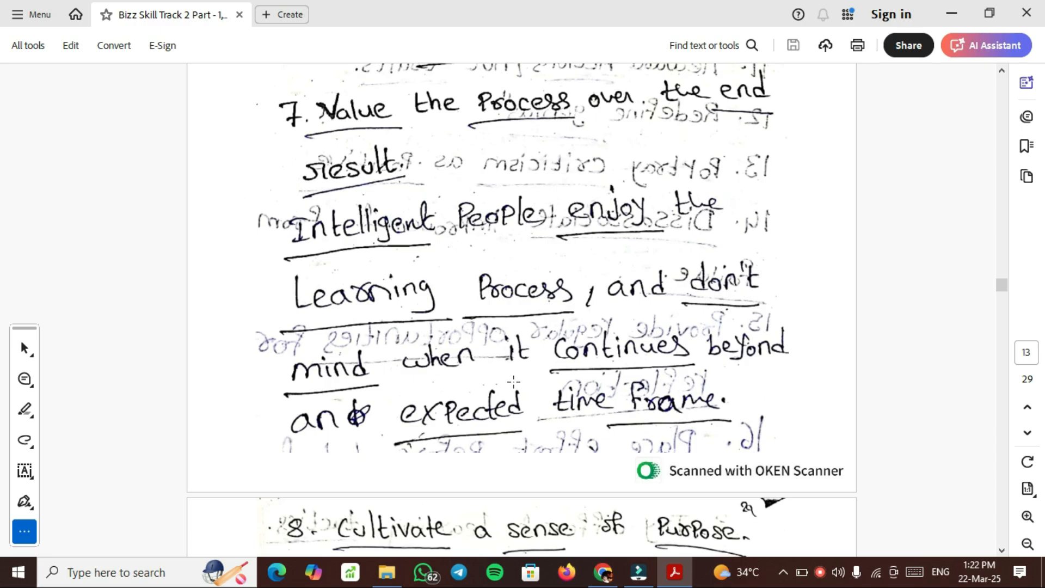
pyautogui.moveTo(514, 427)
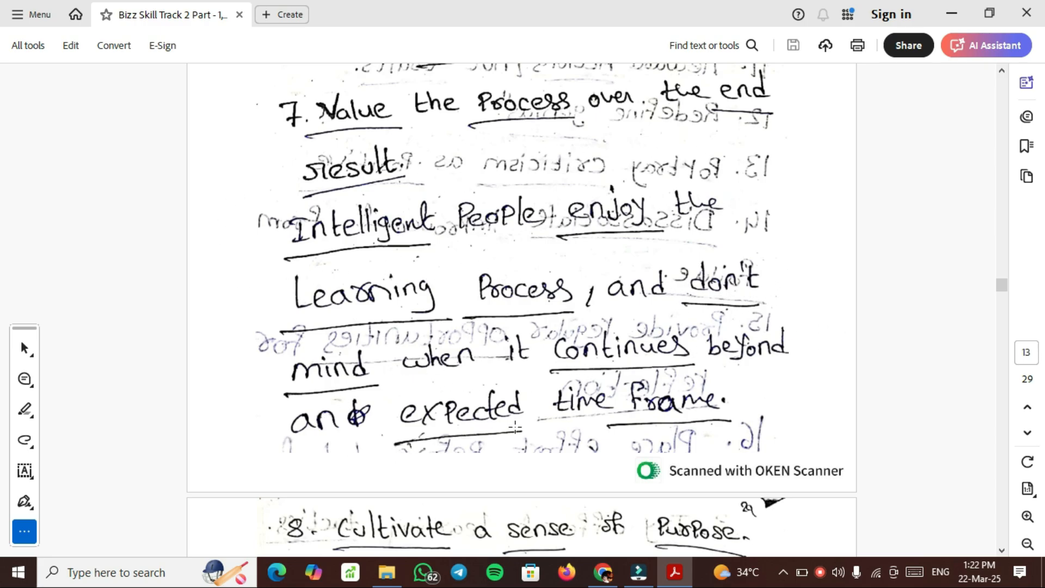
# Scroll through page 14's growth mindset points 9 to 15, ending with regular opportunities for reflection
pyautogui.scroll(-3)
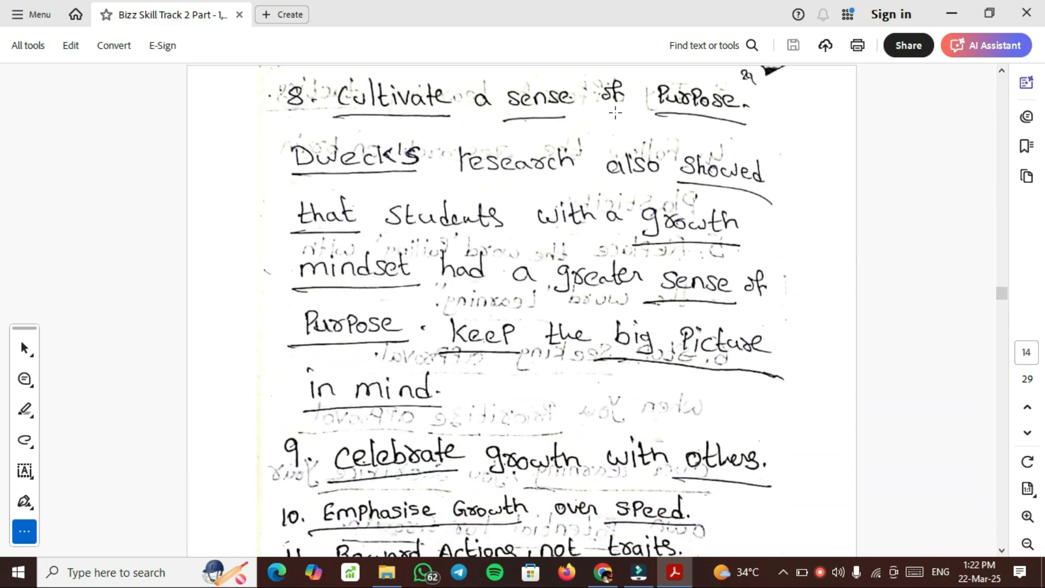
pyautogui.moveTo(278, 159)
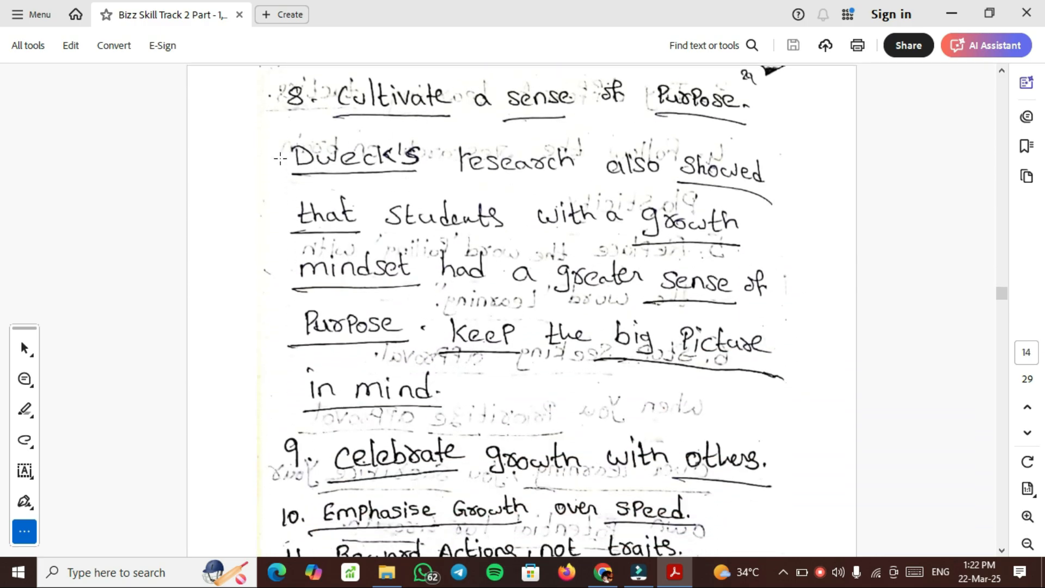
pyautogui.moveTo(391, 235)
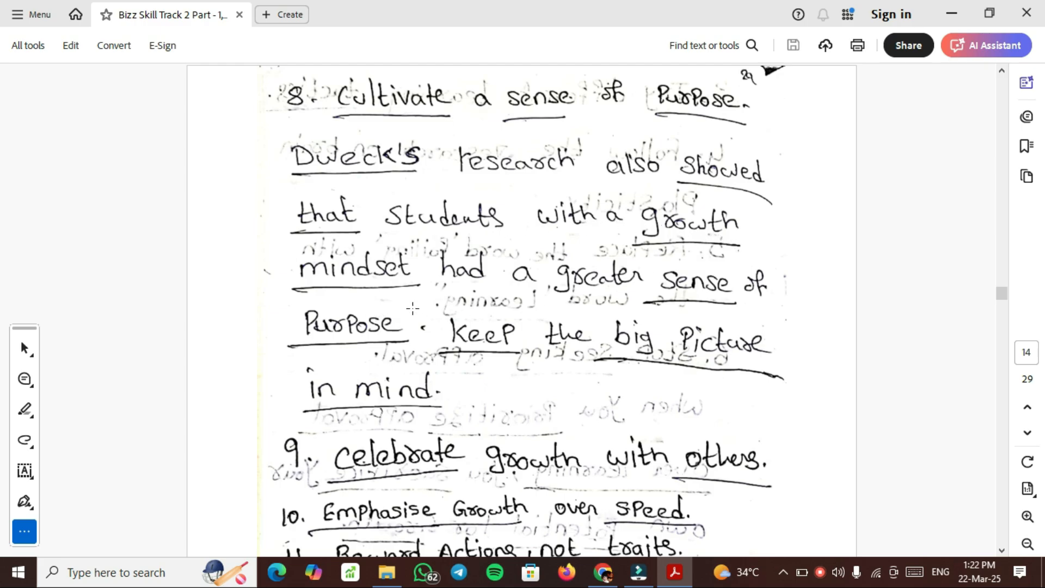
pyautogui.moveTo(754, 373)
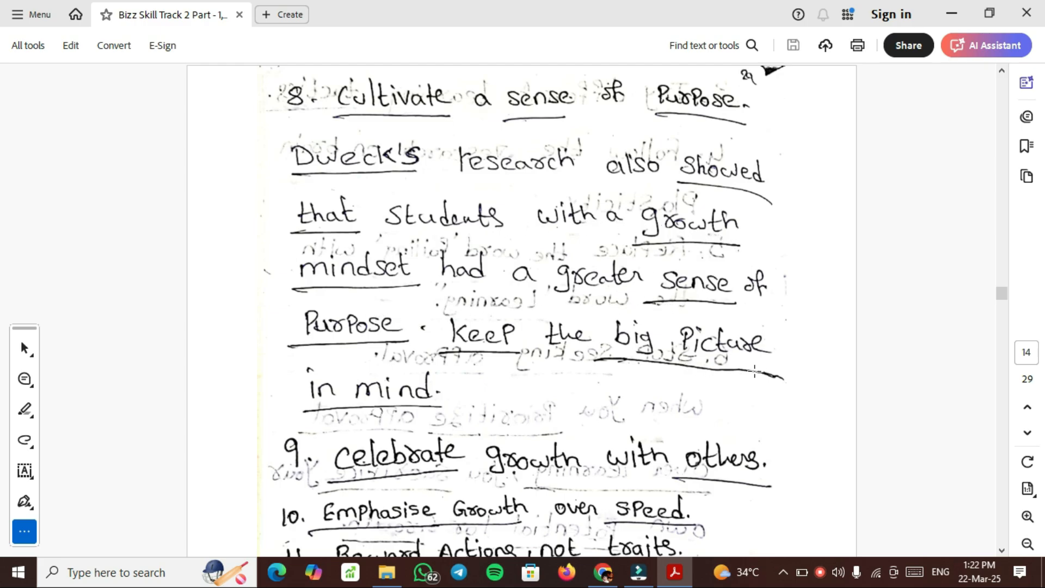
pyautogui.moveTo(635, 415)
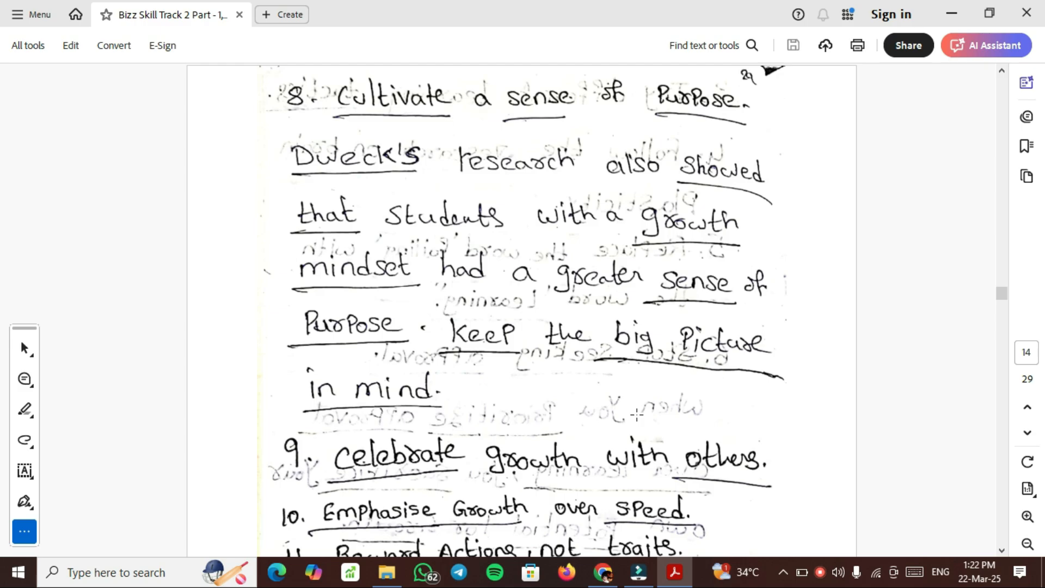
pyautogui.scroll(-3)
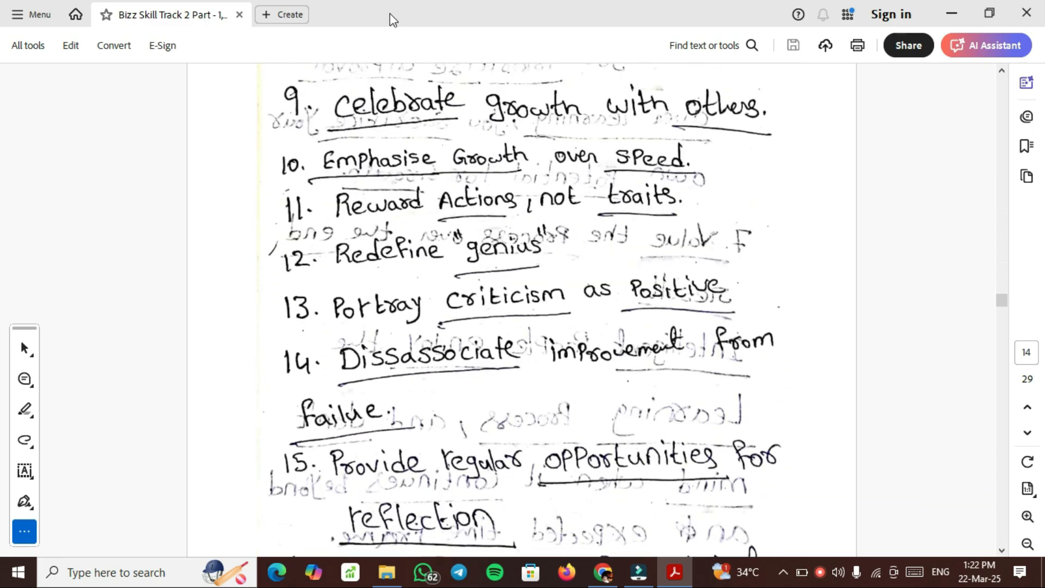
pyautogui.moveTo(823, 111)
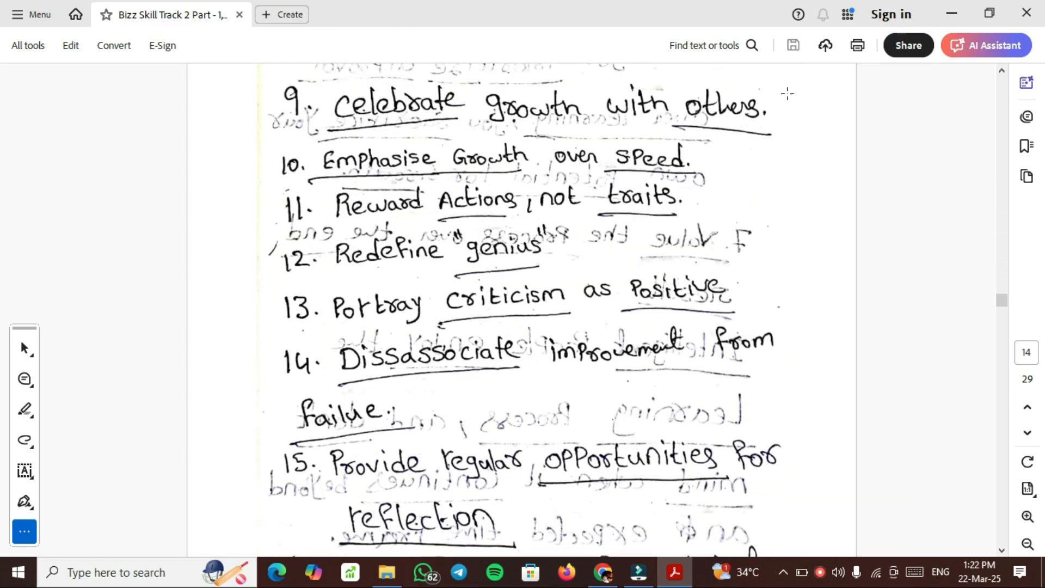
pyautogui.moveTo(448, 130)
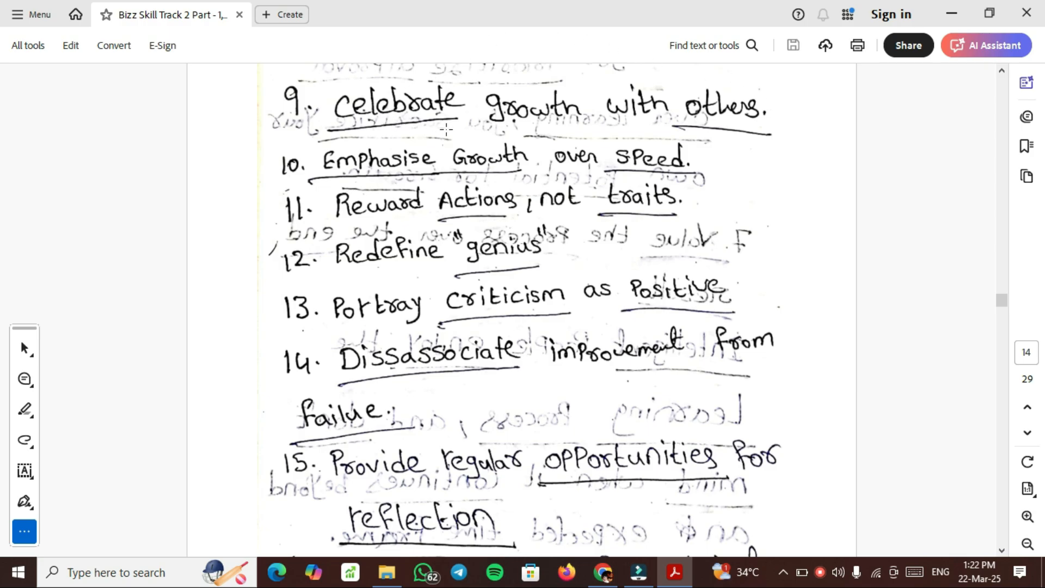
pyautogui.moveTo(474, 157)
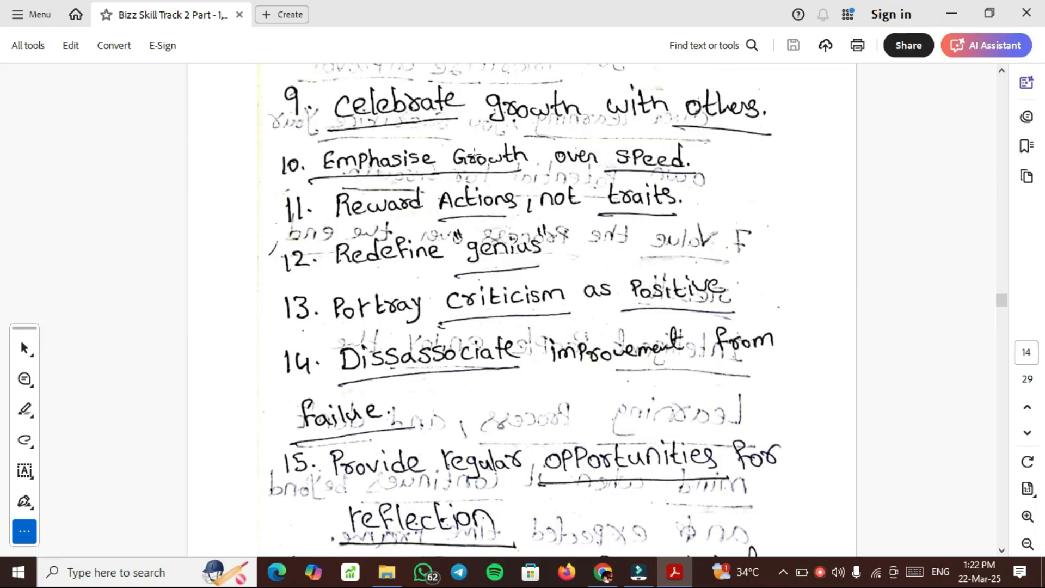
pyautogui.moveTo(726, 187)
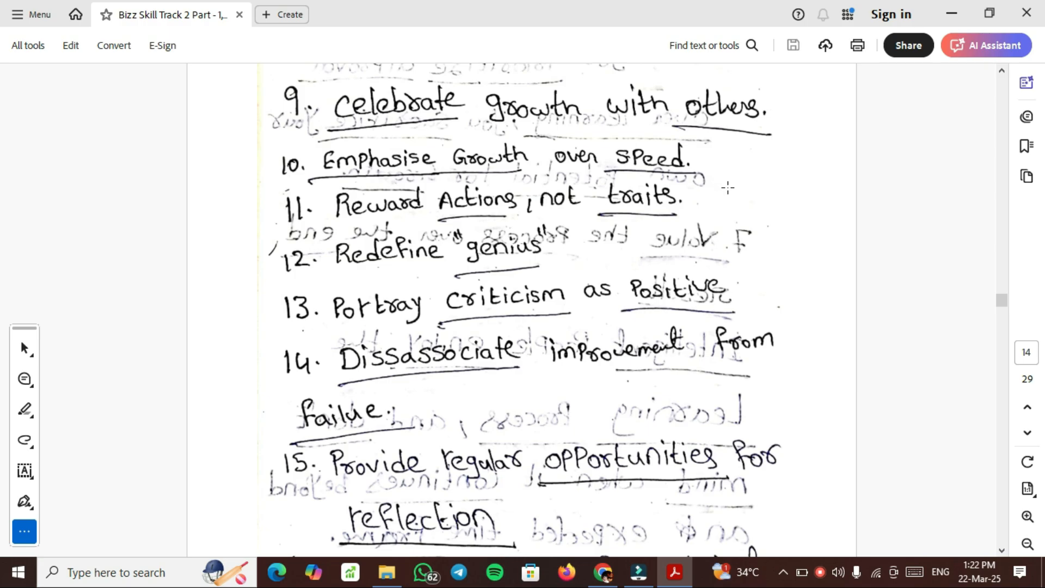
pyautogui.moveTo(272, 226)
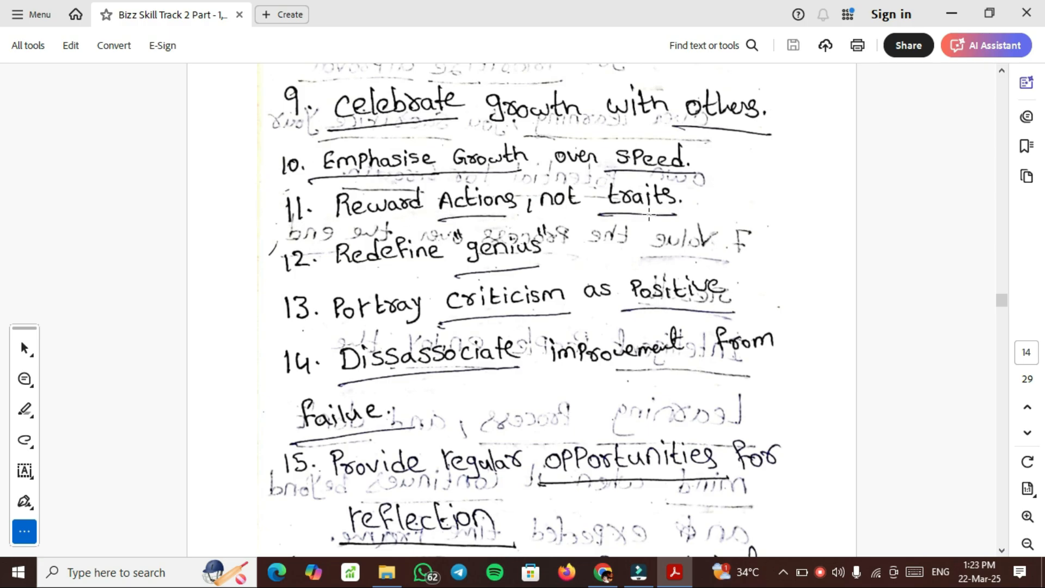
pyautogui.moveTo(326, 264)
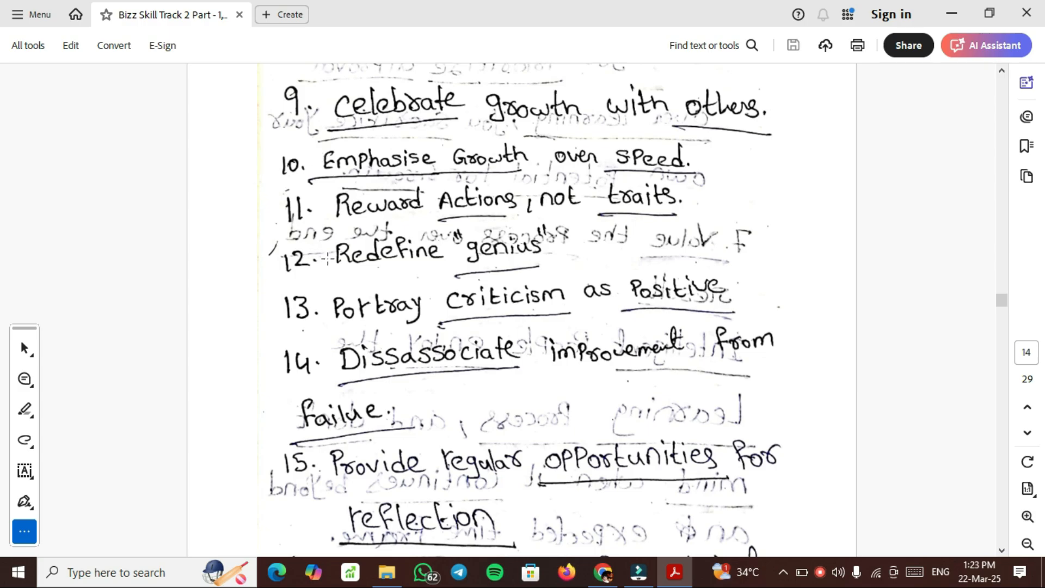
pyautogui.moveTo(668, 322)
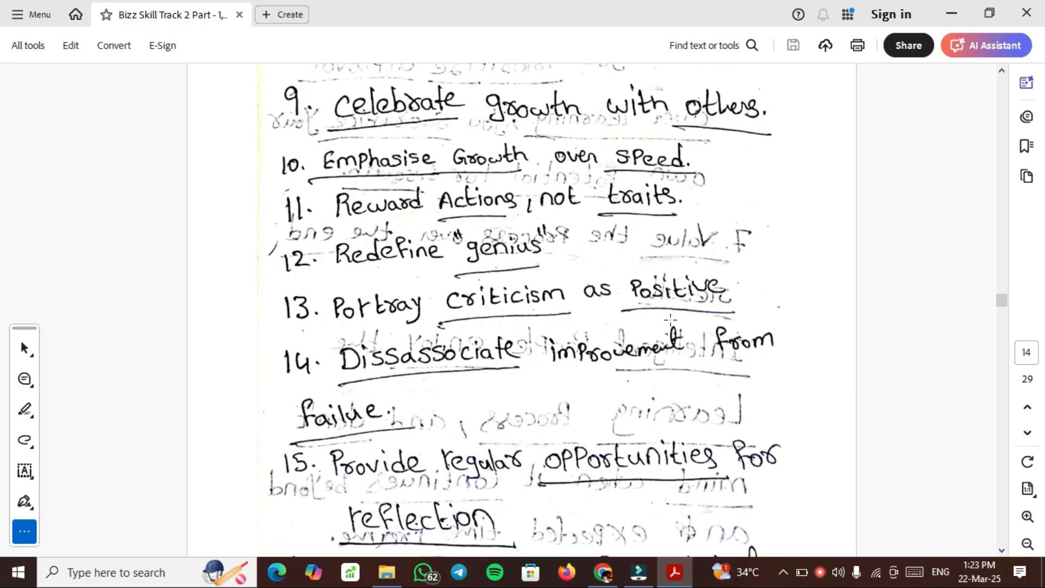
pyautogui.moveTo(770, 290)
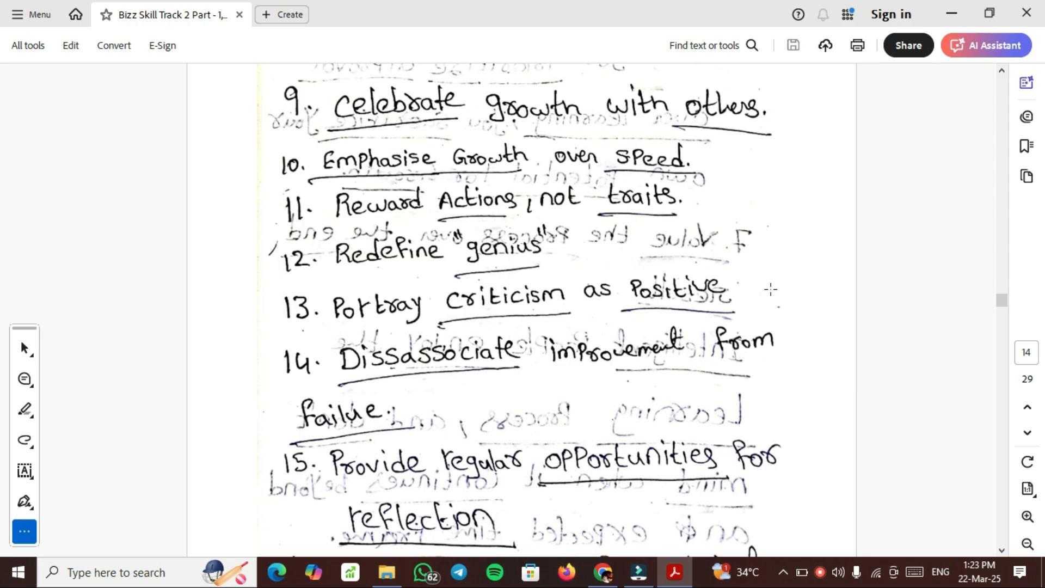
pyautogui.click(995, 46)
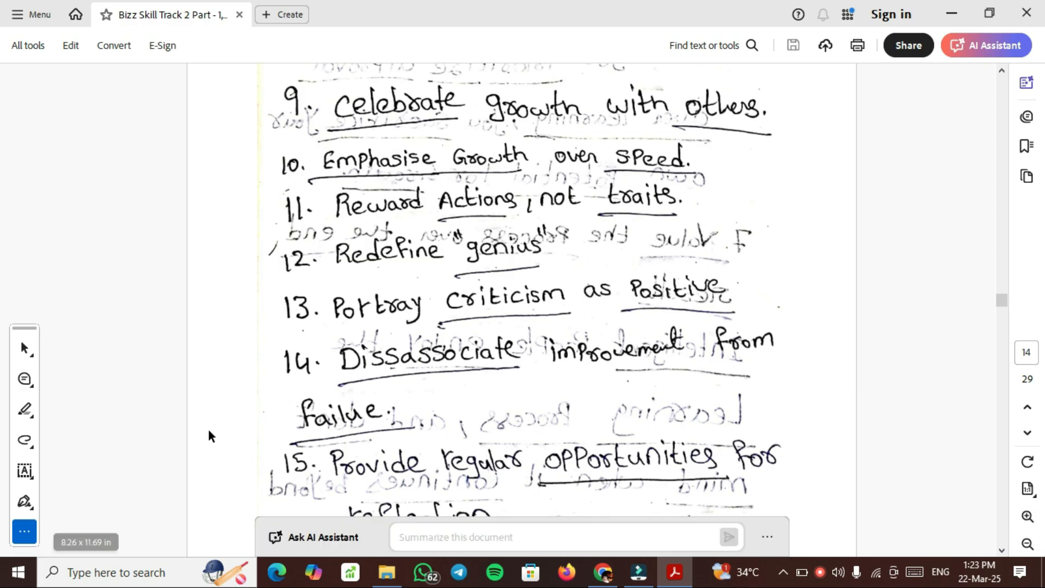
pyautogui.moveTo(564, 379)
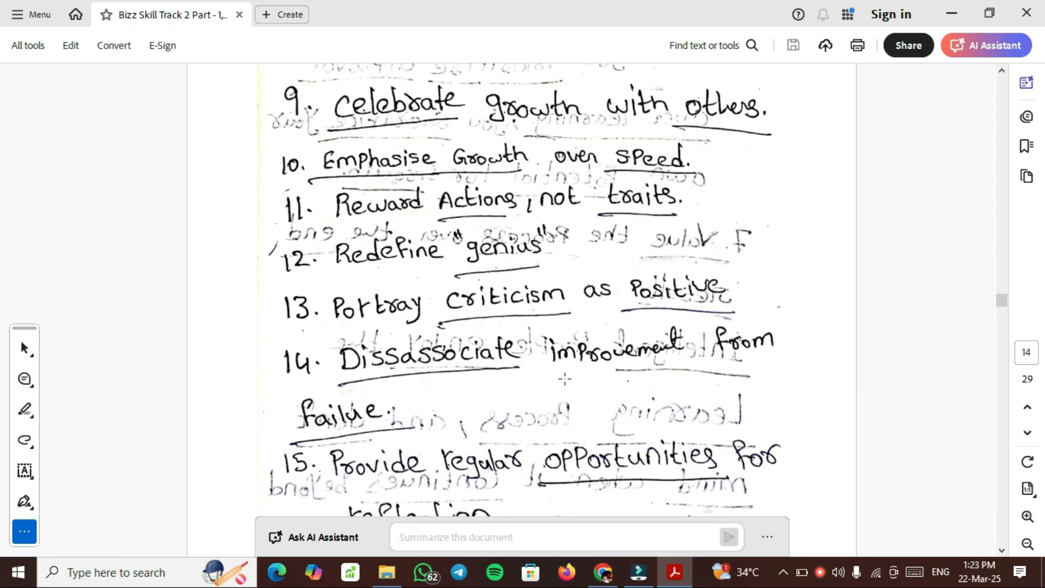
# Scroll down page 15 through points 17 to 25, ending with taking ownership over your attitude
pyautogui.scroll(-3)
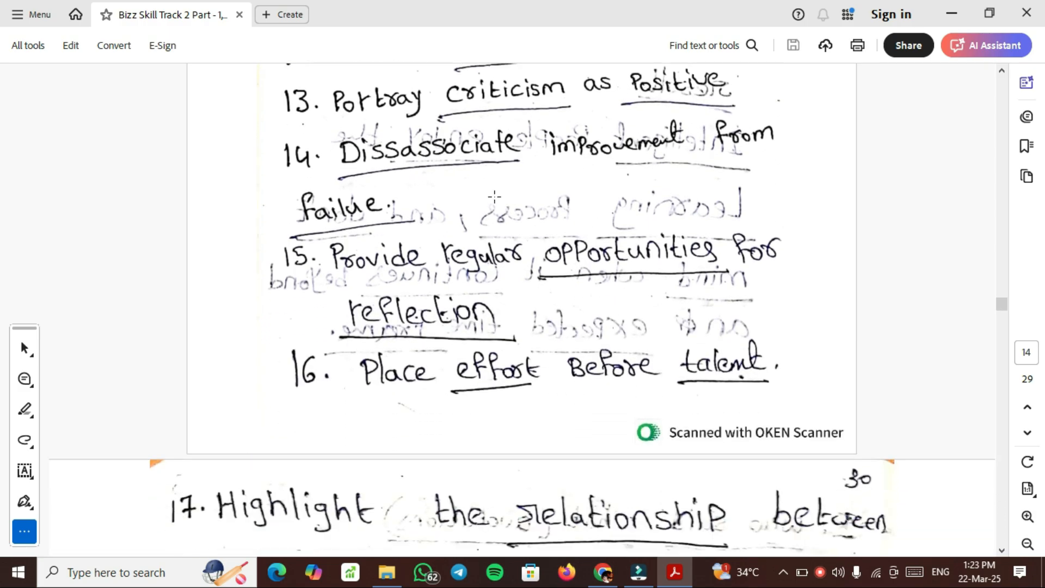
pyautogui.moveTo(488, 194)
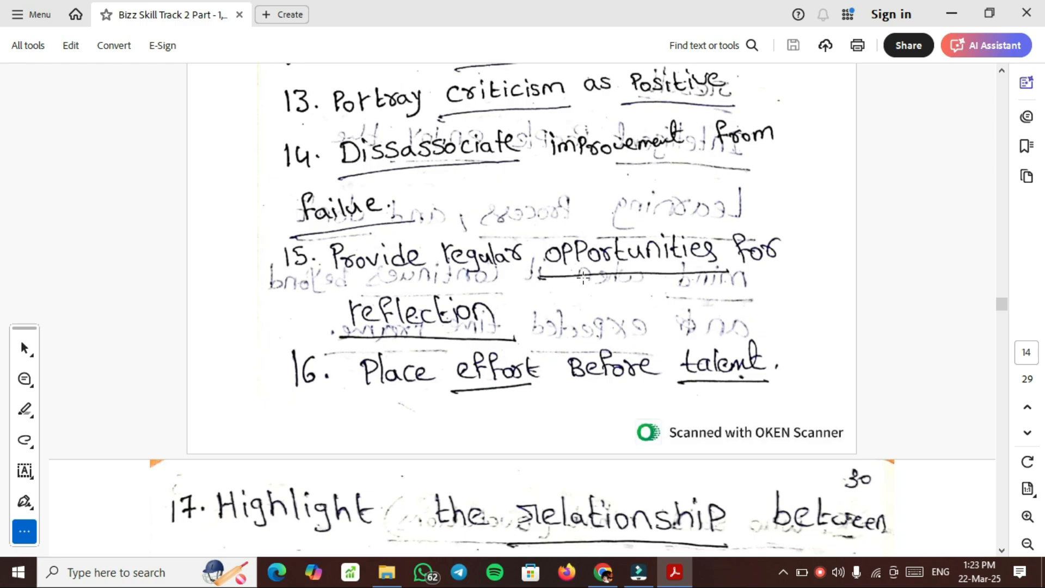
pyautogui.moveTo(500, 383)
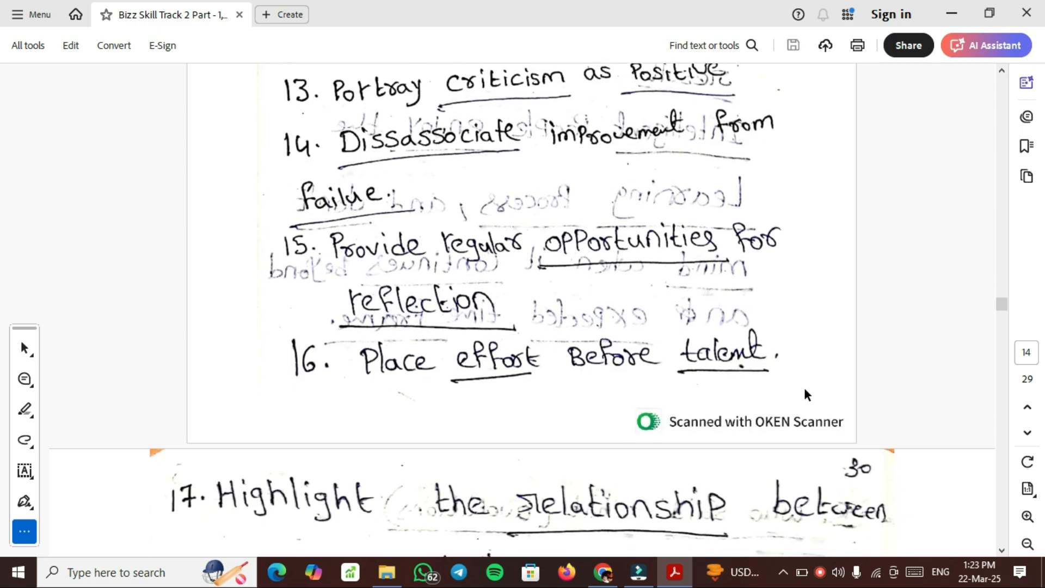
pyautogui.scroll(-3)
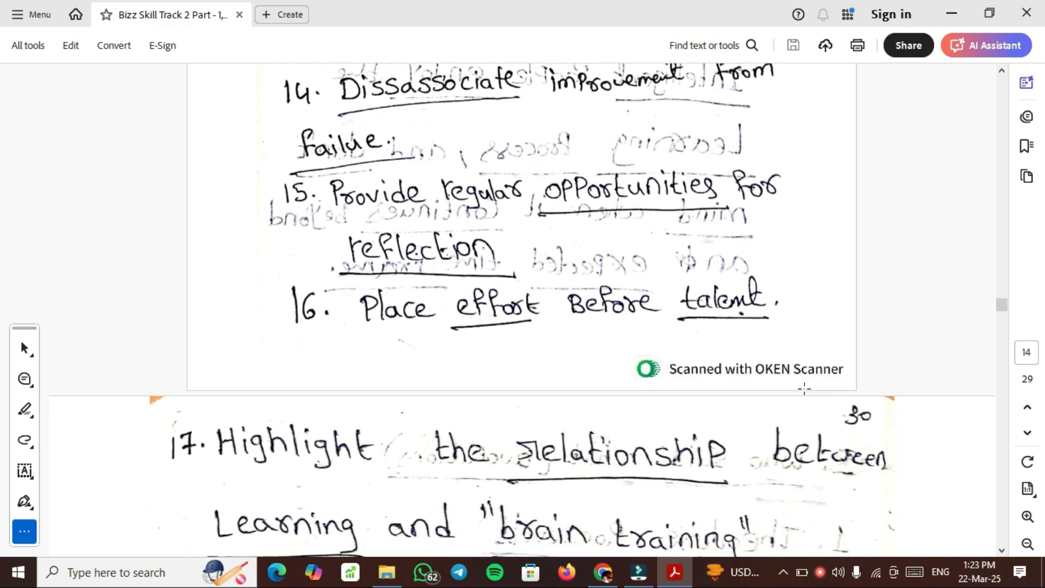
pyautogui.scroll(-3)
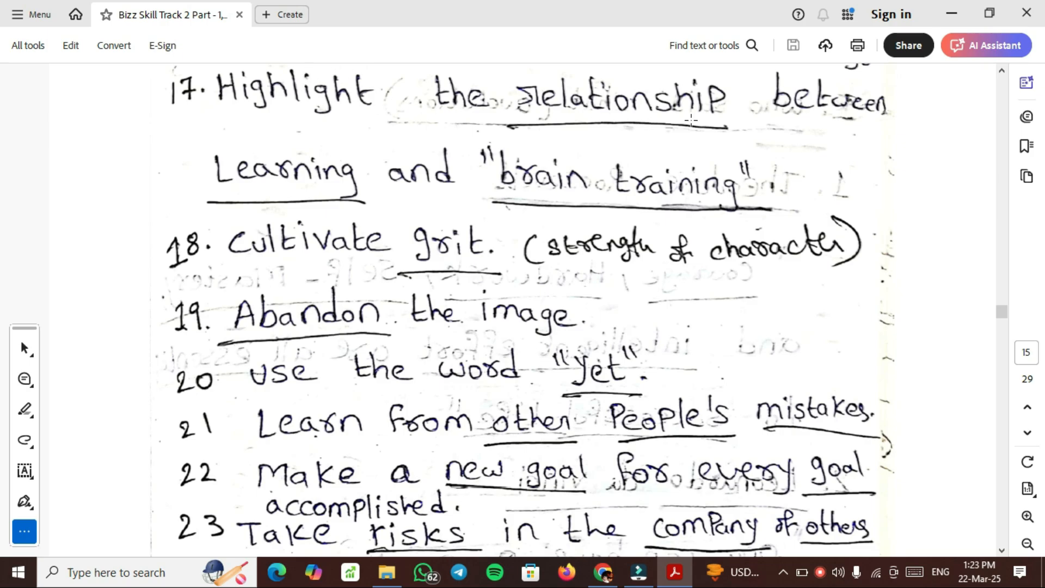
pyautogui.moveTo(642, 173)
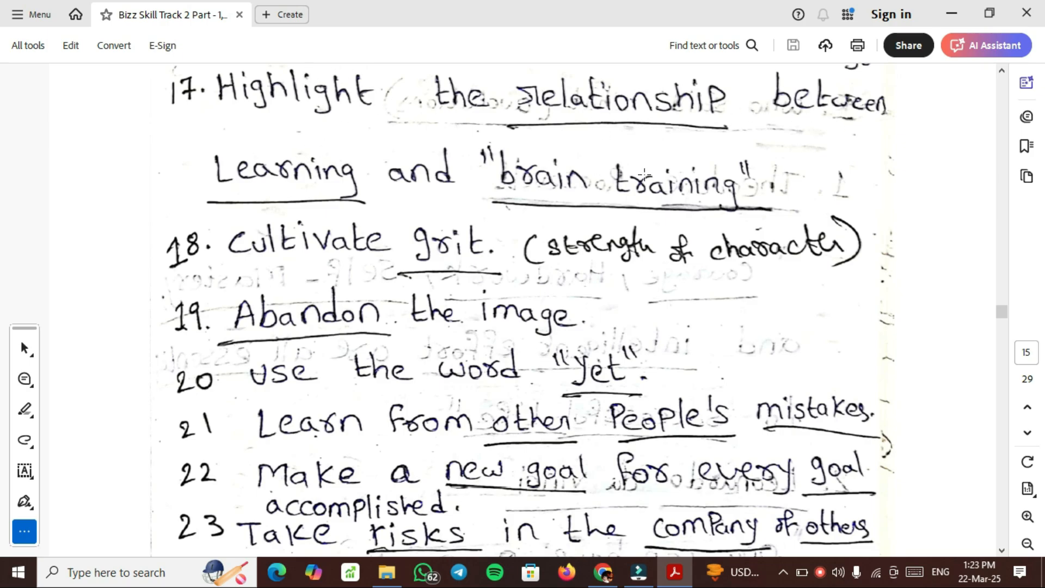
pyautogui.moveTo(309, 248)
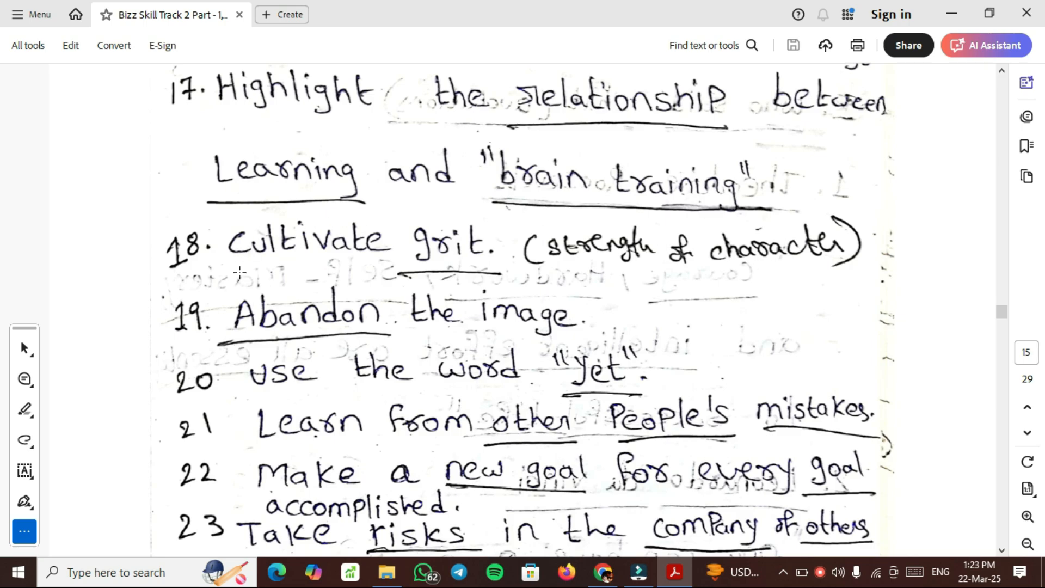
pyautogui.scroll(-3)
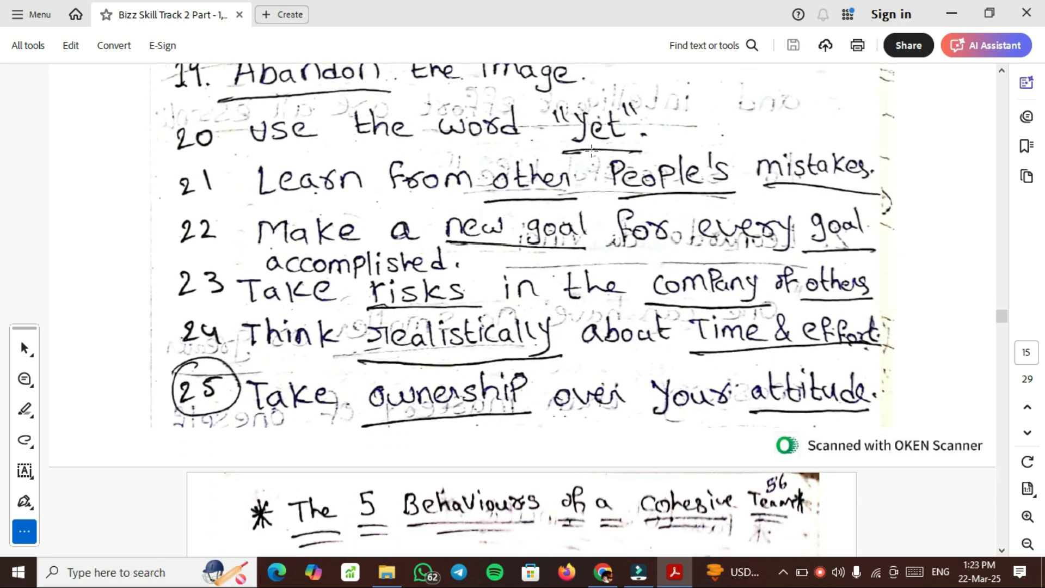
pyautogui.moveTo(508, 202)
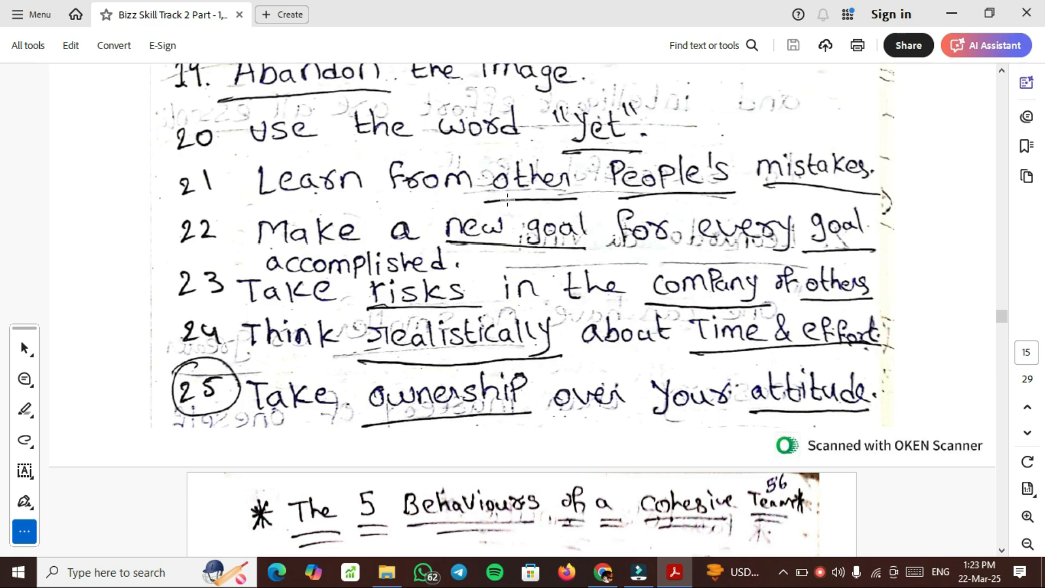
pyautogui.moveTo(937, 232)
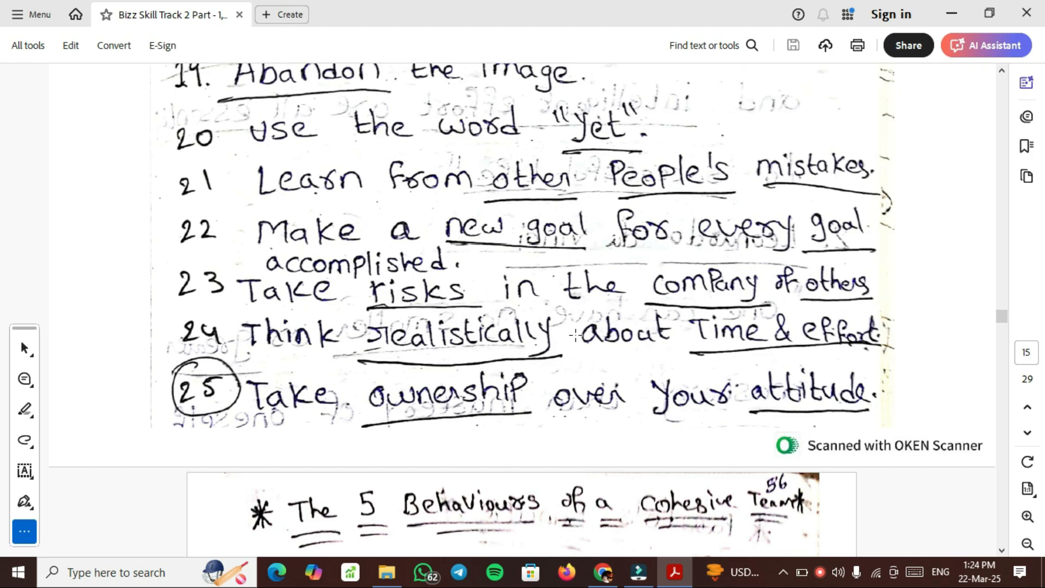
pyautogui.moveTo(585, 368)
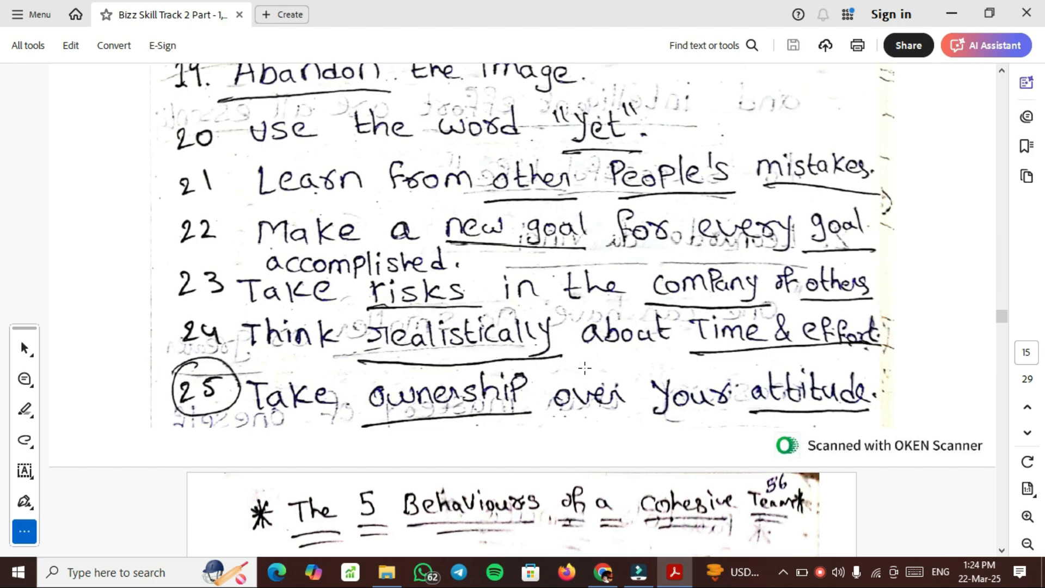
pyautogui.moveTo(884, 285)
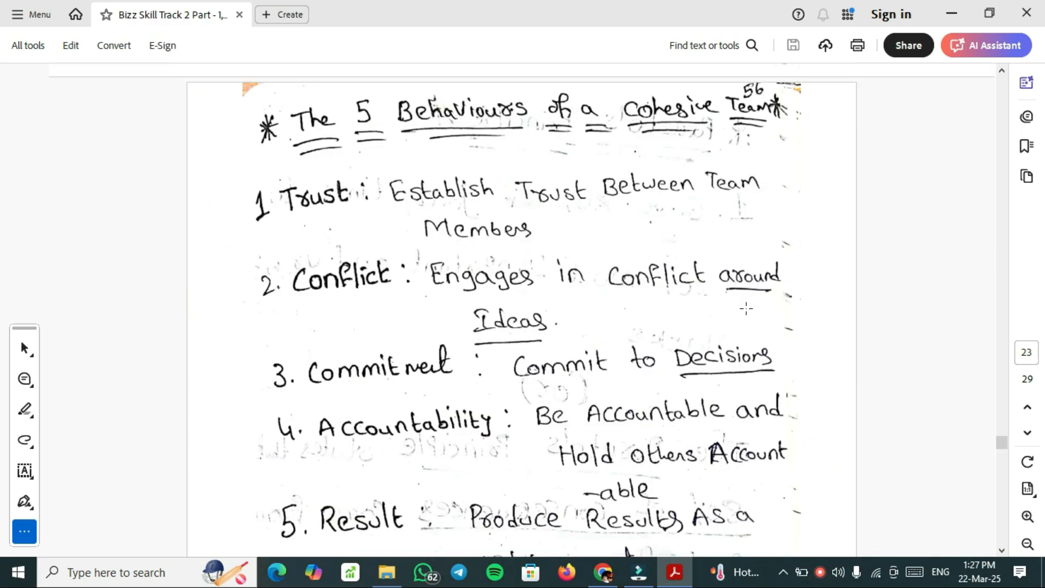
pyautogui.moveTo(406, 140)
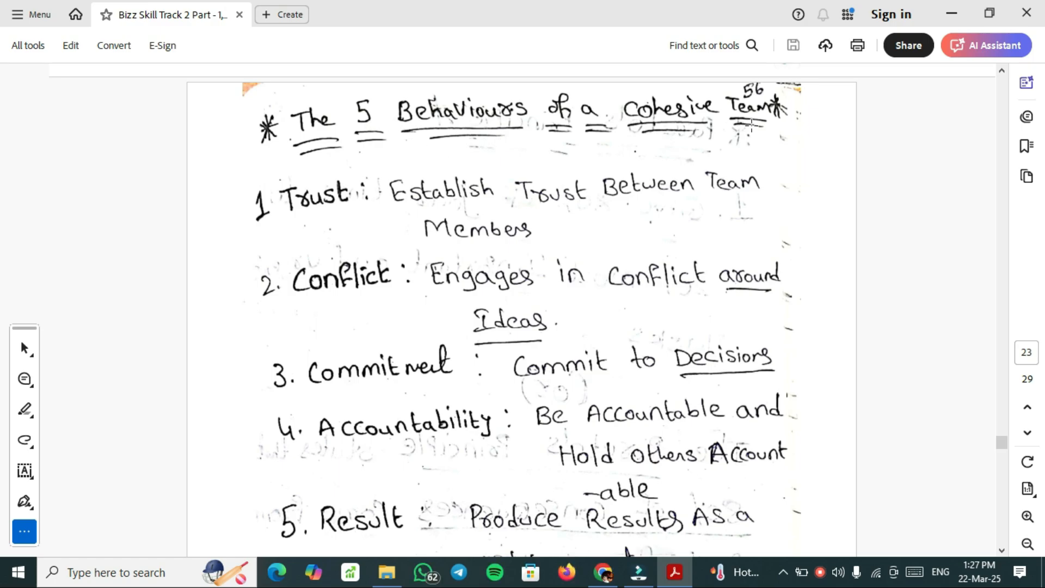
pyautogui.moveTo(334, 227)
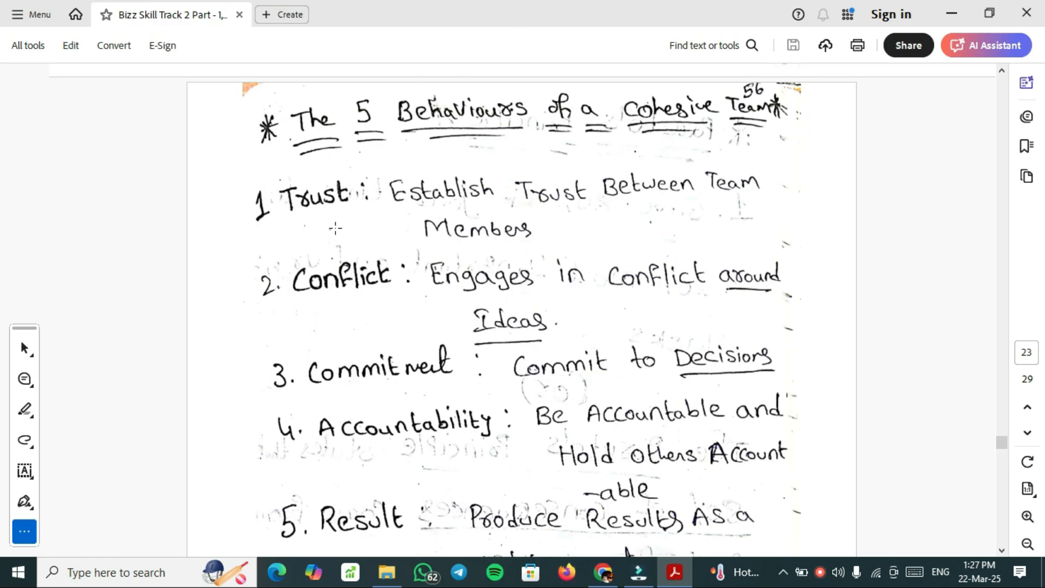
pyautogui.moveTo(334, 278)
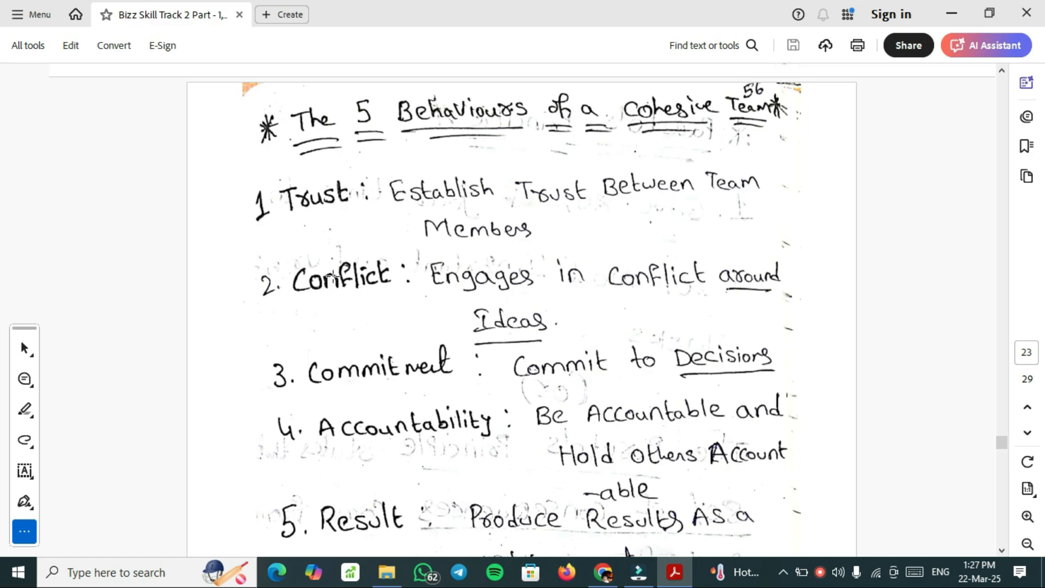
pyautogui.moveTo(349, 475)
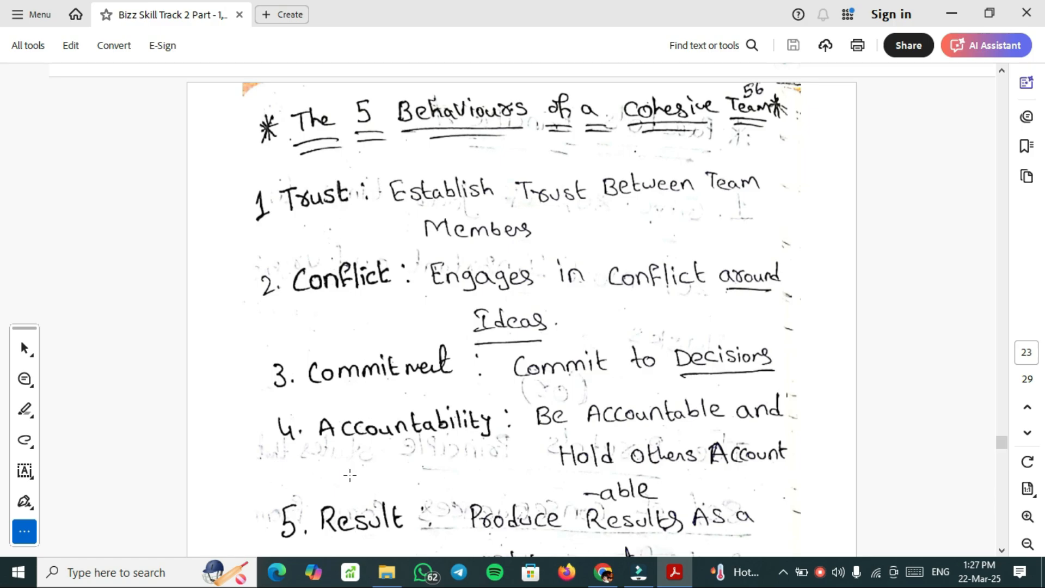
# Scroll to the '5 Behaviours of a Cohesive Team' notes, from Trust down through Result
pyautogui.click(989, 45)
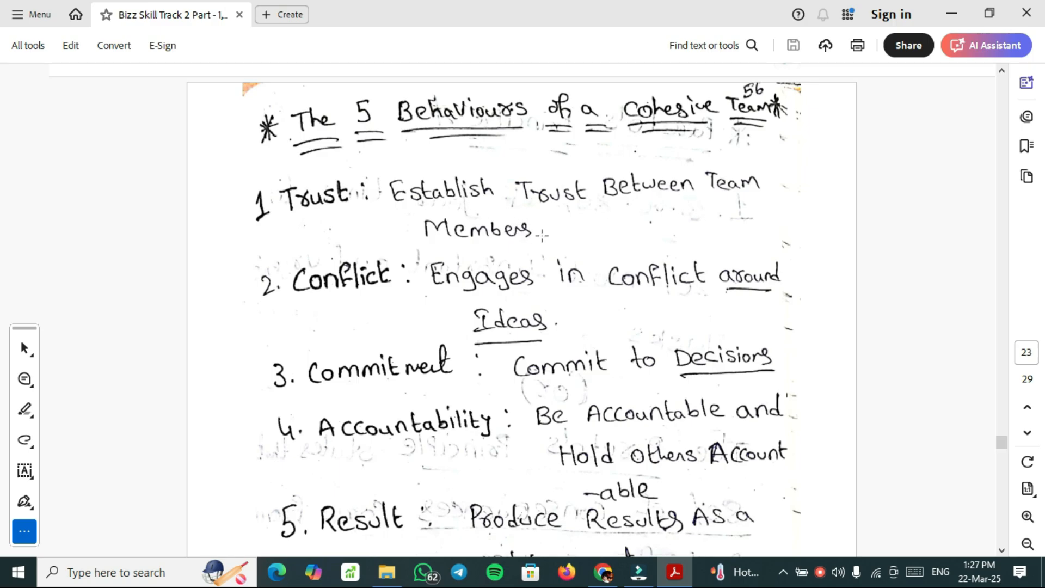
pyautogui.moveTo(590, 244)
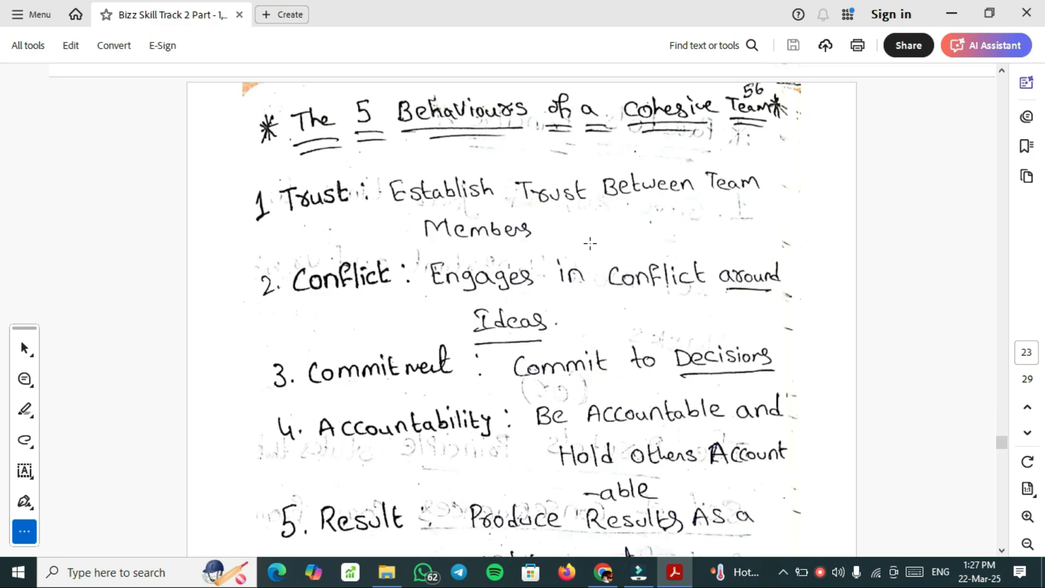
pyautogui.moveTo(457, 180)
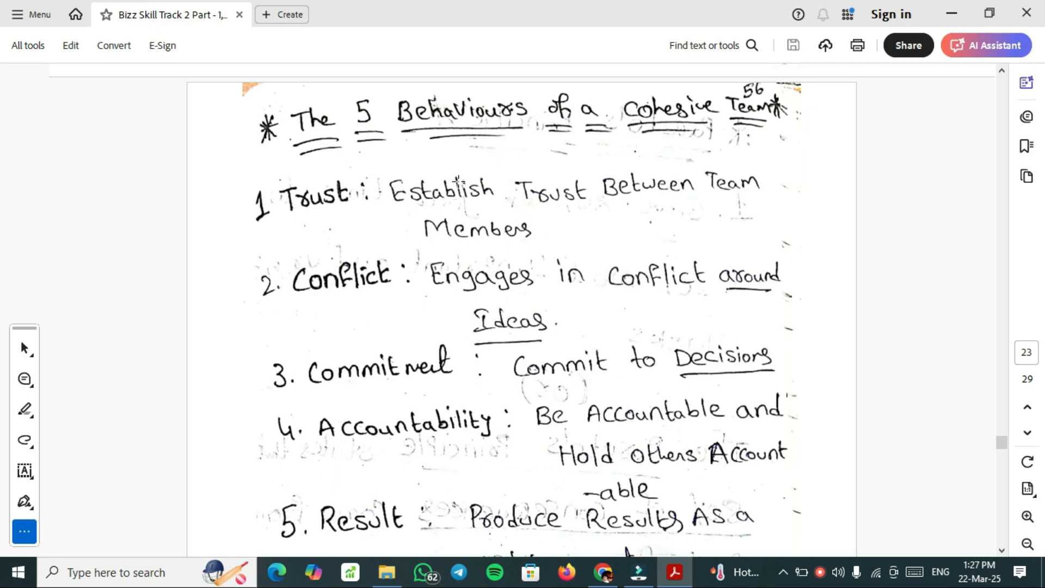
pyautogui.moveTo(556, 262)
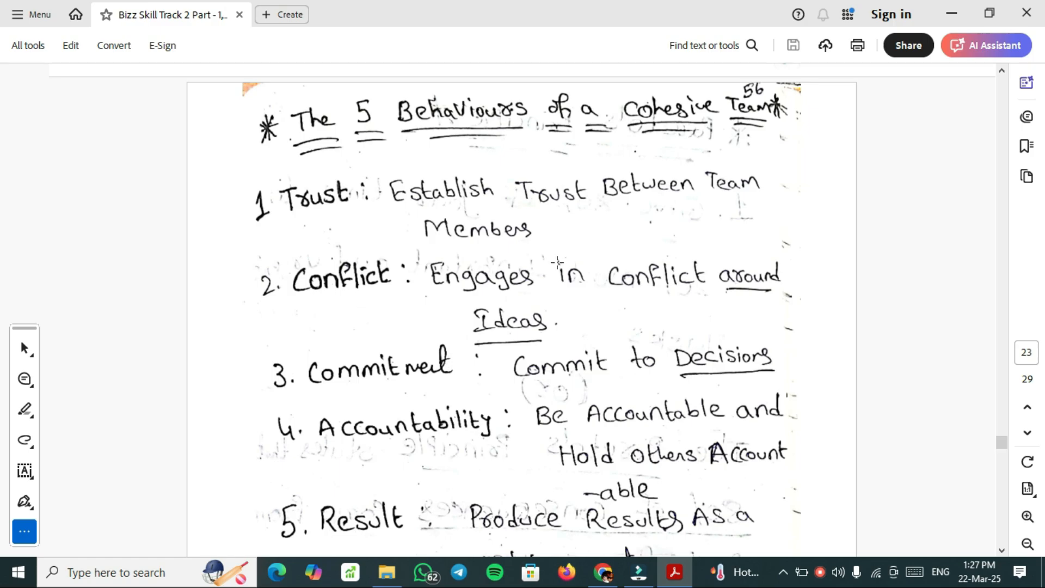
pyautogui.moveTo(599, 343)
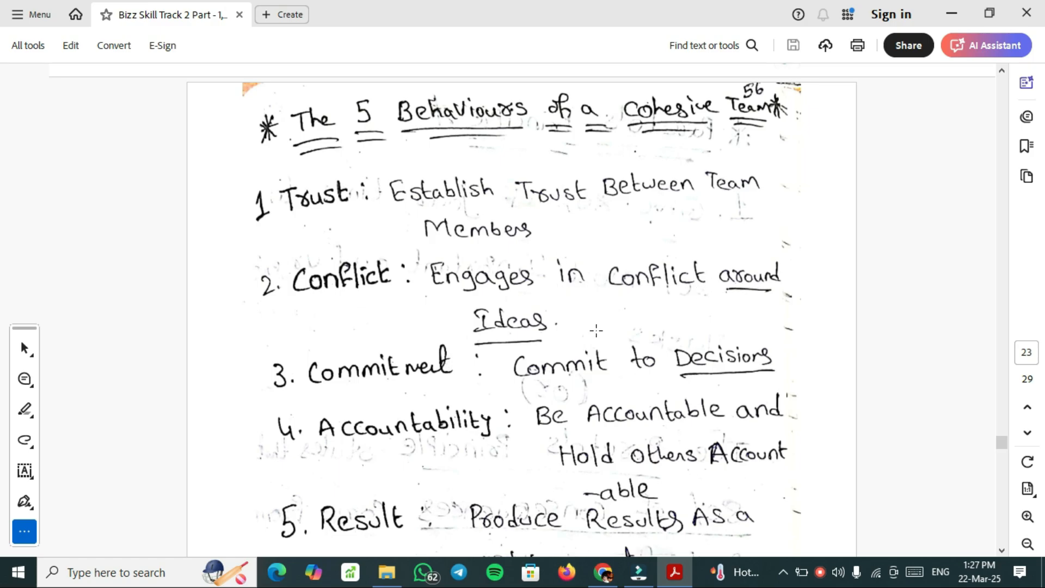
pyautogui.moveTo(309, 376)
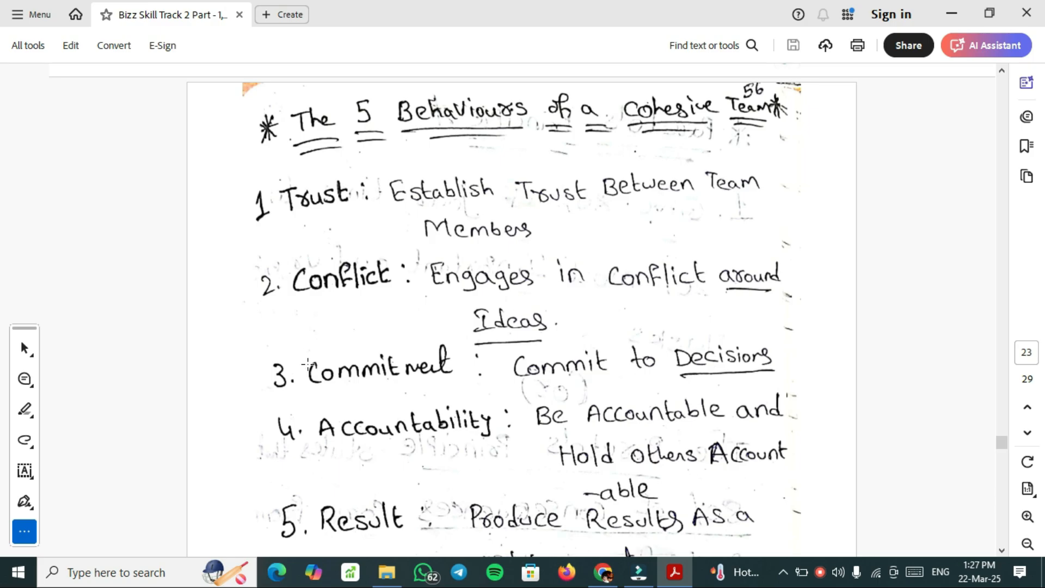
pyautogui.moveTo(754, 375)
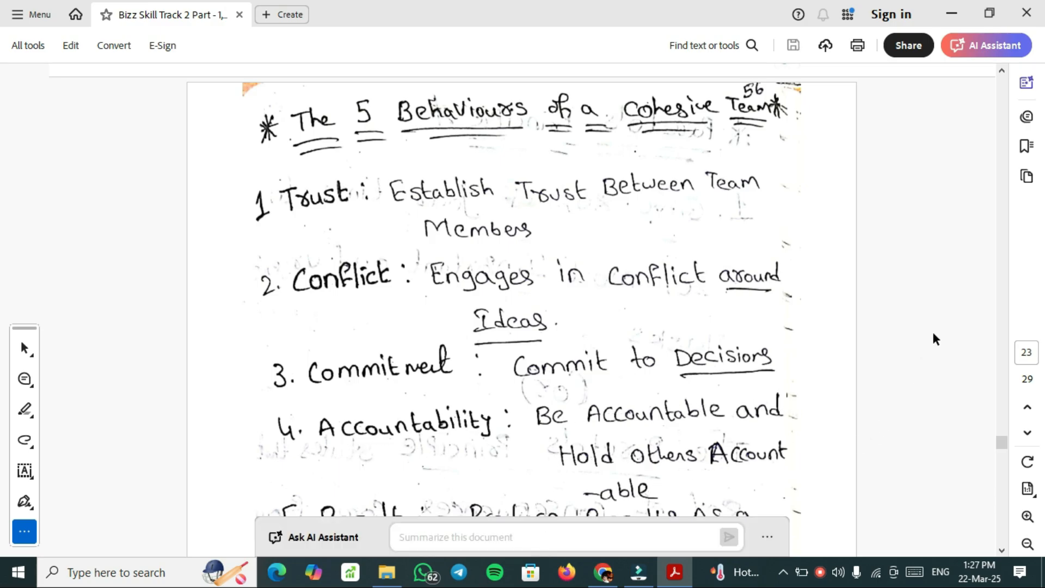
pyautogui.scroll(-3)
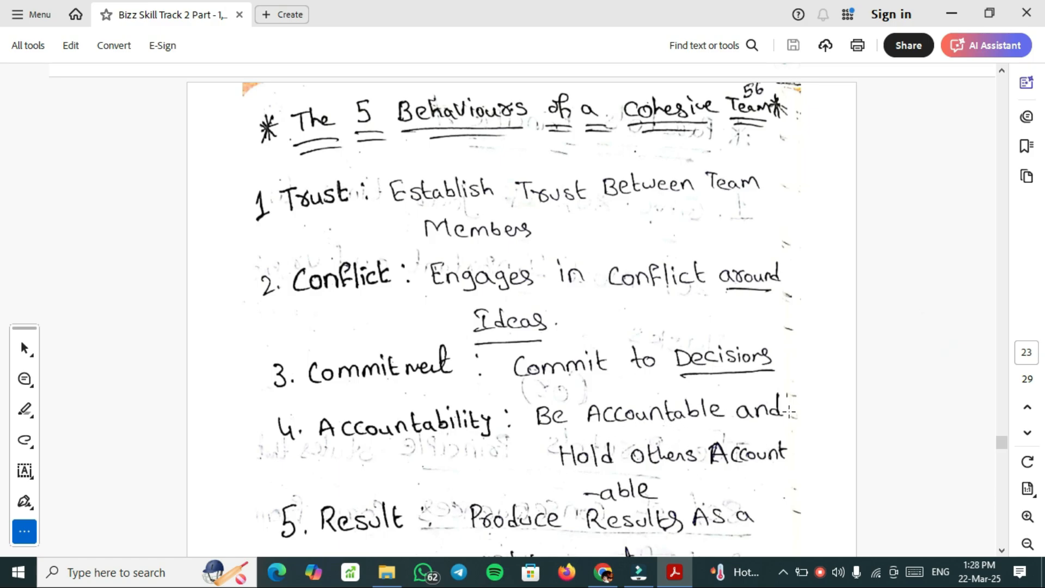
pyautogui.moveTo(422, 465)
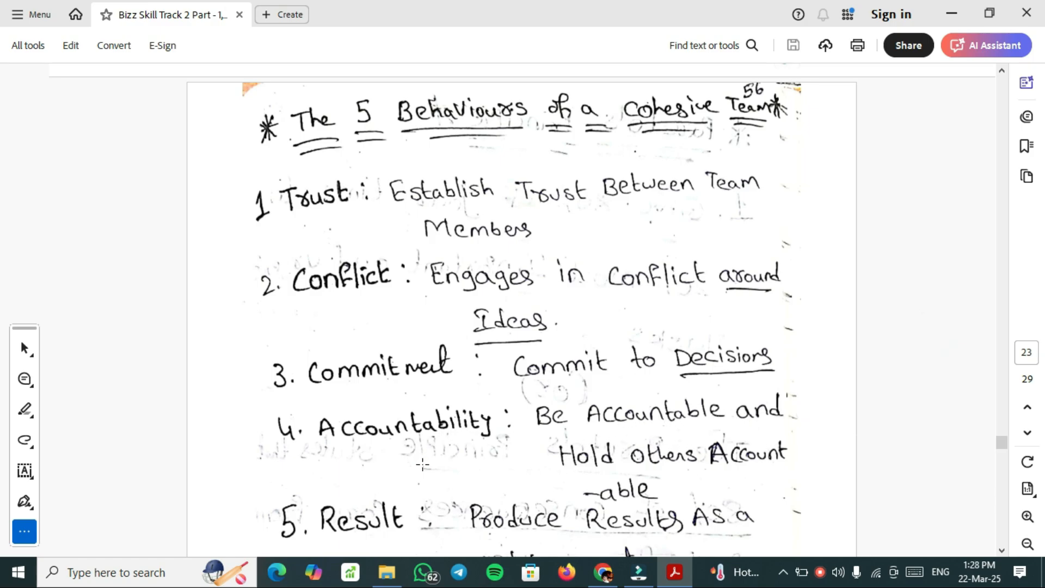
pyautogui.scroll(-3)
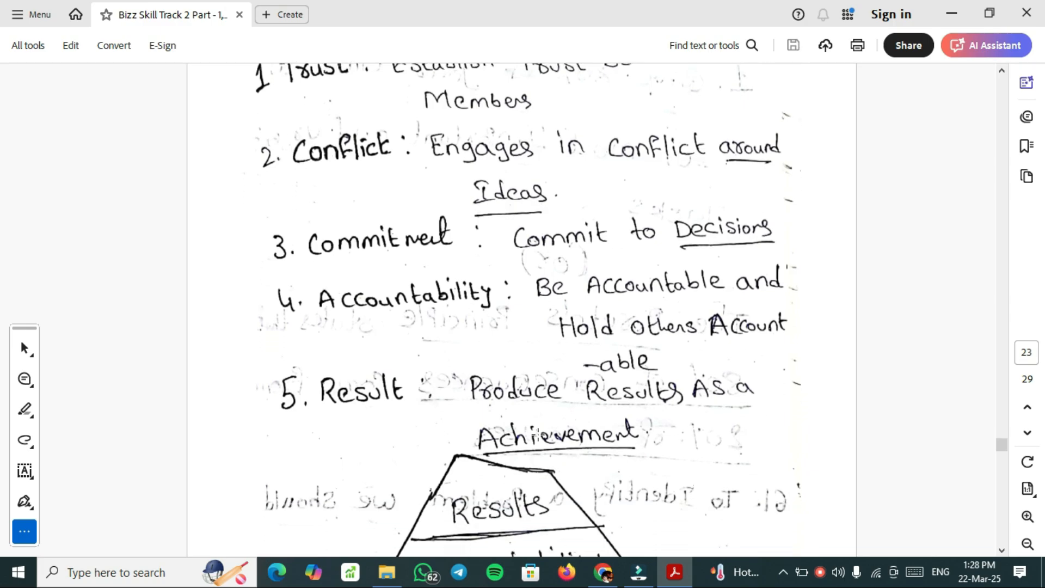
# Scroll down past the pyramid diagram with Trust at the base and Results at the top
pyautogui.scroll(-3)
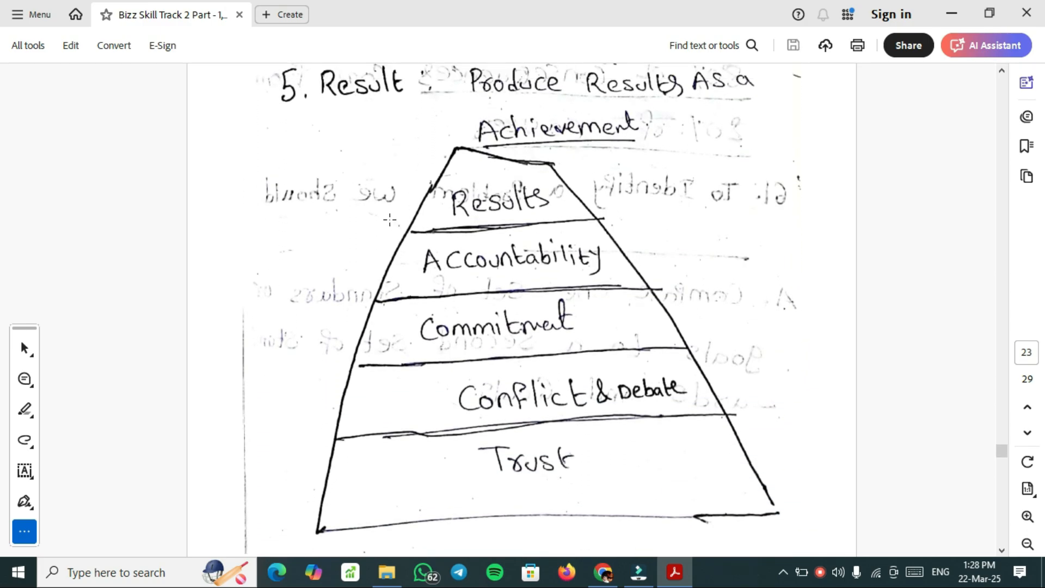
pyautogui.click(993, 46)
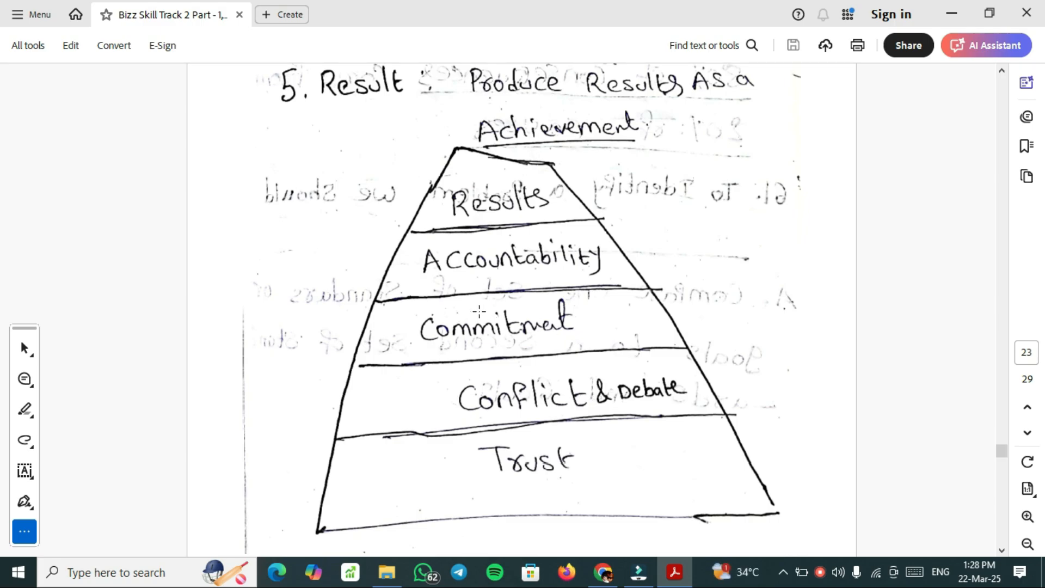
pyautogui.moveTo(547, 215)
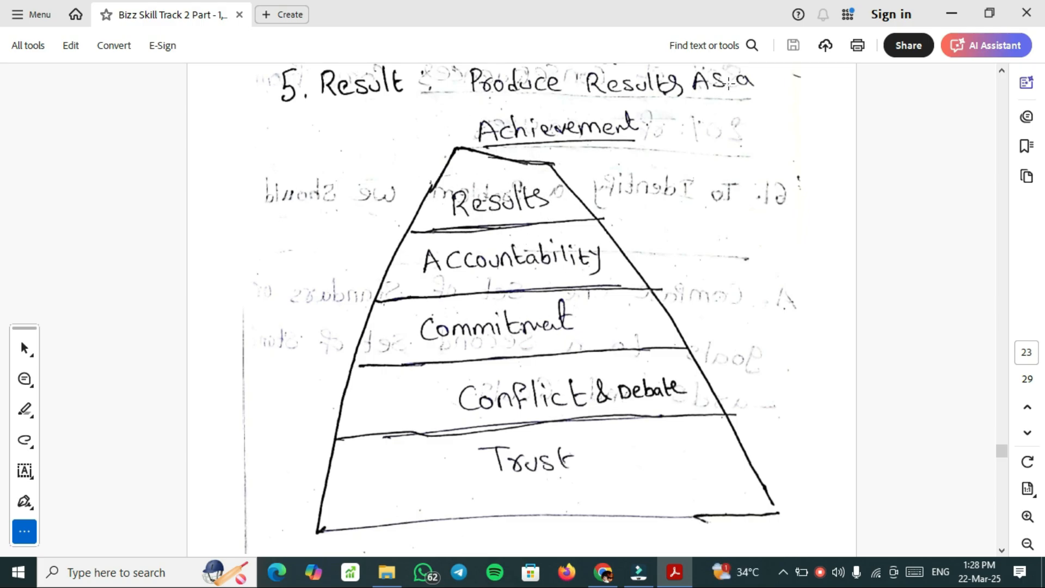
pyautogui.scroll(-3)
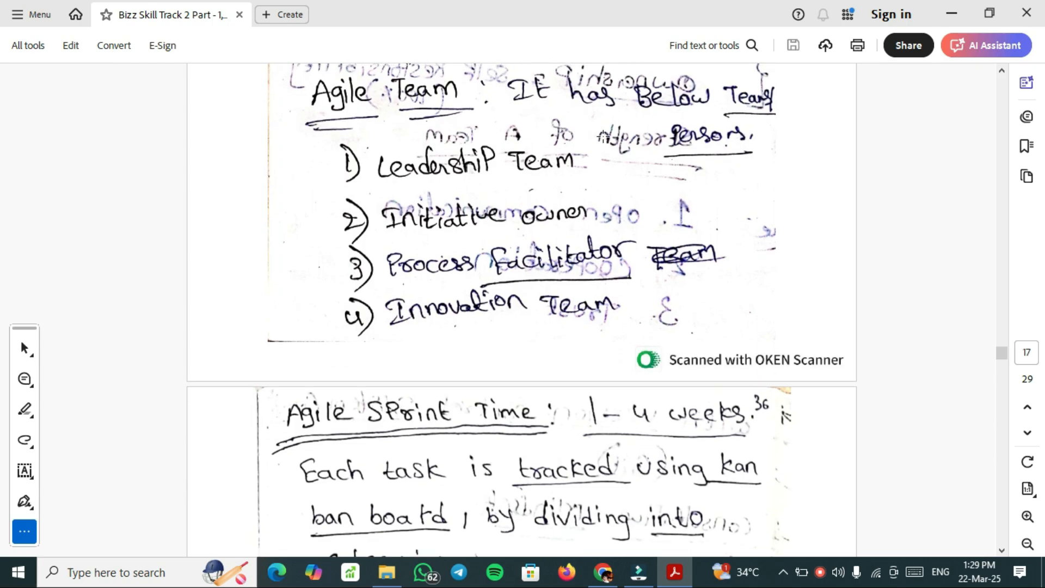
pyautogui.moveTo(251, 104)
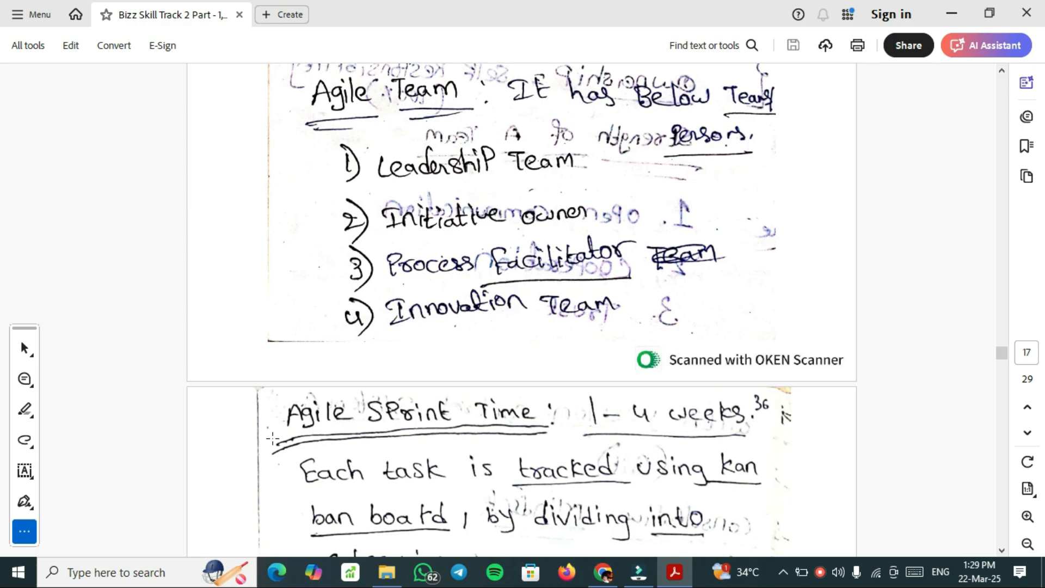
# Scroll on to the Agile Team notes listing four team types, with Agile Sprint Time below
pyautogui.click(991, 46)
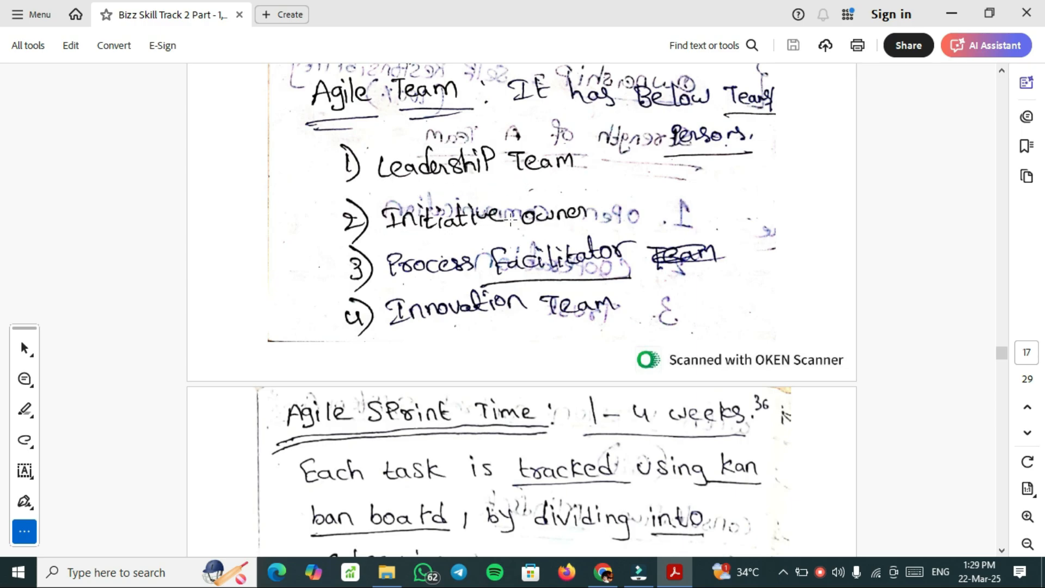
pyautogui.moveTo(563, 273)
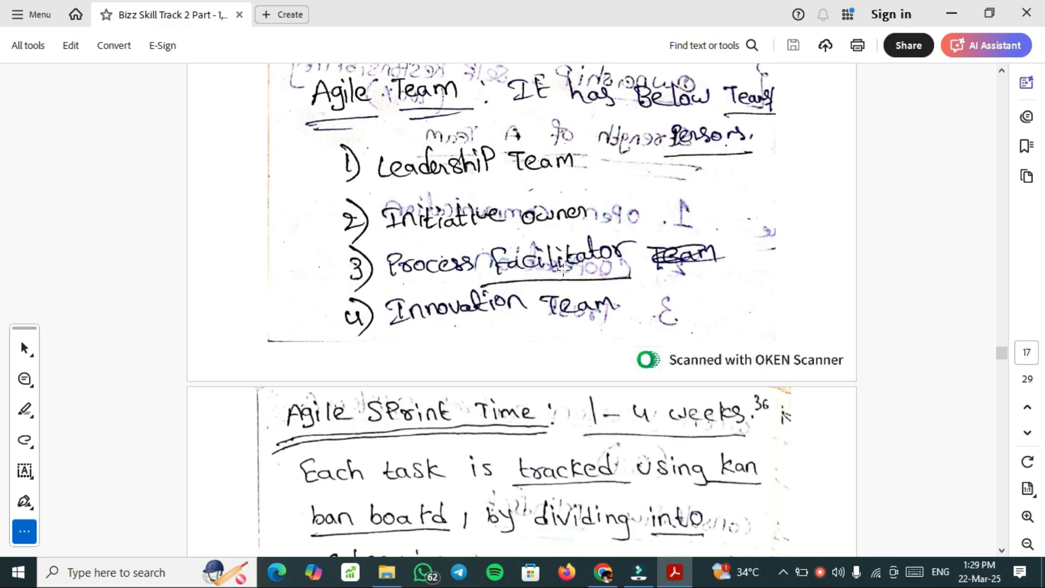
pyautogui.scroll(-3)
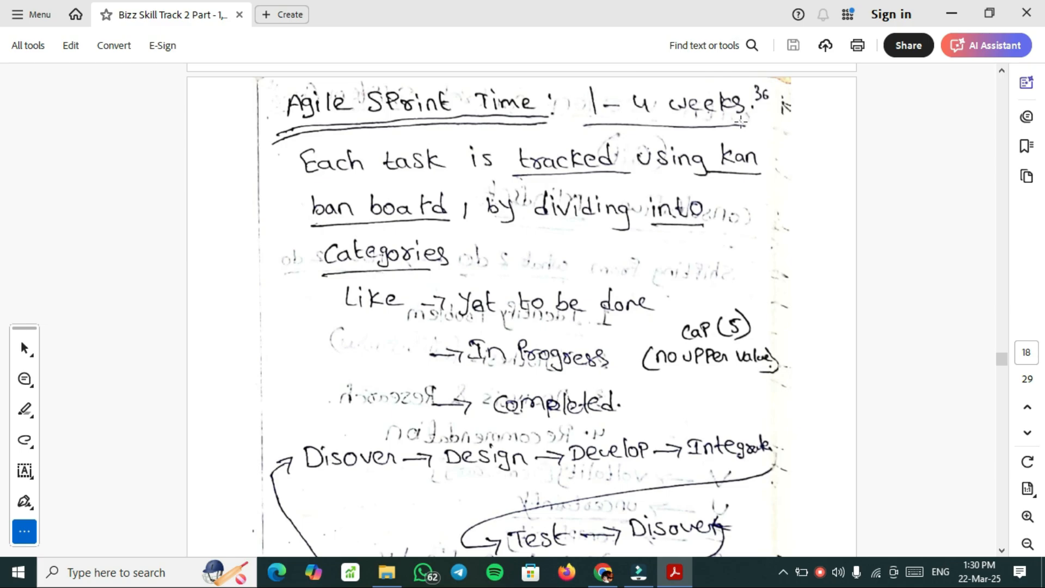
pyautogui.moveTo(634, 174)
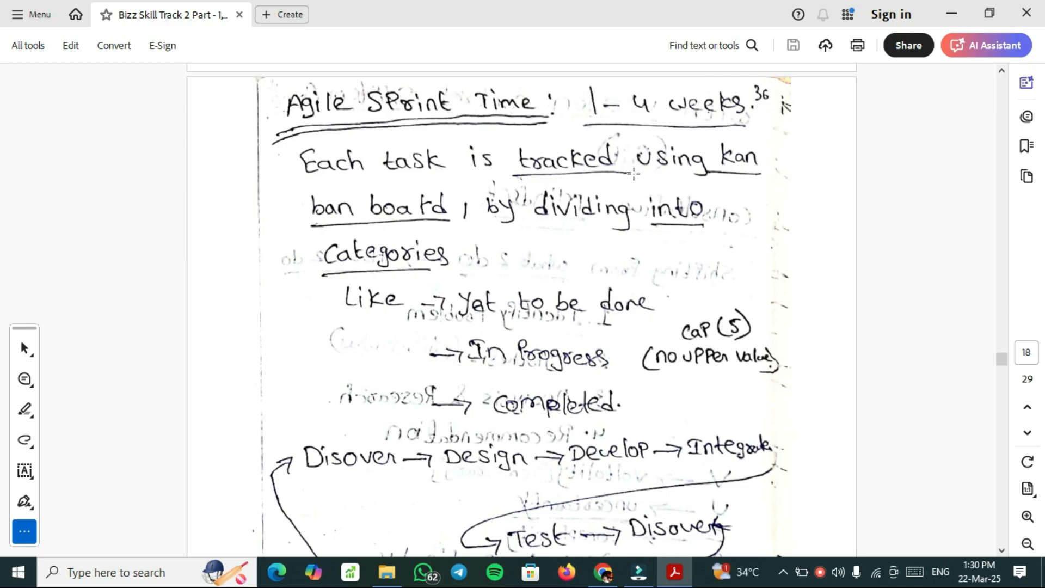
pyautogui.moveTo(418, 225)
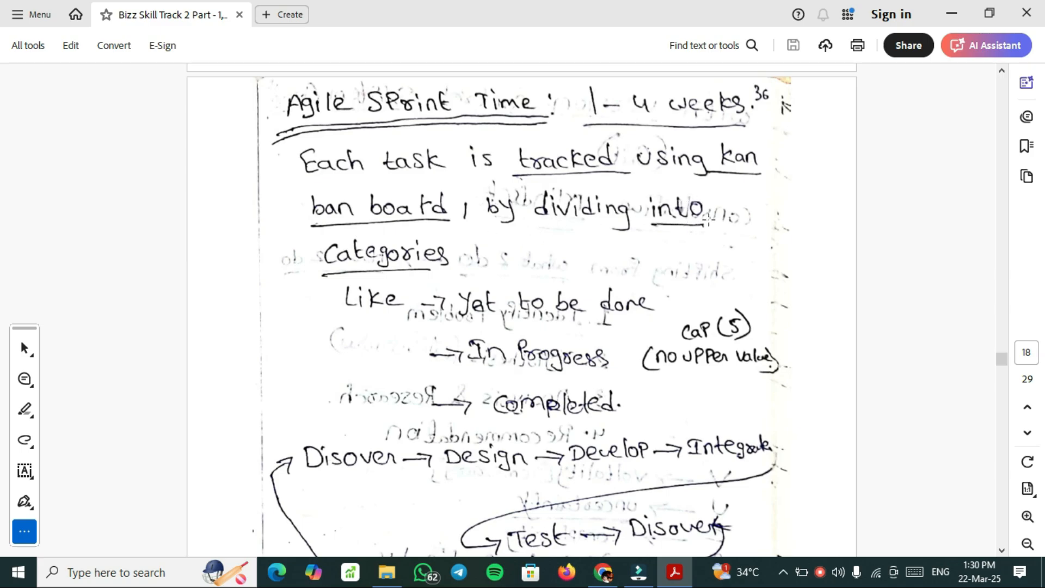
pyautogui.moveTo(871, 401)
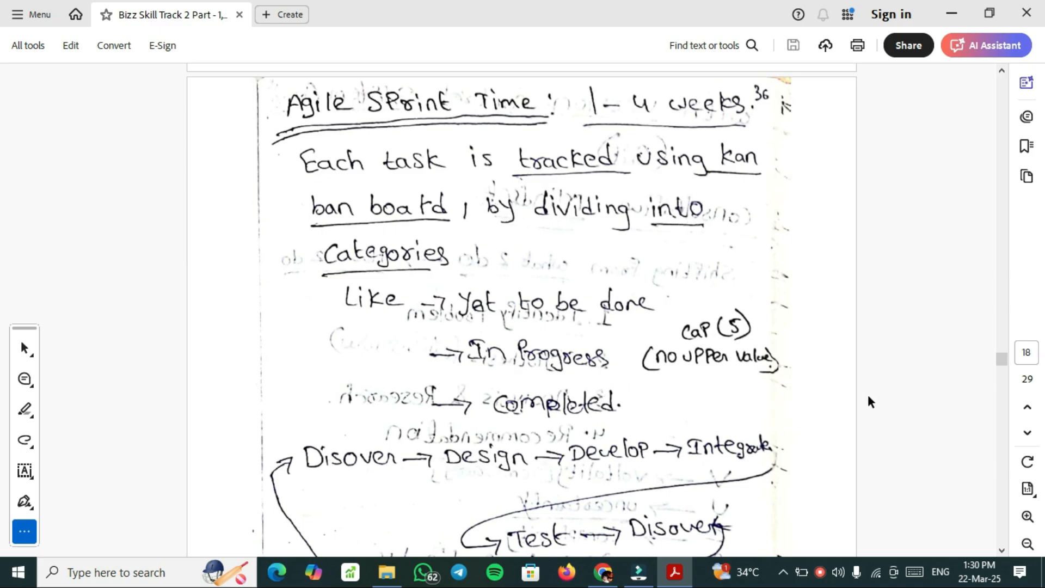
# Scroll through the Agile Sprint Time kanban notes down to the Agile Mindset diagram
pyautogui.scroll(-3)
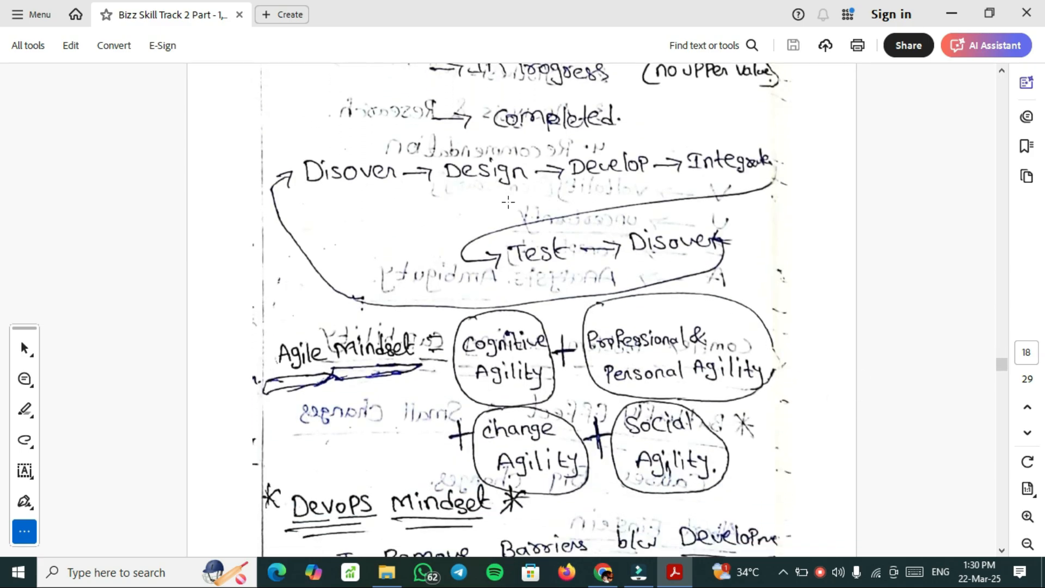
pyautogui.moveTo(719, 222)
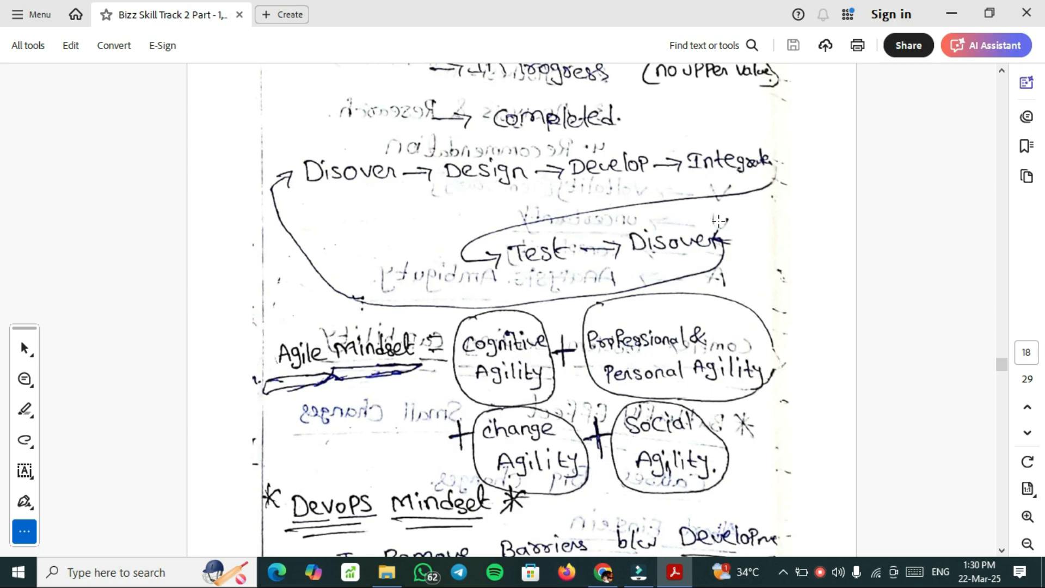
pyautogui.moveTo(580, 159)
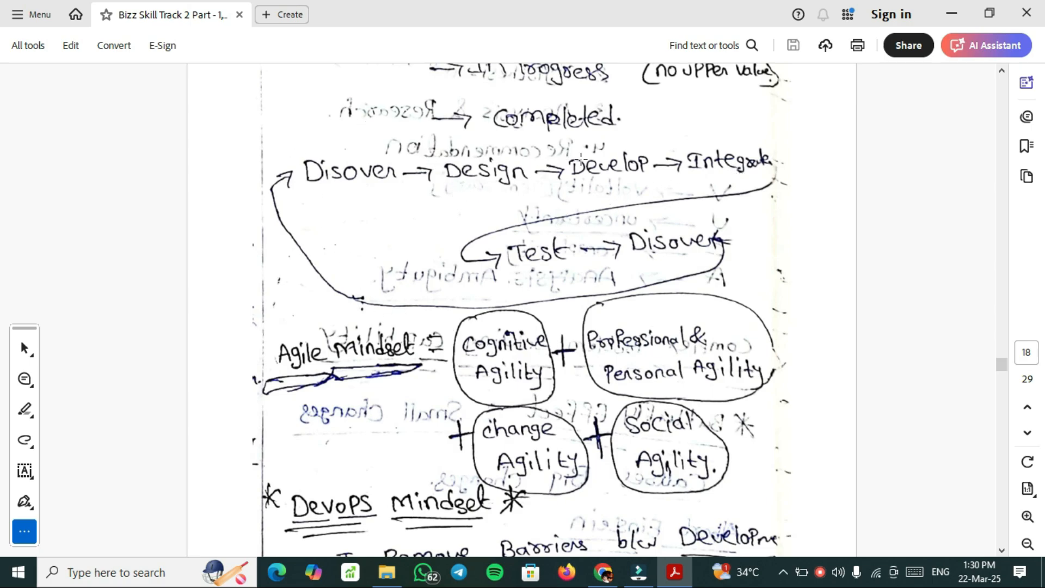
pyautogui.scroll(-3)
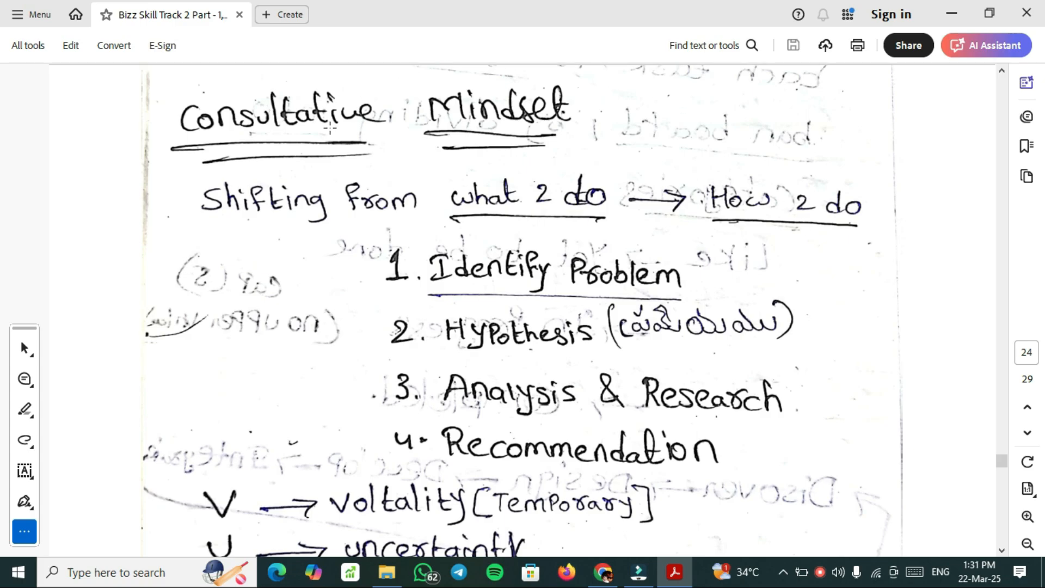
pyautogui.moveTo(267, 176)
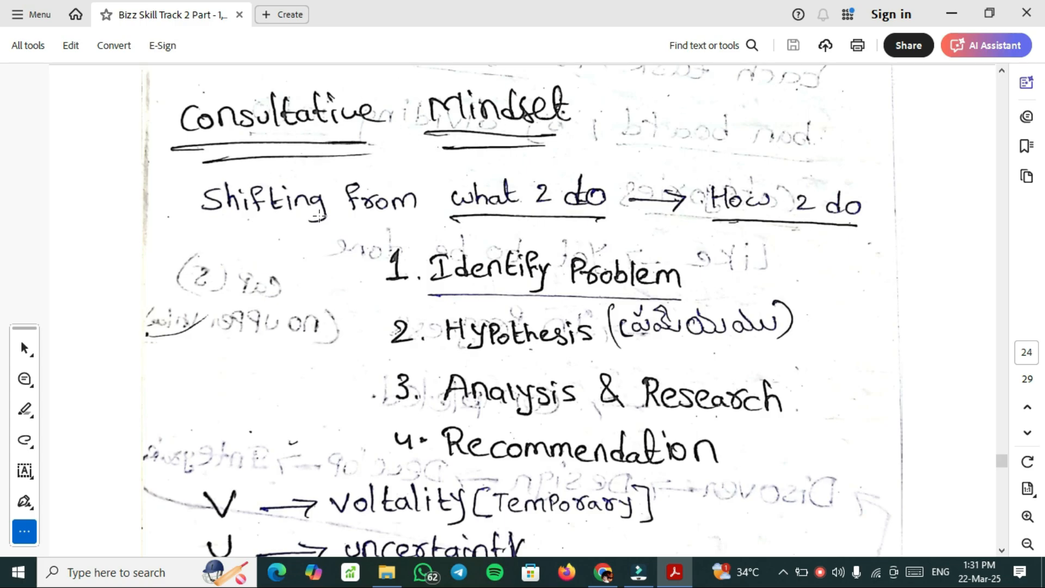
pyautogui.moveTo(907, 222)
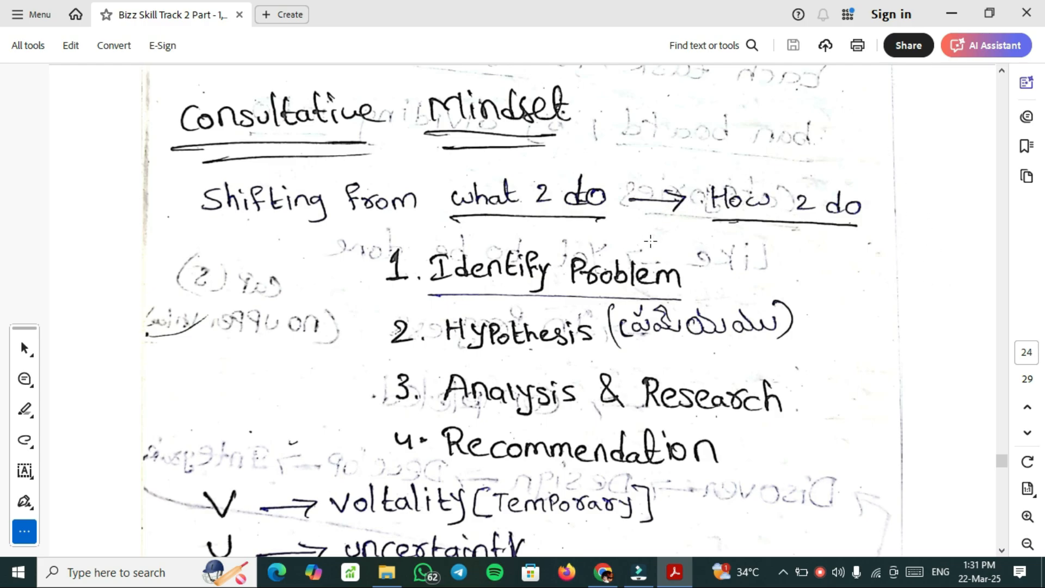
pyautogui.moveTo(862, 124)
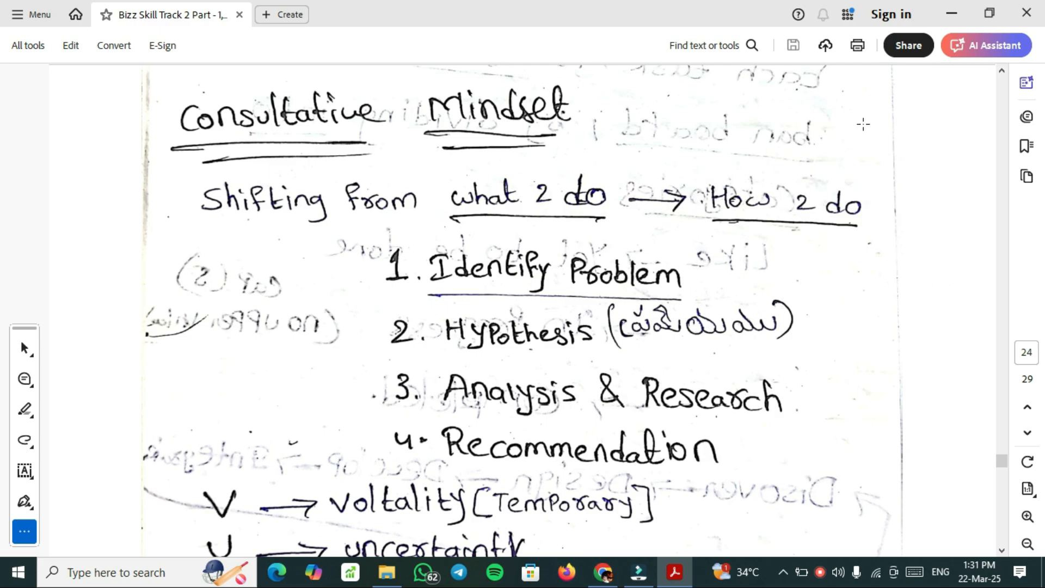
pyautogui.moveTo(844, 177)
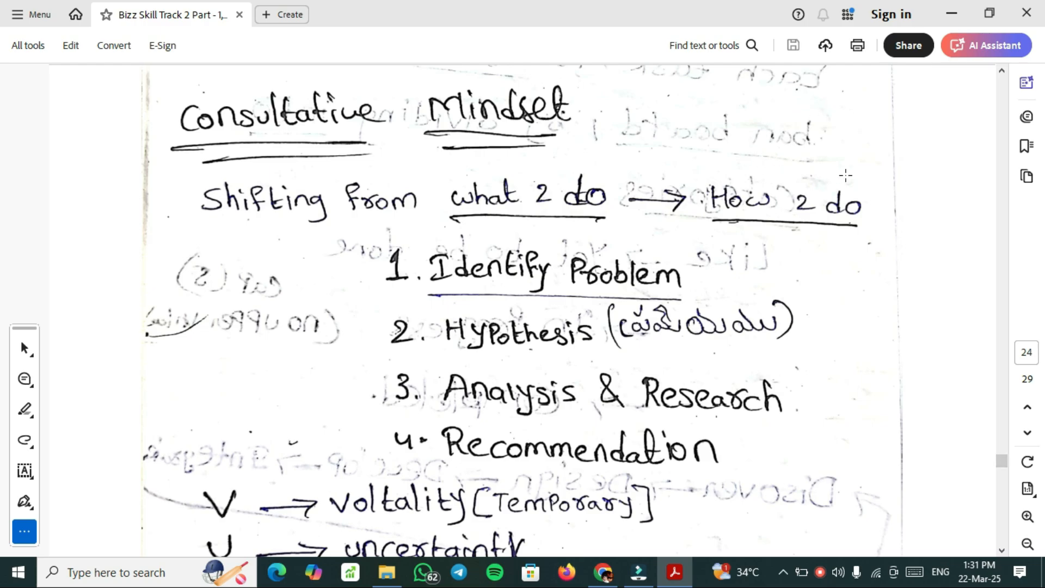
pyautogui.moveTo(598, 270)
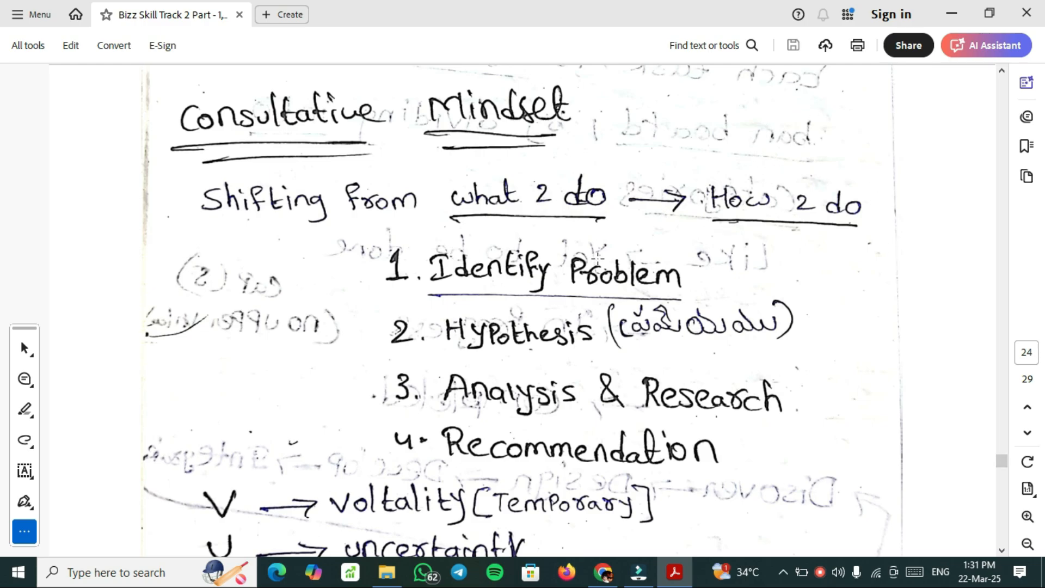
pyautogui.moveTo(498, 385)
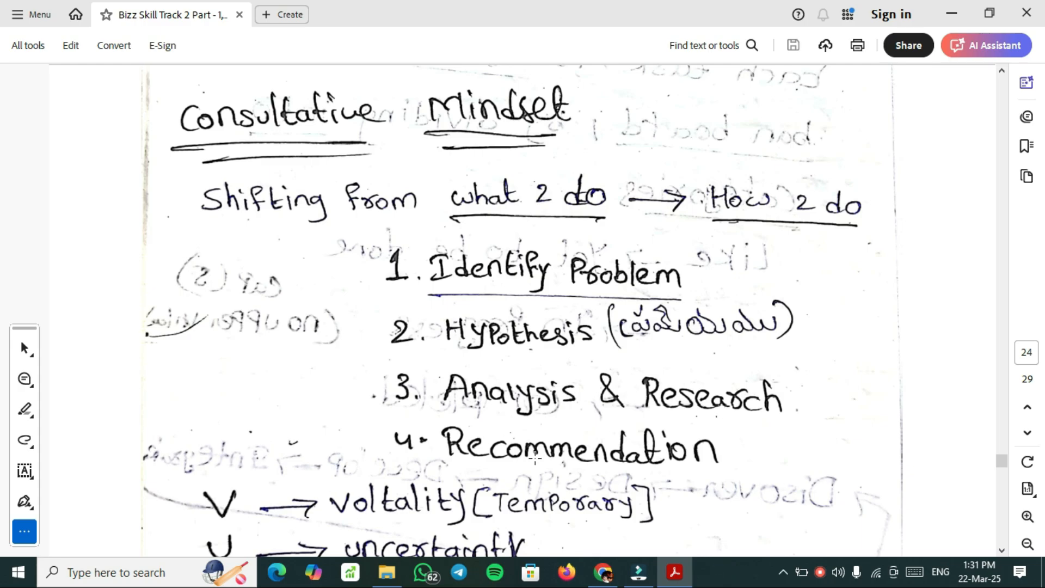
# Scroll page 24 down past the four Consultative Mindset steps to the V-U-C-A list
pyautogui.scroll(-3)
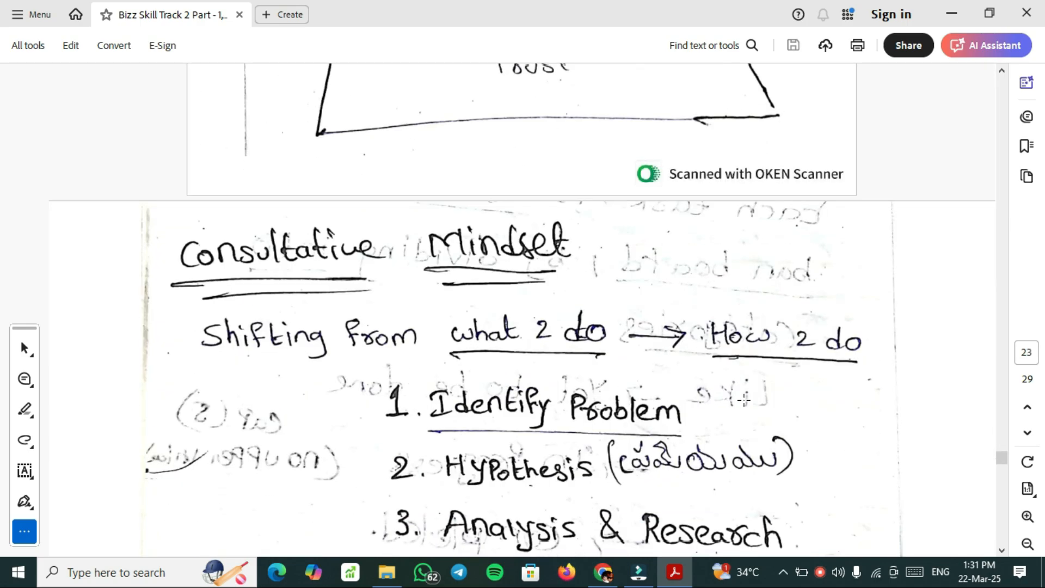
pyautogui.scroll(-3)
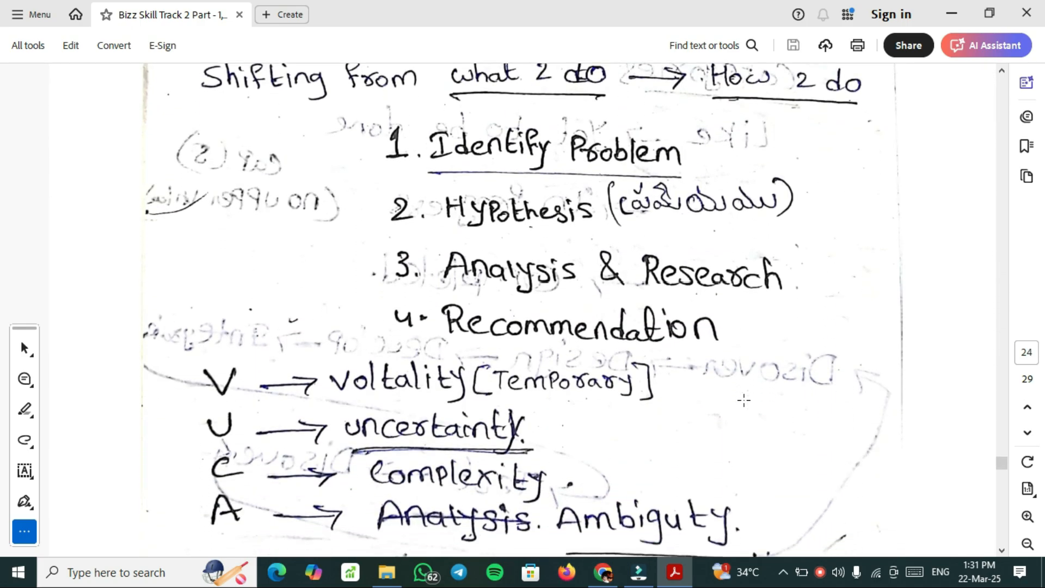
pyautogui.click(28, 45)
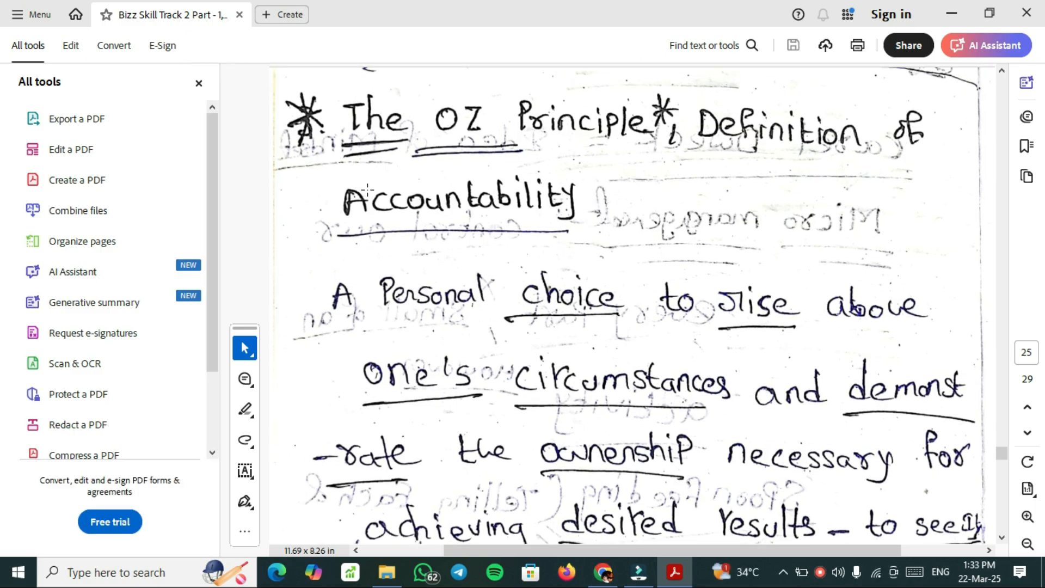
pyautogui.moveTo(583, 165)
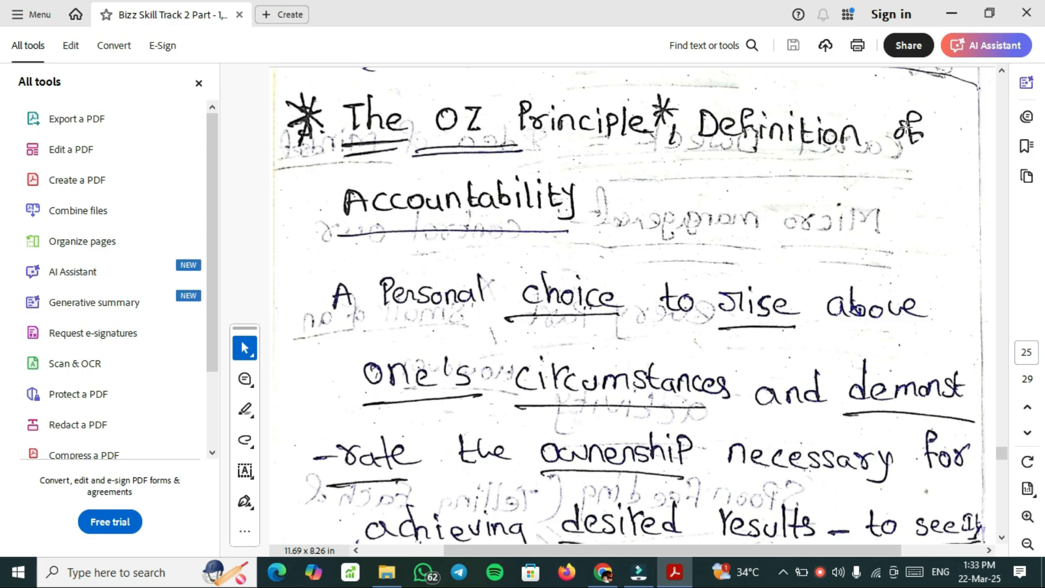
pyautogui.moveTo(622, 231)
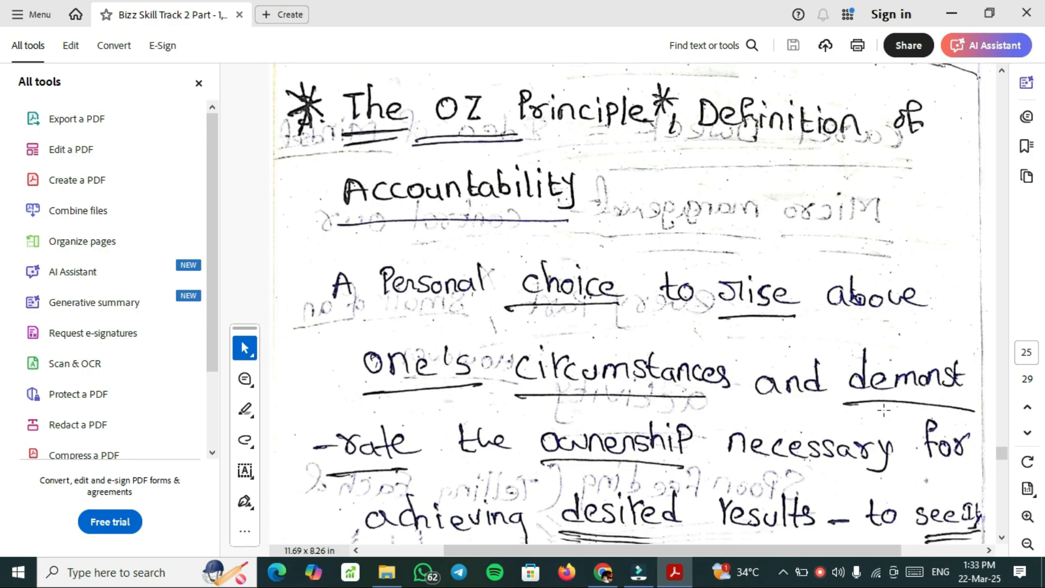
# Scroll page 25 down to the 'See It, Own It, Solve It and Do It' accountability line
pyautogui.scroll(-3)
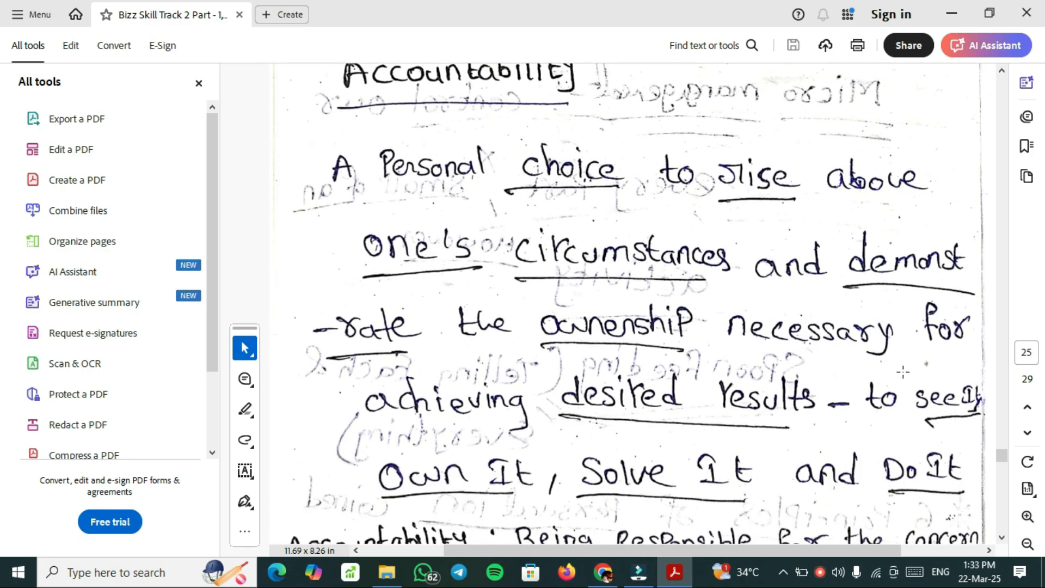
pyautogui.moveTo(668, 348)
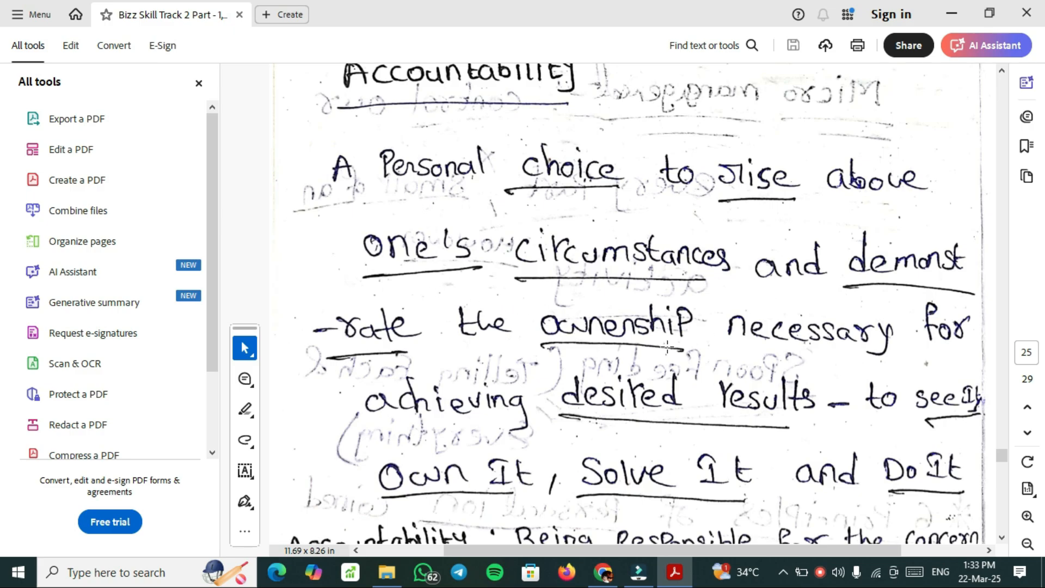
pyautogui.moveTo(754, 416)
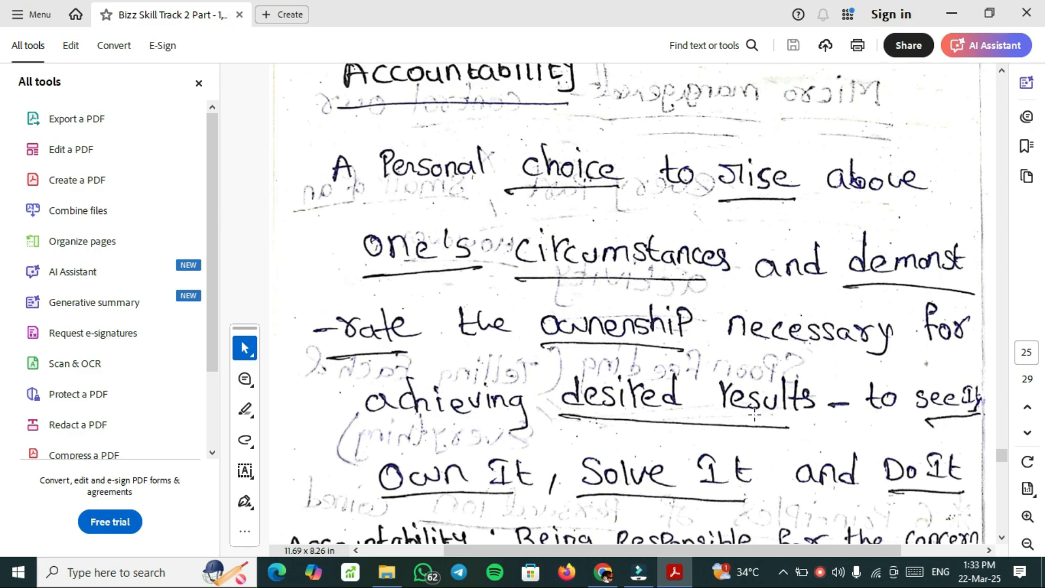
pyautogui.moveTo(912, 410)
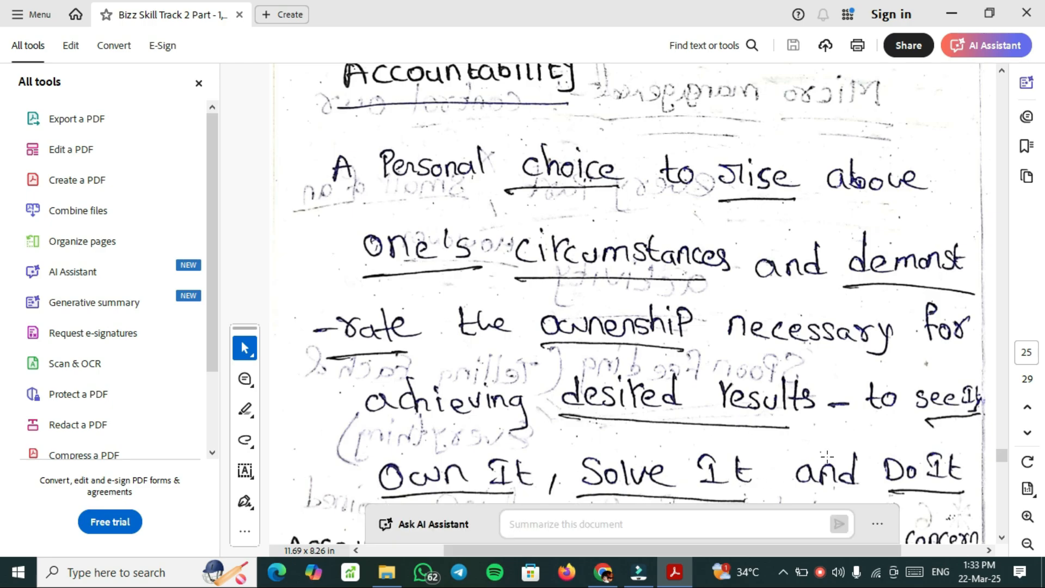
pyautogui.scroll(-3)
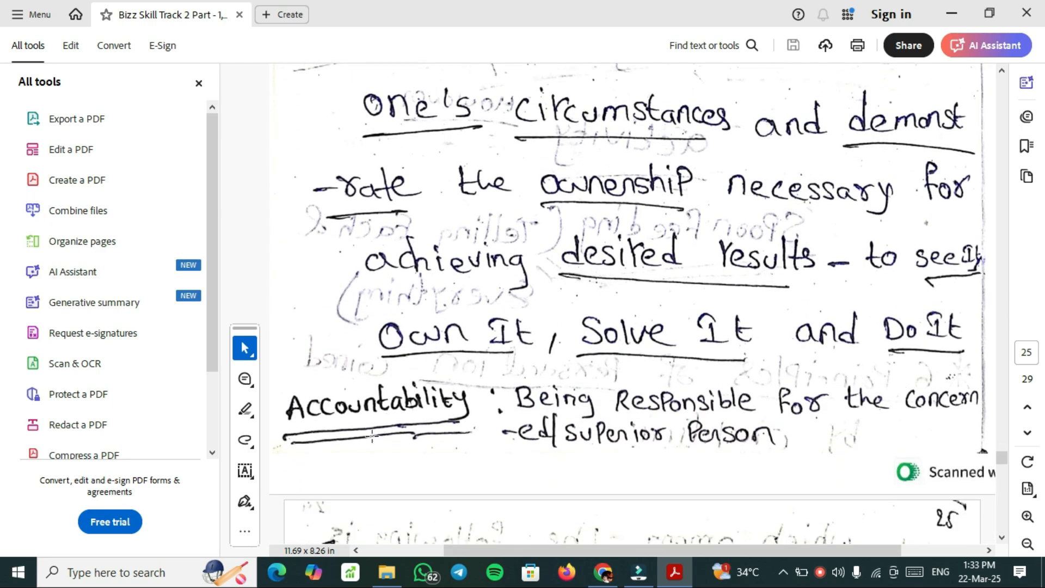
pyautogui.moveTo(879, 400)
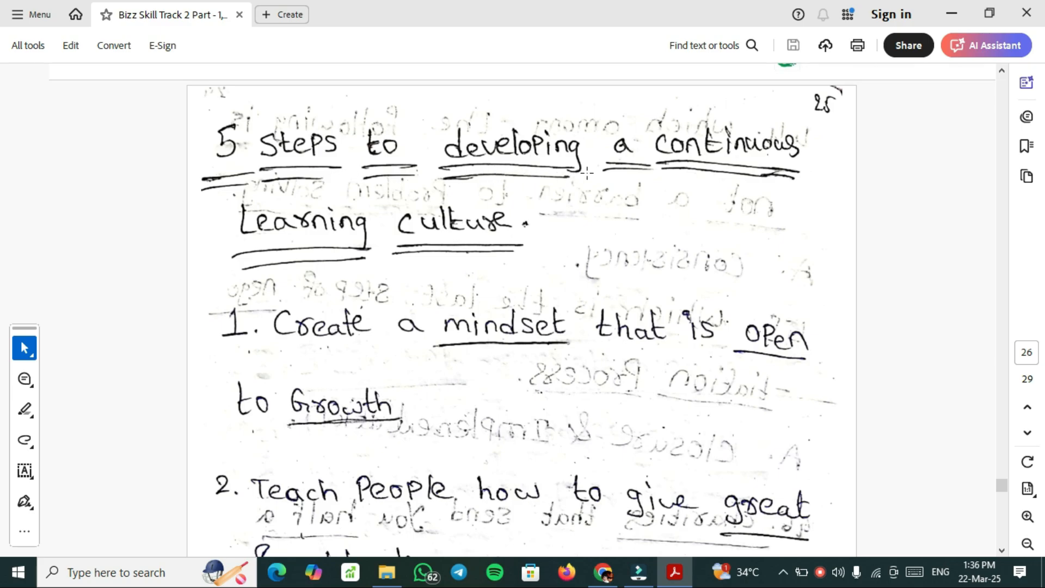
pyautogui.moveTo(799, 259)
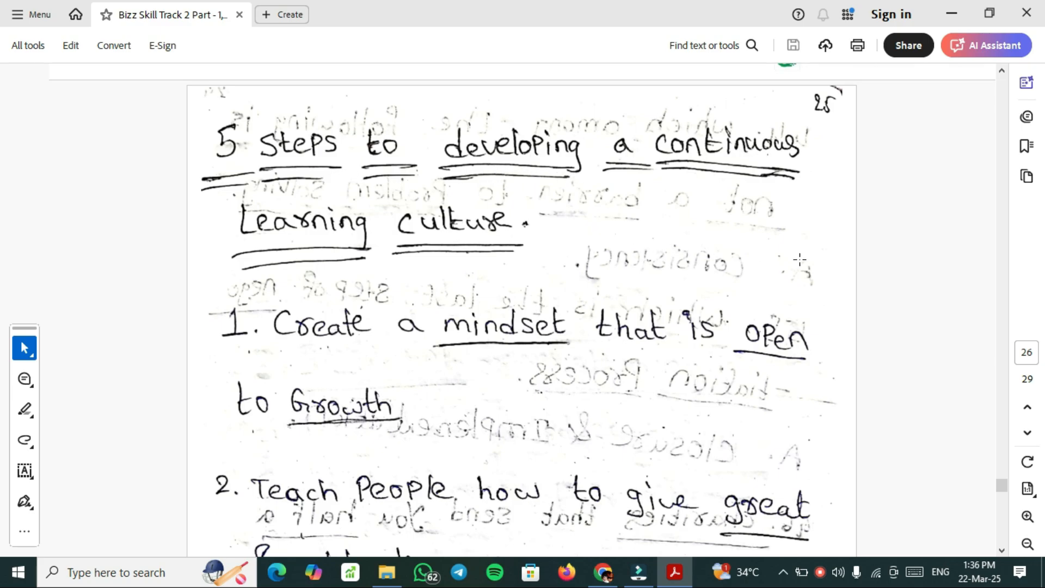
# Scroll page 26 through all five Continuous Learning Culture steps to the peer-to-peer coaching ecosystem
pyautogui.scroll(-3)
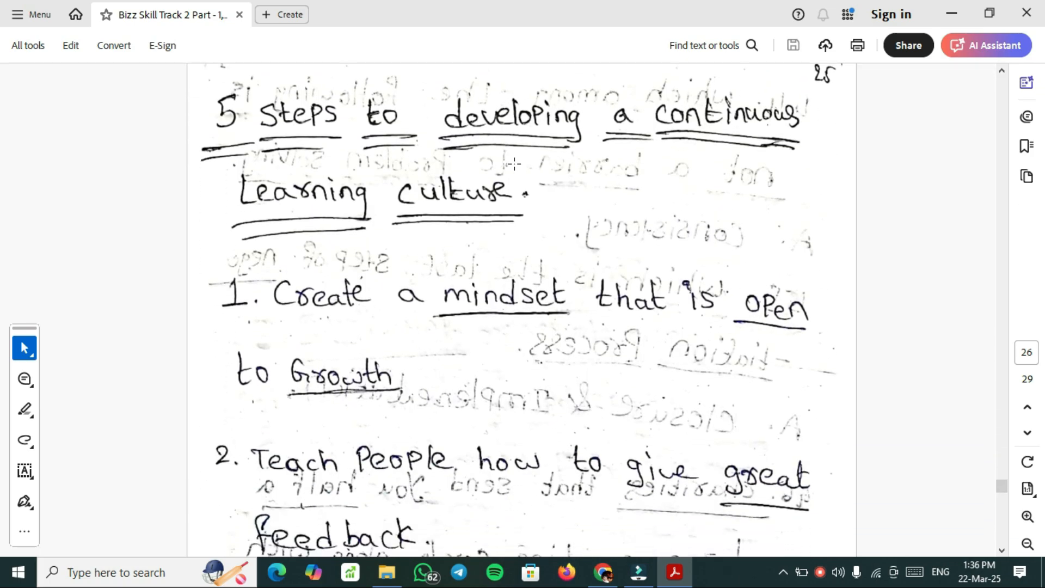
pyautogui.scroll(-3)
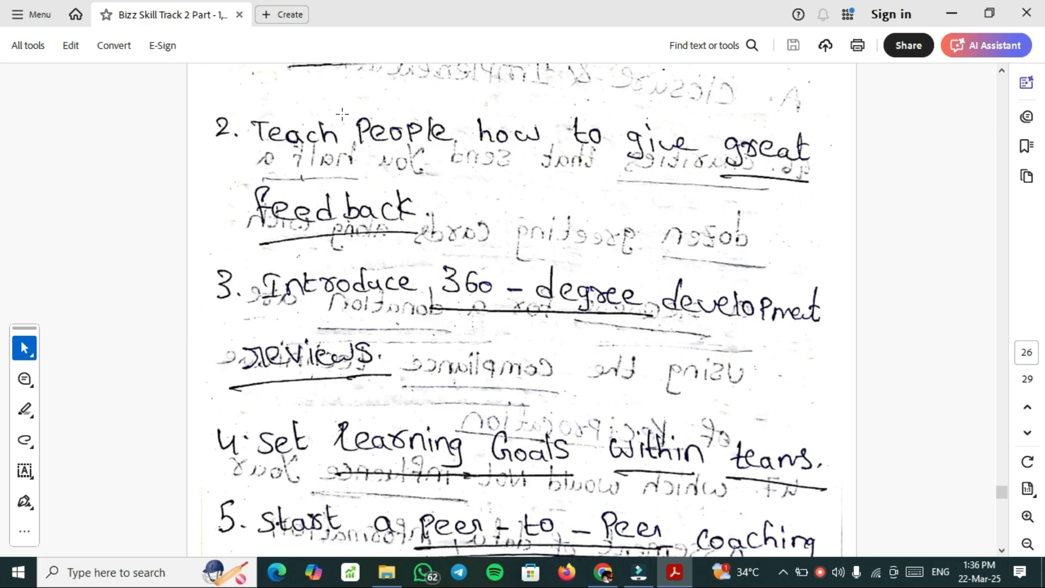
pyautogui.moveTo(599, 222)
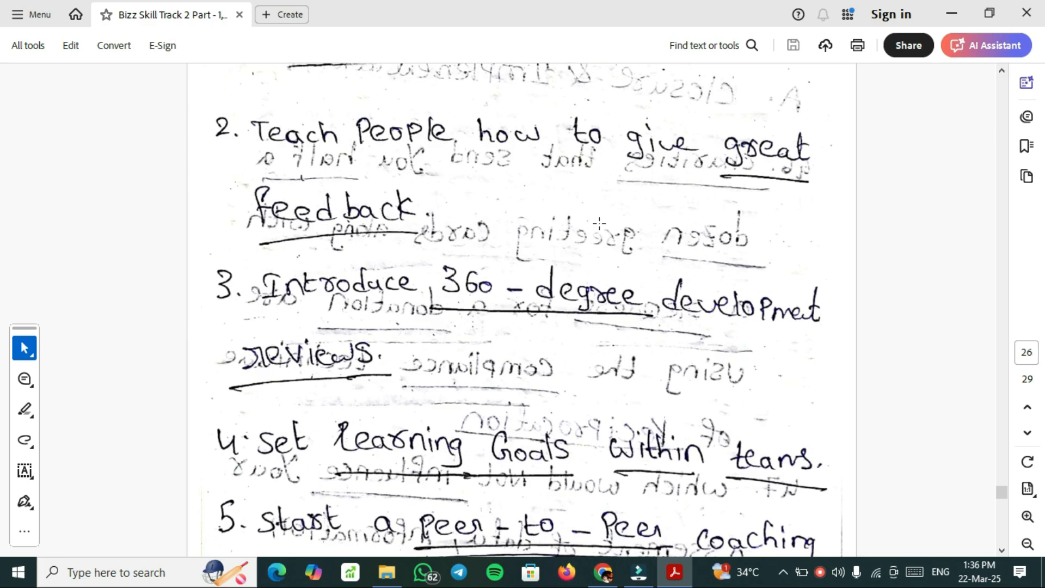
pyautogui.moveTo(559, 303)
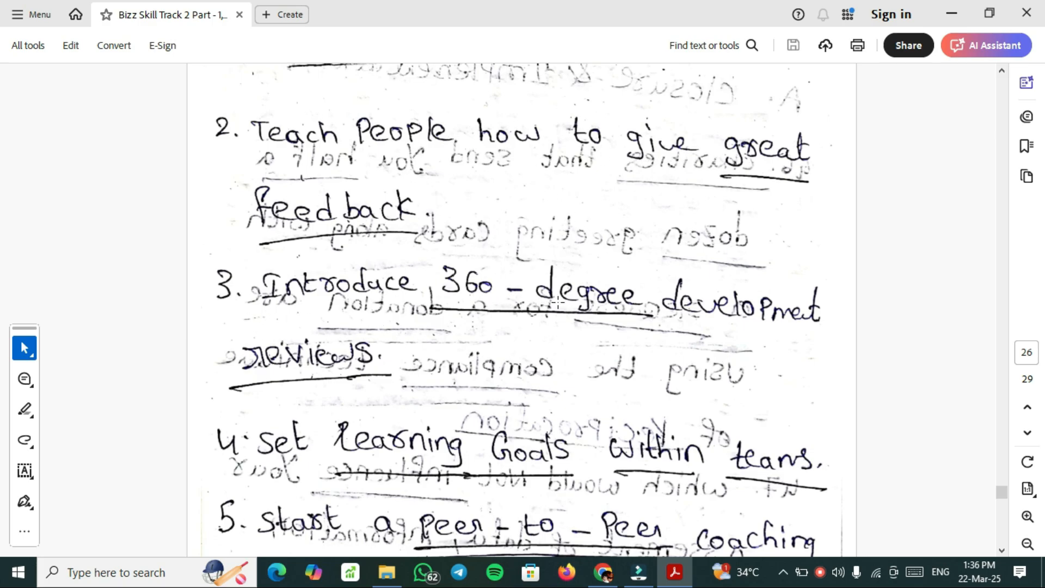
pyautogui.scroll(-3)
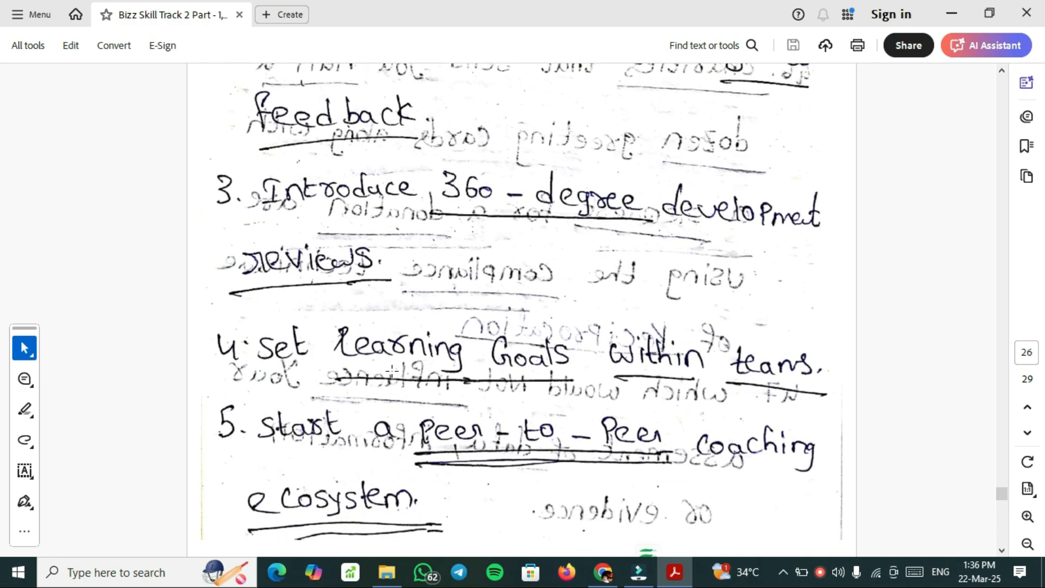
pyautogui.scroll(-3)
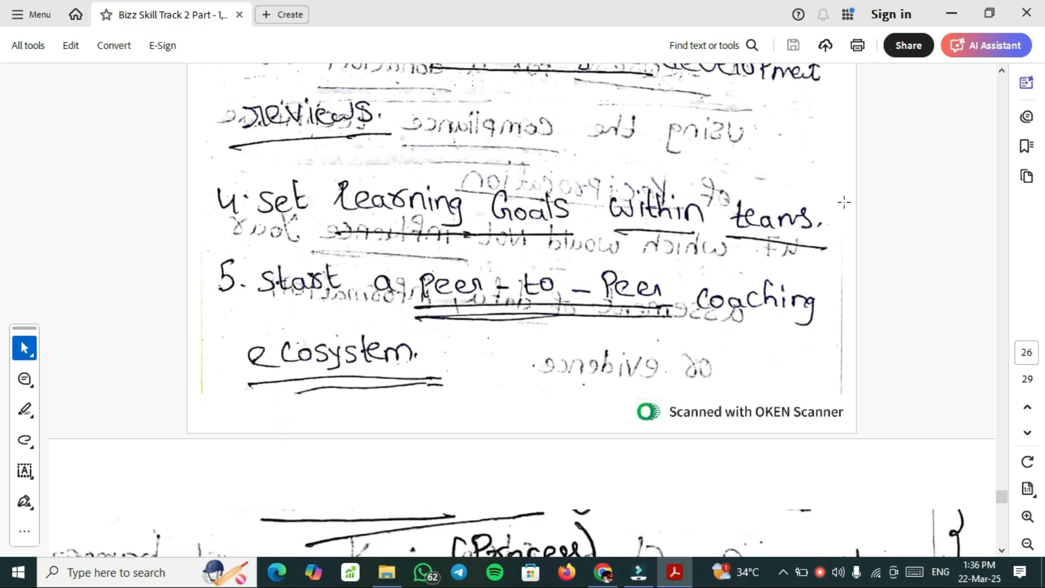
pyautogui.scroll(-3)
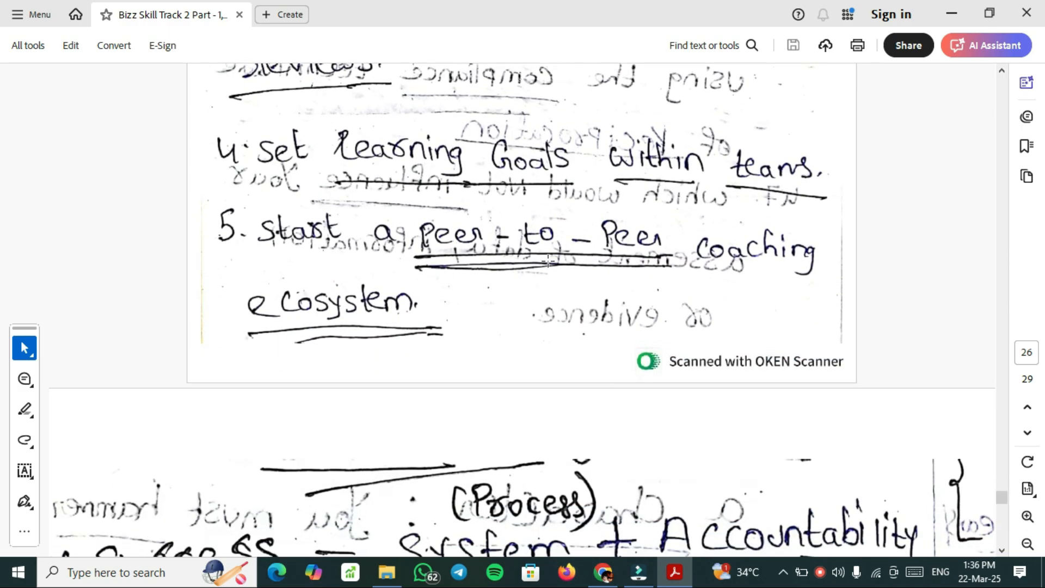
# Scroll page 27 to its bottom, reaching the System + Accountability + No Motive = Compliance note
pyautogui.scroll(-3)
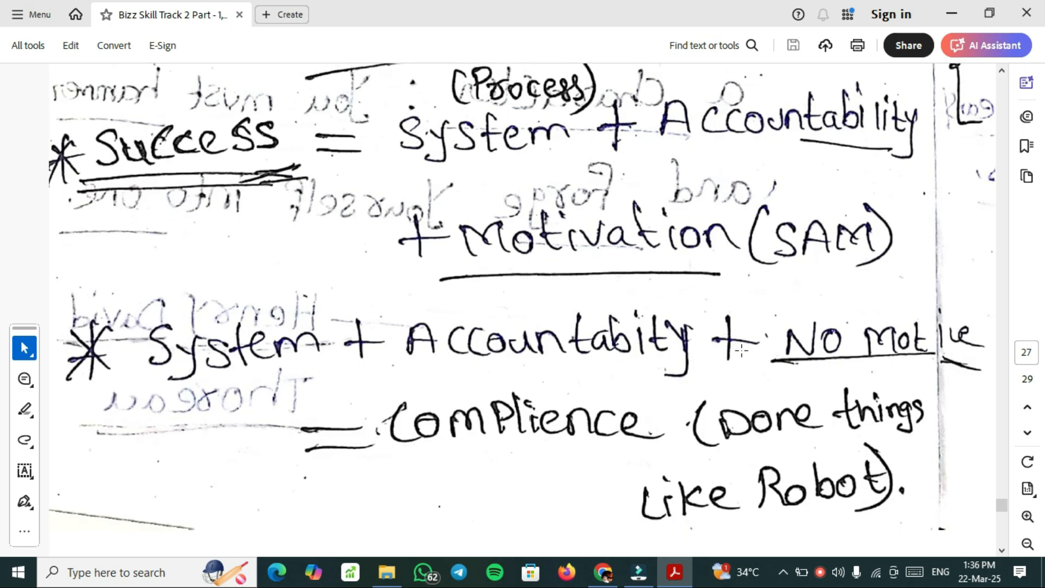
pyautogui.scroll(-3)
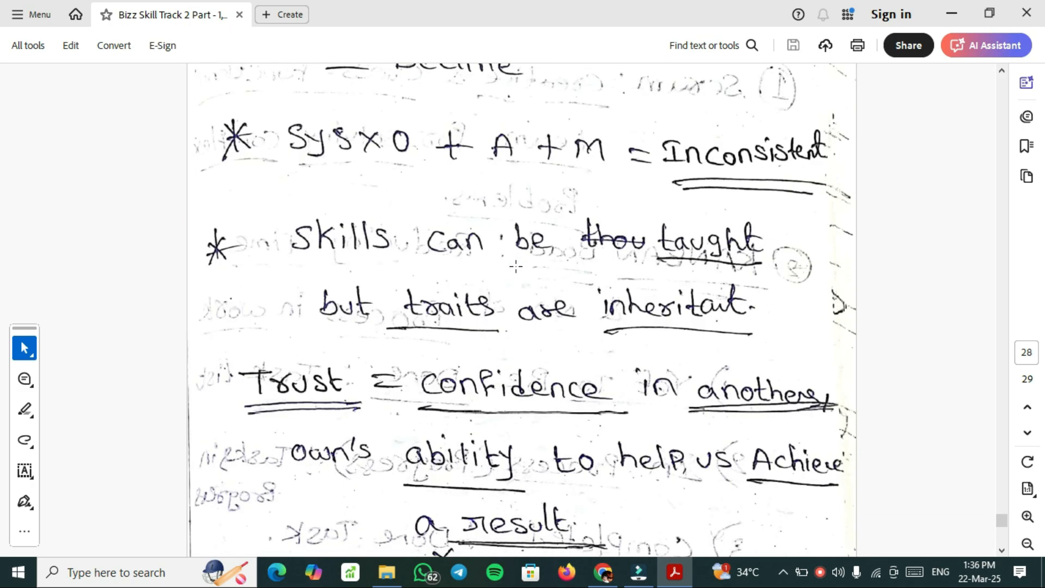
pyautogui.scroll(-3)
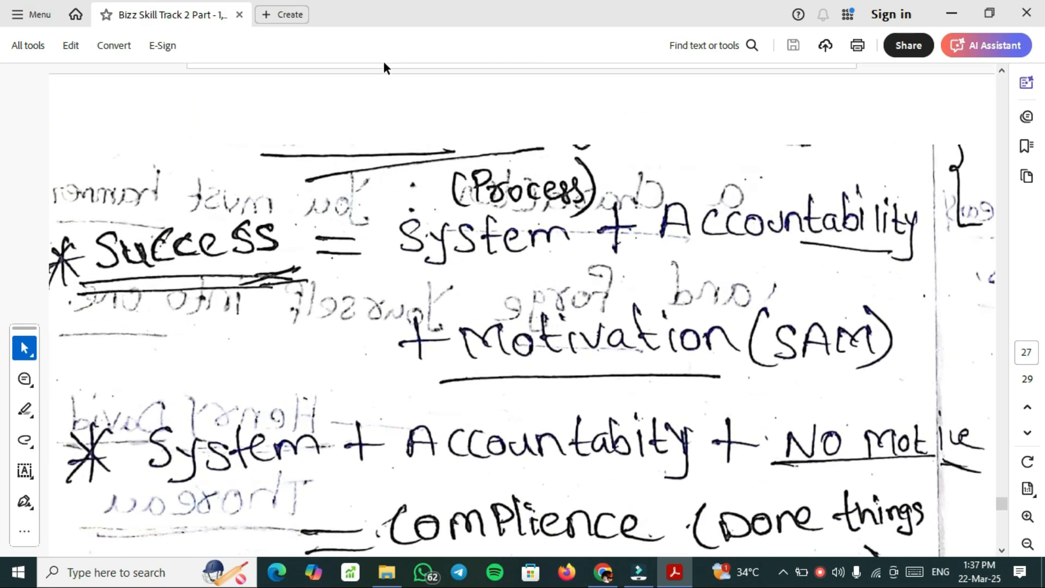
pyautogui.moveTo(535, 297)
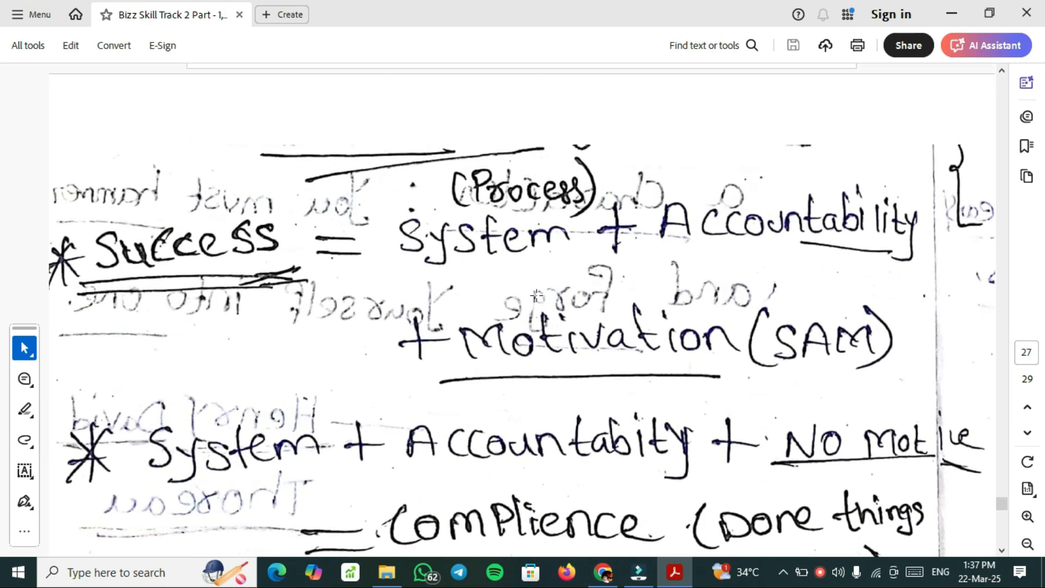
pyautogui.moveTo(770, 311)
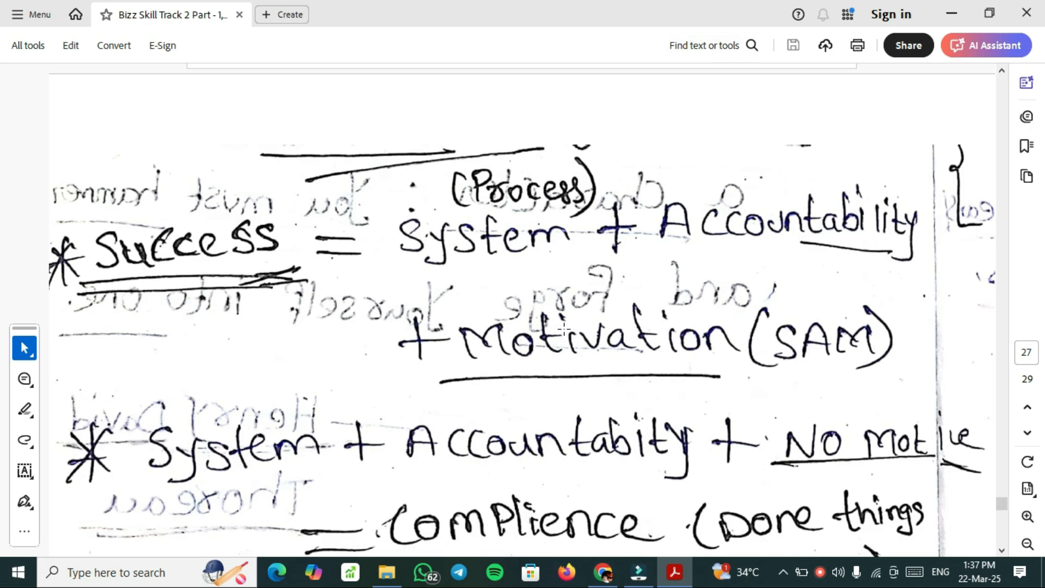
pyautogui.moveTo(584, 340)
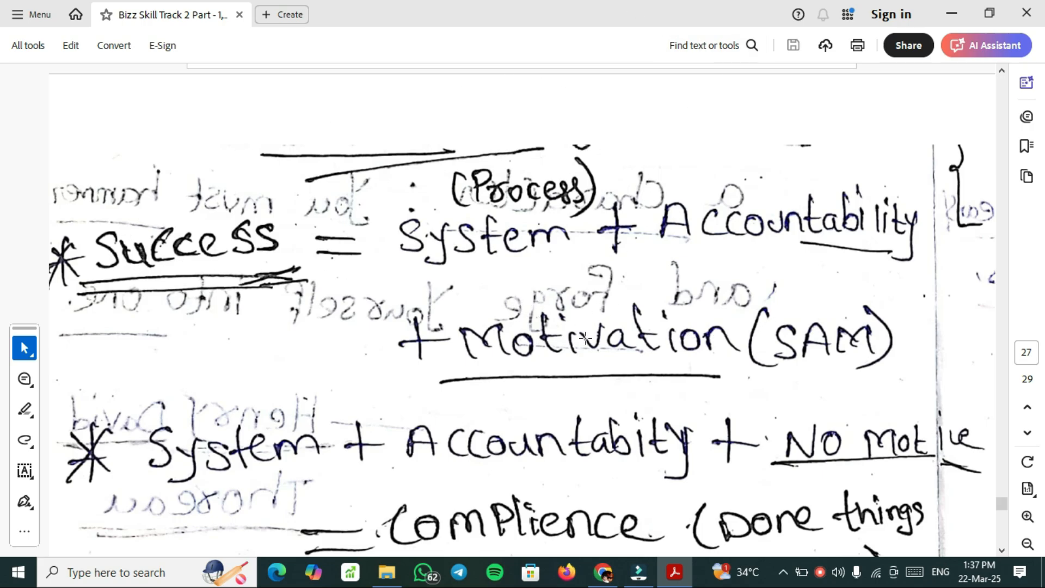
pyautogui.scroll(-3)
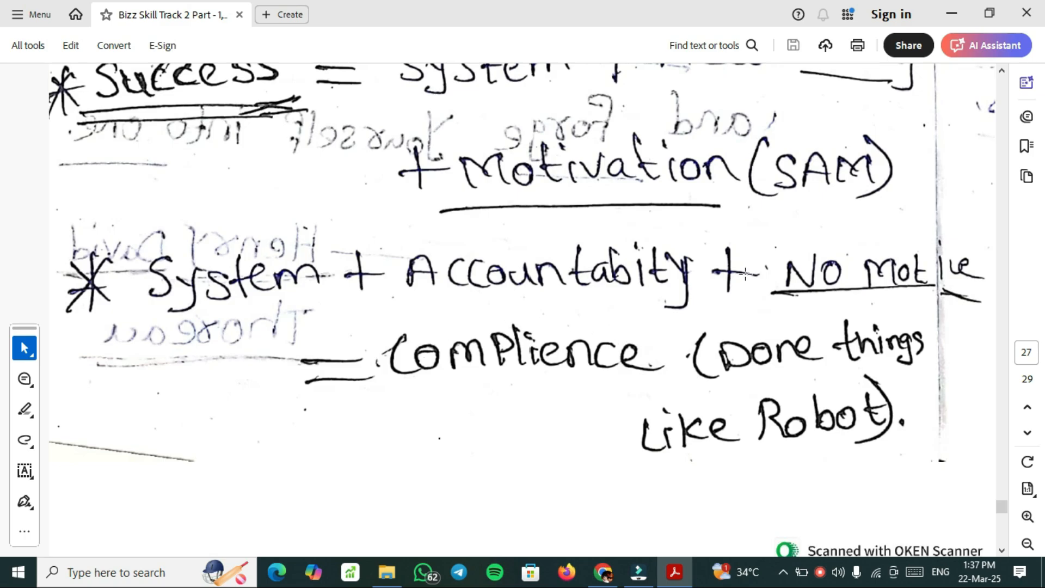
pyautogui.moveTo(471, 301)
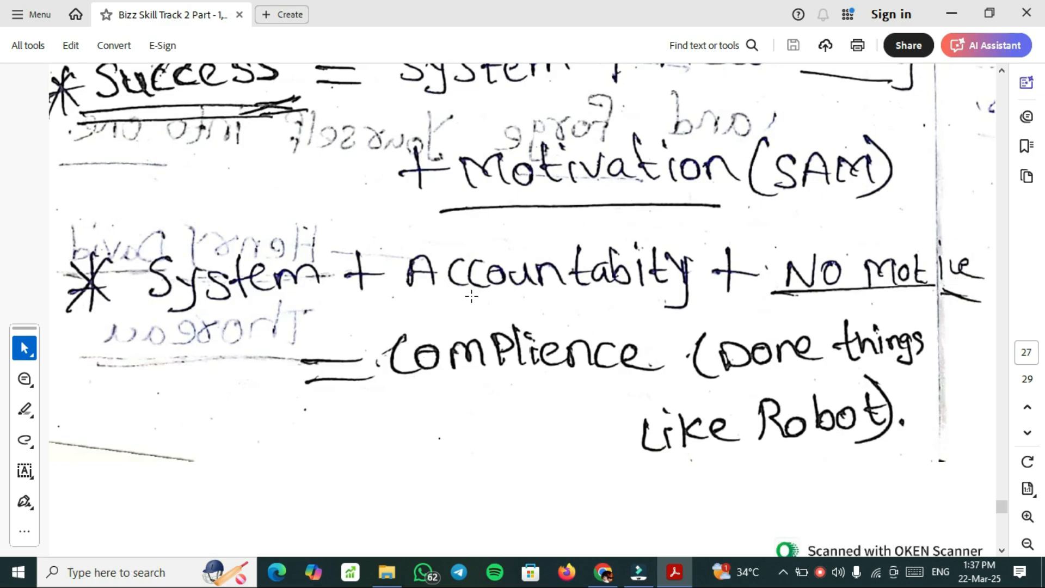
pyautogui.moveTo(688, 455)
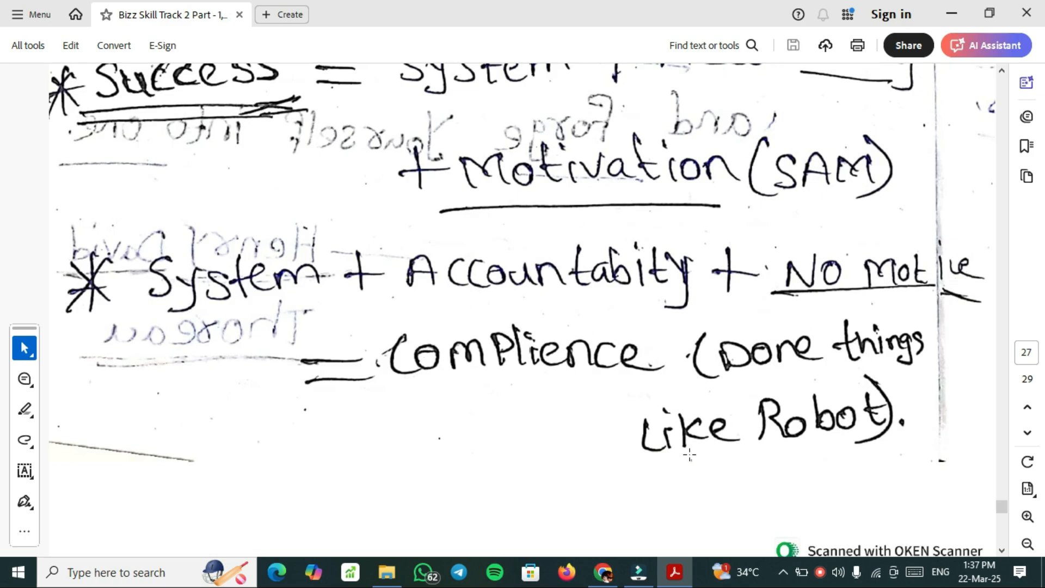
pyautogui.scroll(-3)
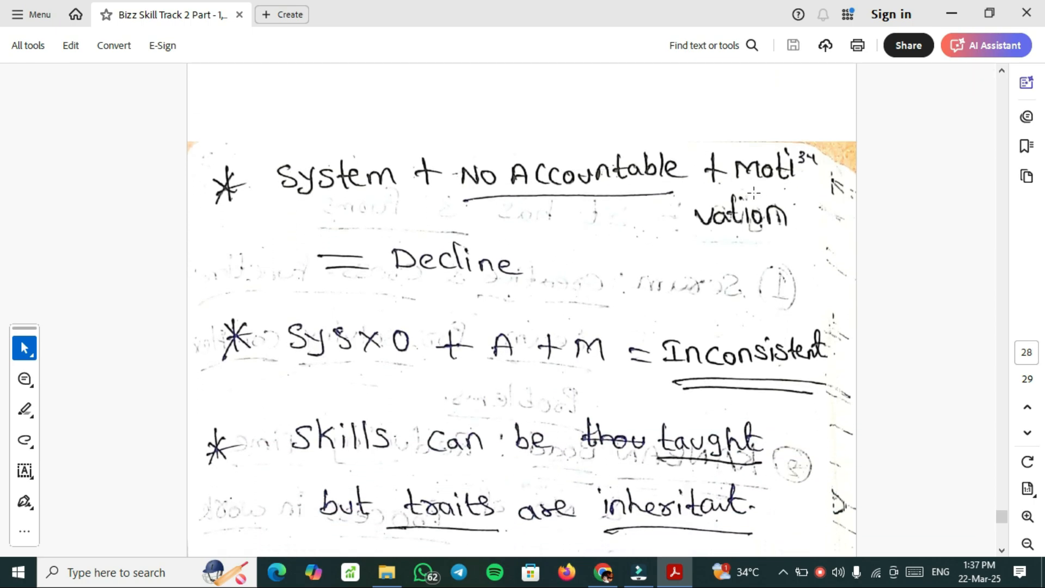
pyautogui.moveTo(610, 285)
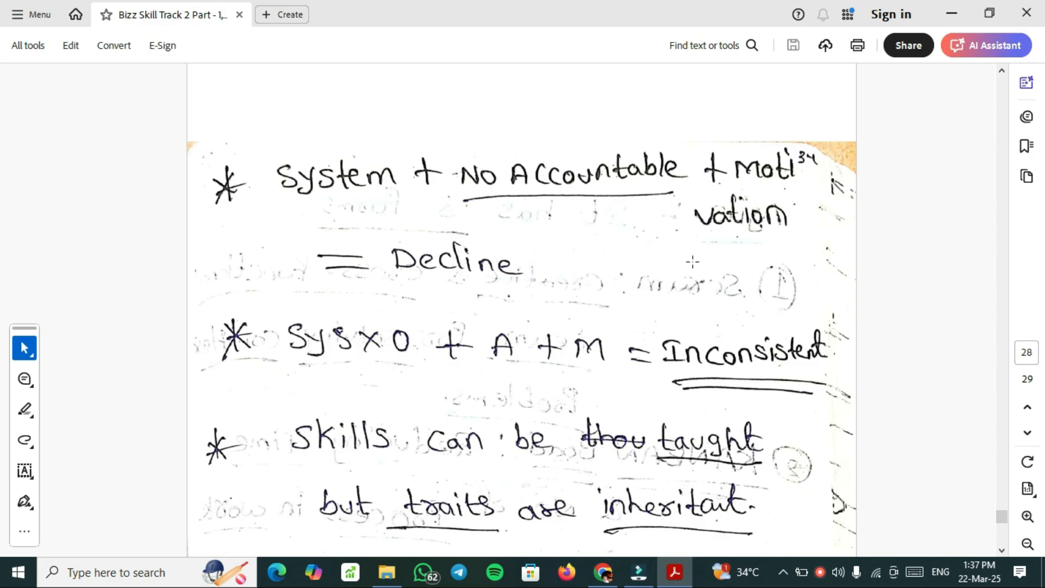
pyautogui.moveTo(582, 225)
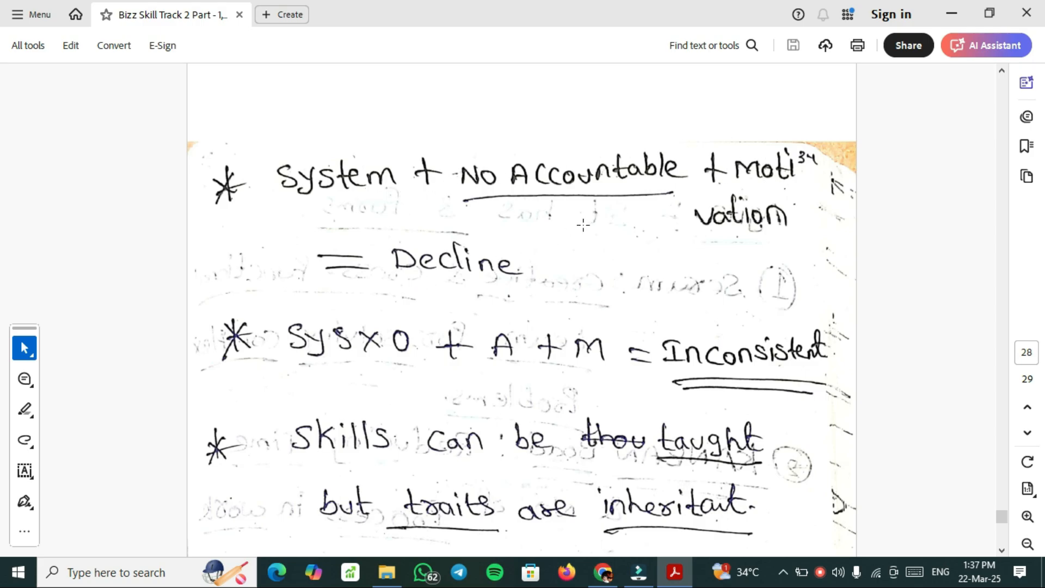
# Scroll page 28 past Decline, Inconsistent and Trust to 'Healthy vision includes time frame'
pyautogui.scroll(-3)
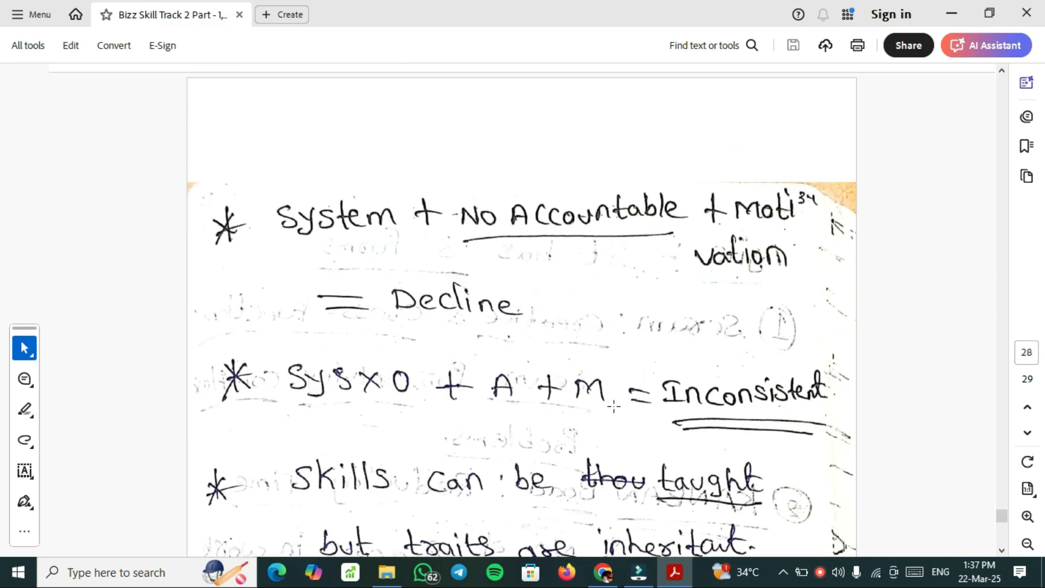
pyautogui.moveTo(791, 424)
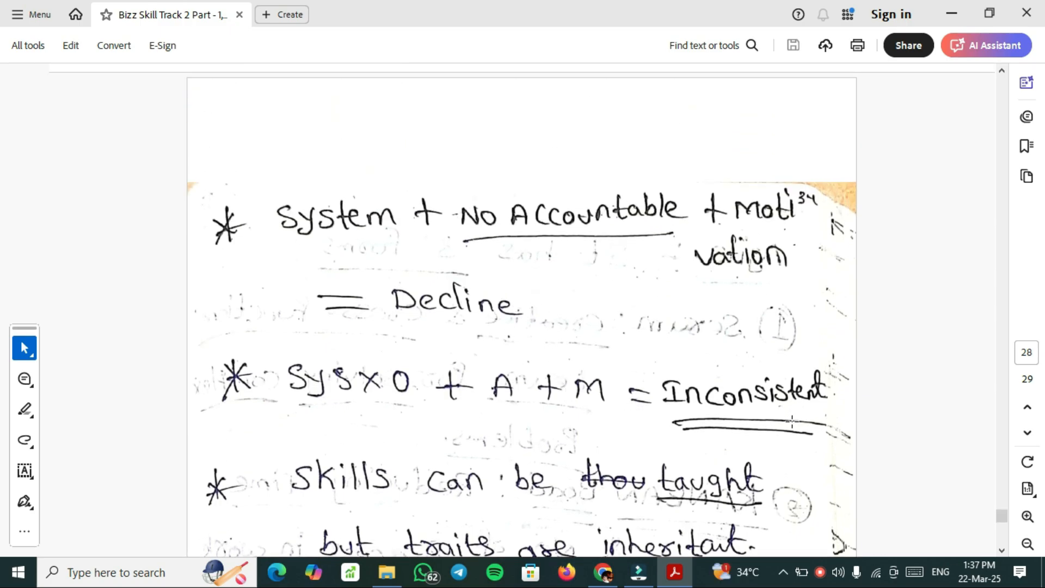
pyautogui.scroll(-3)
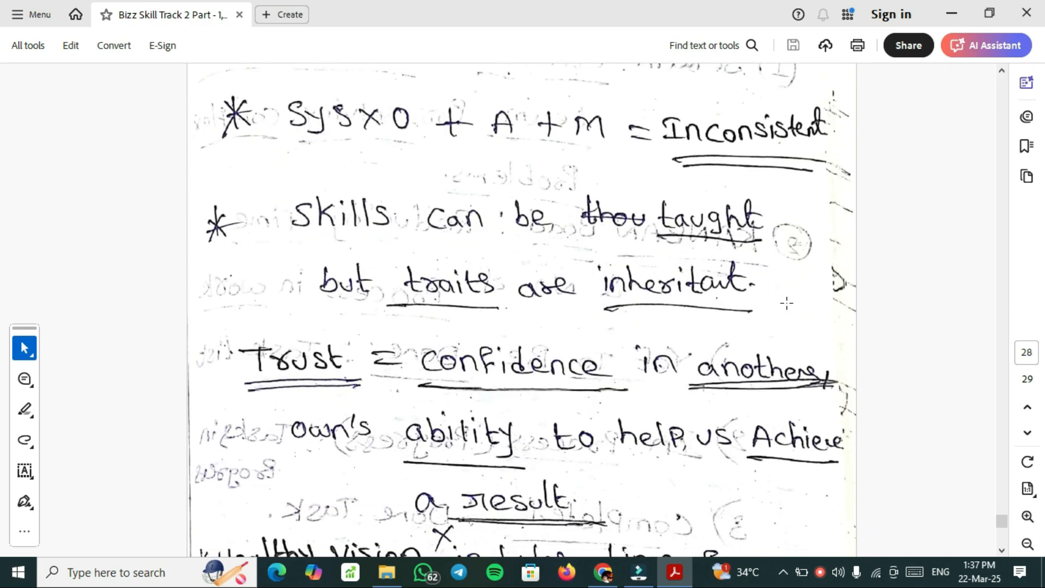
pyautogui.moveTo(682, 294)
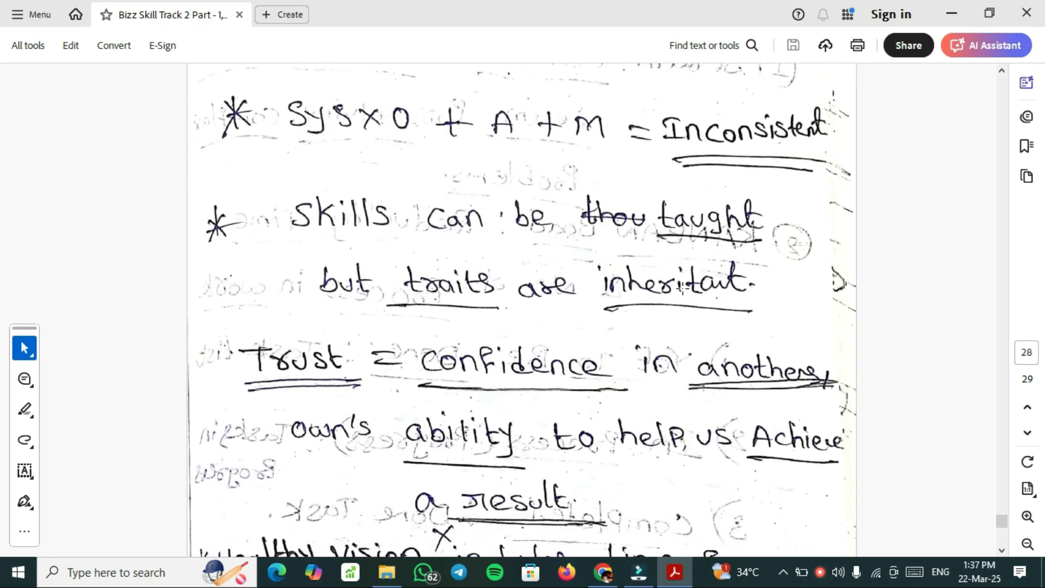
pyautogui.scroll(-3)
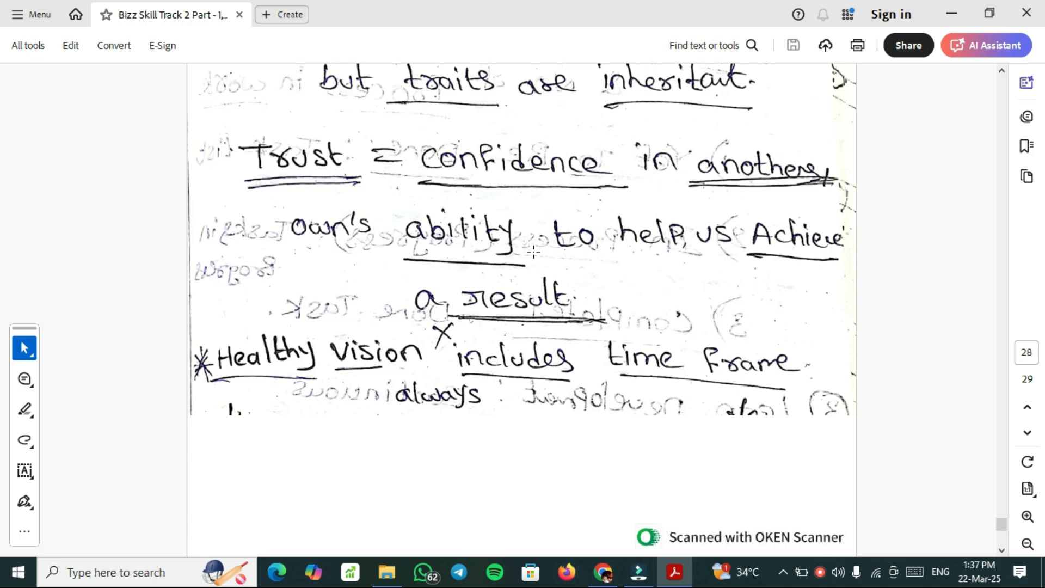
pyautogui.moveTo(687, 131)
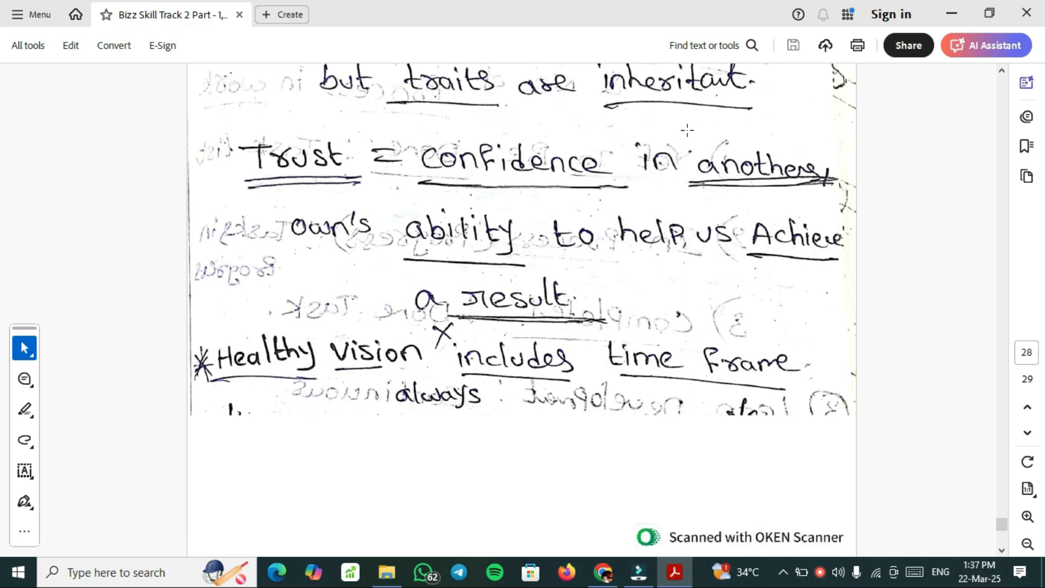
pyautogui.moveTo(640, 243)
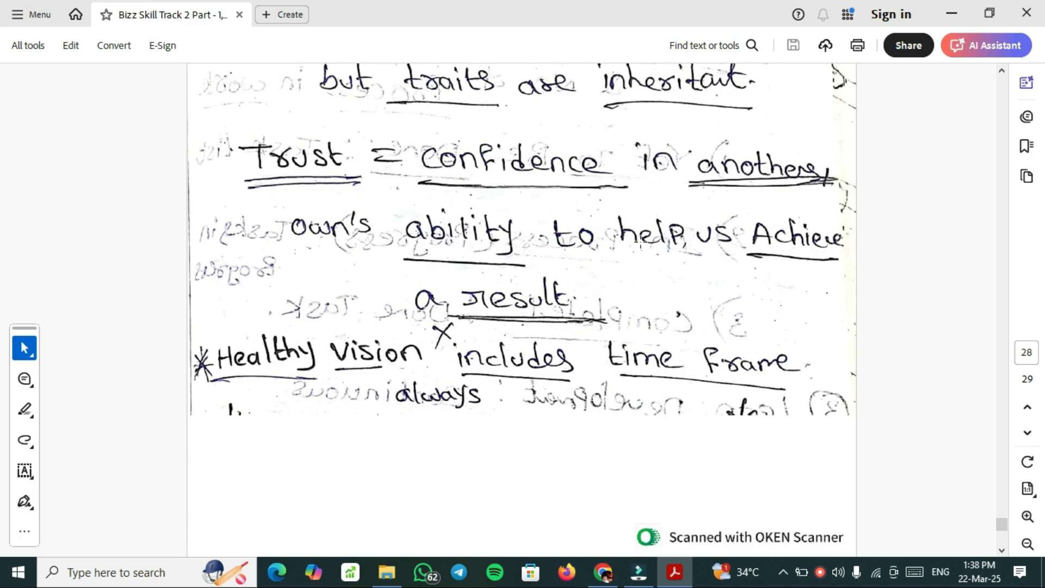
pyautogui.scroll(-3)
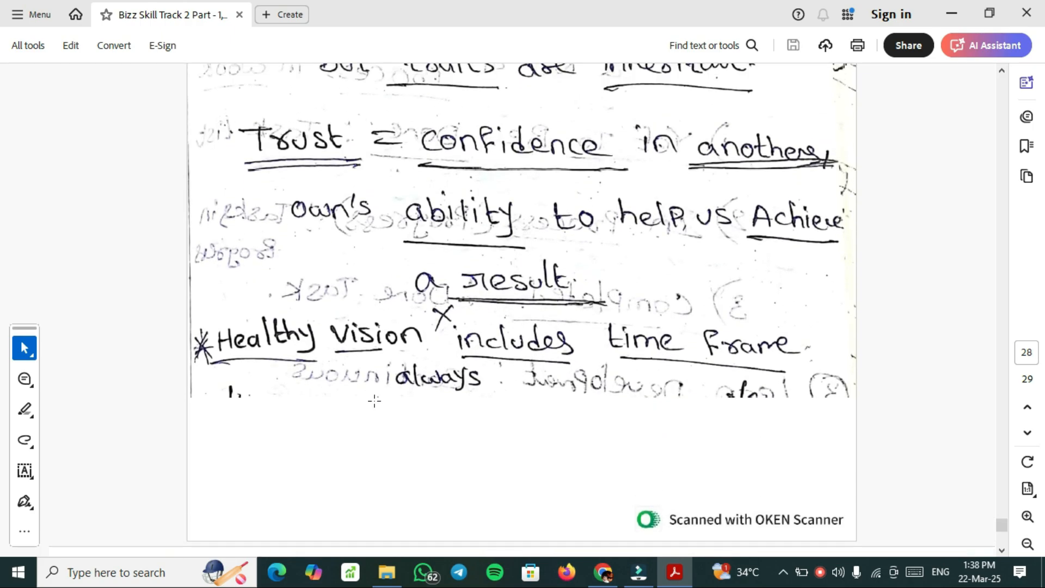
pyautogui.moveTo(592, 398)
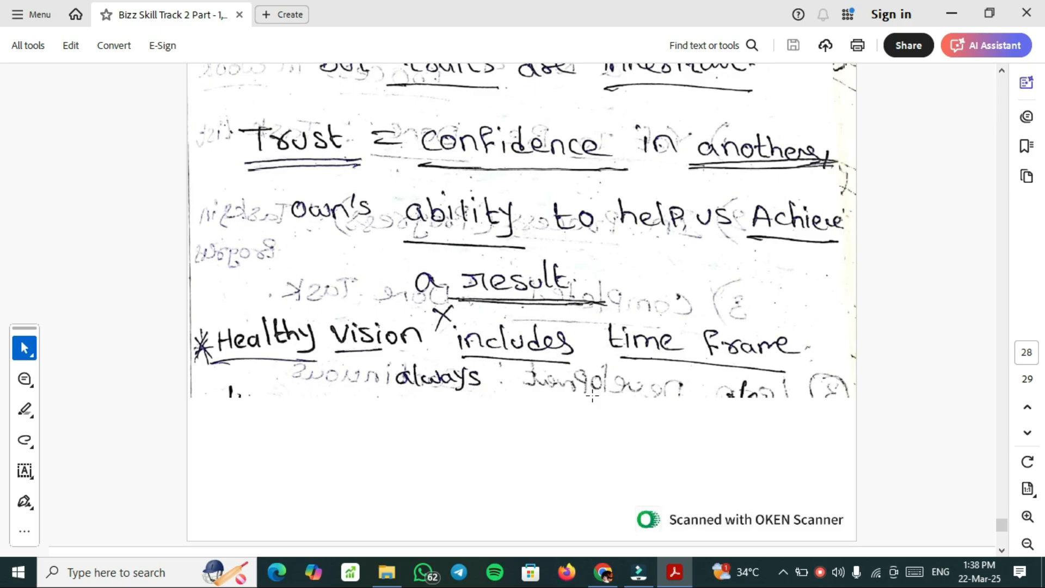
# Scroll onto page 29 showing self Awareness, Acceptance and Responsibility under Personal Mastery
pyautogui.scroll(-3)
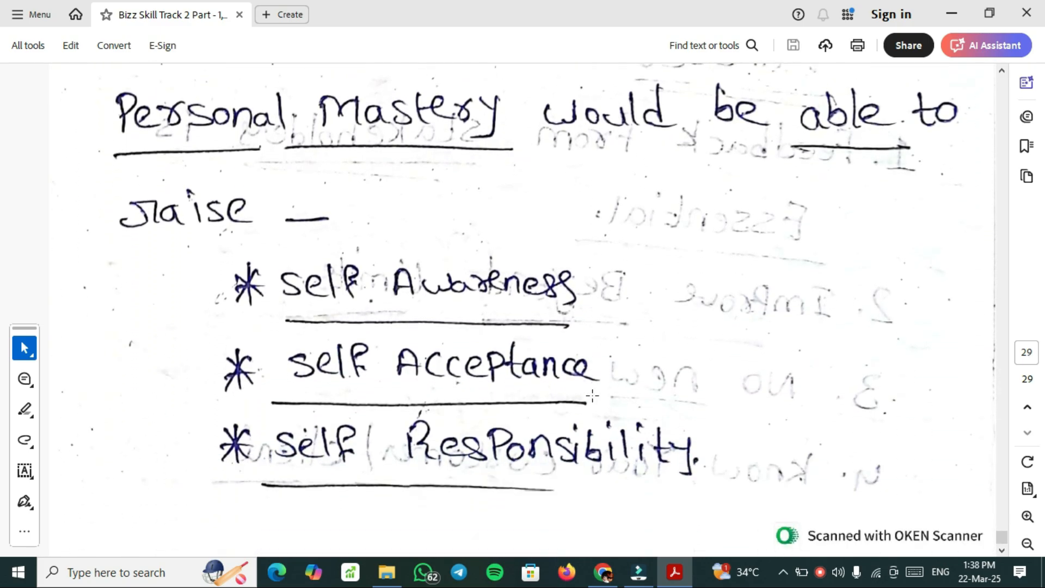
pyautogui.scroll(3)
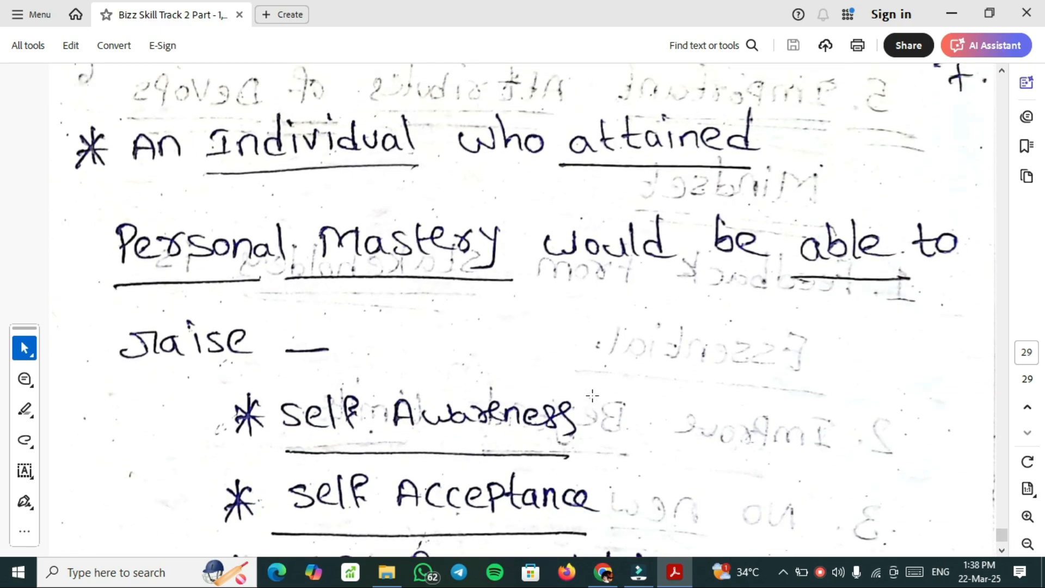
pyautogui.moveTo(428, 172)
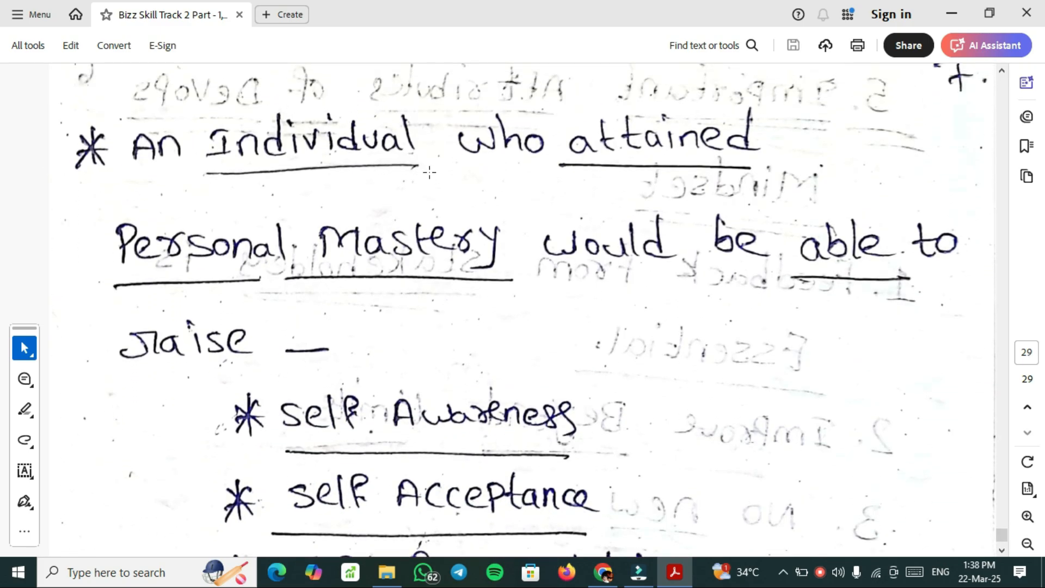
pyautogui.moveTo(720, 251)
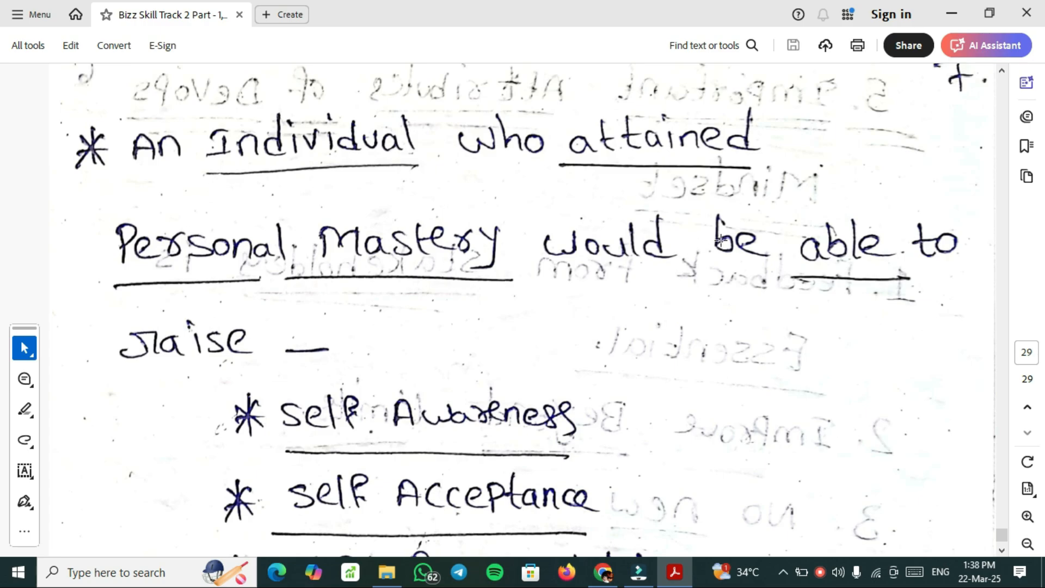
pyautogui.scroll(-3)
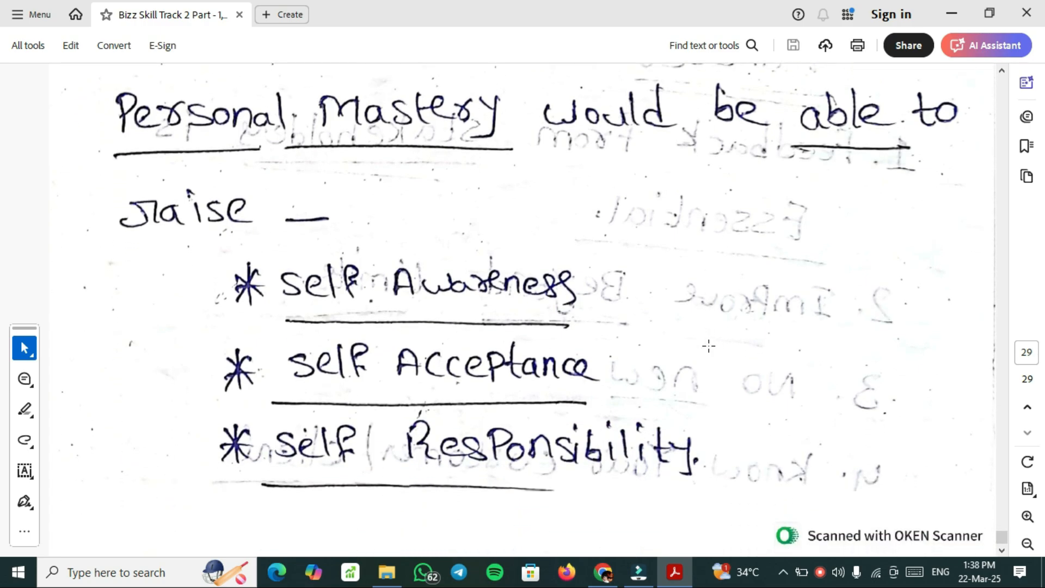
pyautogui.moveTo(490, 379)
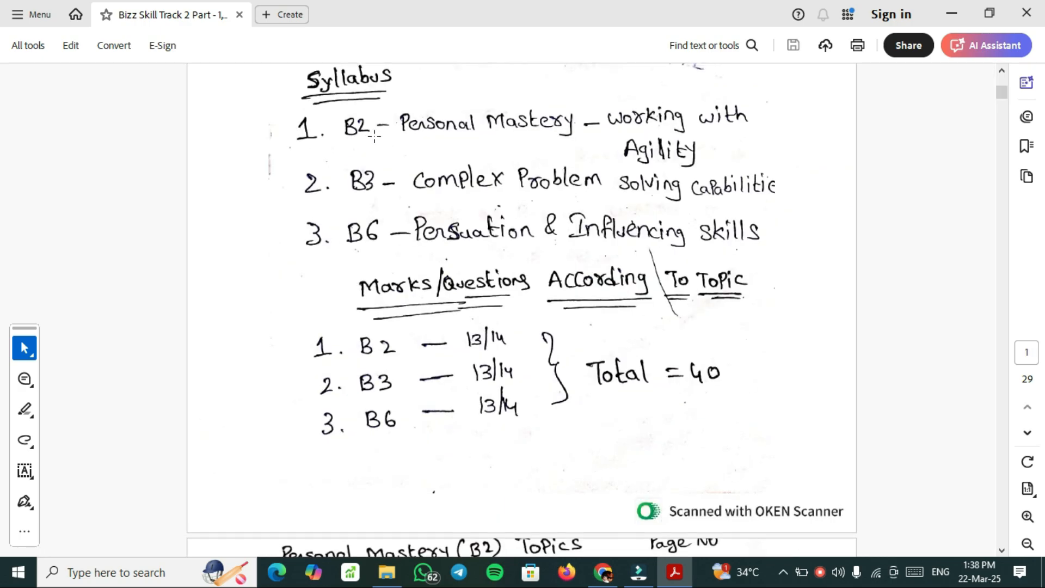
pyautogui.moveTo(667, 154)
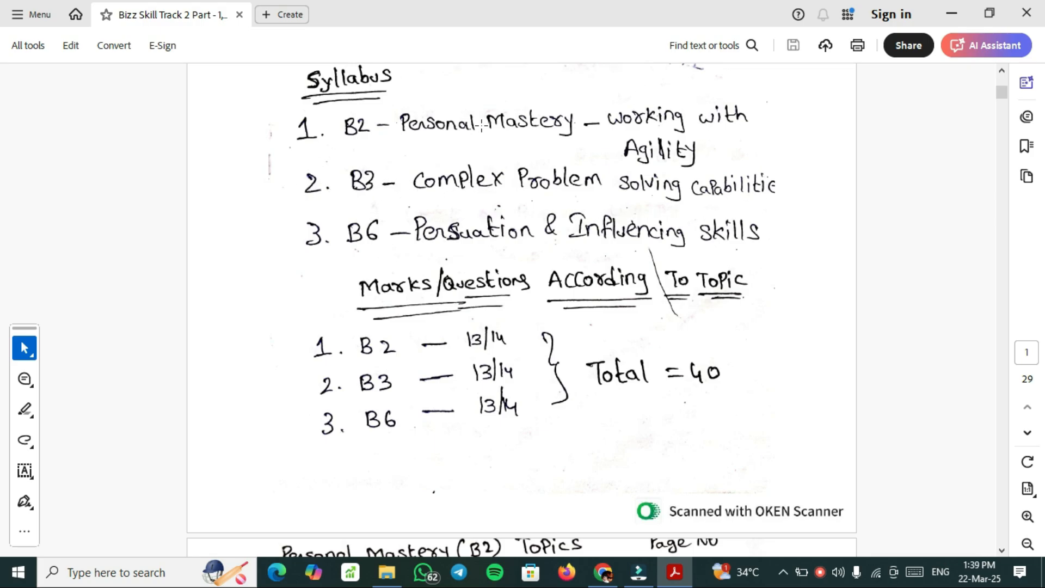
pyautogui.moveTo(774, 283)
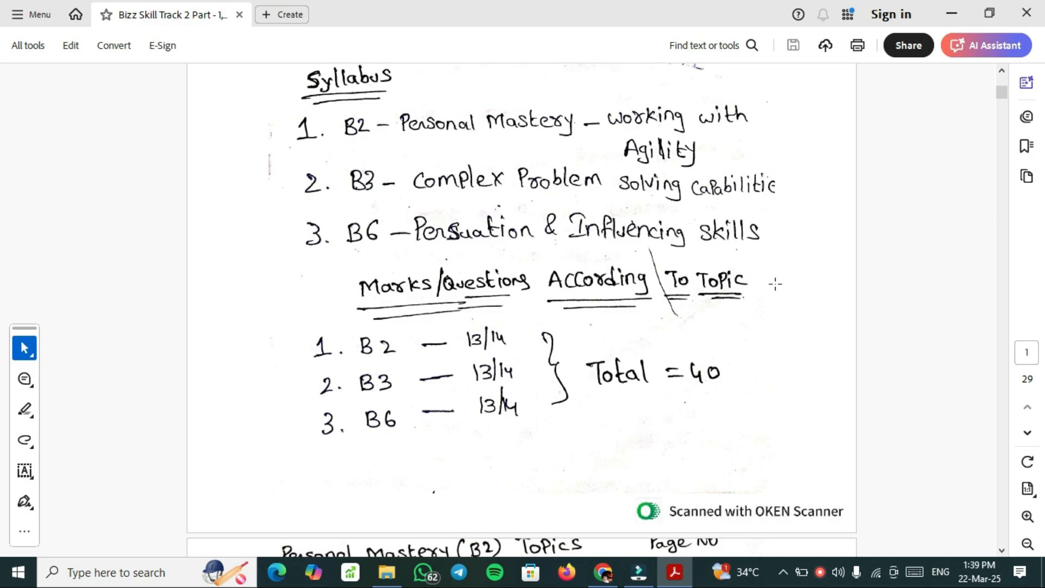
pyautogui.moveTo(720, 429)
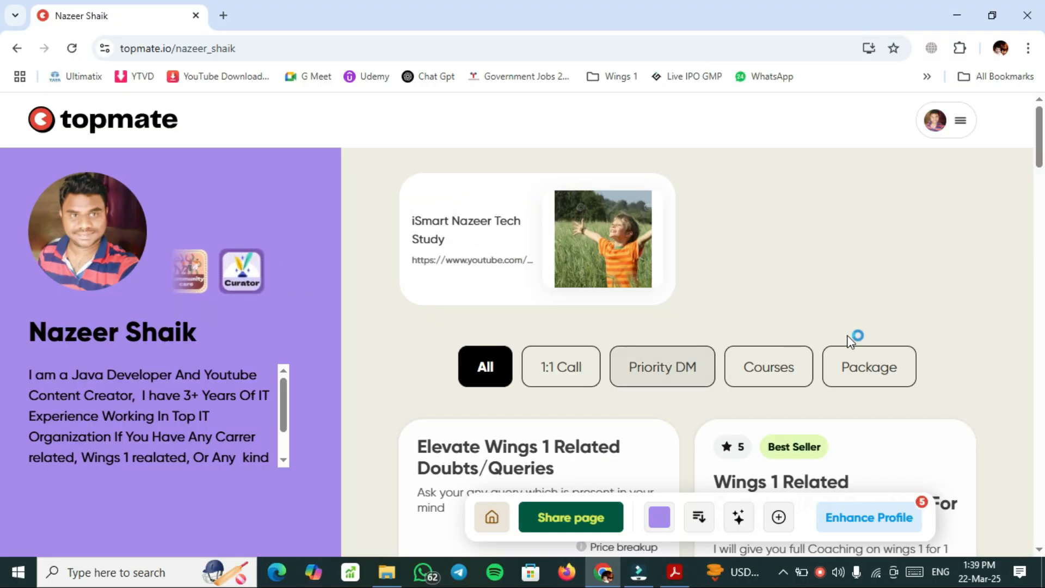
# Scroll the topmate profile through the 35-minute Wings 1 doubts call and one-month coaching course cards
pyautogui.scroll(-3)
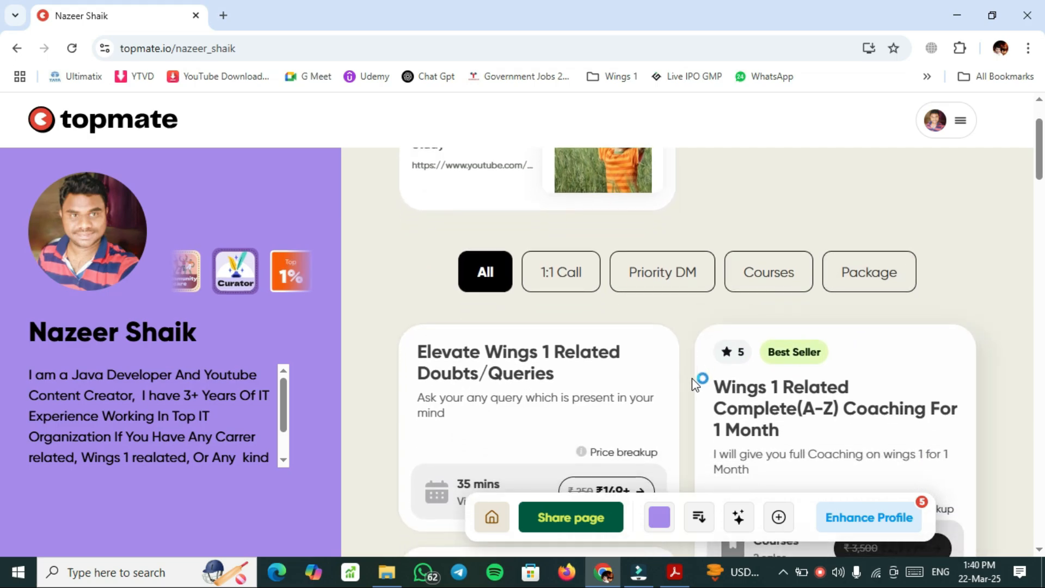
pyautogui.scroll(-3)
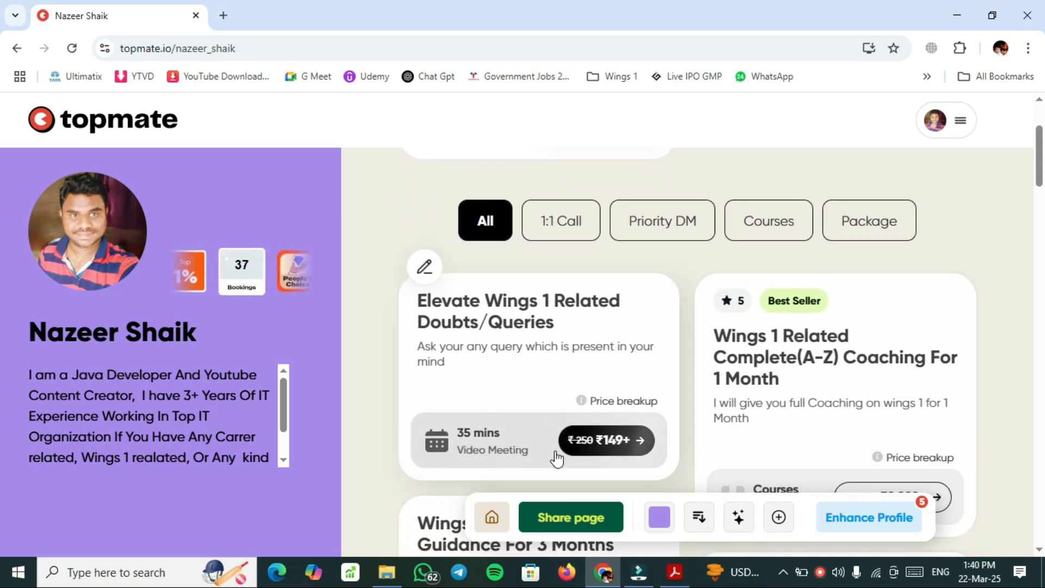
pyautogui.scroll(-3)
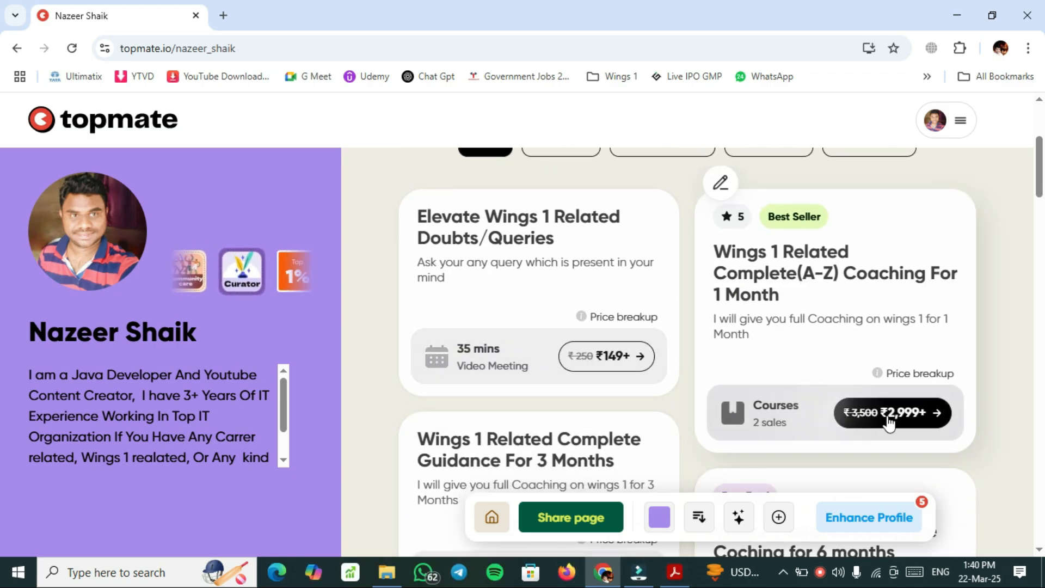
pyautogui.scroll(-3)
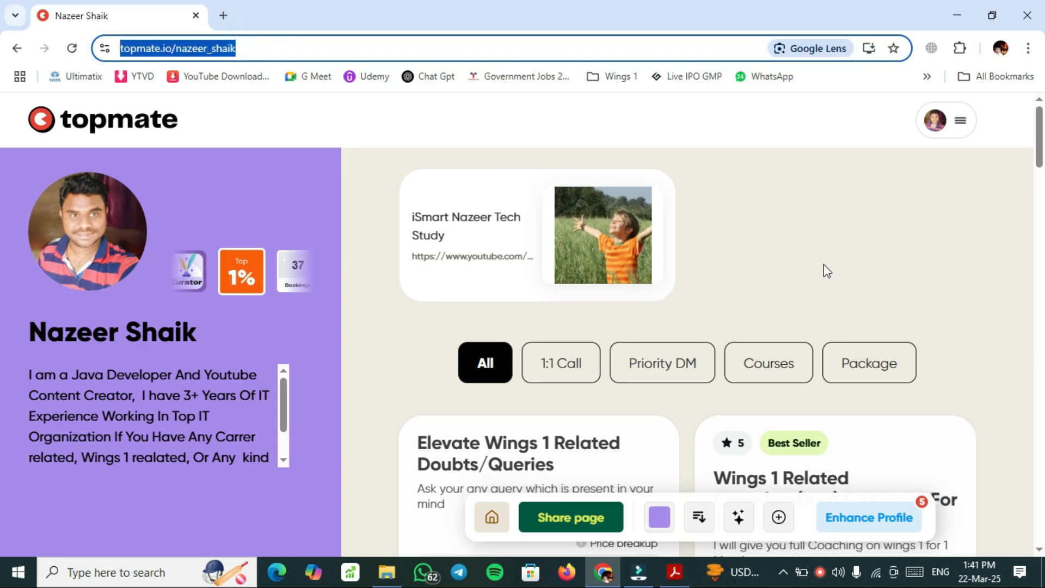
pyautogui.scroll(-3)
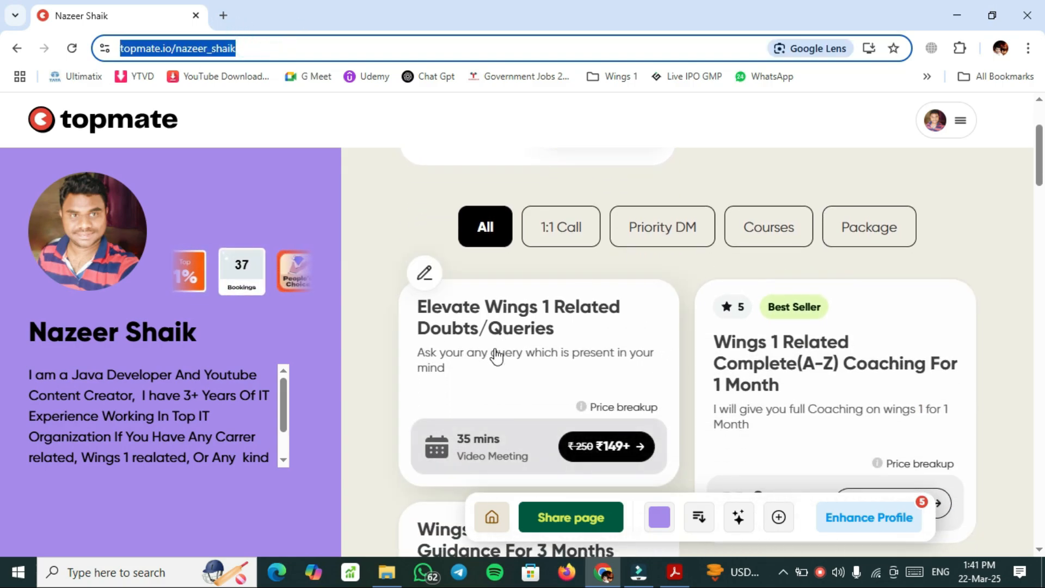